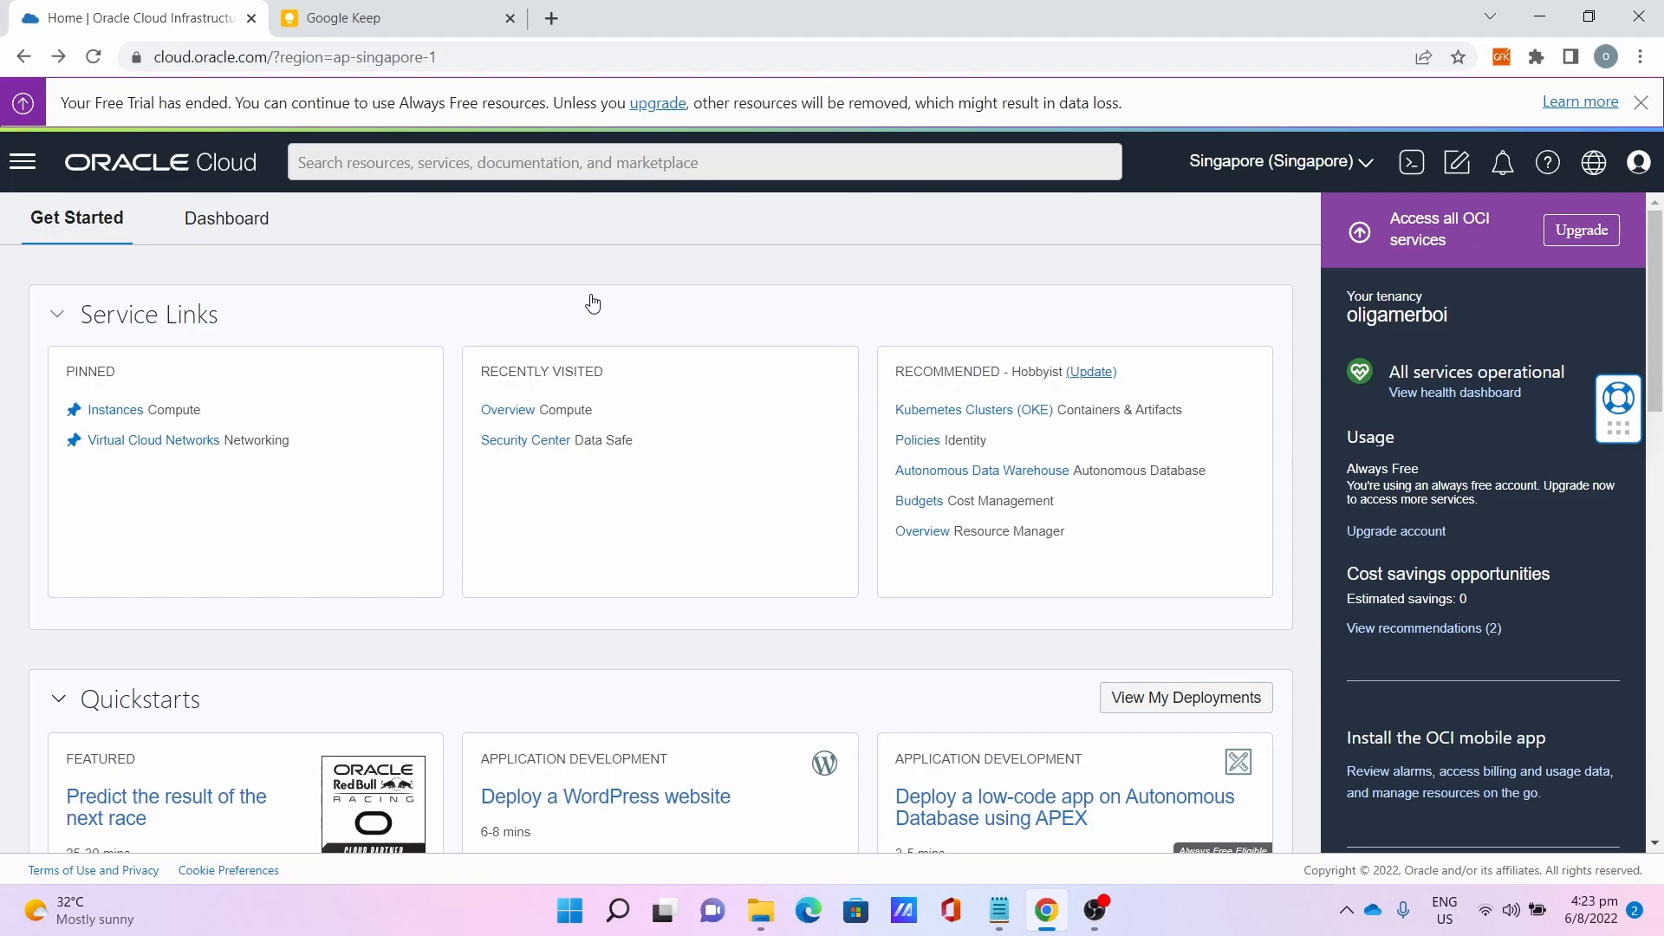
{"action": "mouse_move", "coordinate": [634, 283]}
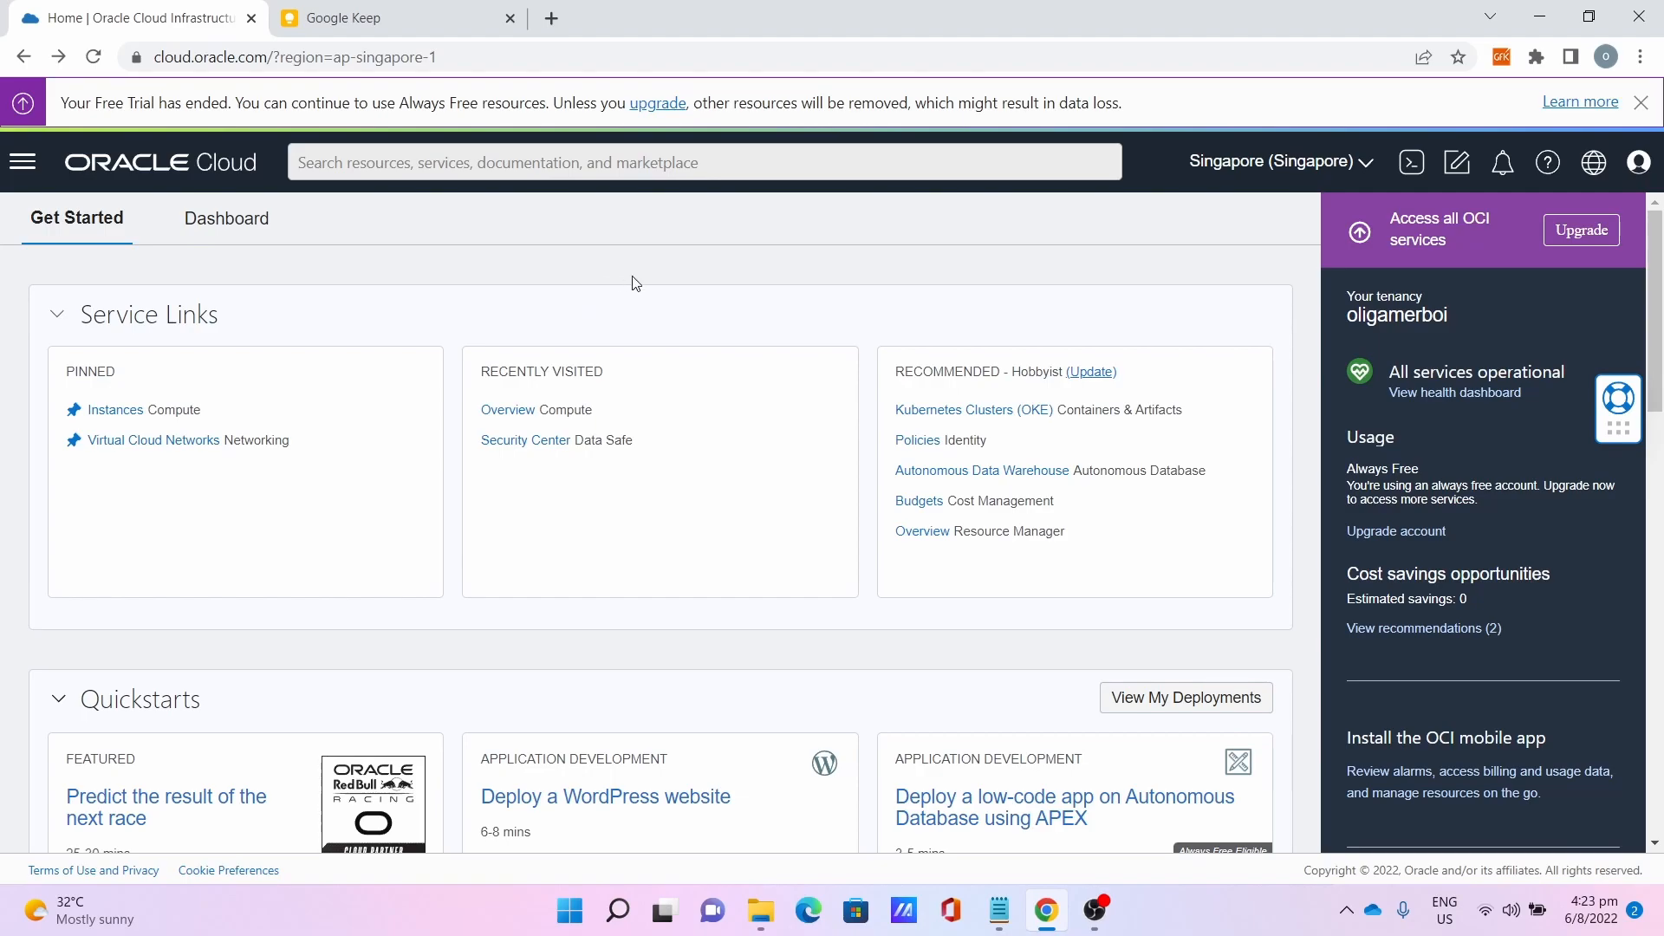
{"action": "mouse_move", "coordinate": [21, 162]}
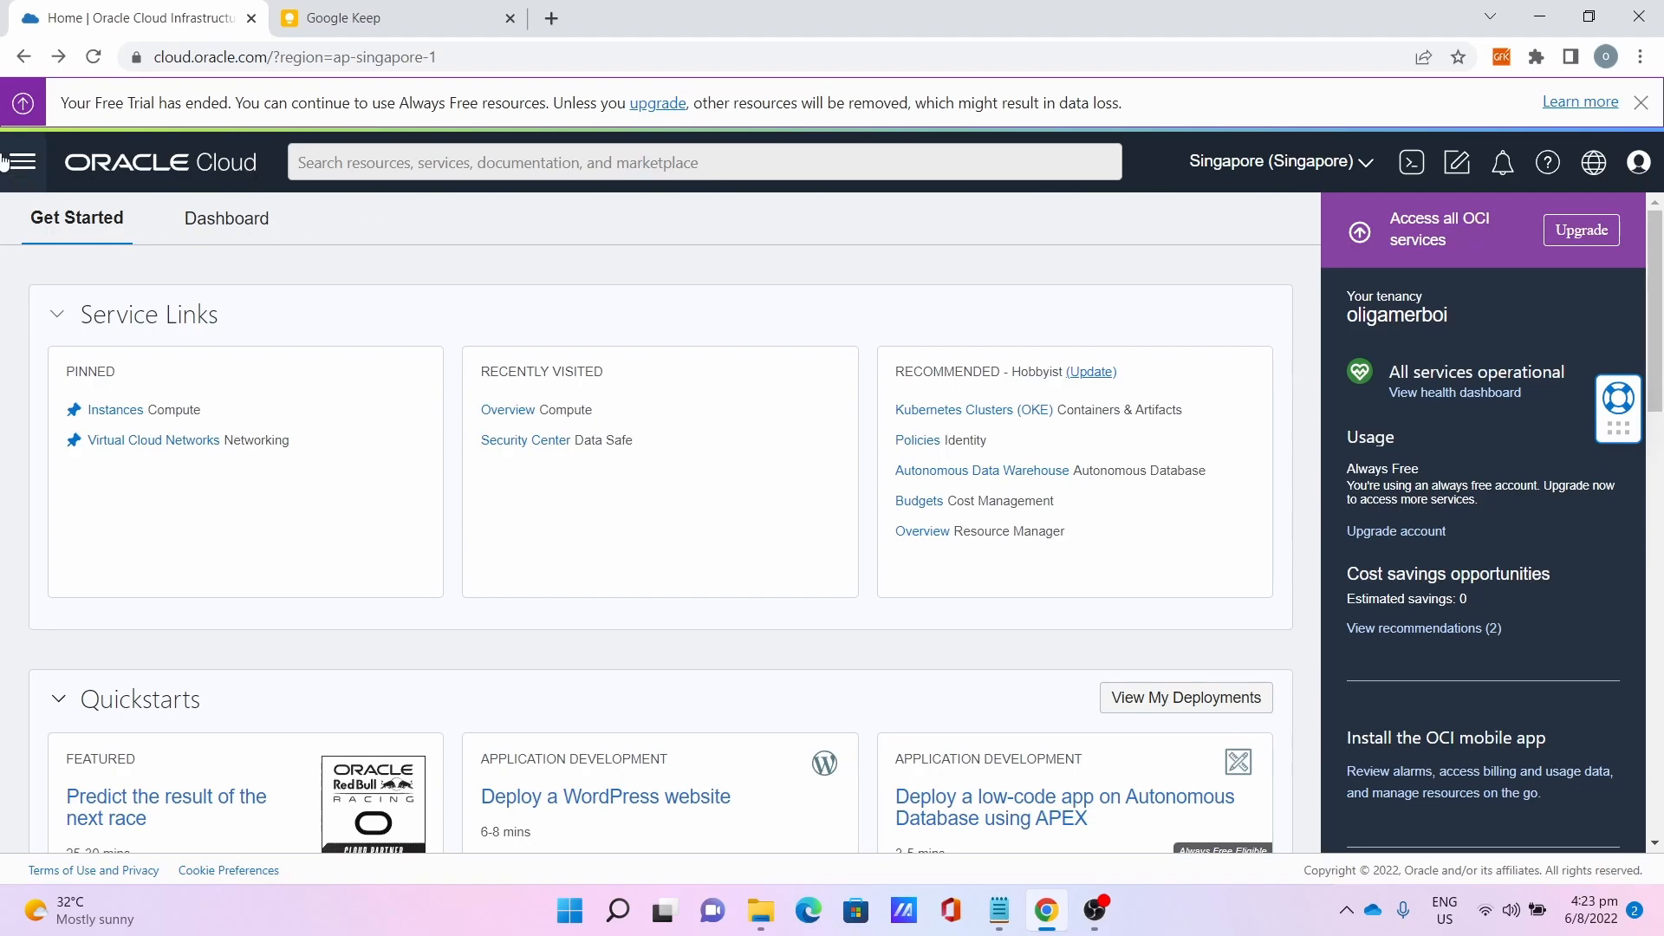
Reach Compute > Instances from the navigation menu and start creating a new instance.
{"action": "left_click", "coordinate": [19, 161]}
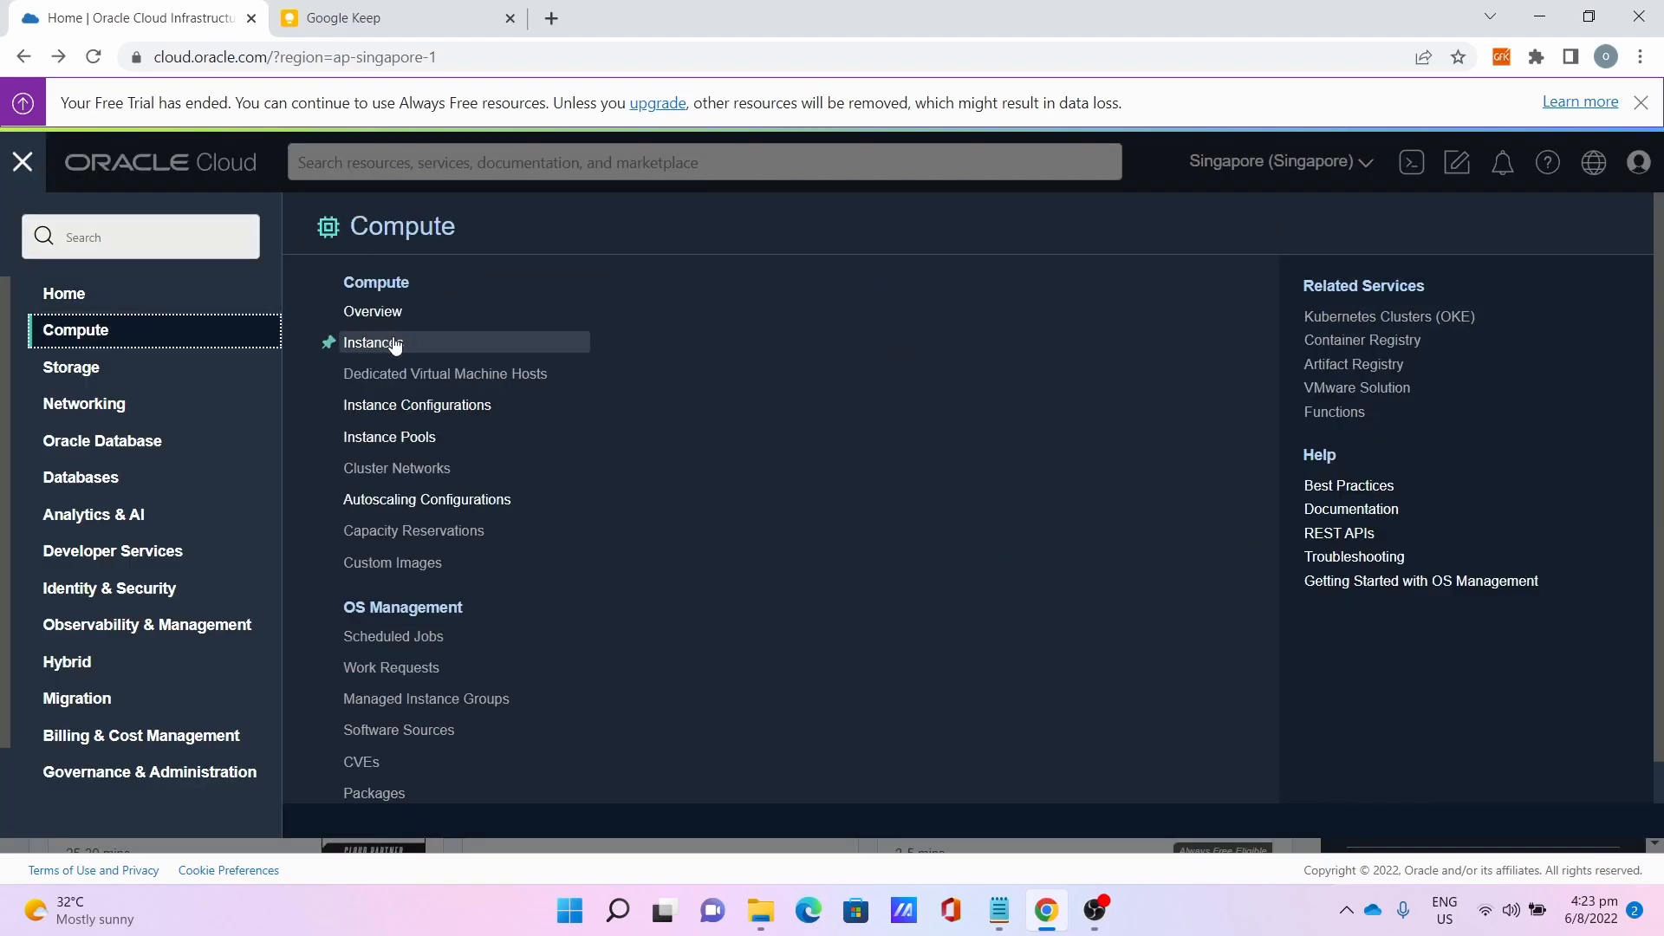
{"action": "left_click", "coordinate": [371, 341]}
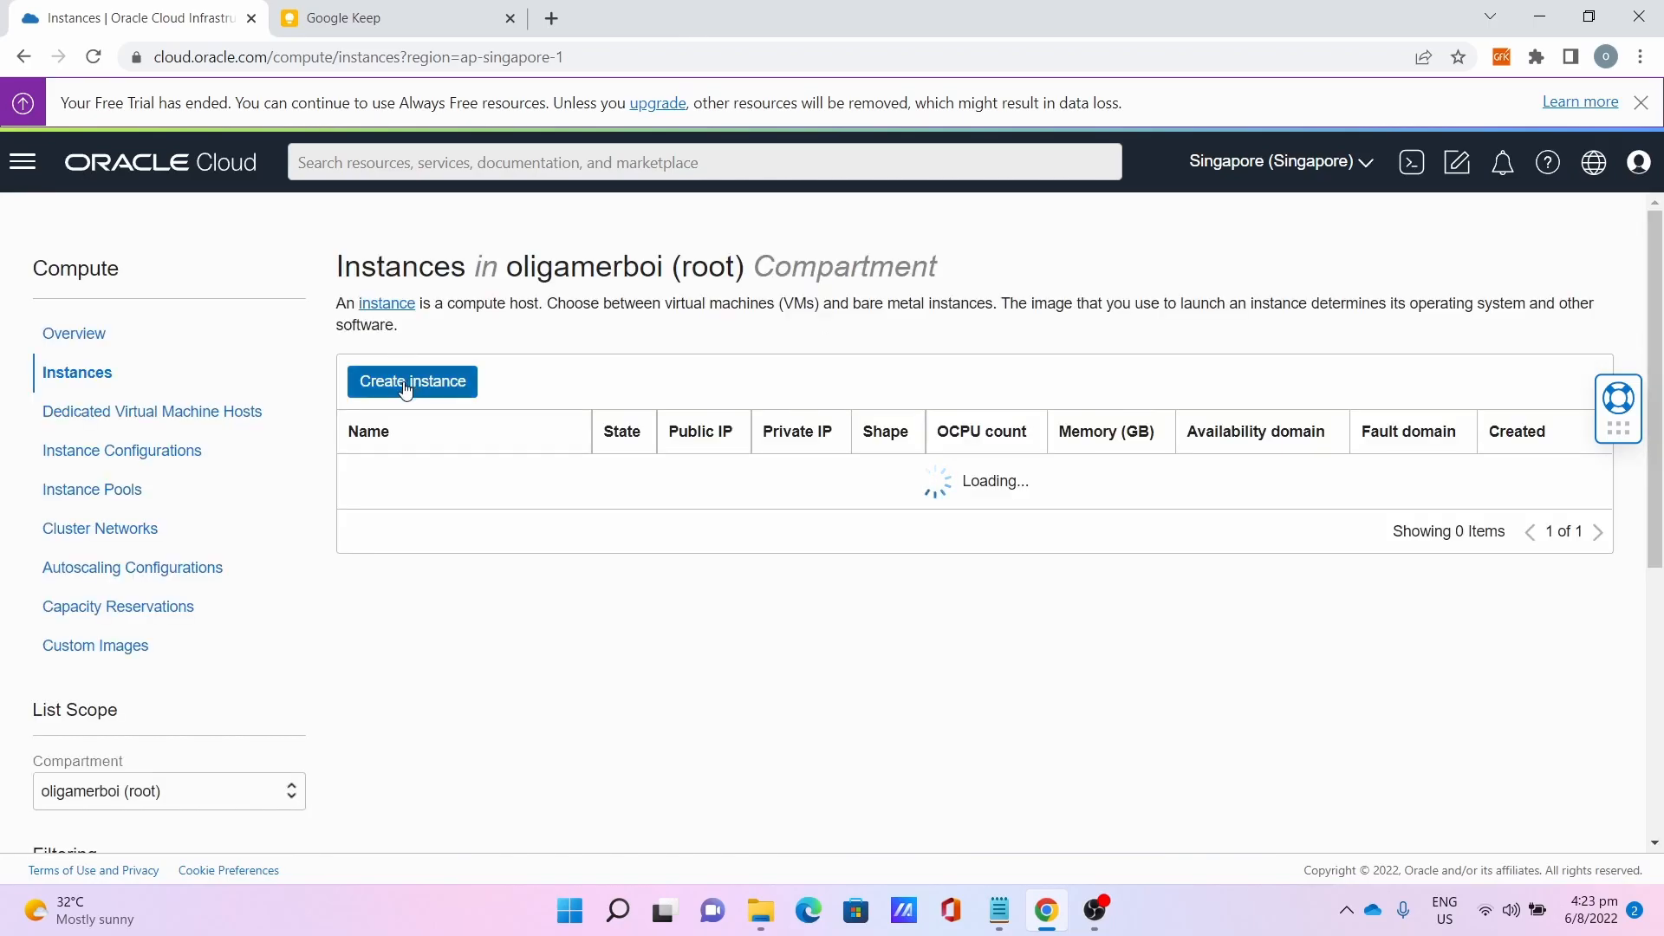
{"action": "left_click", "coordinate": [413, 381]}
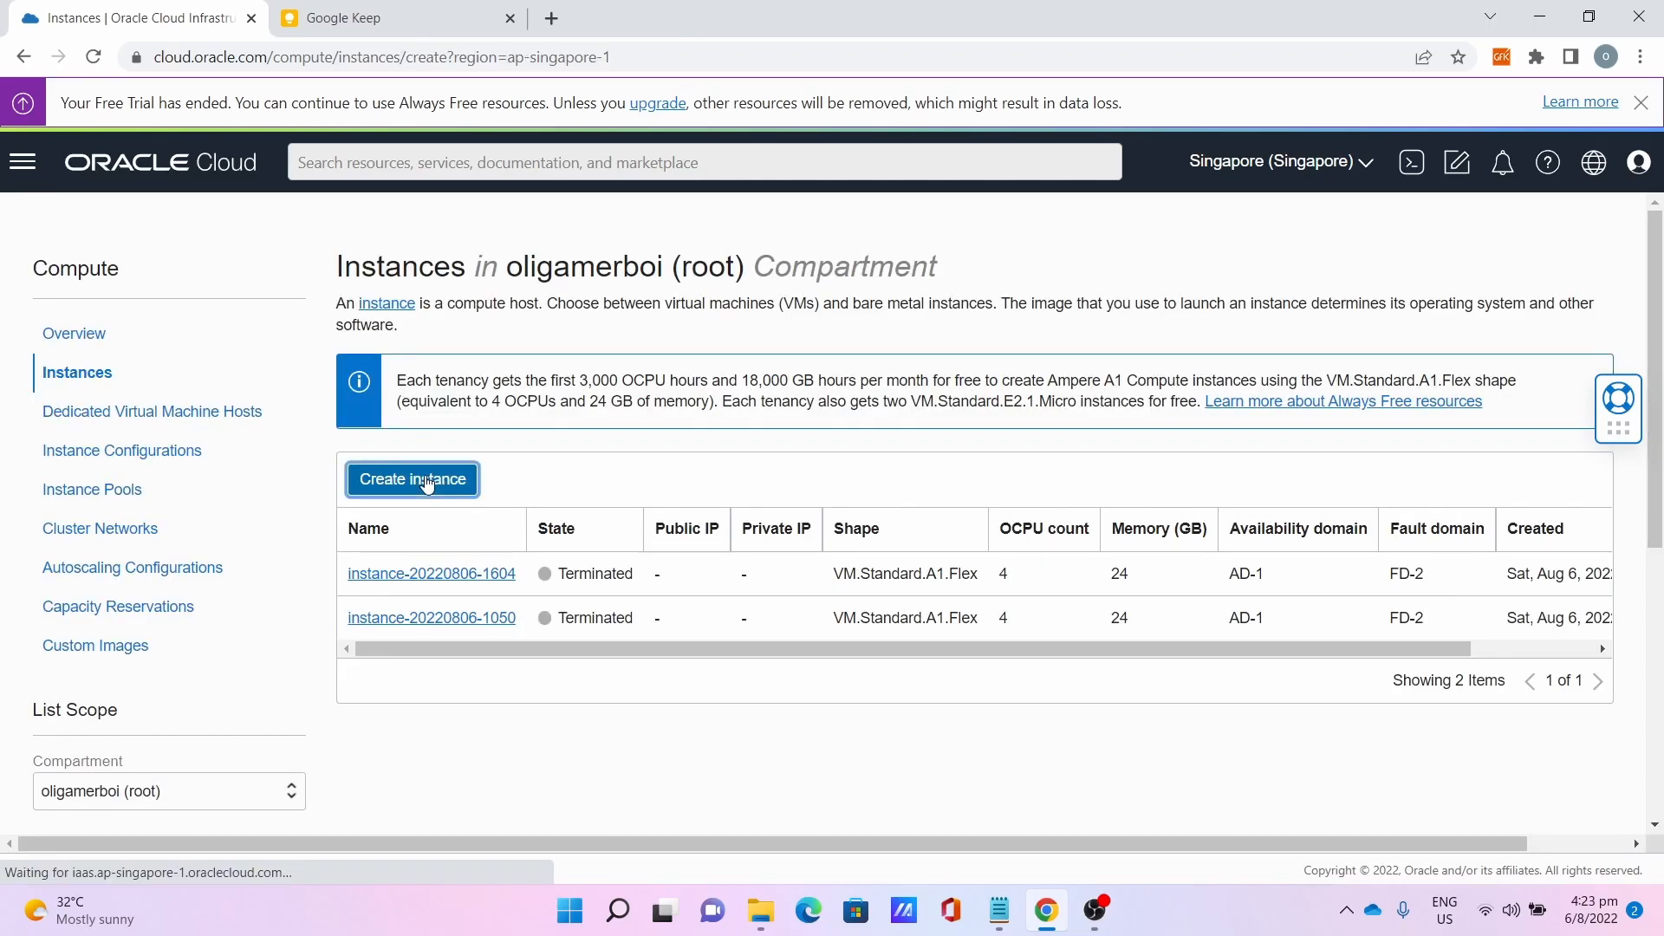
Name the new instance Minecraft Vanilla Server.
{"action": "left_click", "coordinate": [412, 479]}
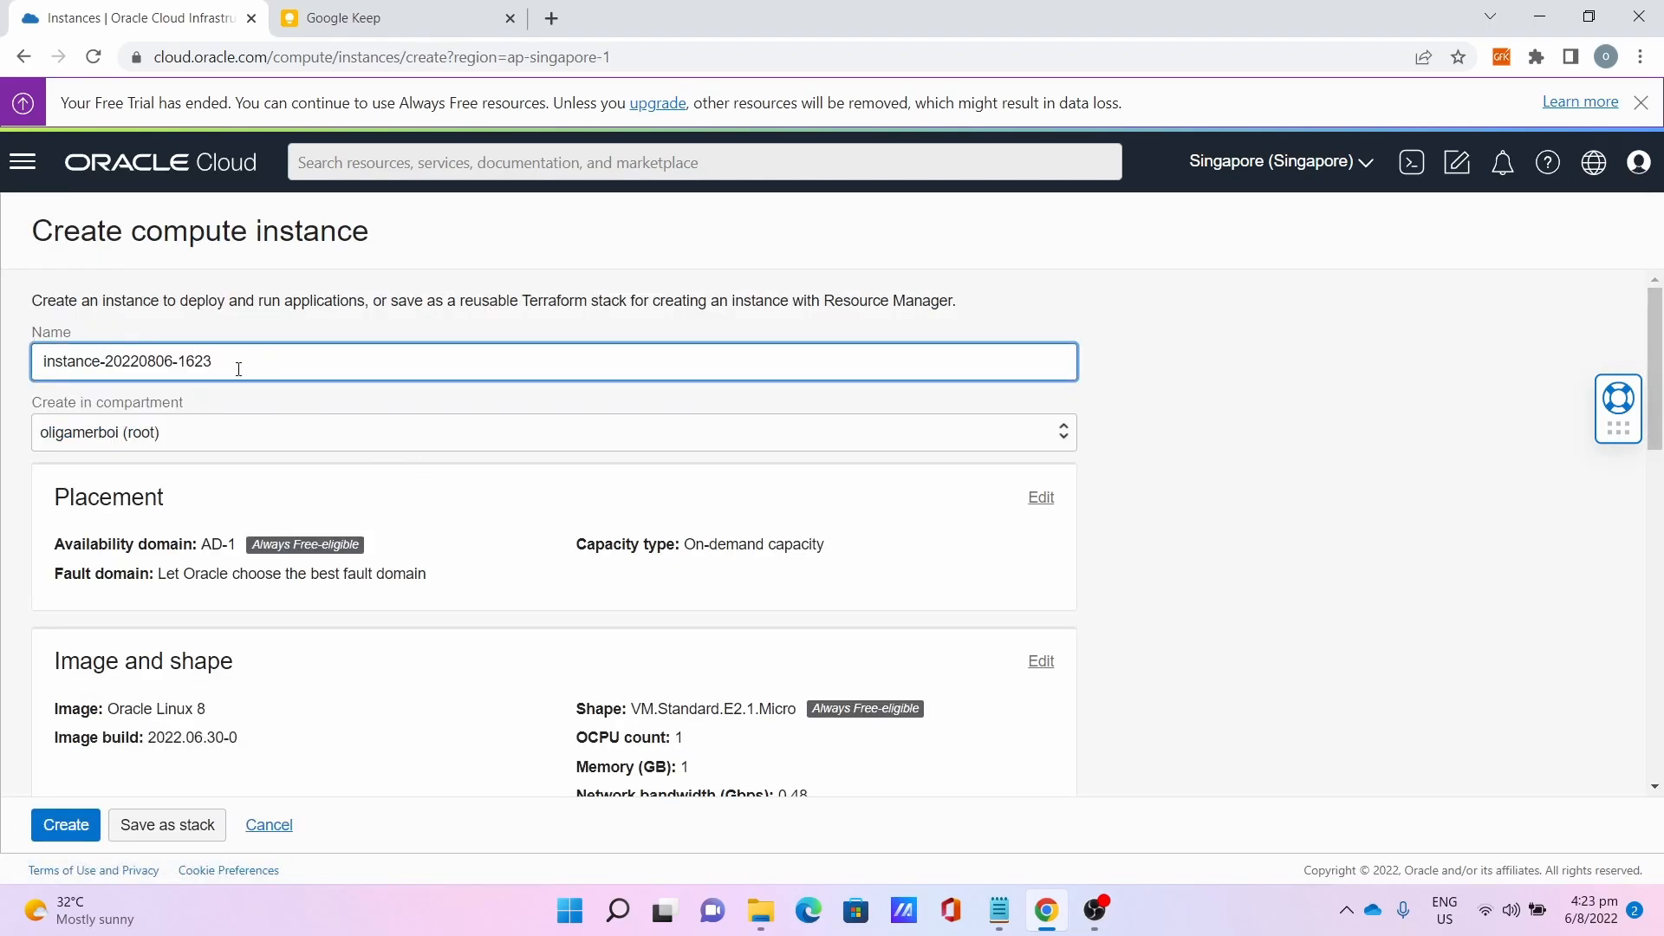
{"action": "type", "text": "Mine"}
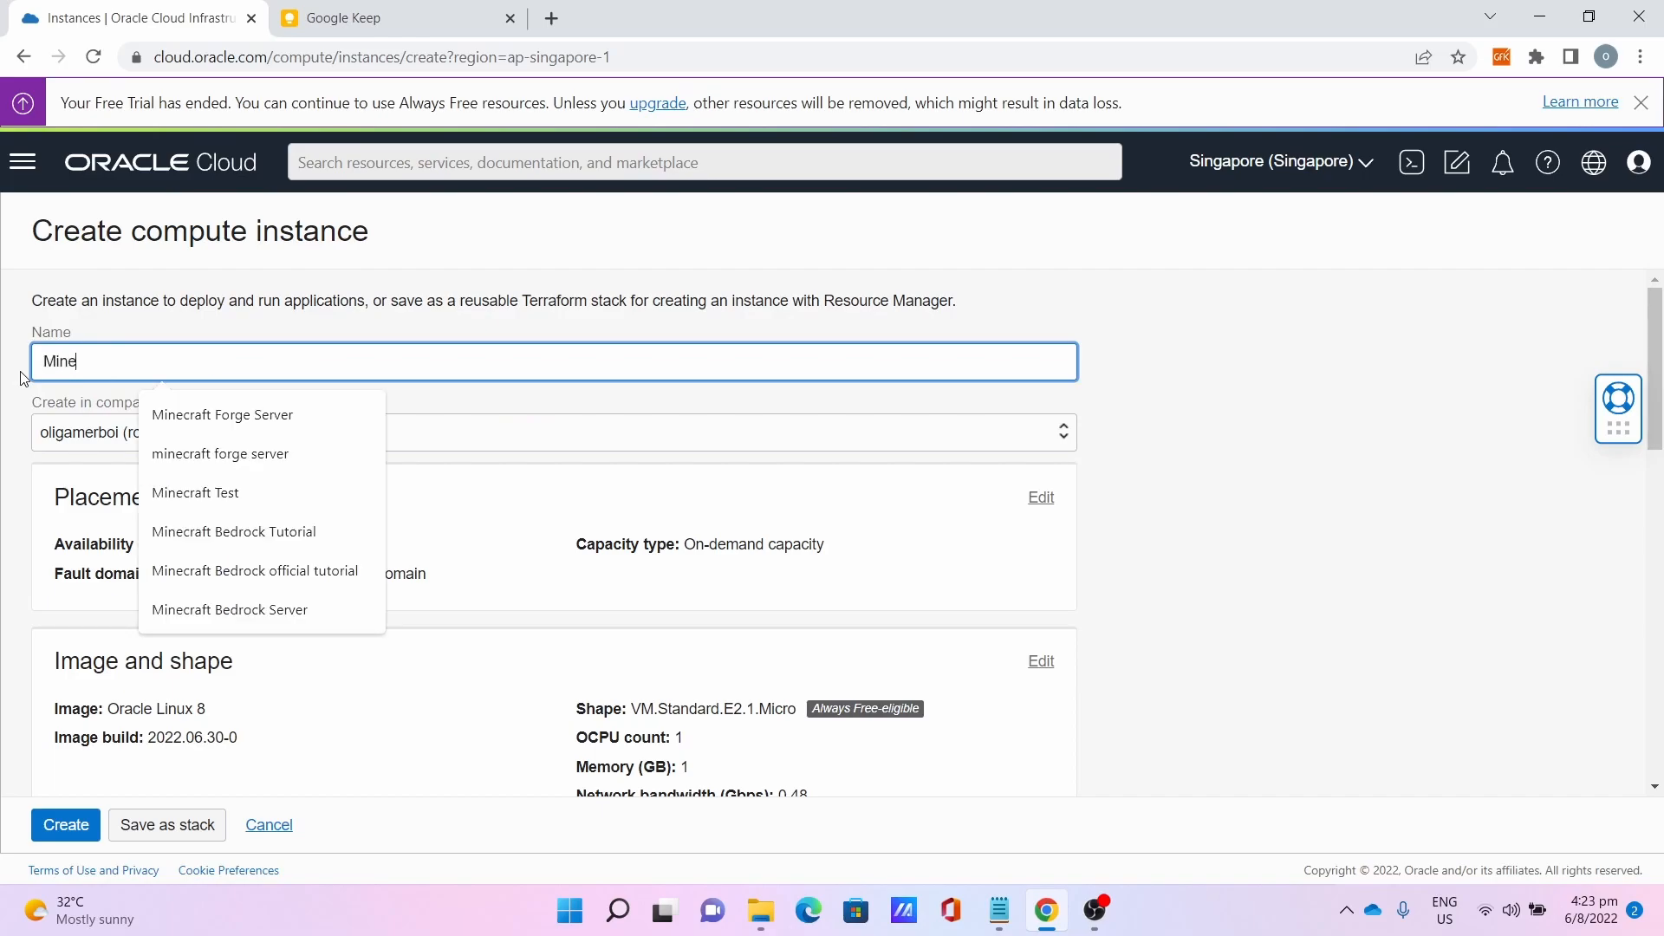
{"action": "type", "text": "craft Vanilla"}
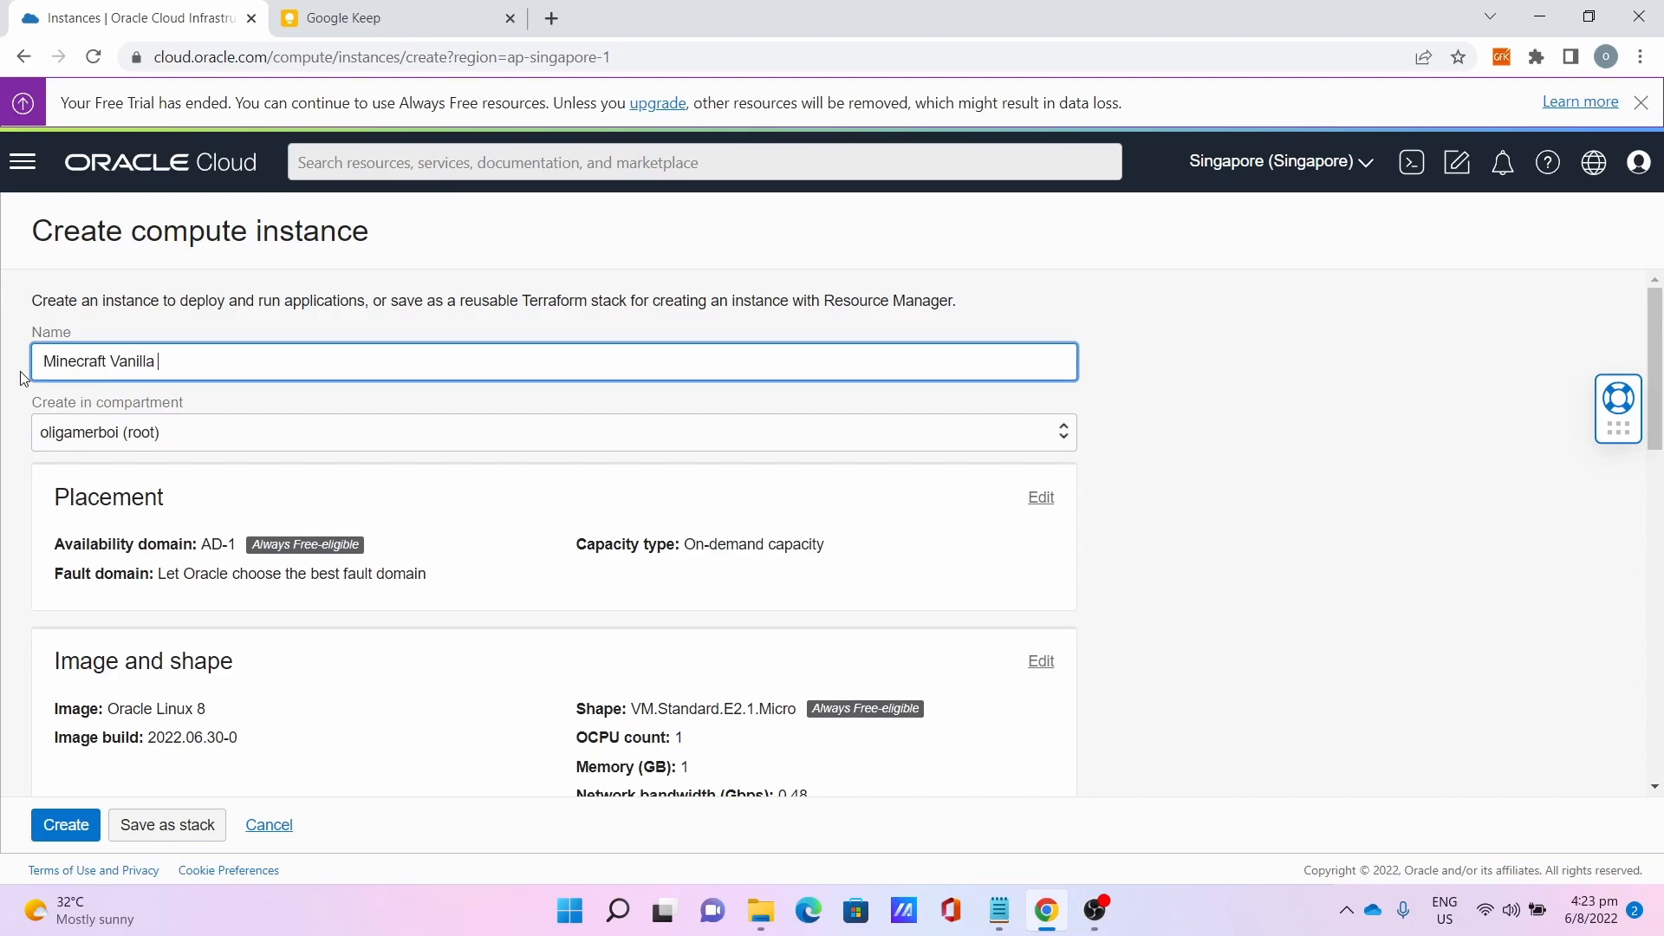
{"action": "type", "text": "Ser"}
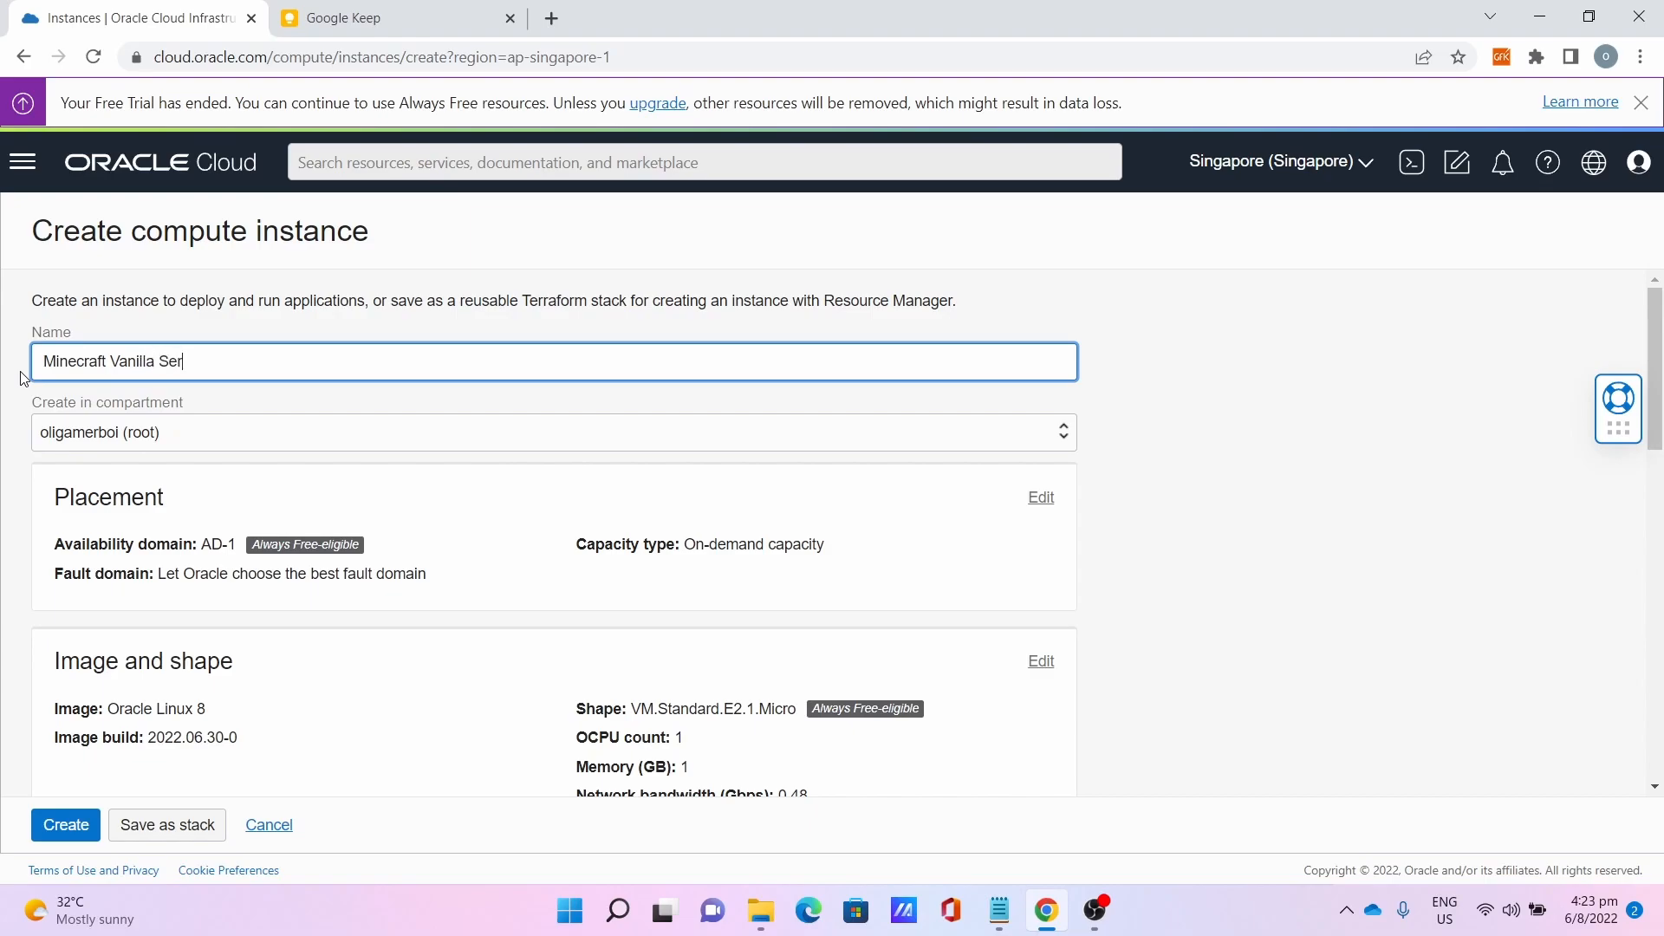
Change the instance image to Canonical Ubuntu 22.04 under Image and shape.
{"action": "scroll", "scroll_direction": "down", "scroll_amount": 3}
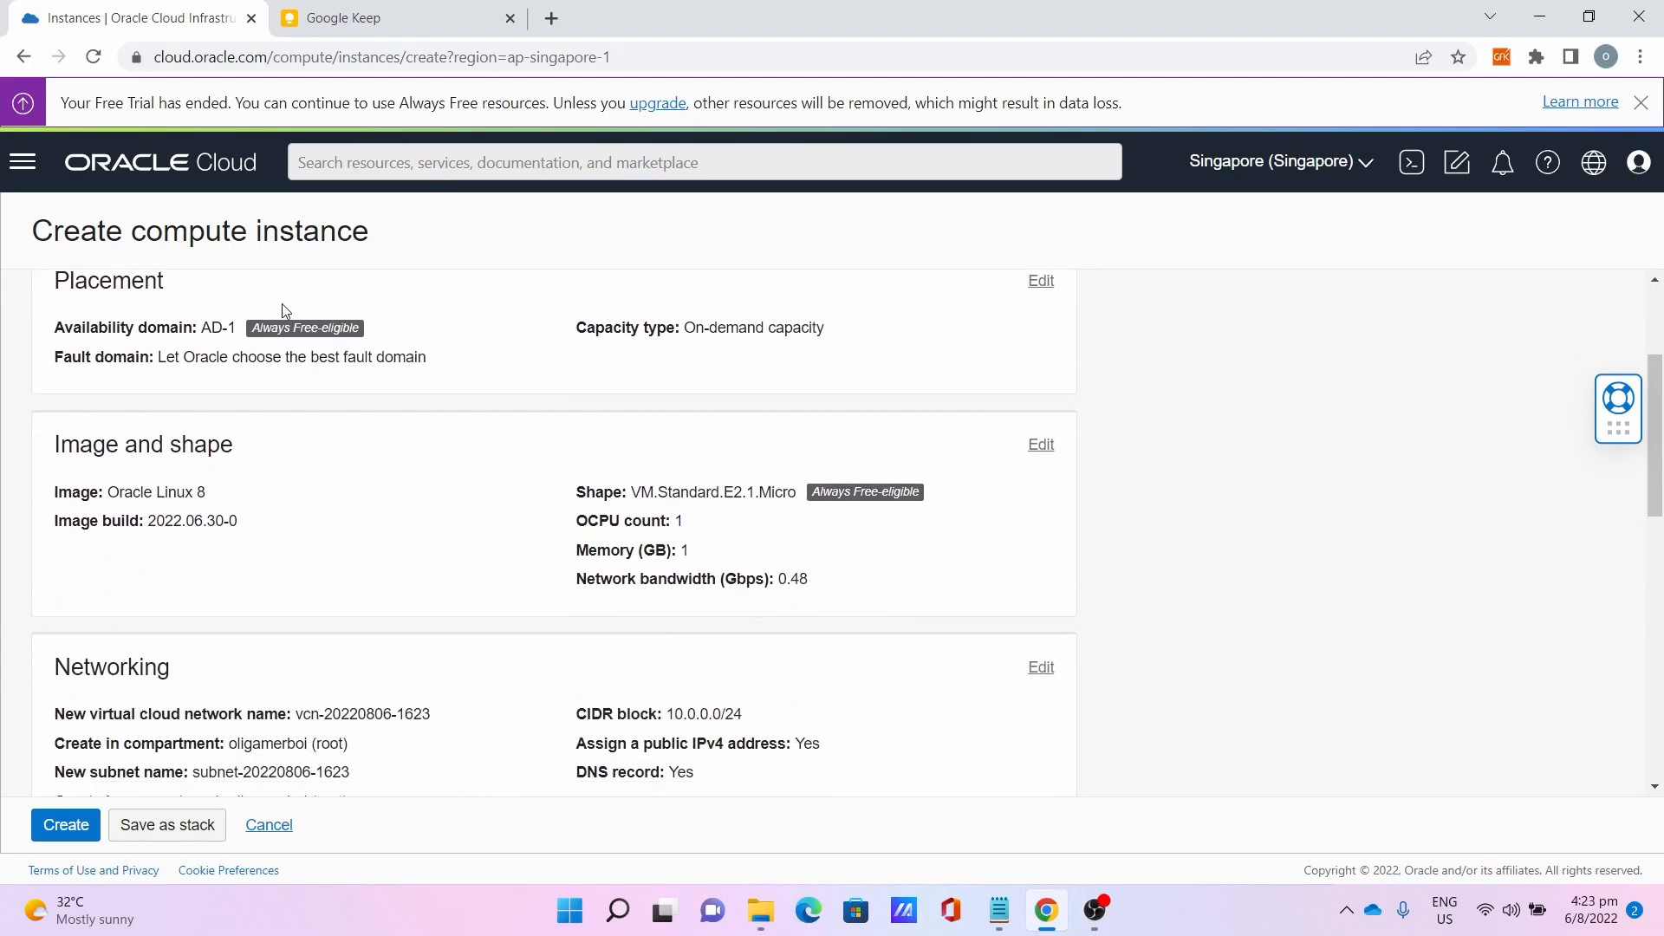
{"action": "left_click", "coordinate": [1038, 444]}
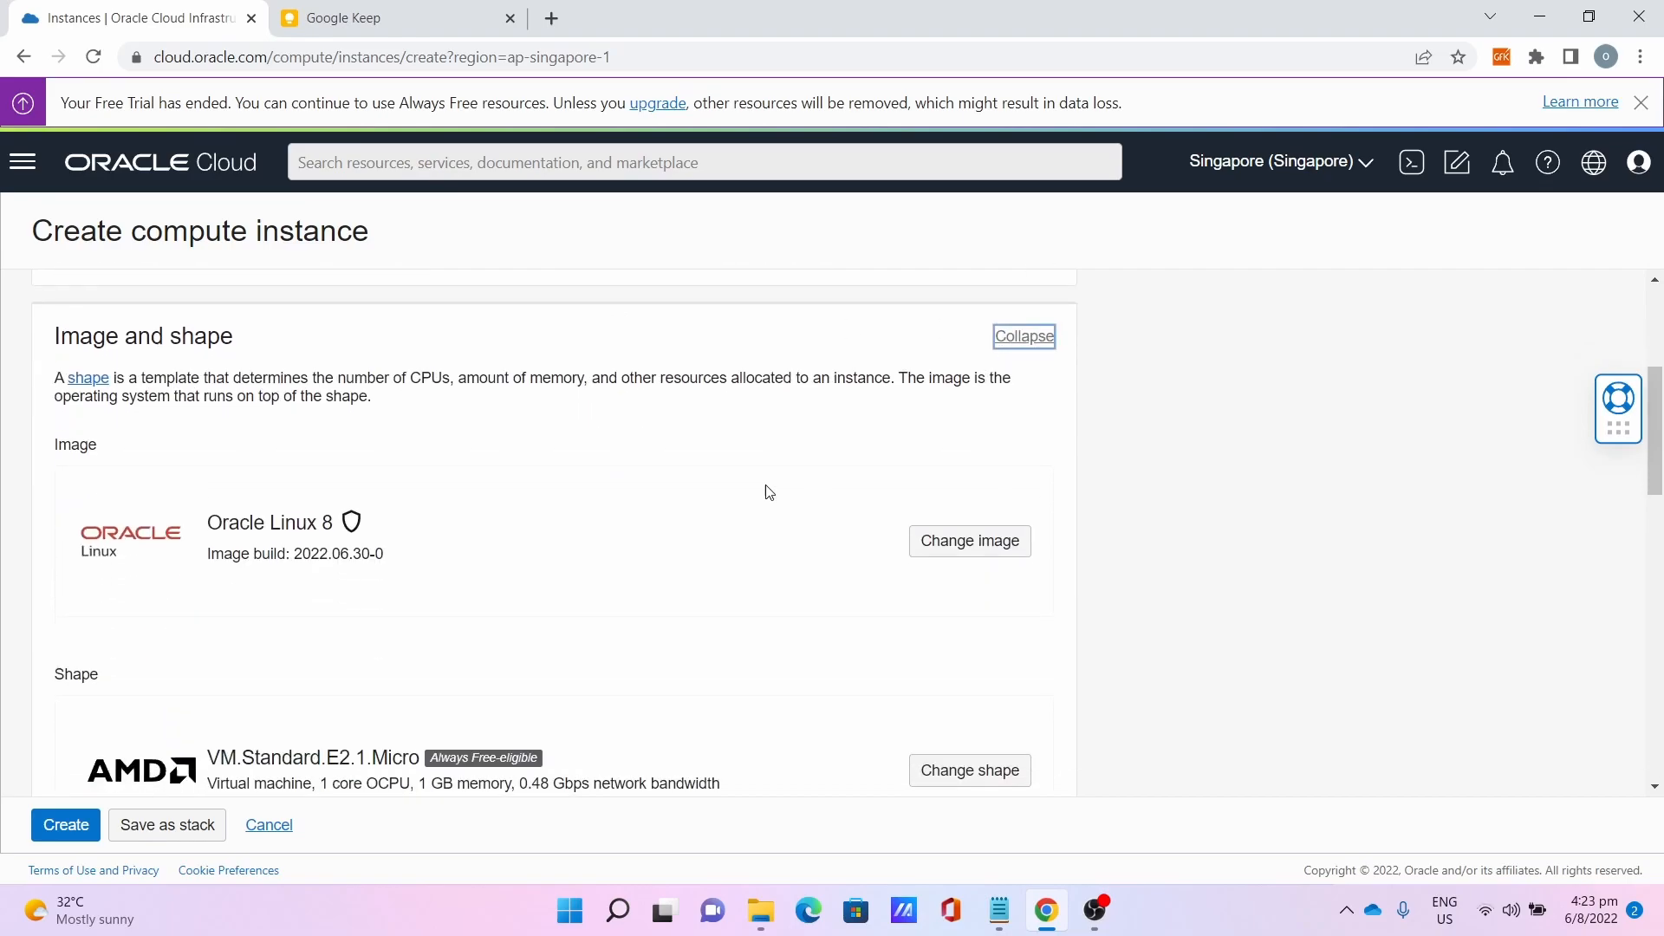
{"action": "scroll", "scroll_direction": "down", "scroll_amount": 3}
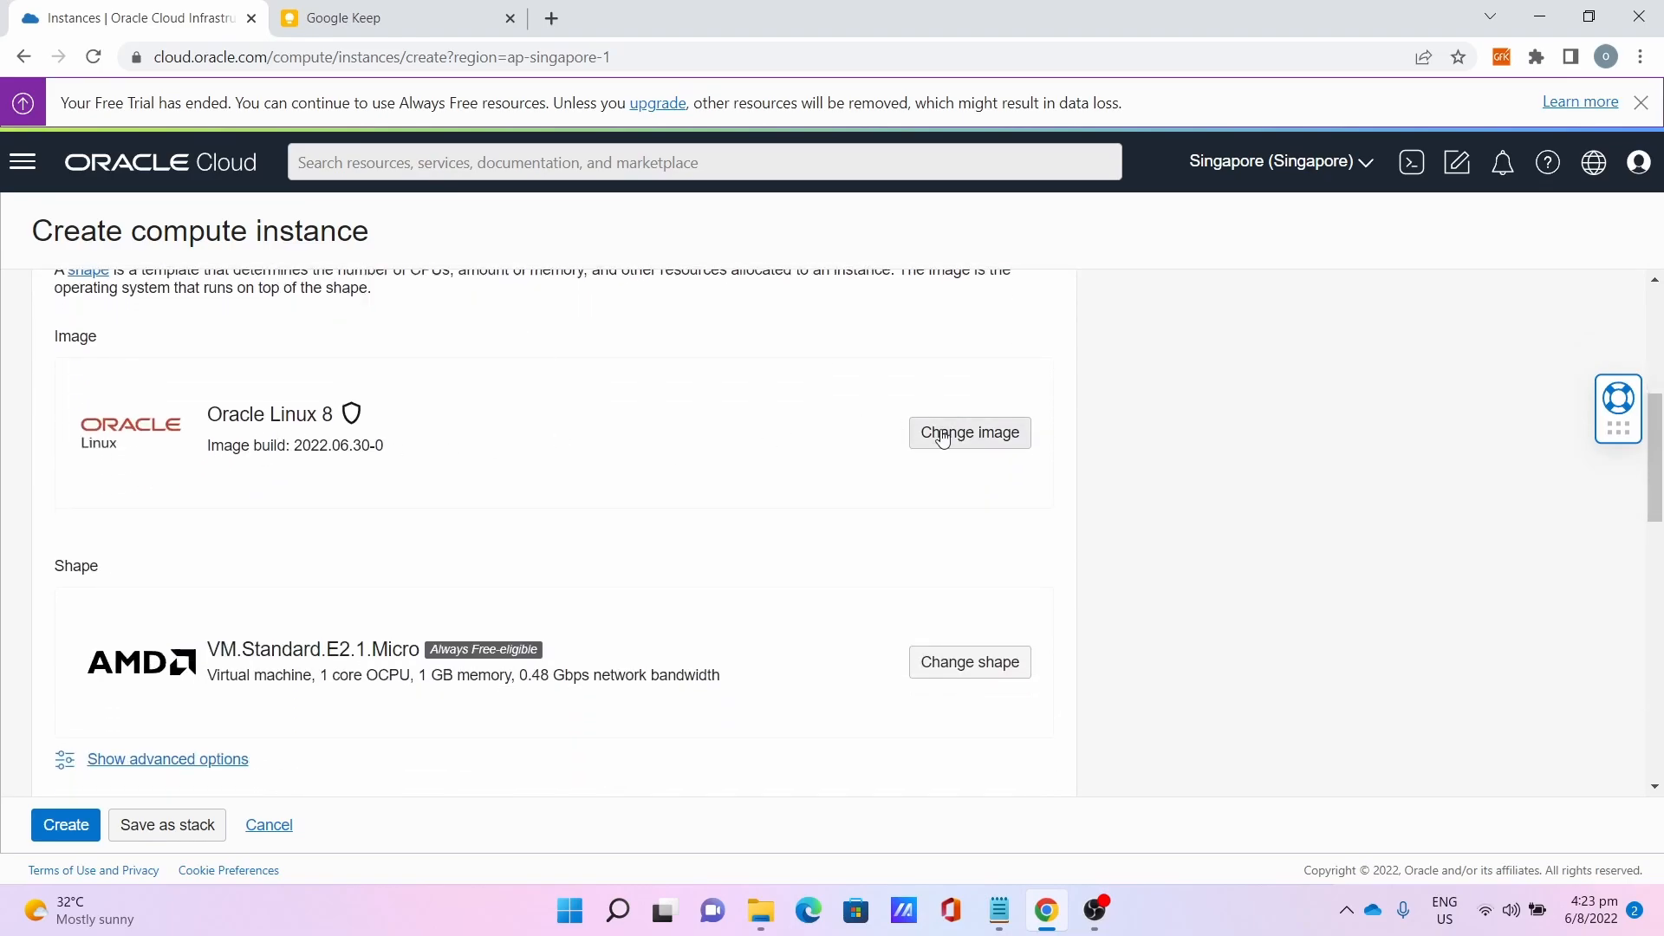
{"action": "left_click", "coordinate": [967, 433]}
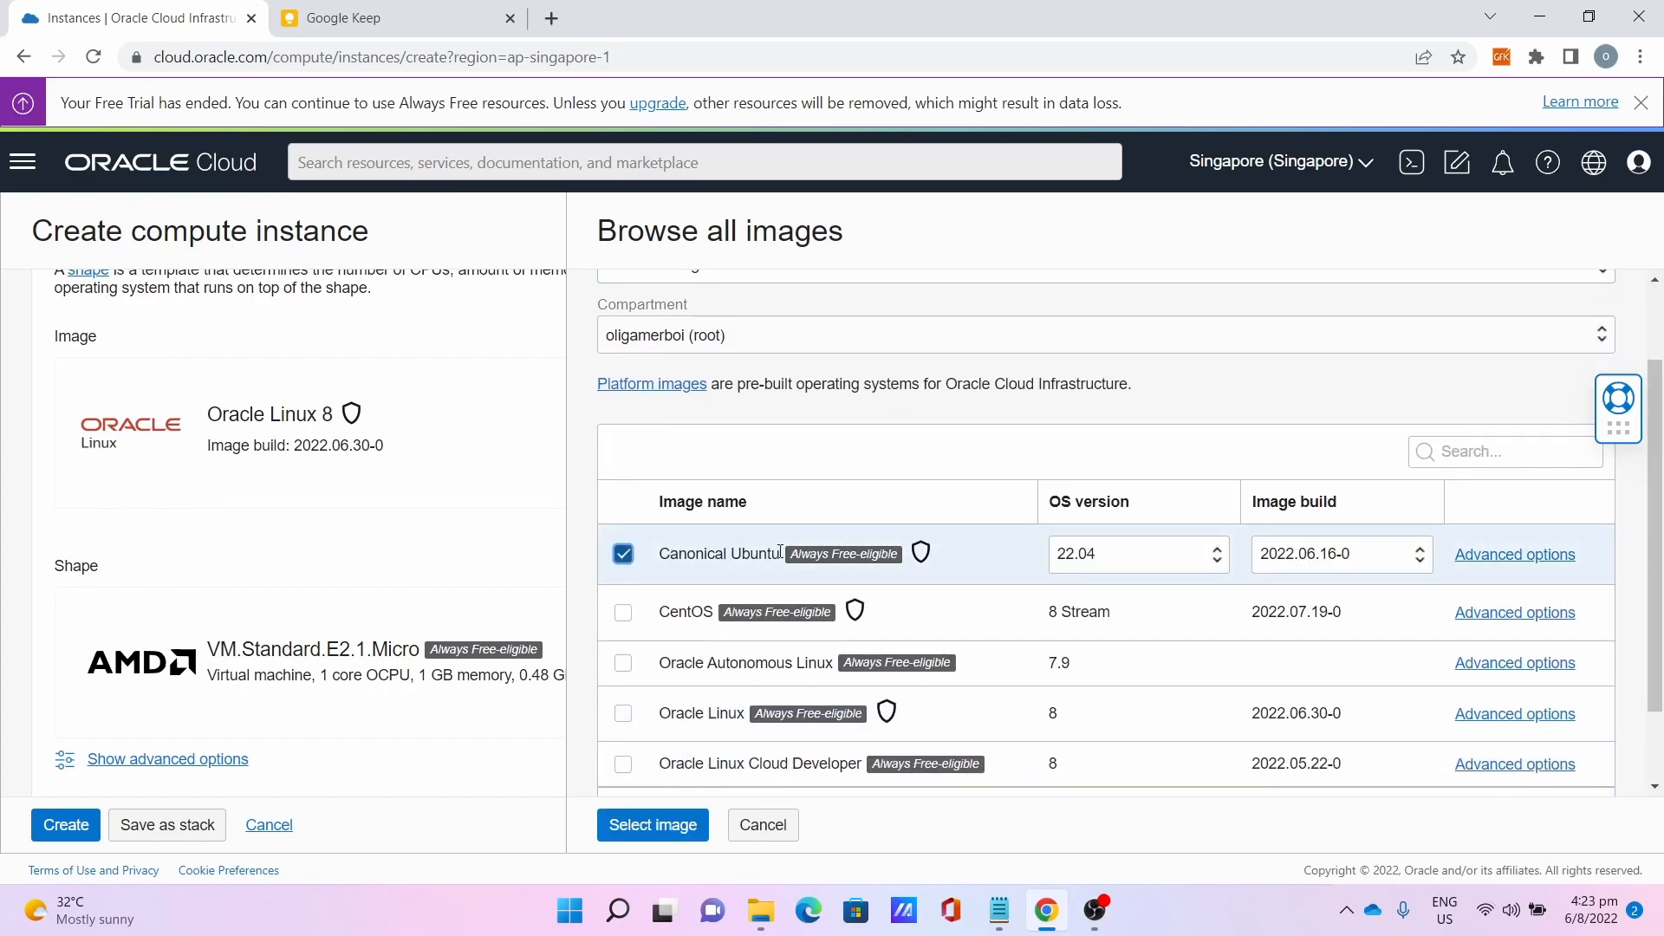
{"action": "left_click", "coordinate": [651, 825]}
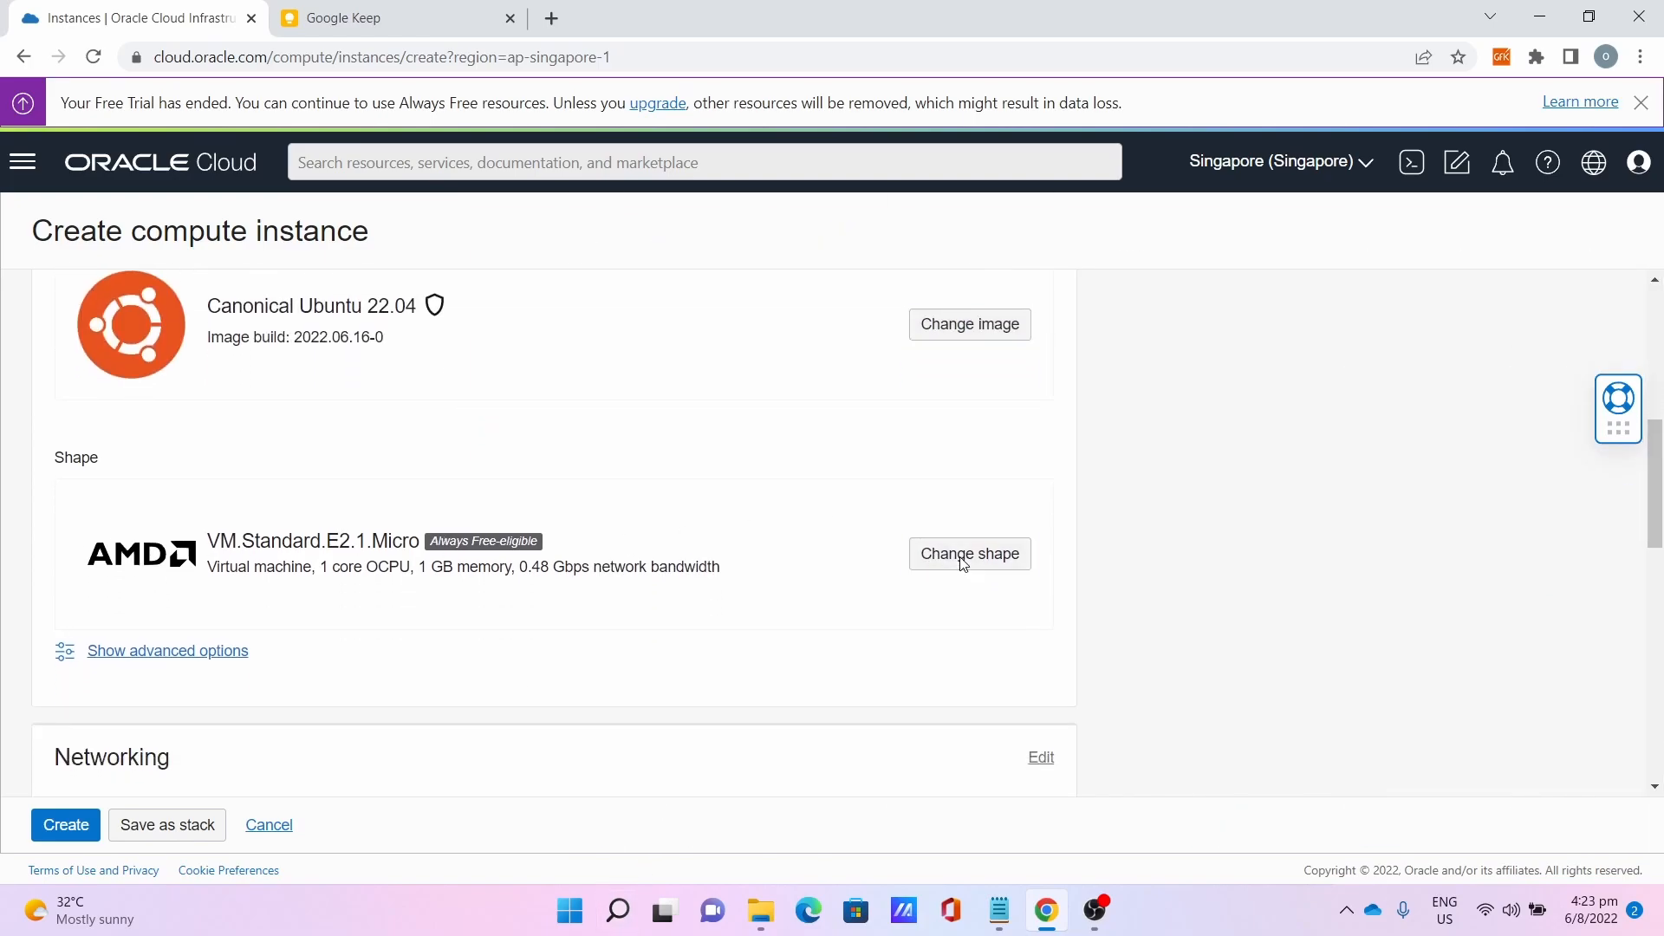
Select the Ampere VM.Standard.A1.Flex shape with 4 OCPUs and 24 GB memory.
{"action": "left_click", "coordinate": [967, 553]}
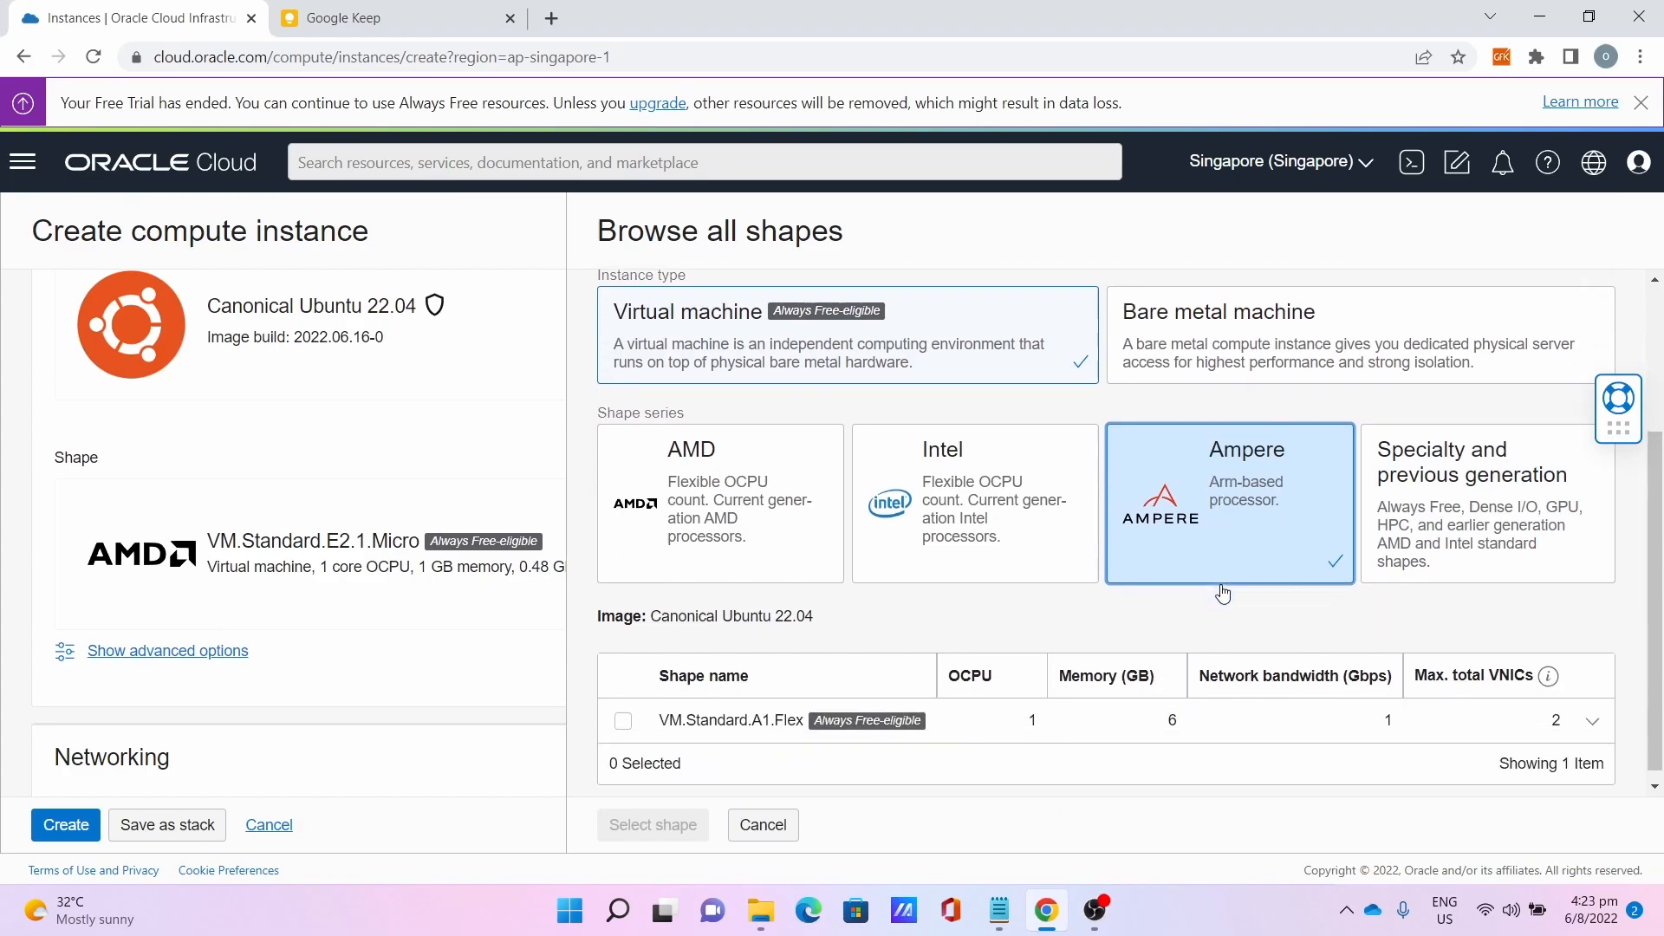
{"action": "scroll", "scroll_direction": "down", "scroll_amount": 3}
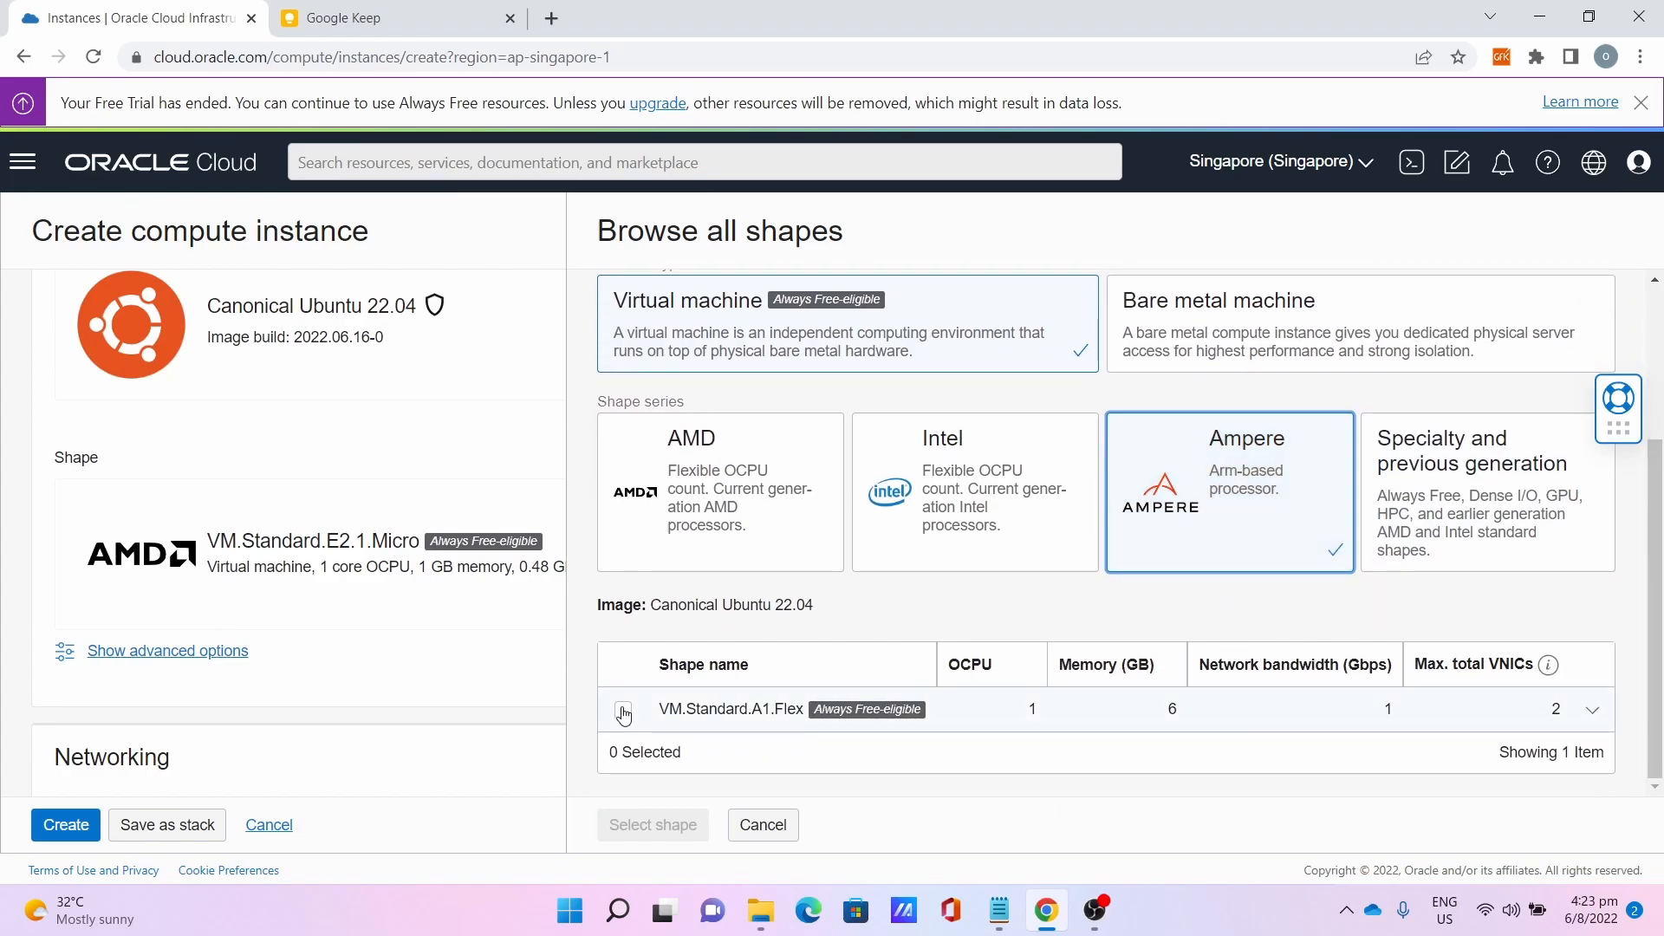
{"action": "left_click", "coordinate": [622, 709]}
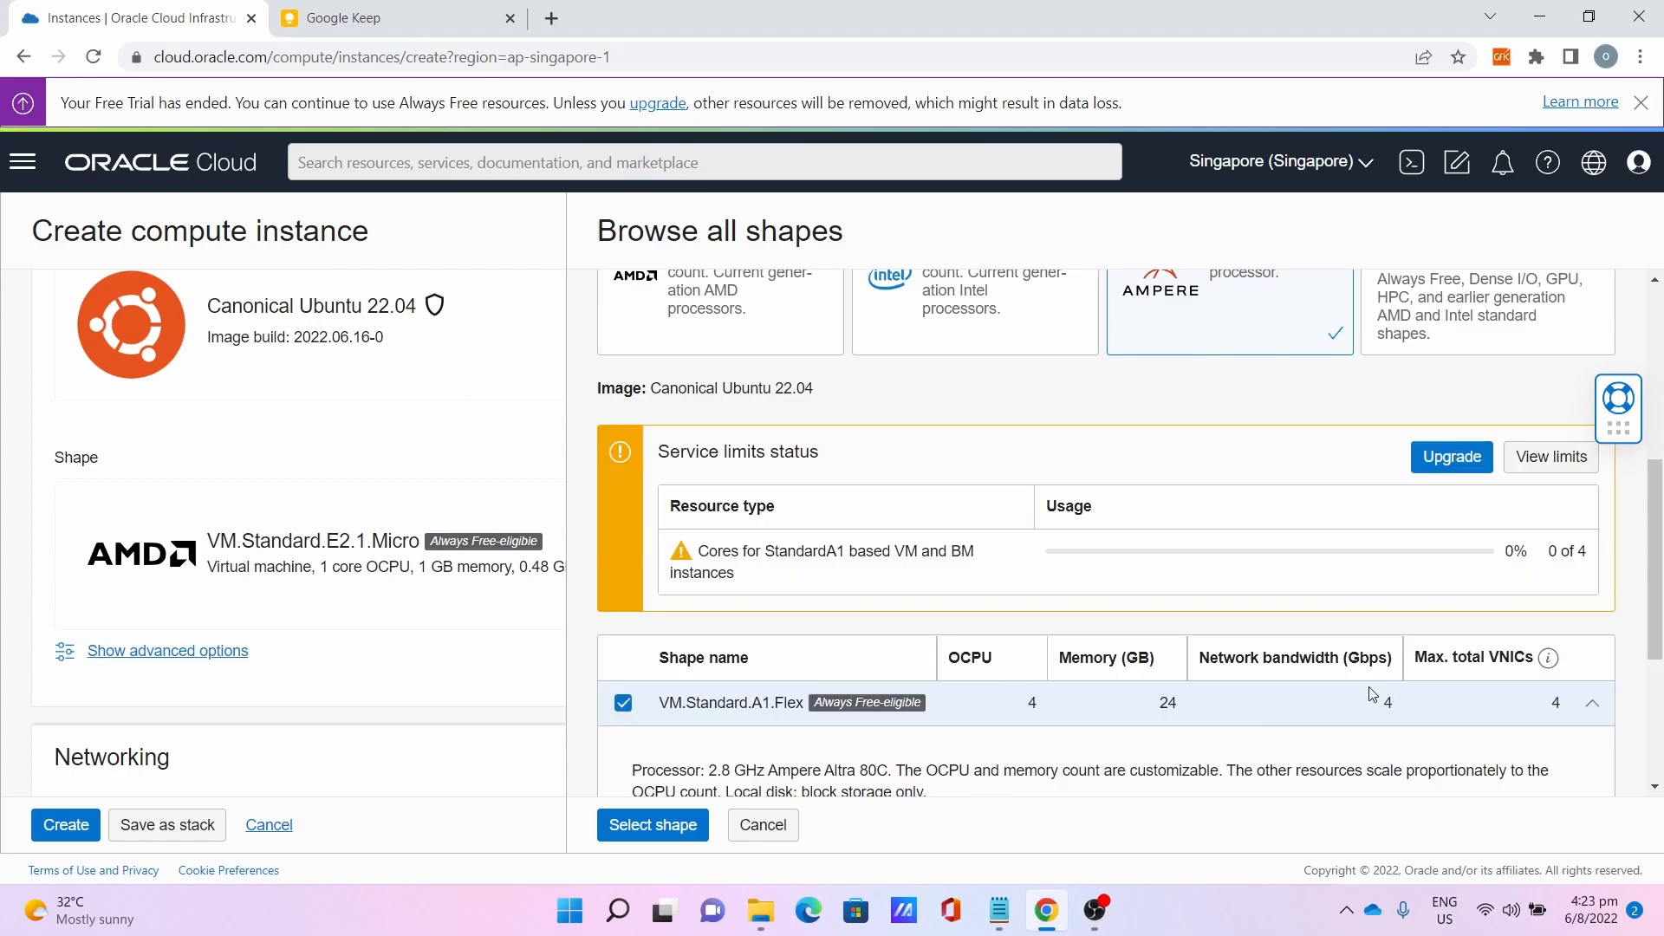
{"action": "scroll", "scroll_direction": "down", "scroll_amount": 3}
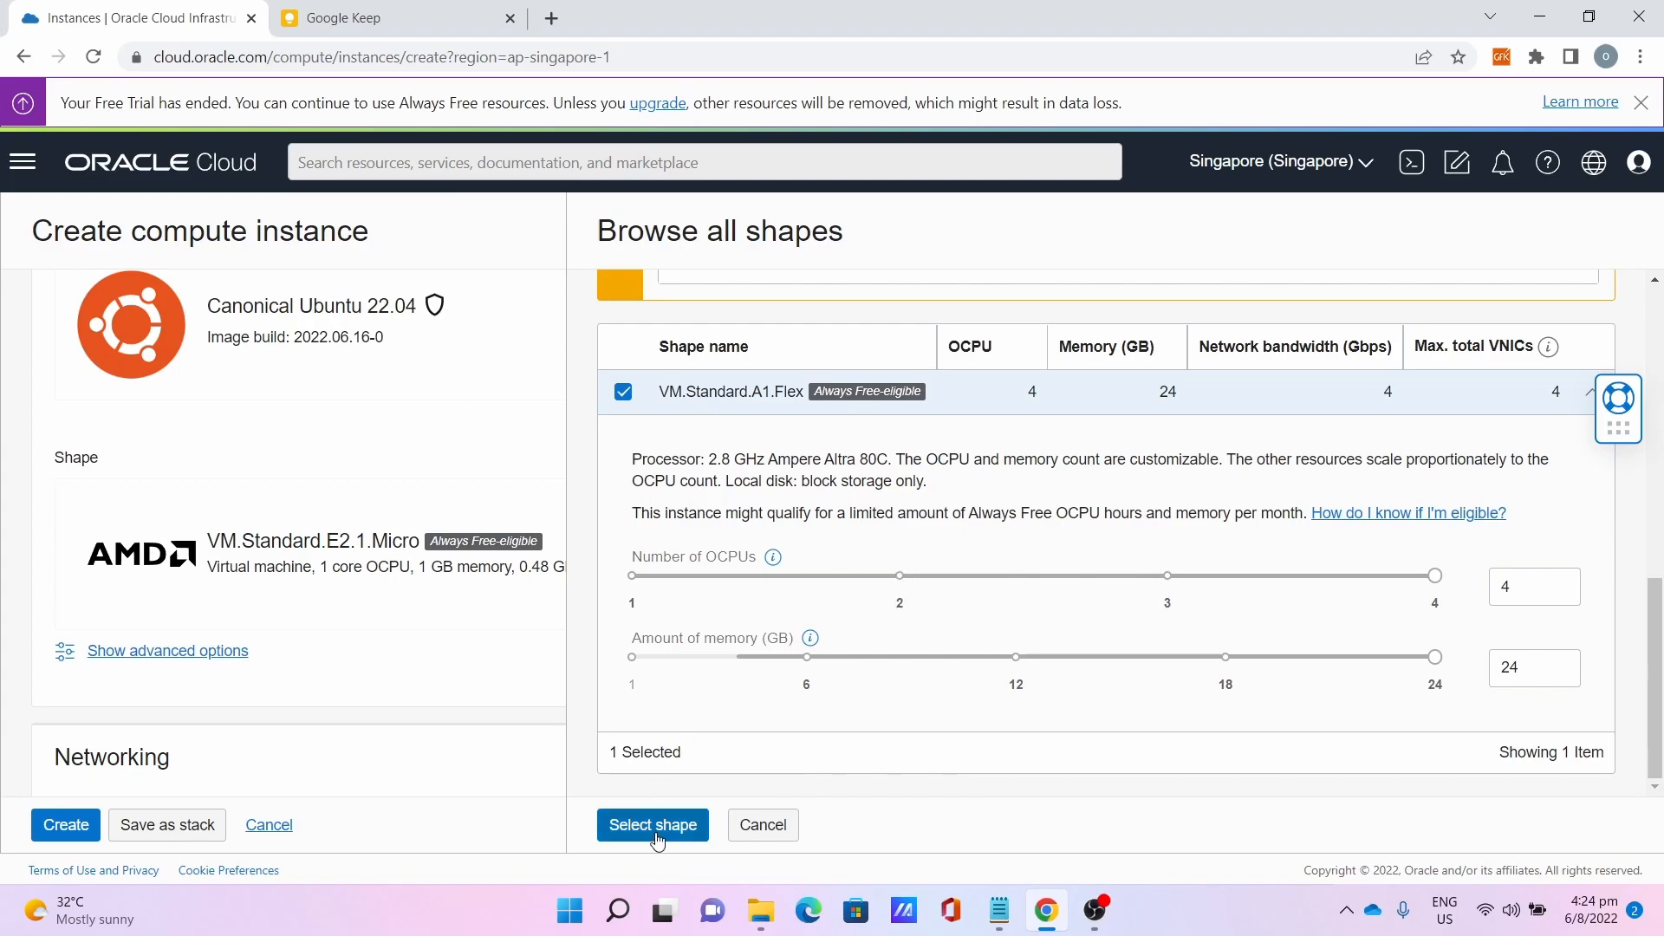
{"action": "left_click", "coordinate": [654, 825]}
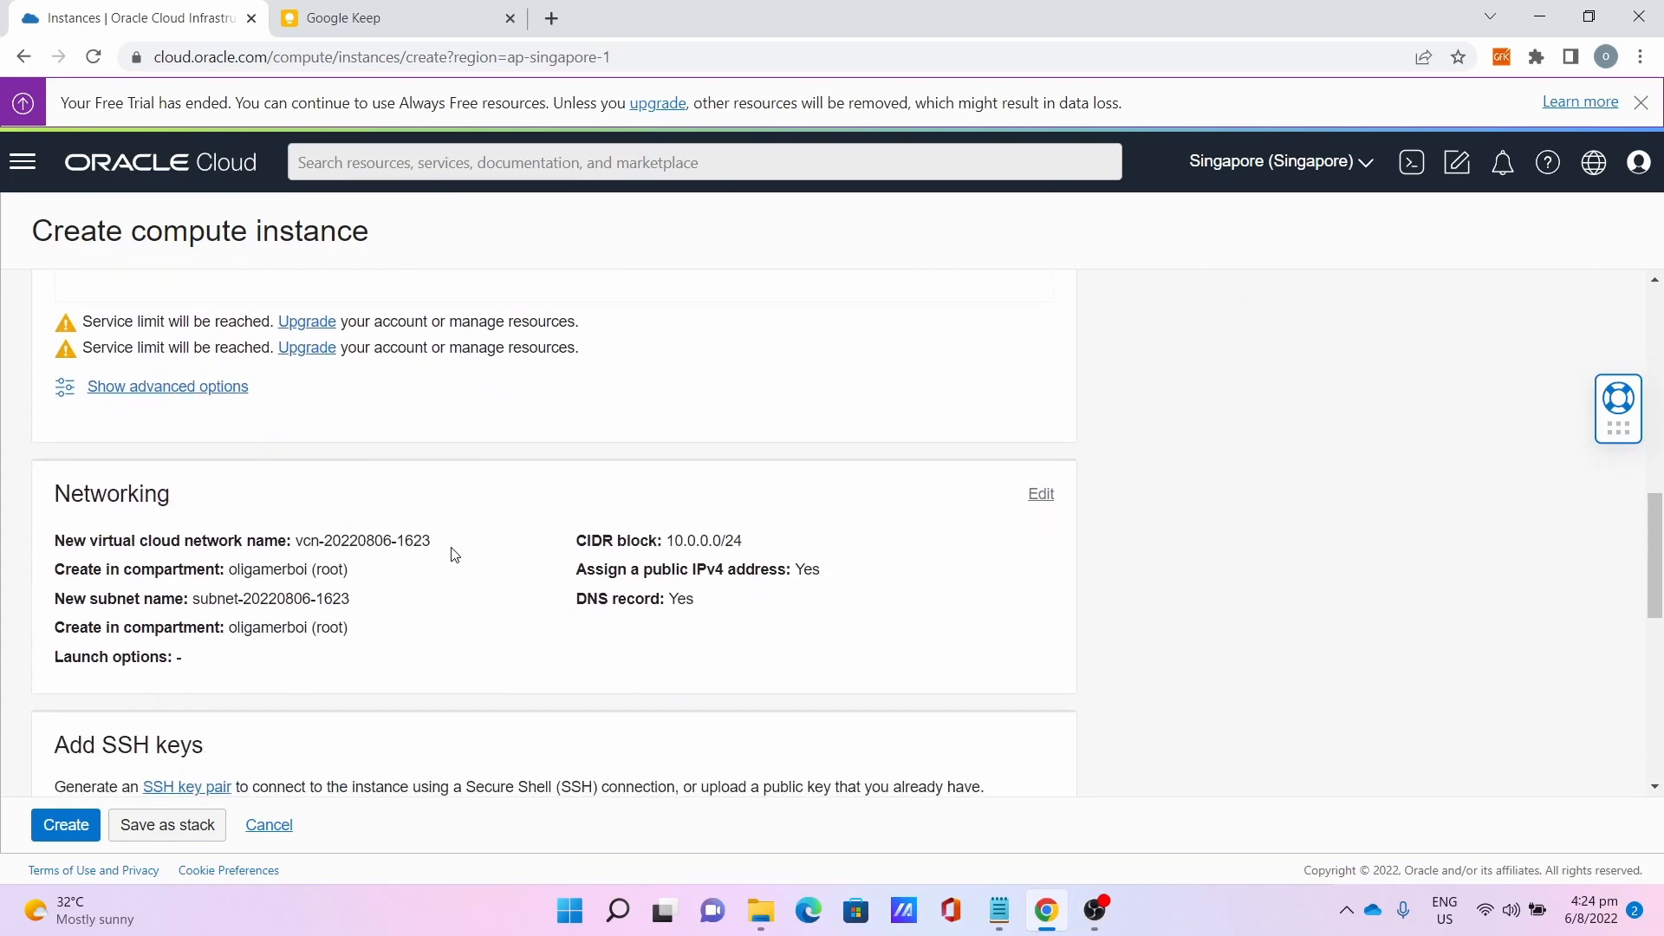
Save the generated private SSH key, then create the instance so it begins provisioning.
{"action": "scroll", "scroll_direction": "down", "scroll_amount": 3}
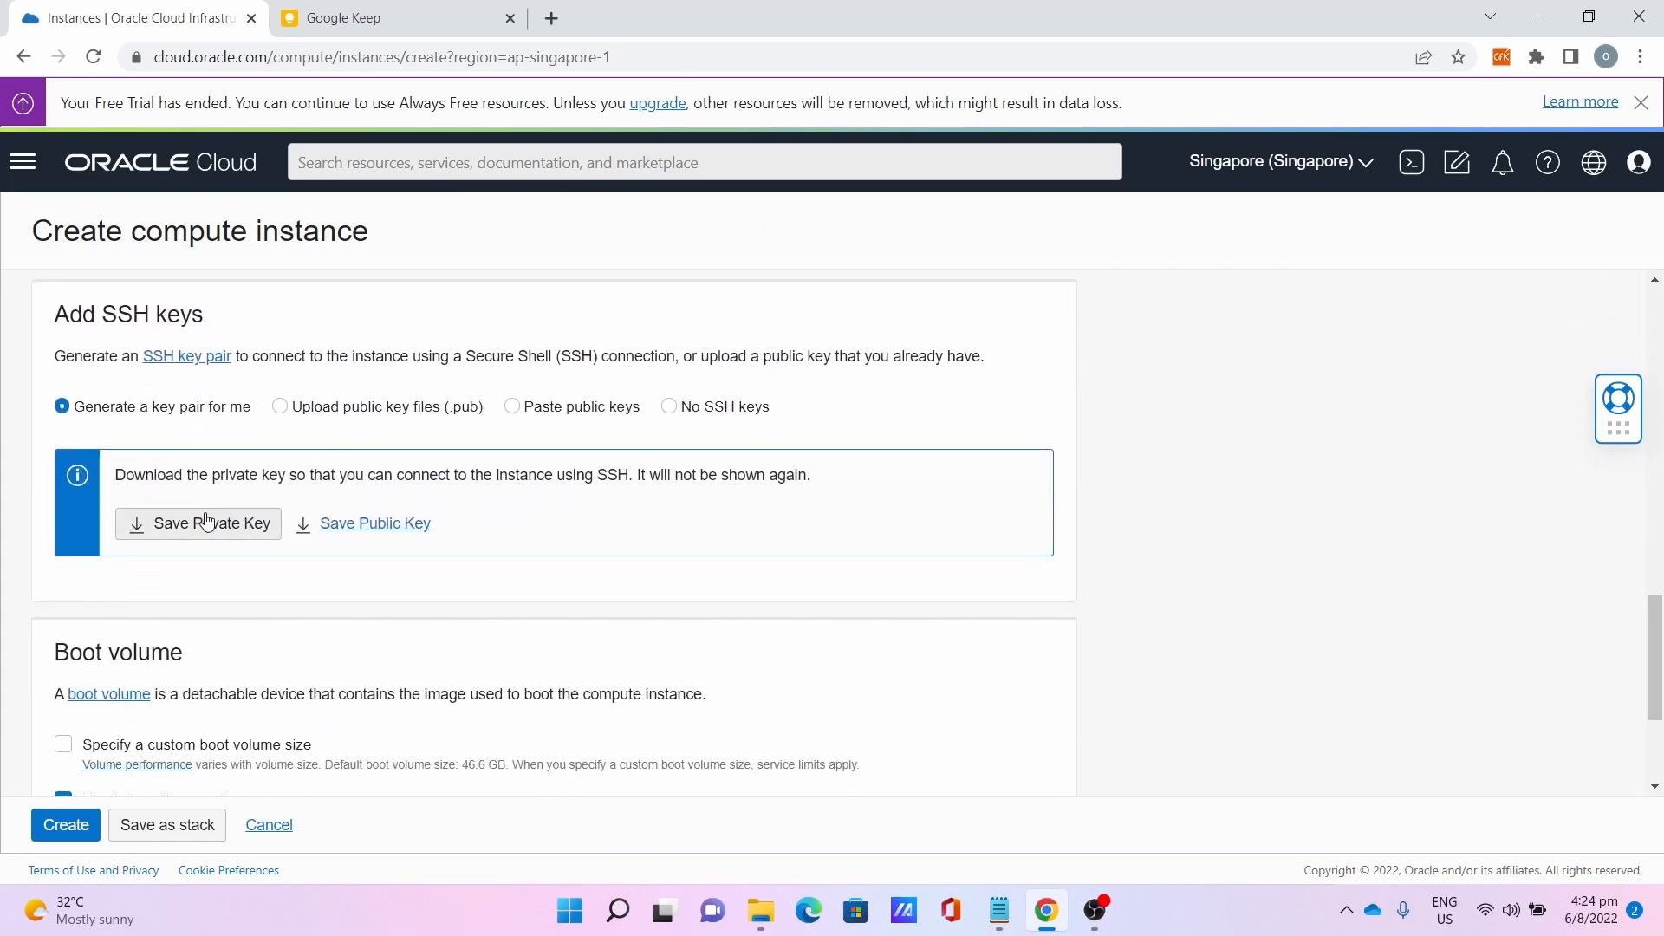
{"action": "left_click", "coordinate": [197, 524]}
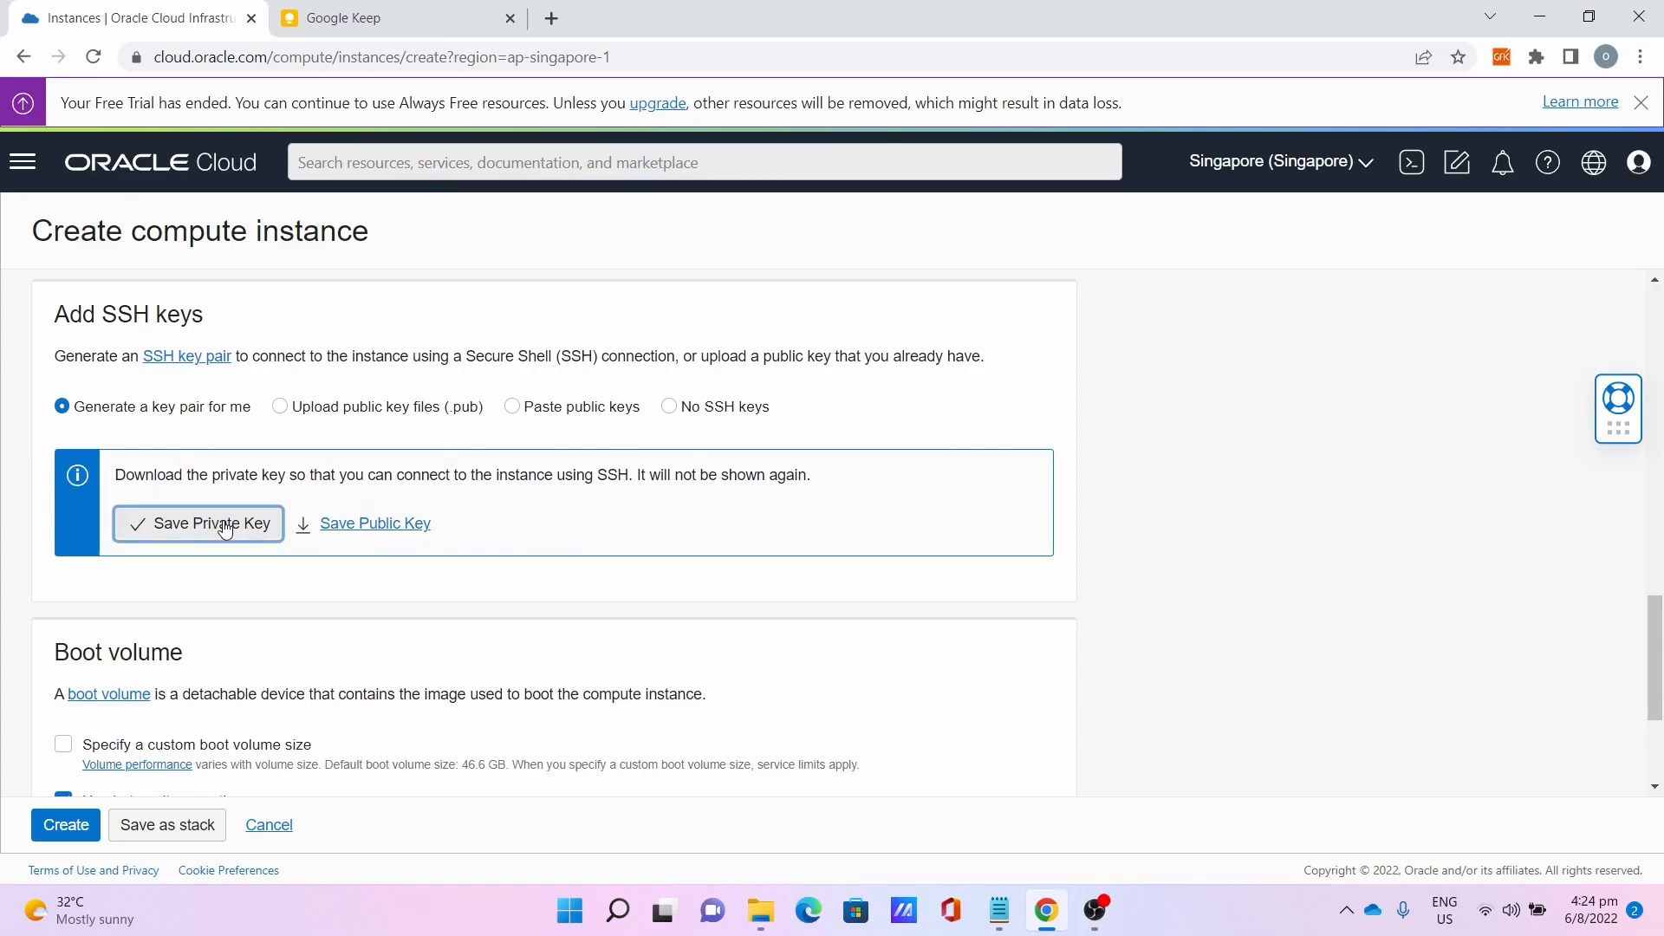
{"action": "left_click", "coordinate": [198, 523]}
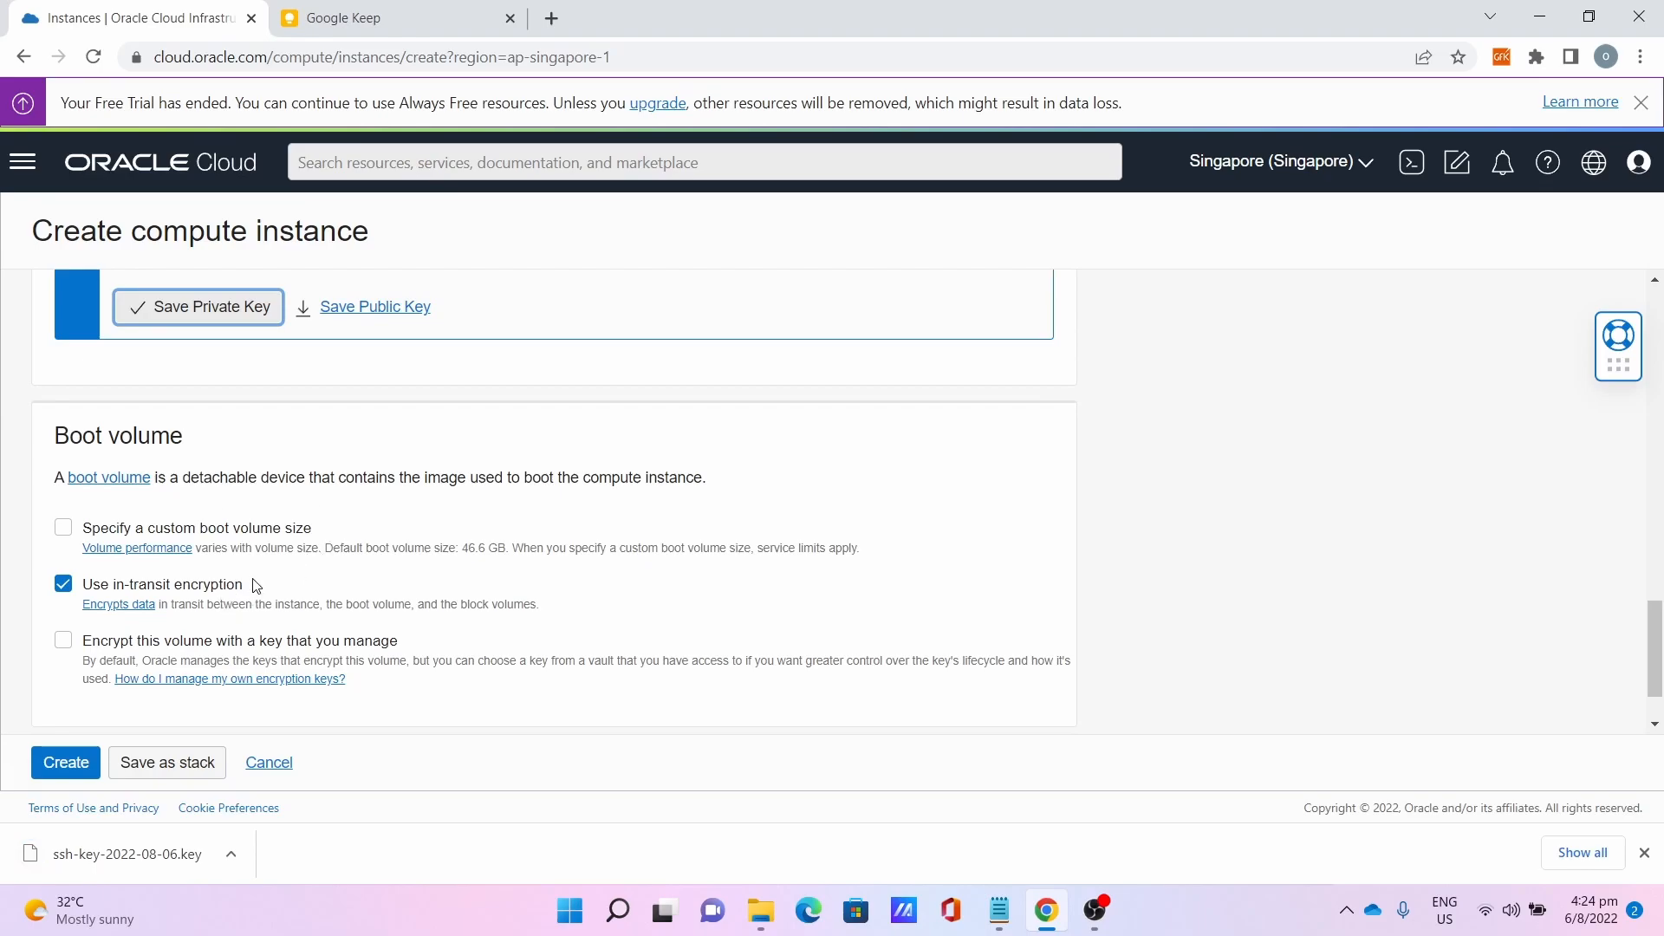
{"action": "left_click", "coordinate": [65, 763]}
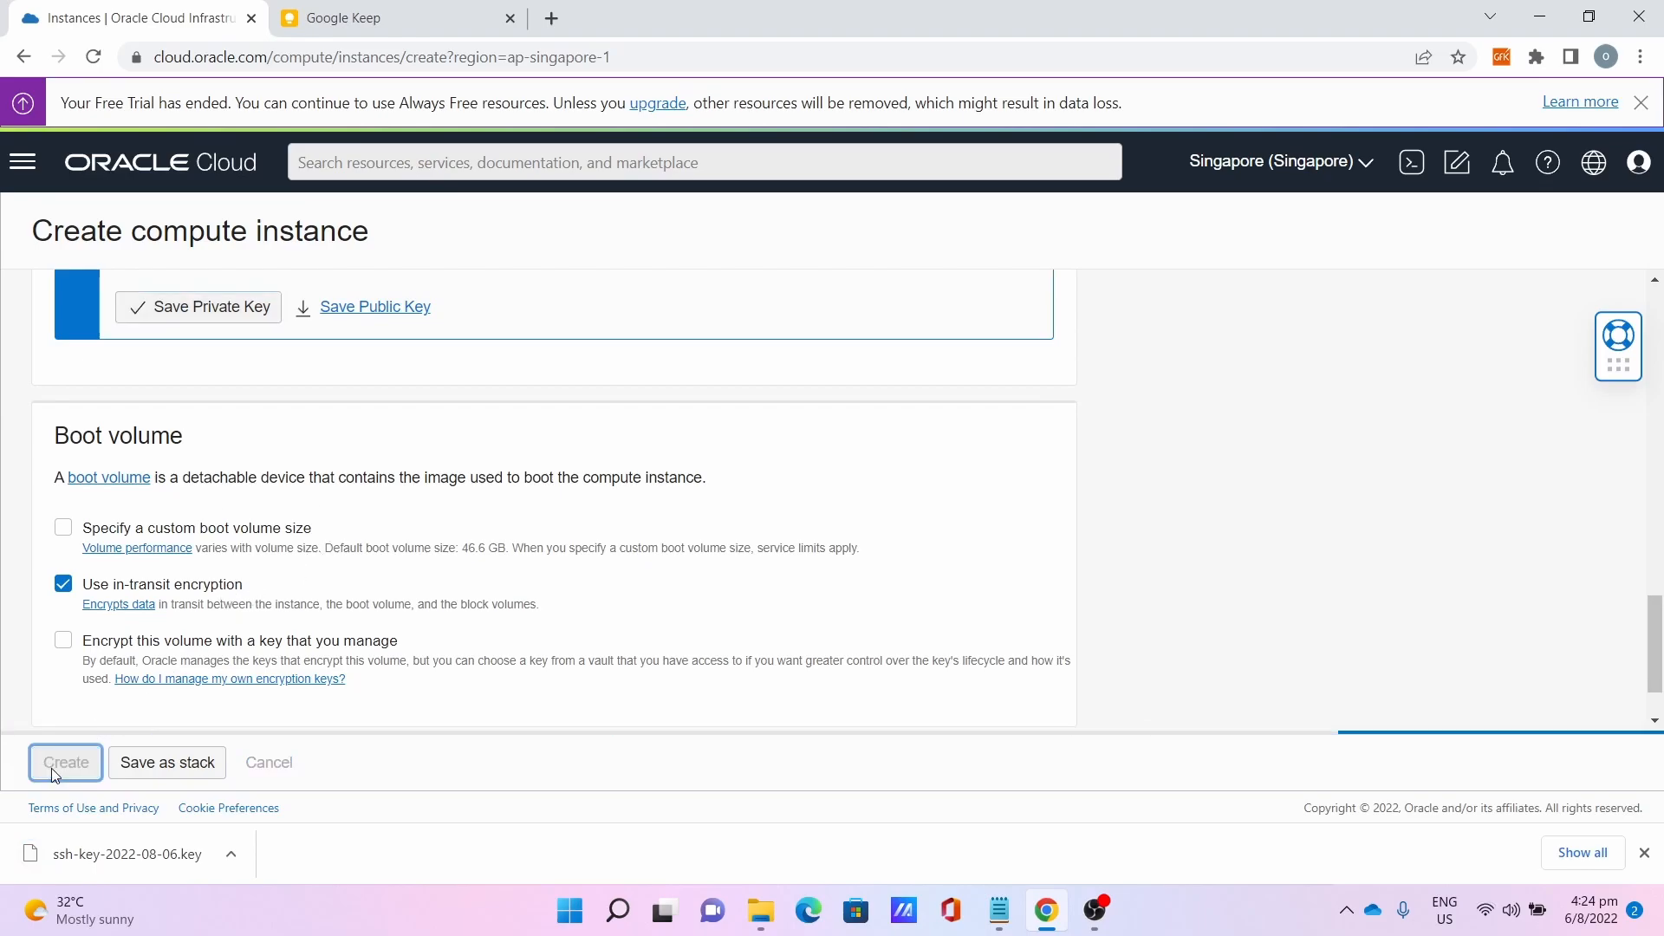
{"action": "left_click", "coordinate": [66, 763]}
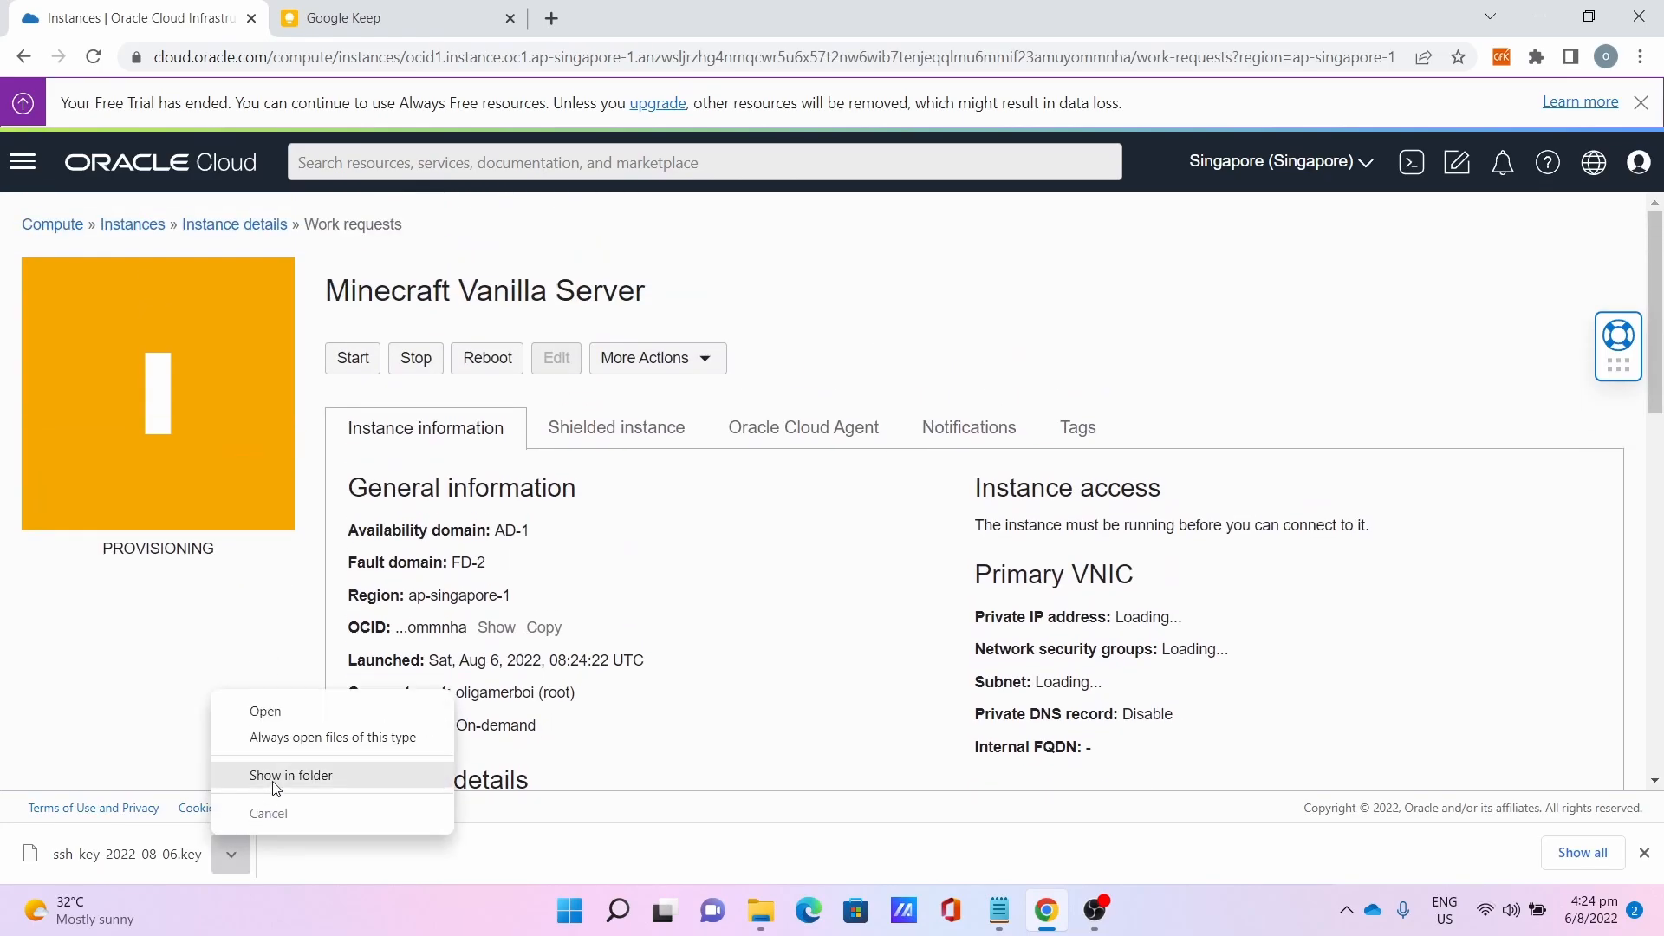
Show the downloaded ssh-key file in its folder and copy its path.
{"action": "left_click", "coordinate": [291, 775]}
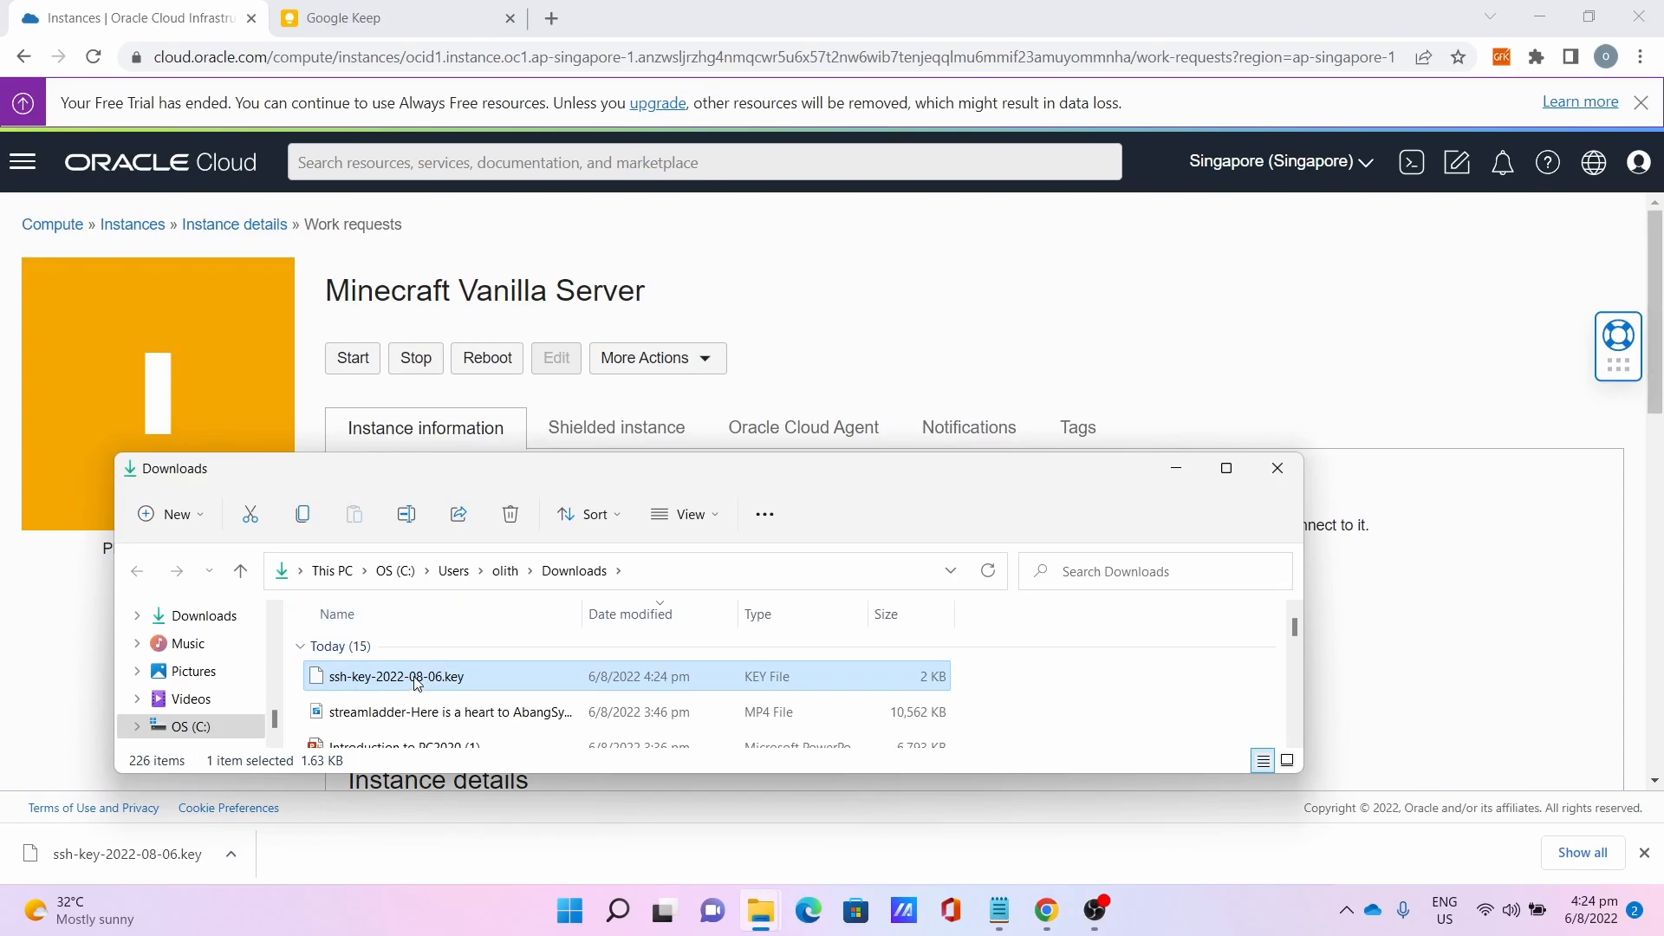
{"action": "right_click", "coordinate": [395, 676]}
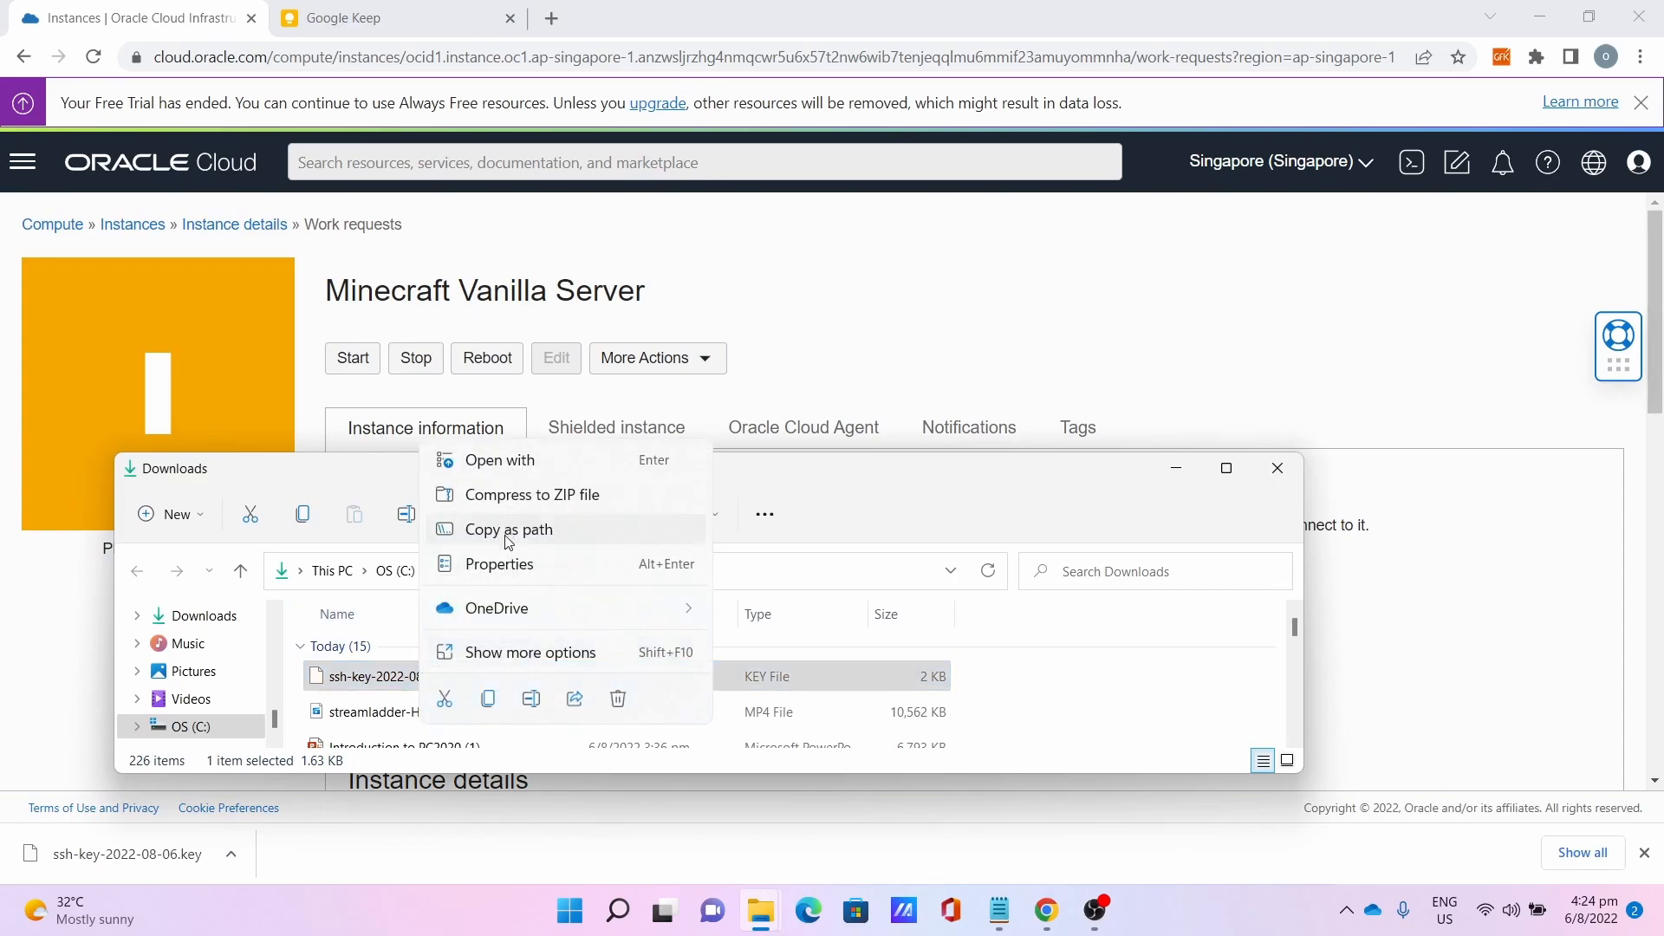
{"action": "left_click", "coordinate": [508, 530]}
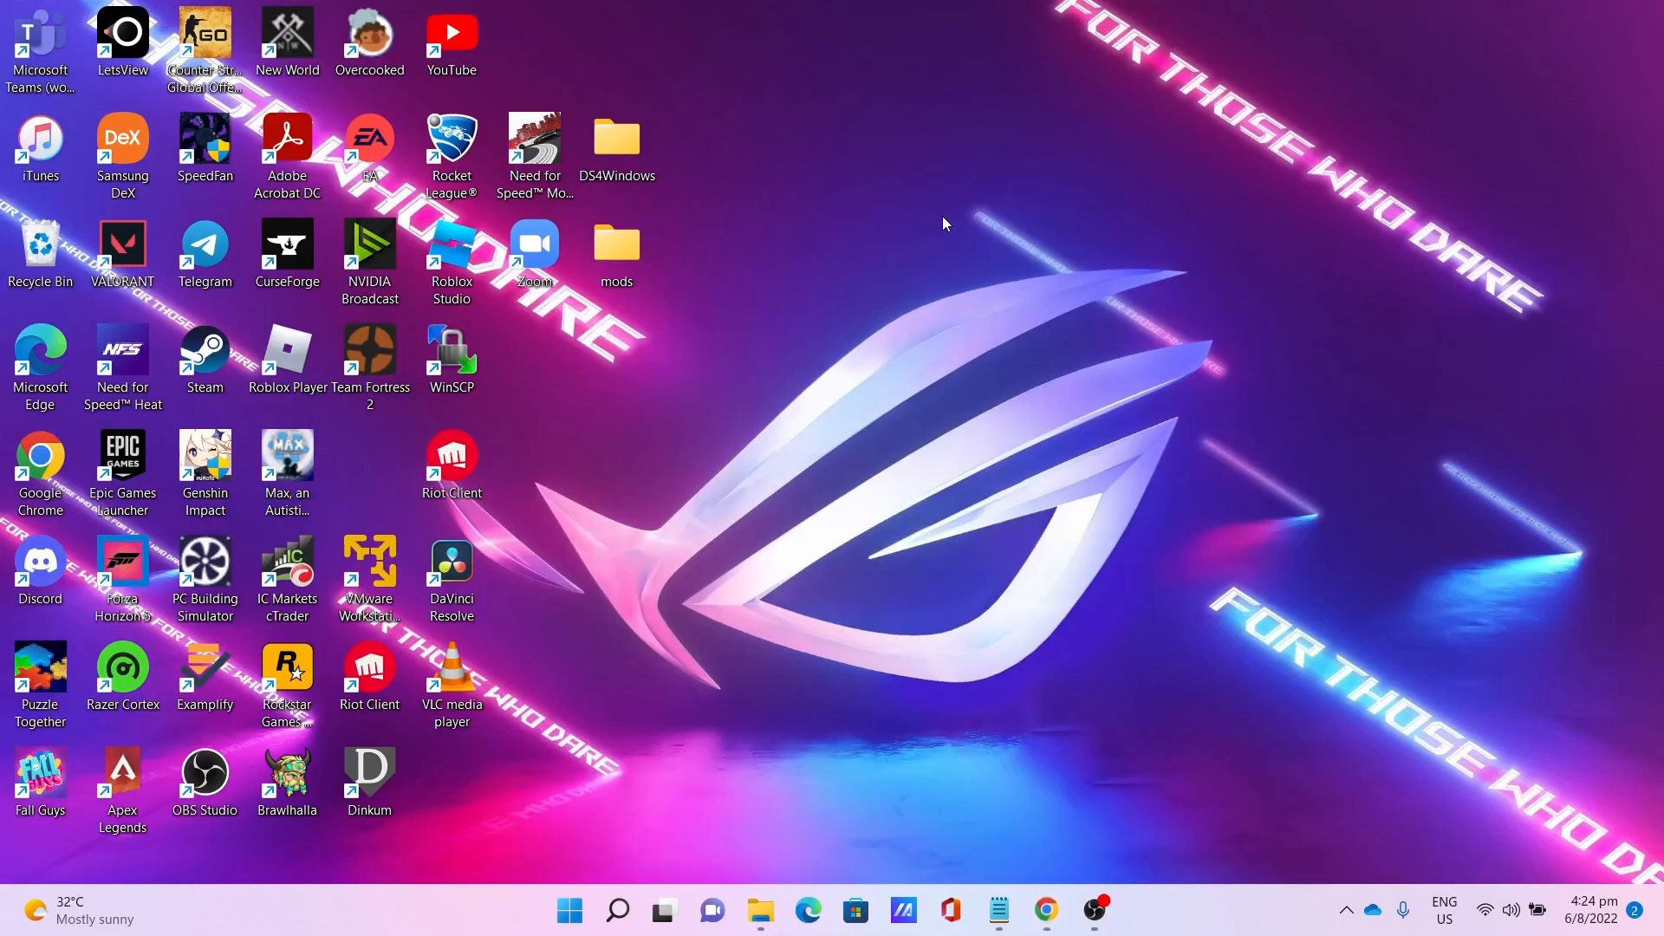
Create a desktop folder Key For Server holding the key, then close its window.
{"action": "right_click", "coordinate": [945, 223]}
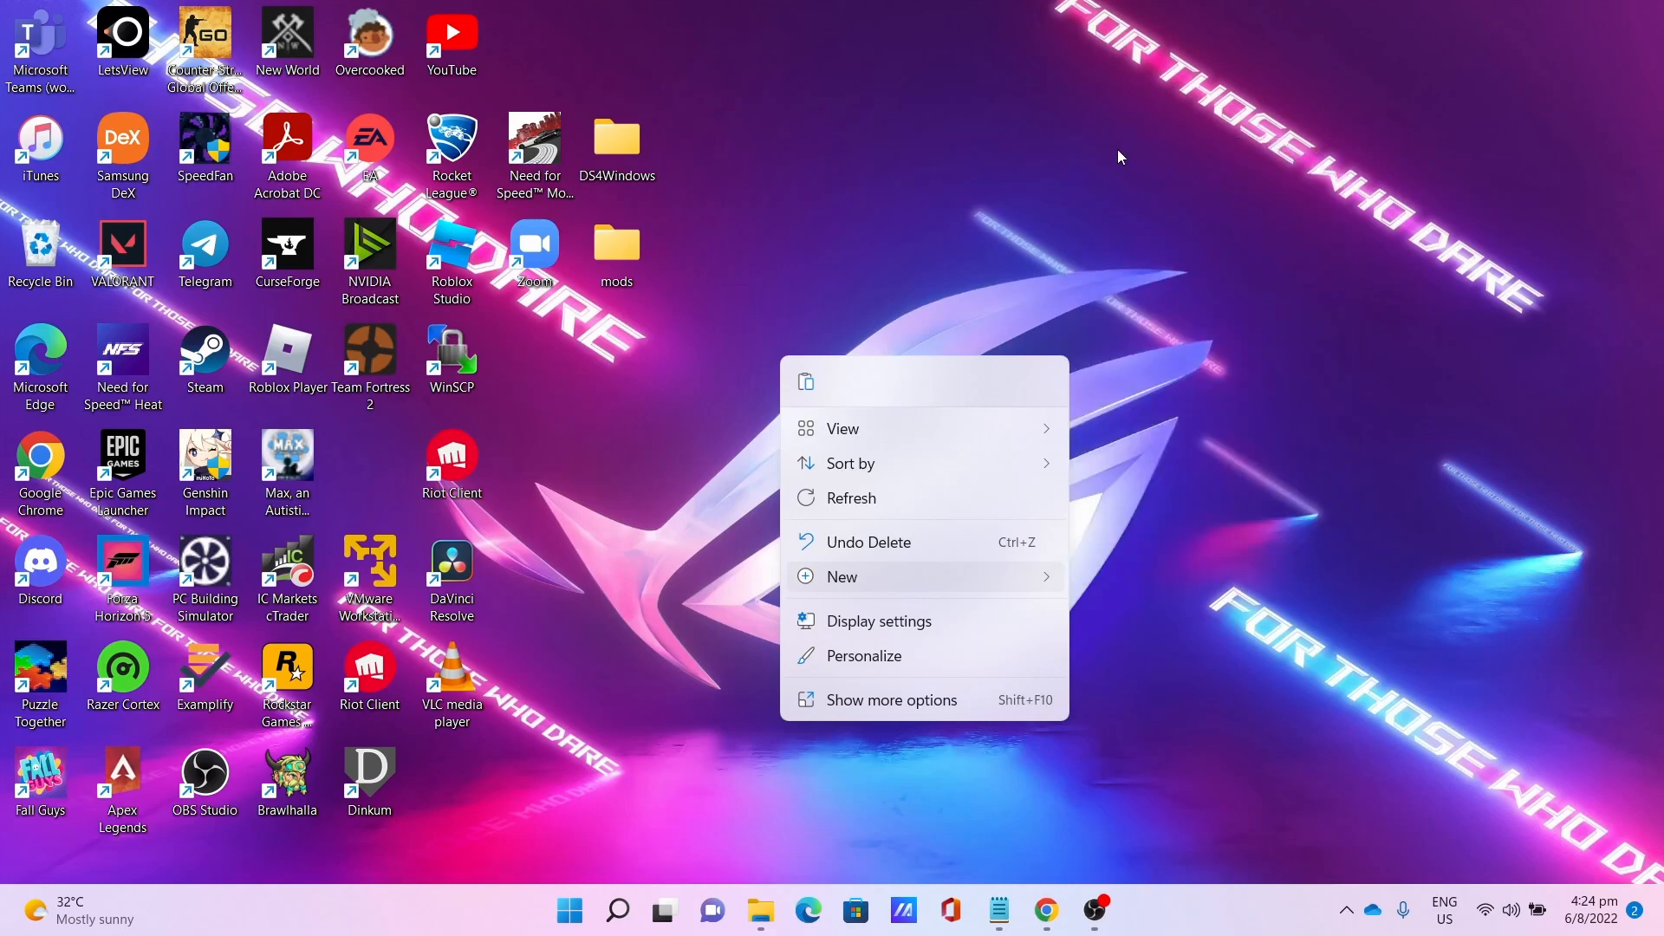
{"action": "left_click", "coordinate": [841, 576]}
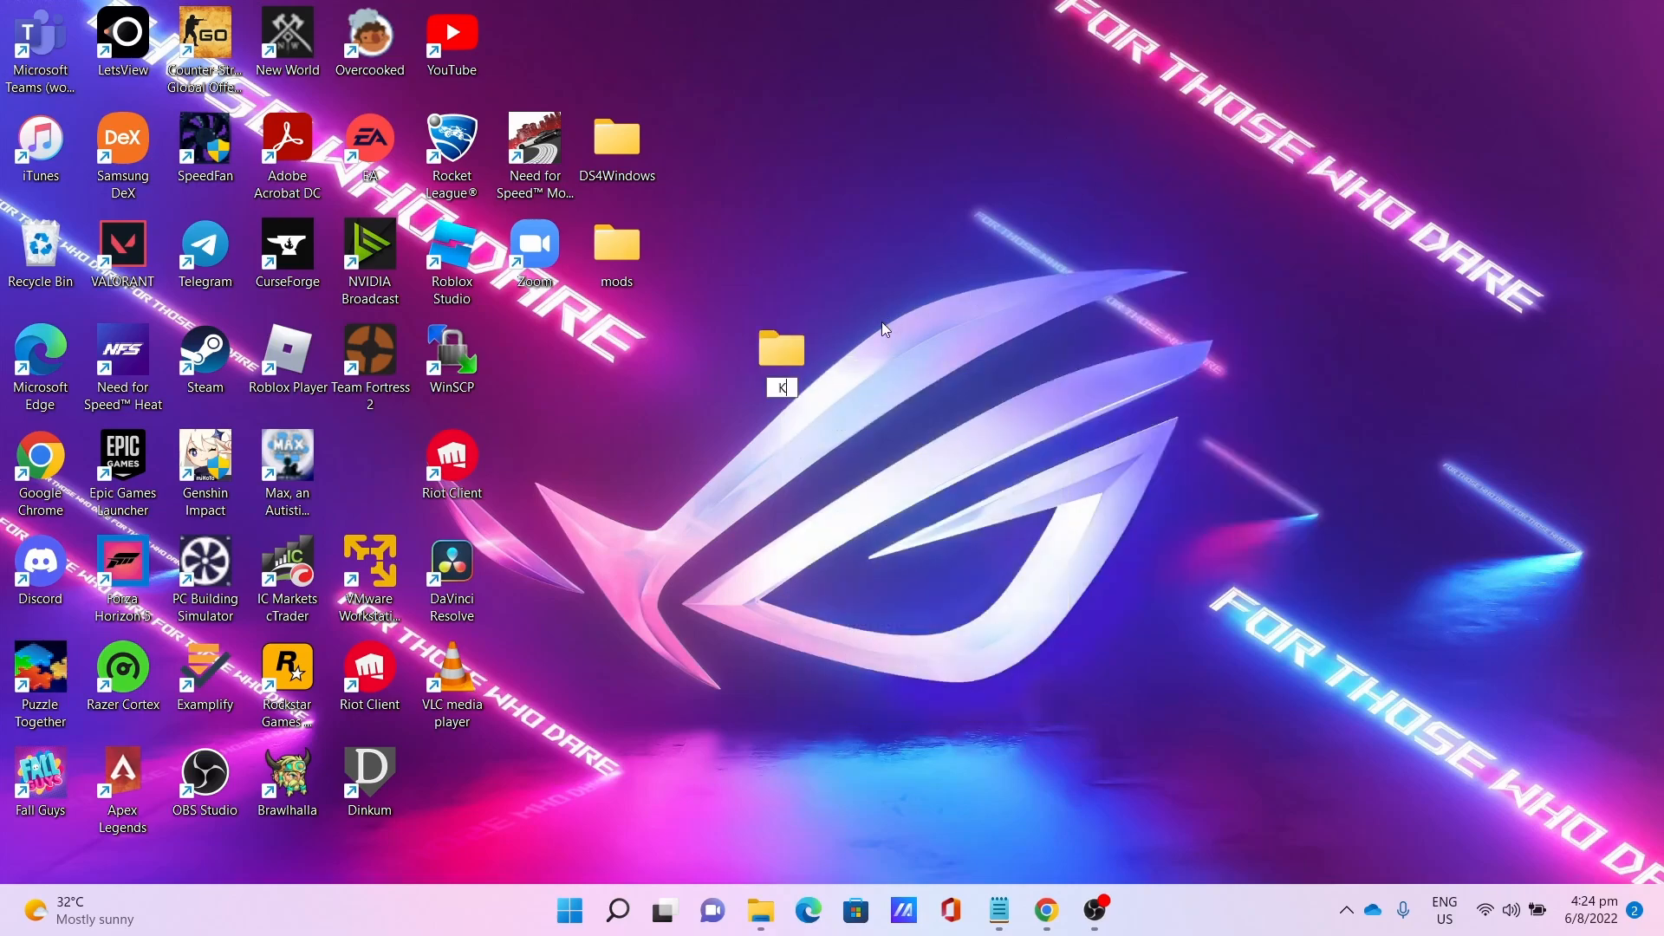
{"action": "type", "text": "Key For"}
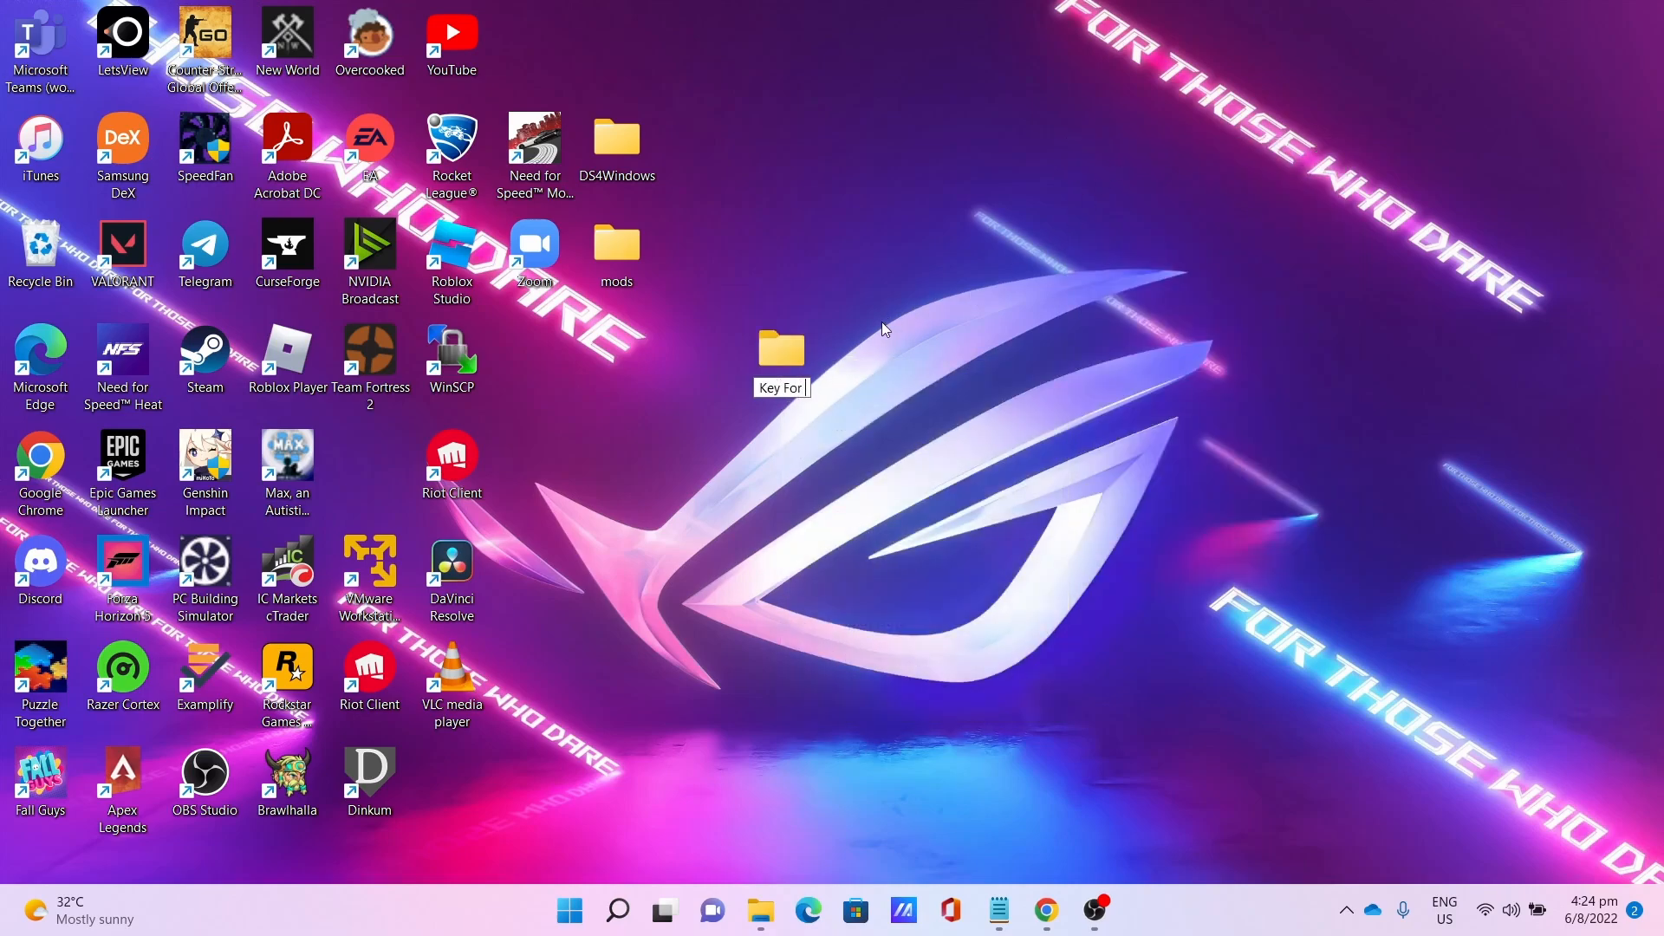
{"action": "type", "text": "Server"}
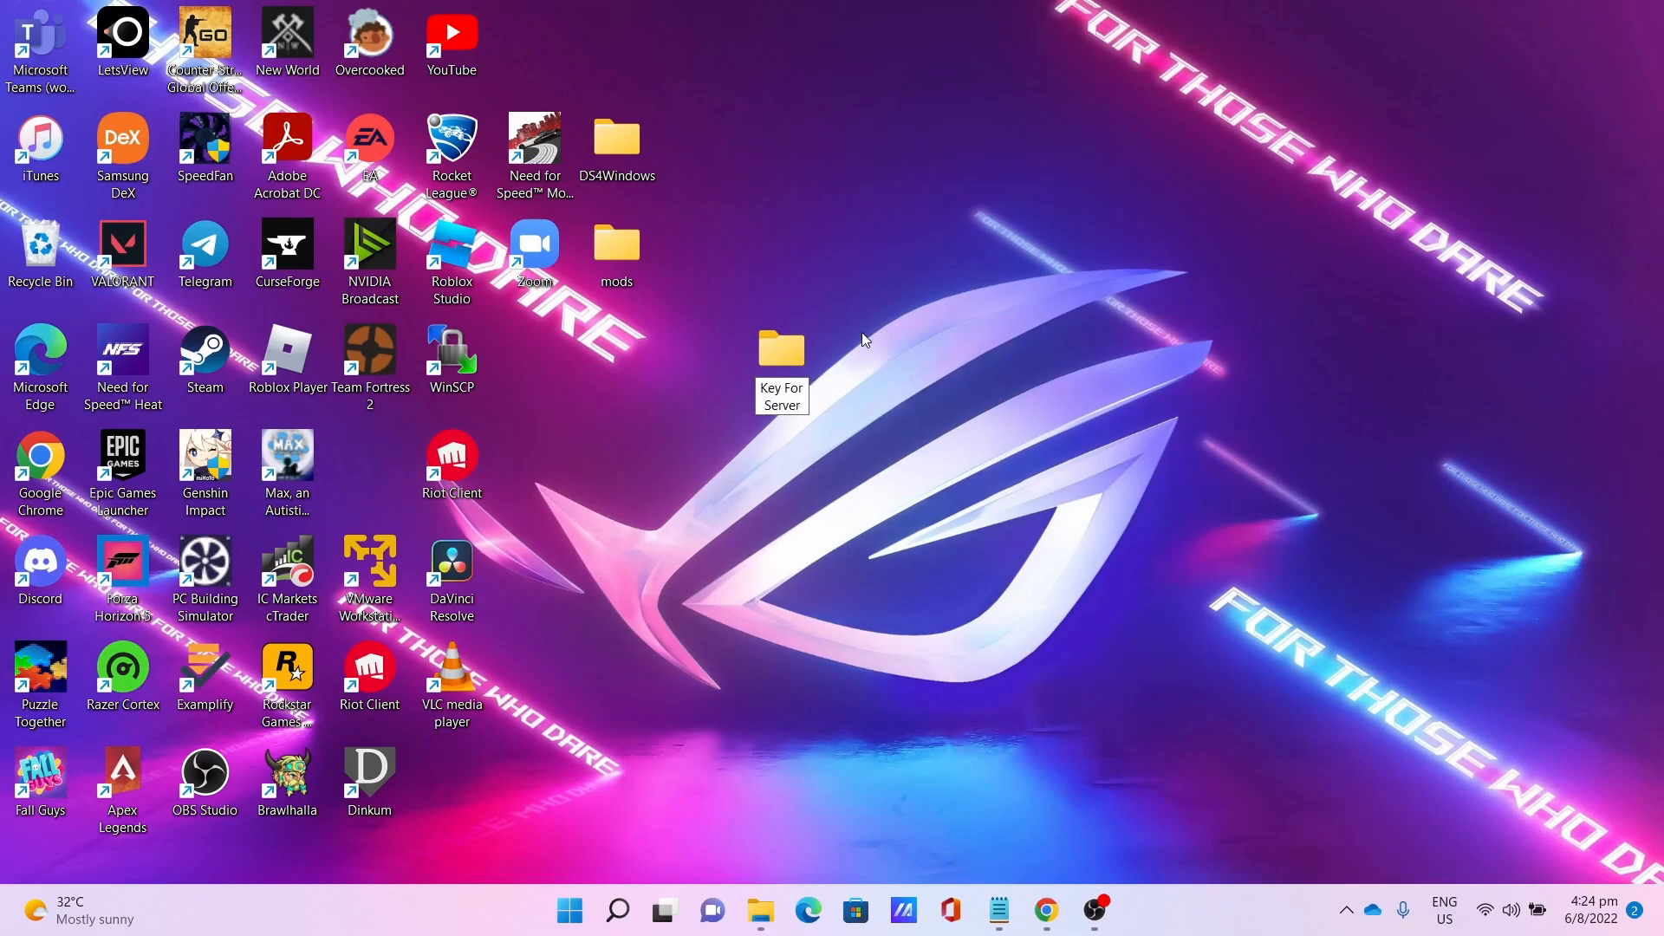
{"action": "double_click", "coordinate": [780, 347]}
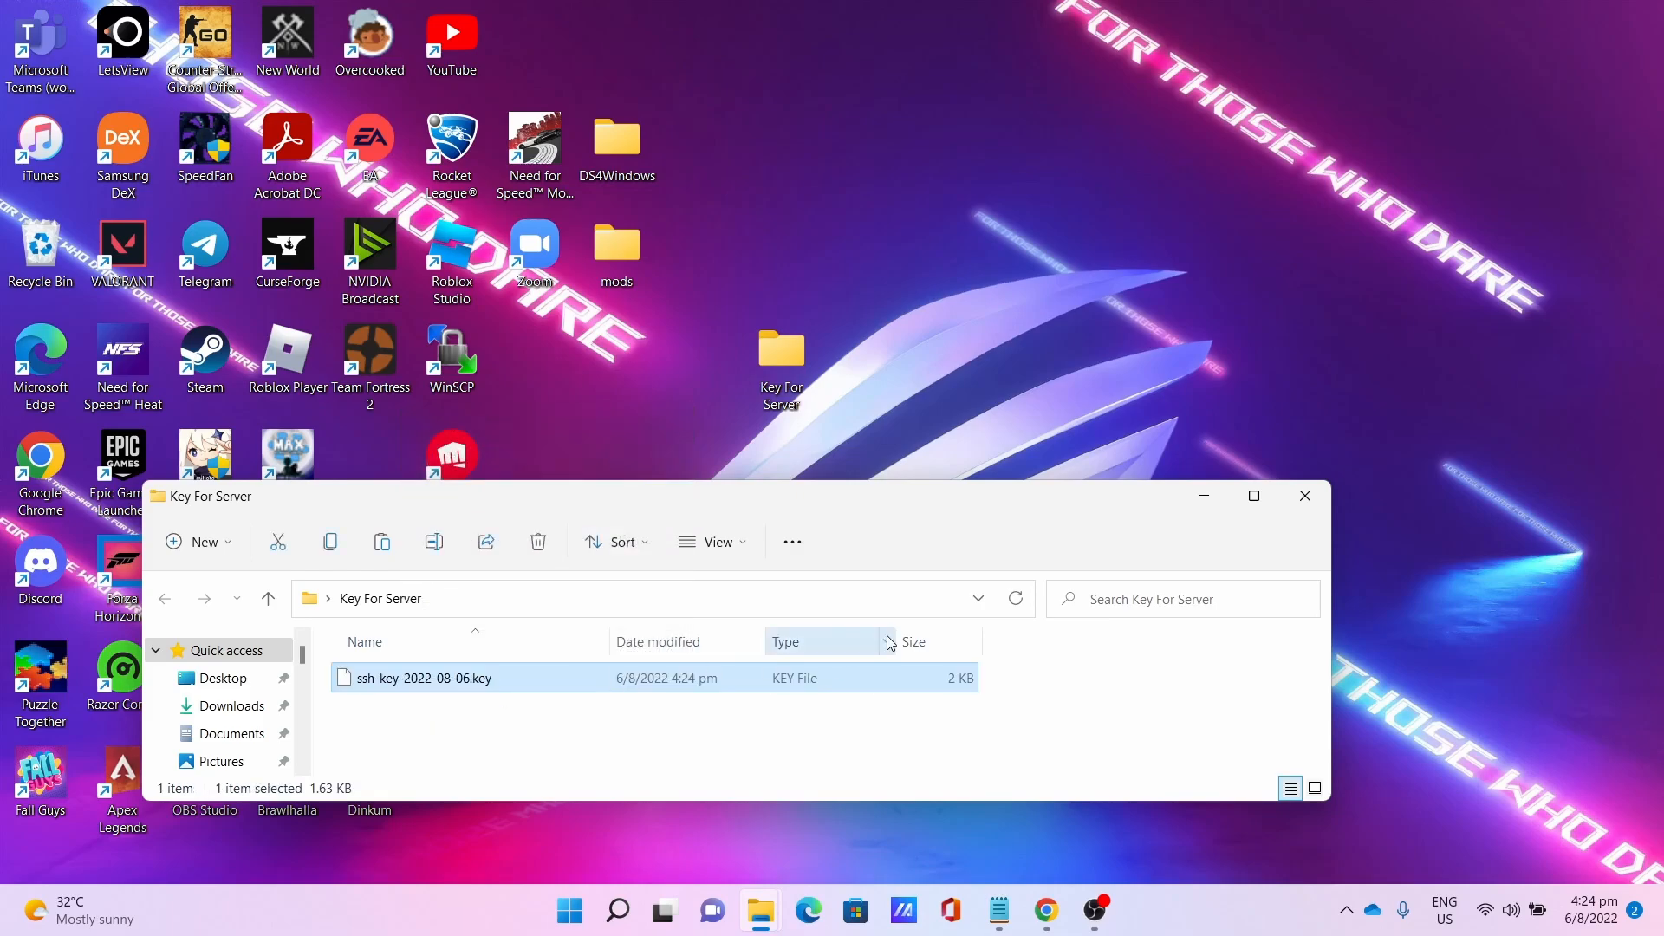
{"action": "left_click", "coordinate": [1303, 495]}
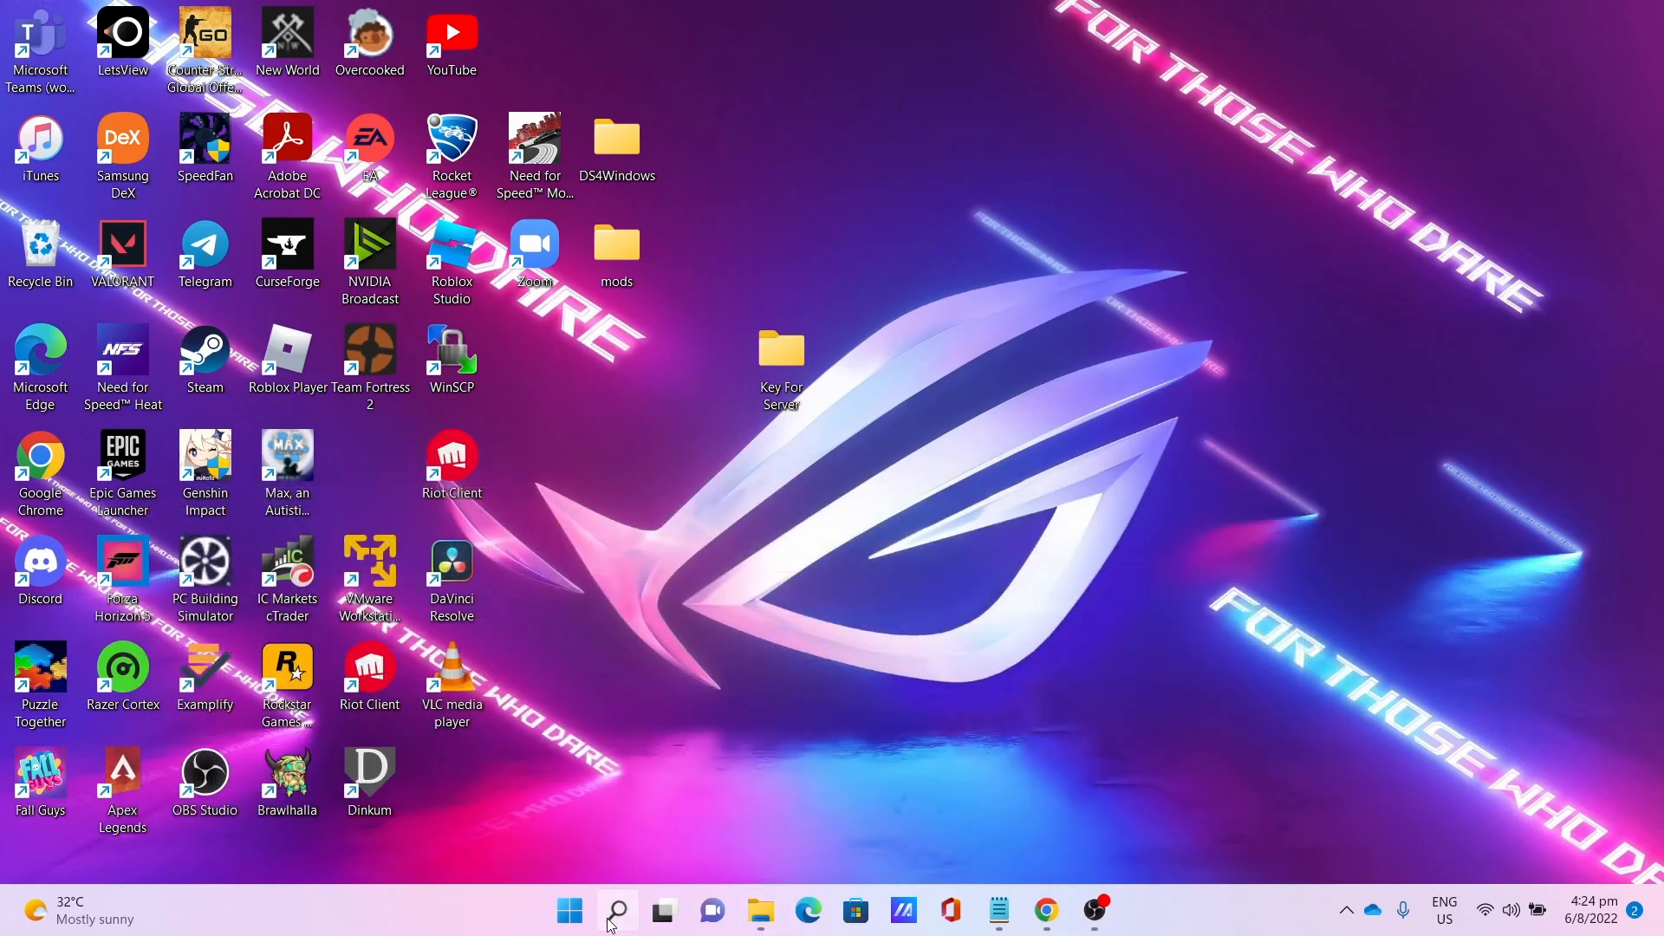
Launch PuTTYgen and load the ssh-key file from the Key For Server folder.
{"action": "left_click", "coordinate": [616, 910]}
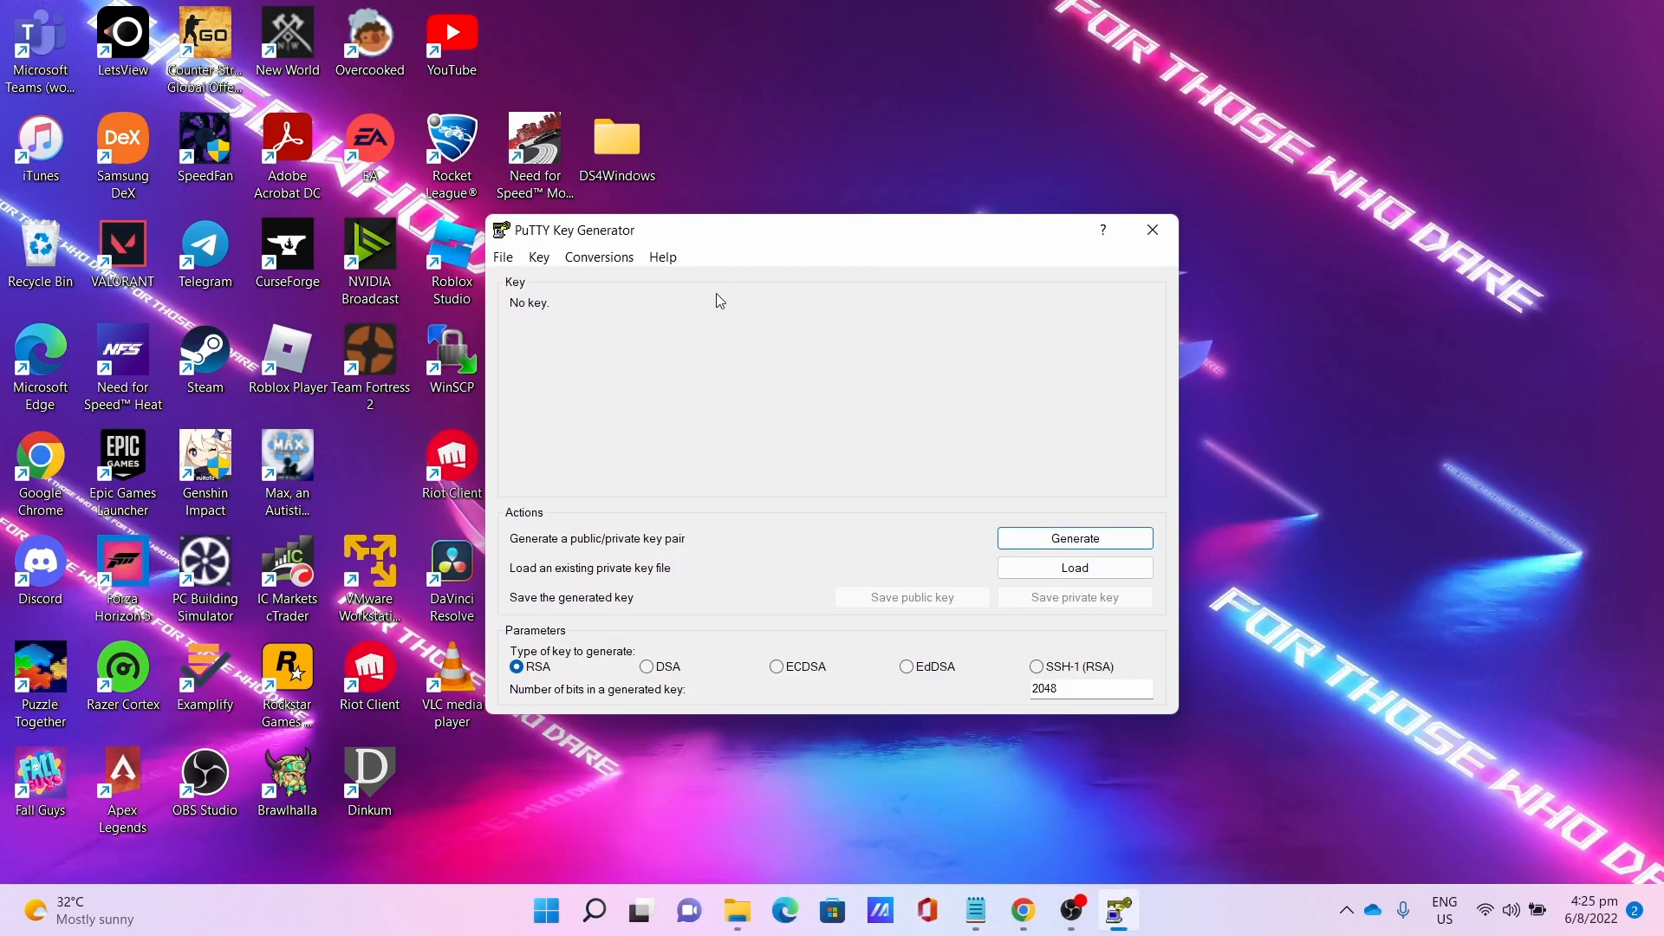
{"action": "left_click", "coordinate": [1073, 567]}
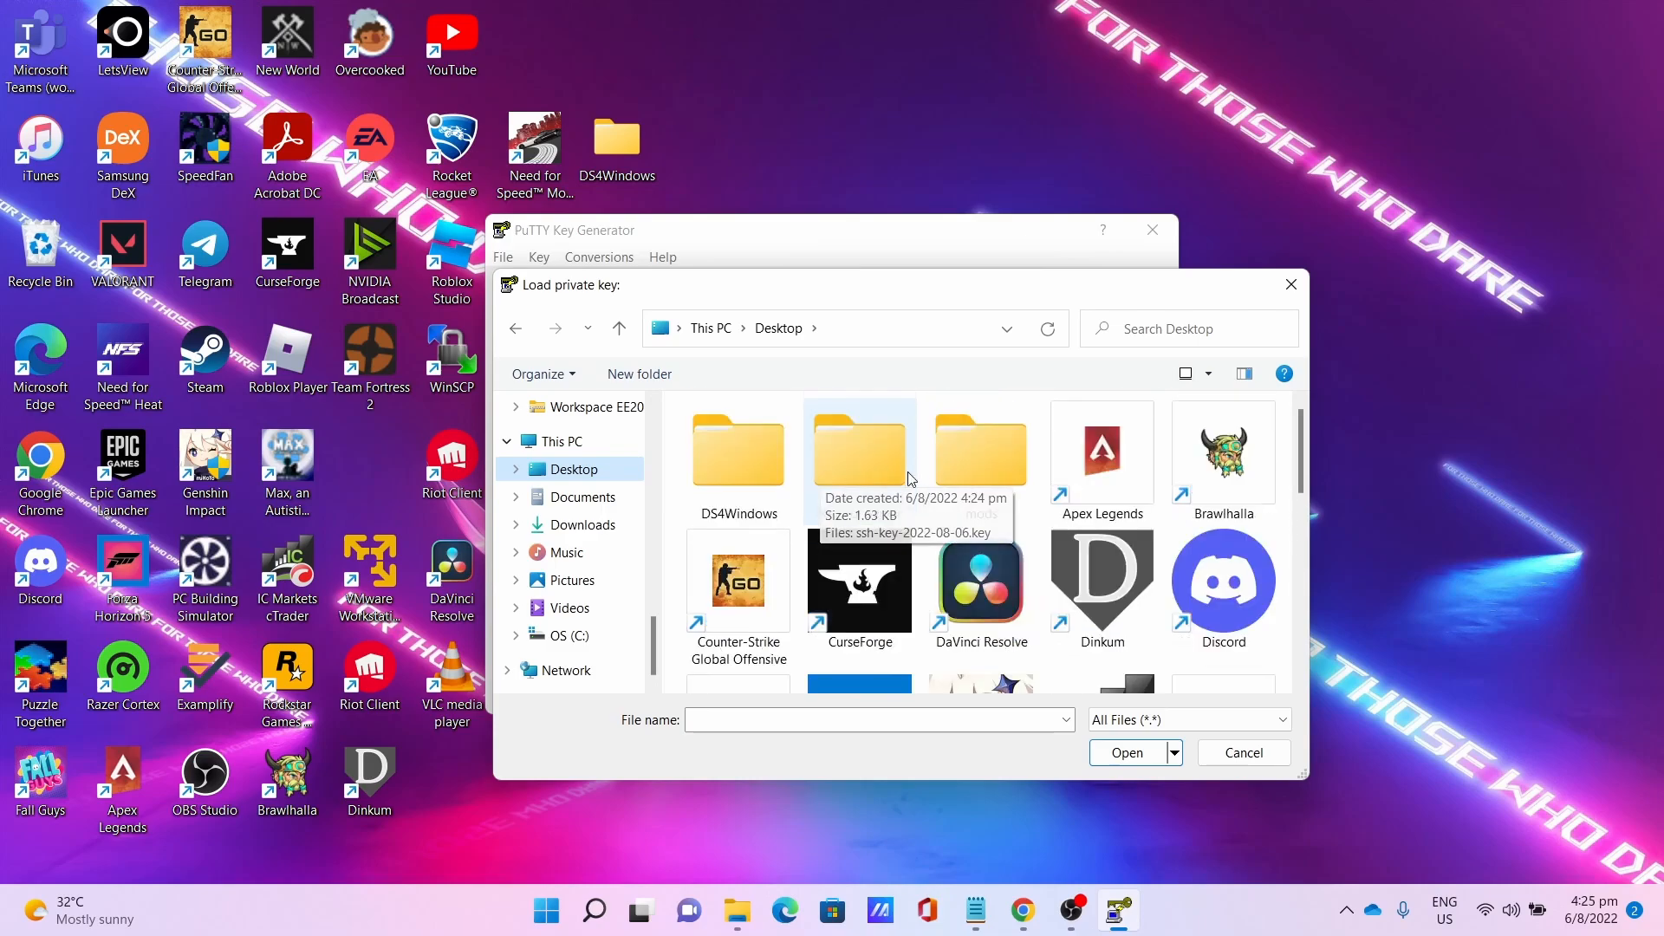
{"action": "double_click", "coordinate": [860, 446]}
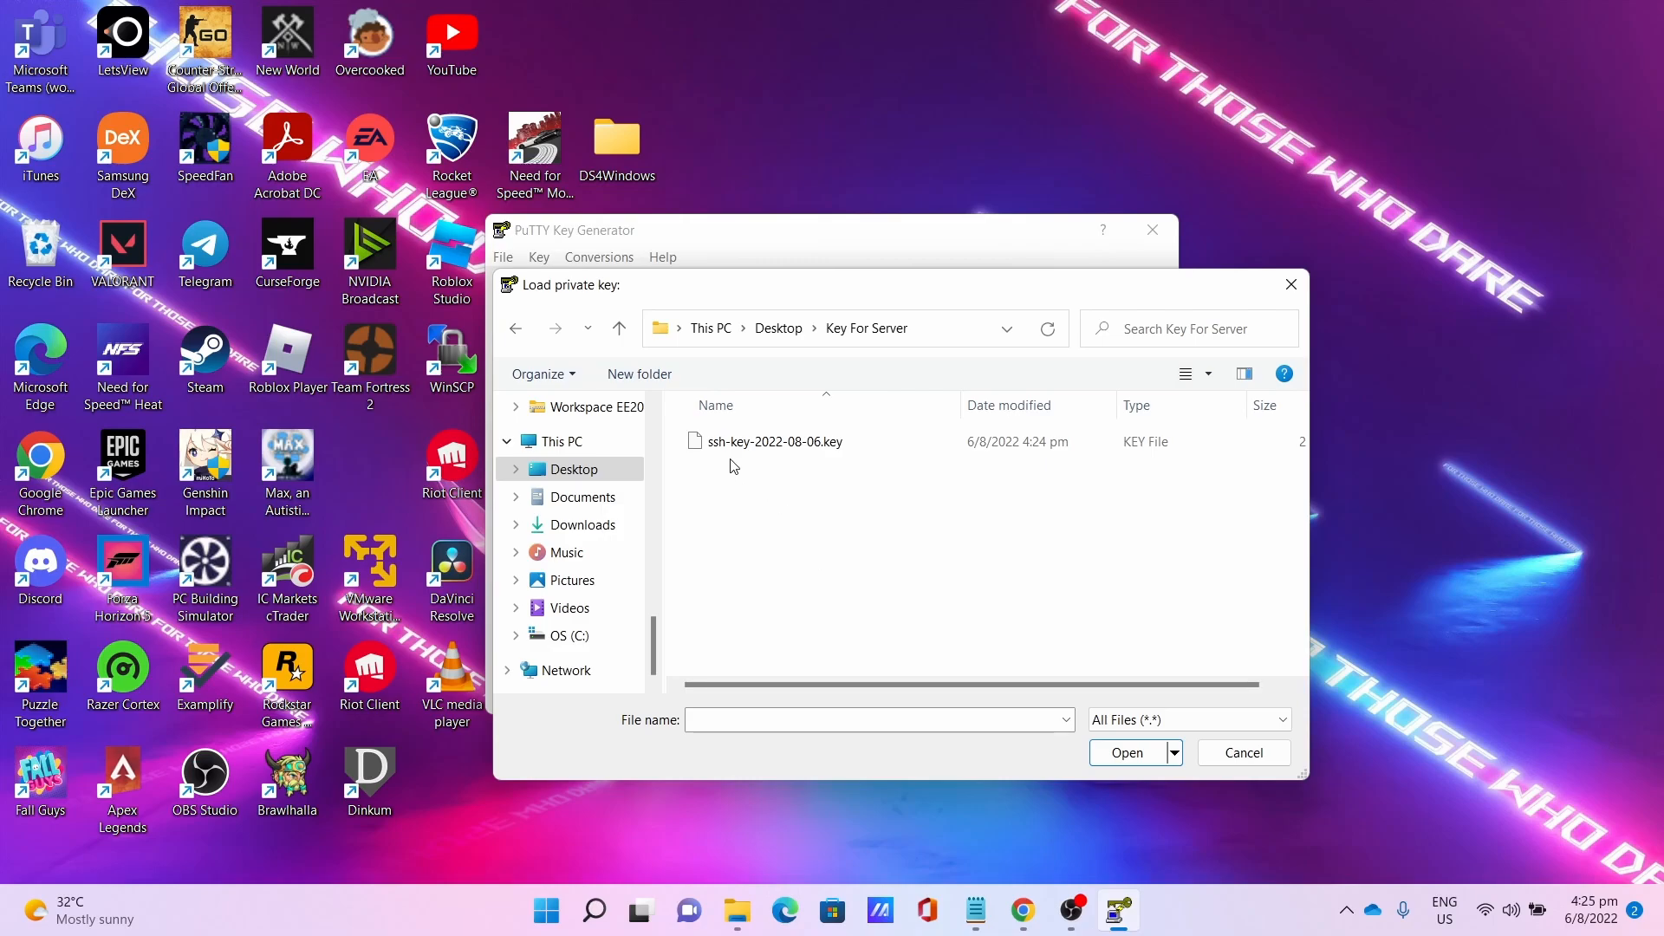
{"action": "double_click", "coordinate": [776, 442]}
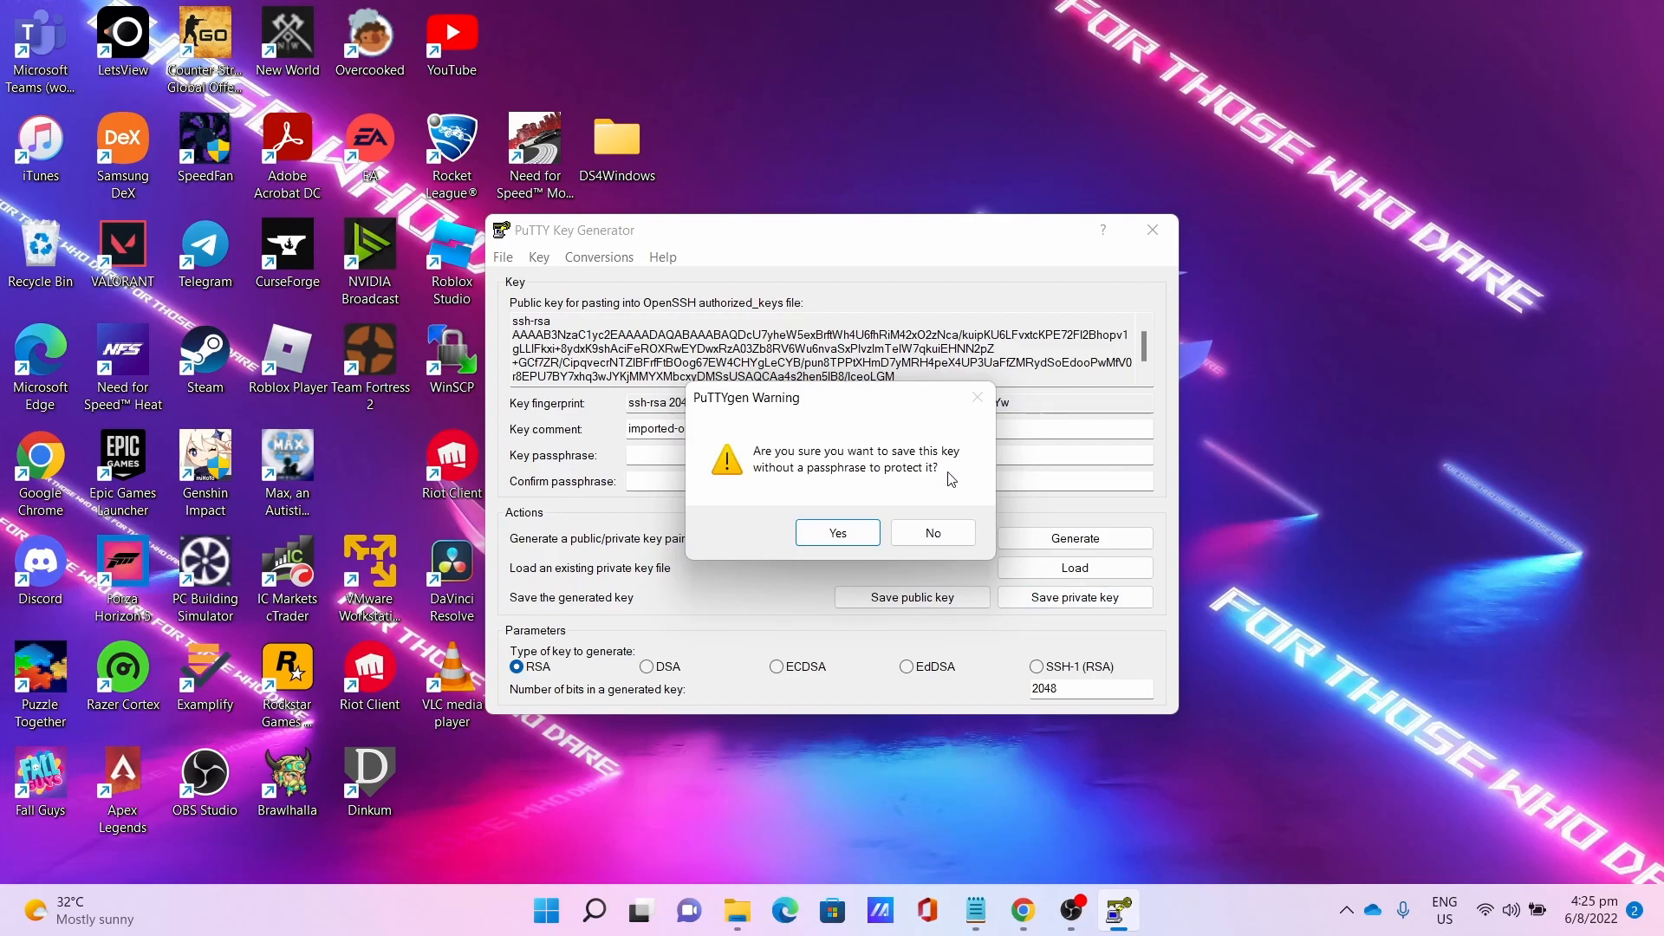
Save it as a passphrase-free private key named MinecraftKey and close PuTTYgen.
{"action": "left_click", "coordinate": [835, 532]}
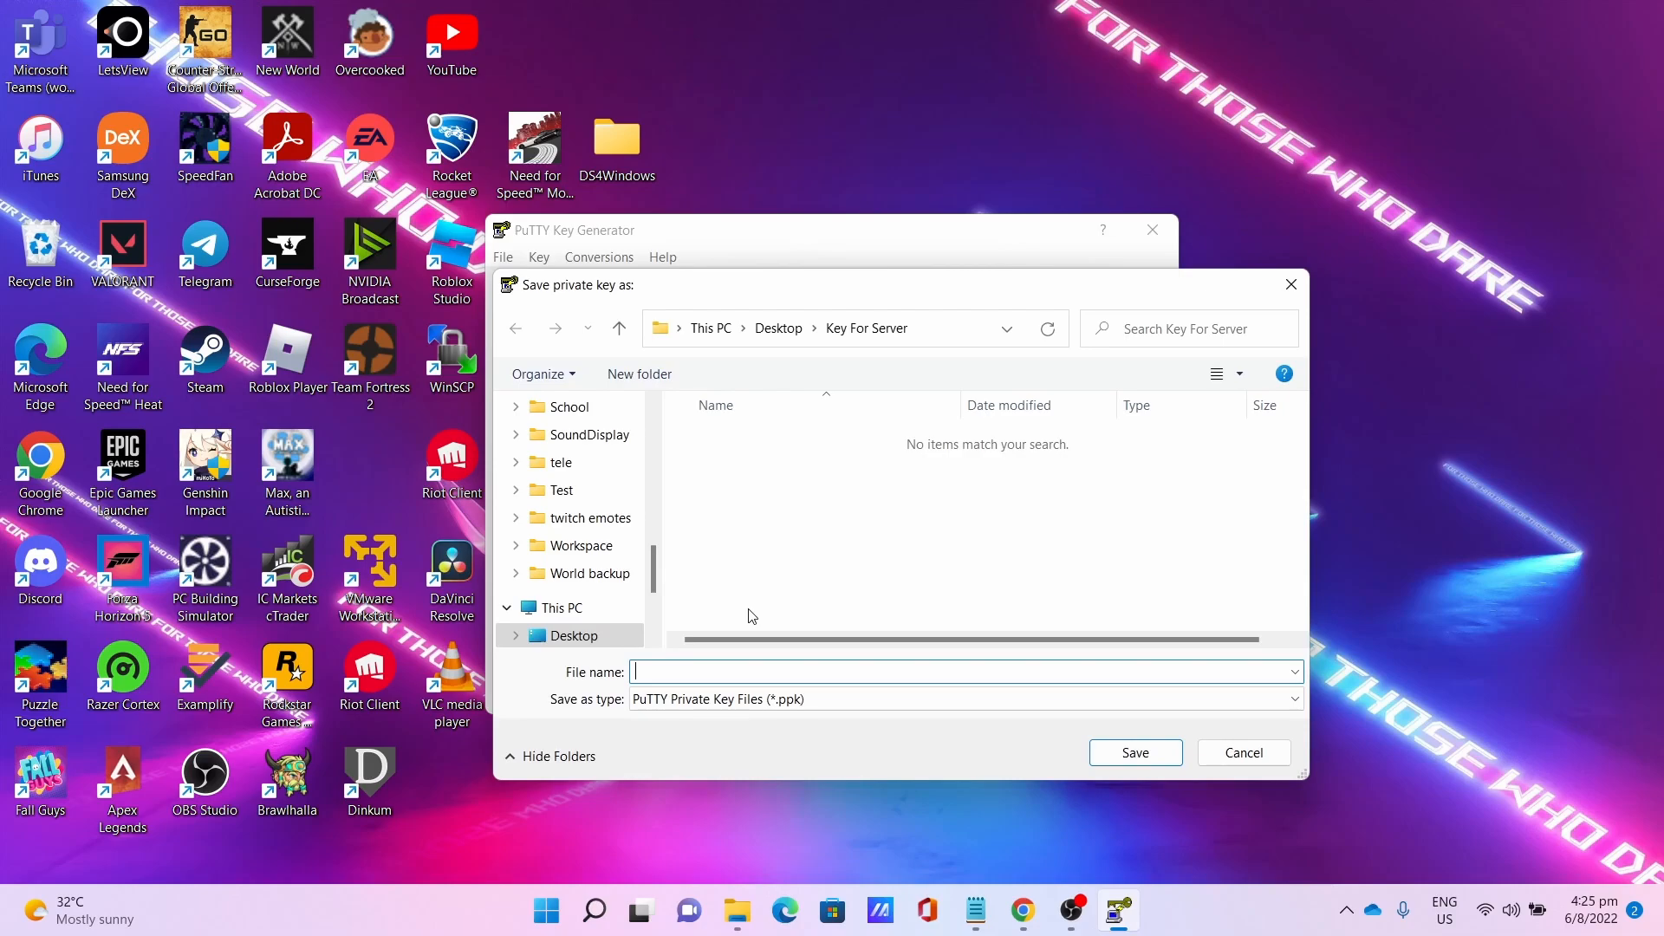
{"action": "type", "text": "Minecr"}
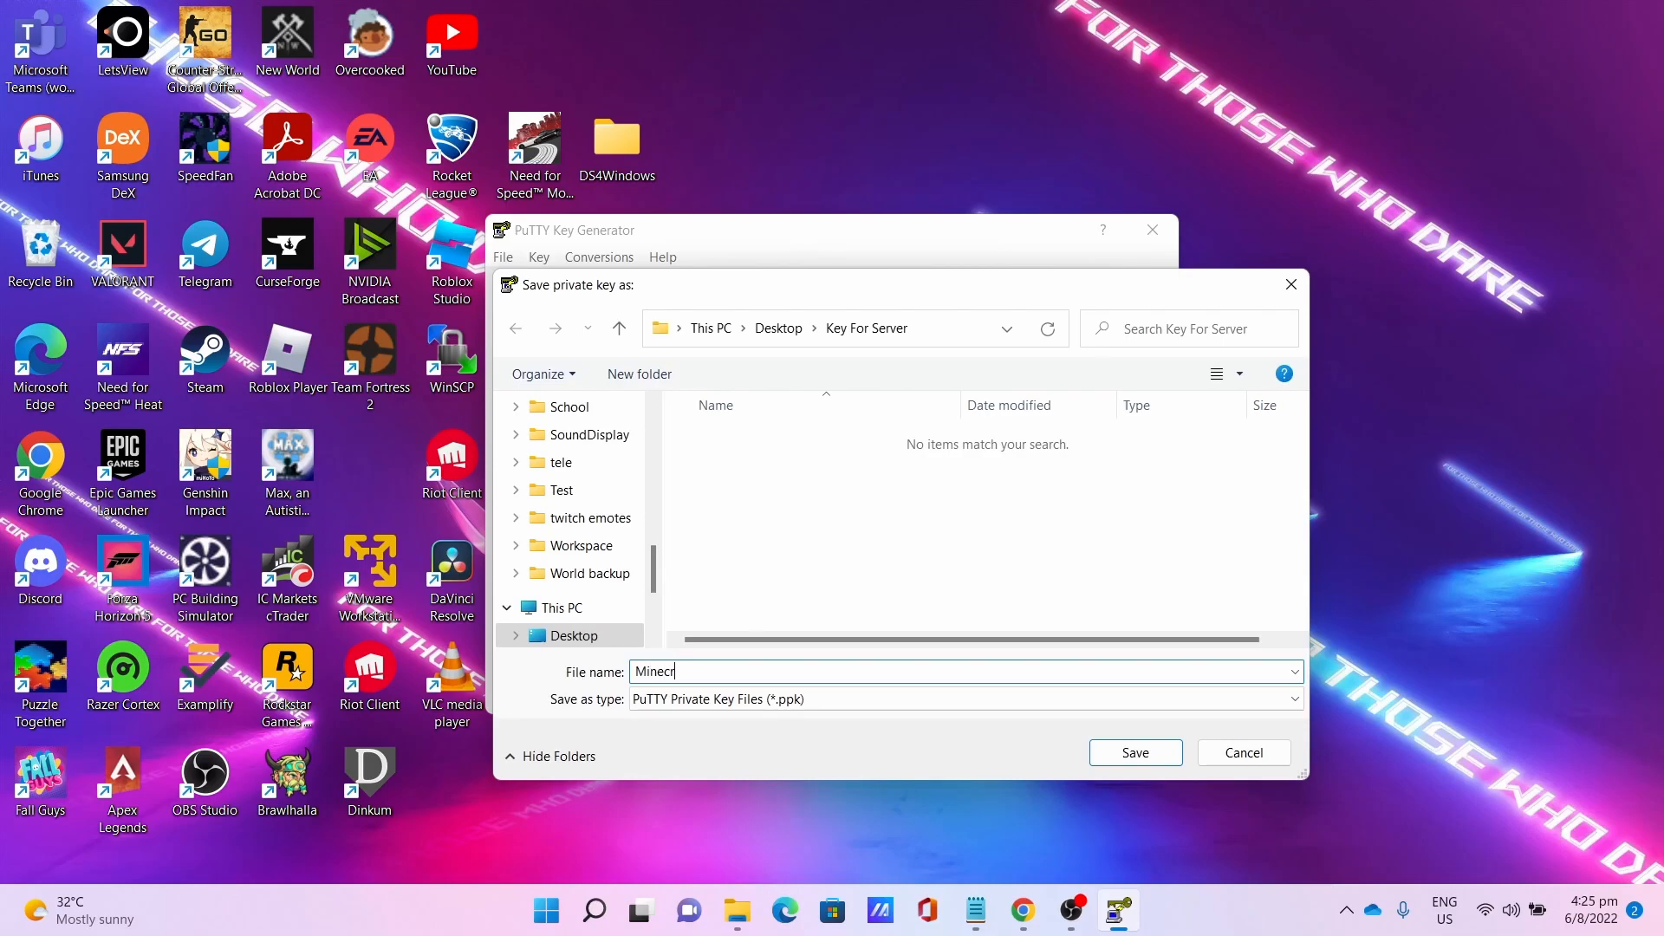
{"action": "type", "text": "aftKey"}
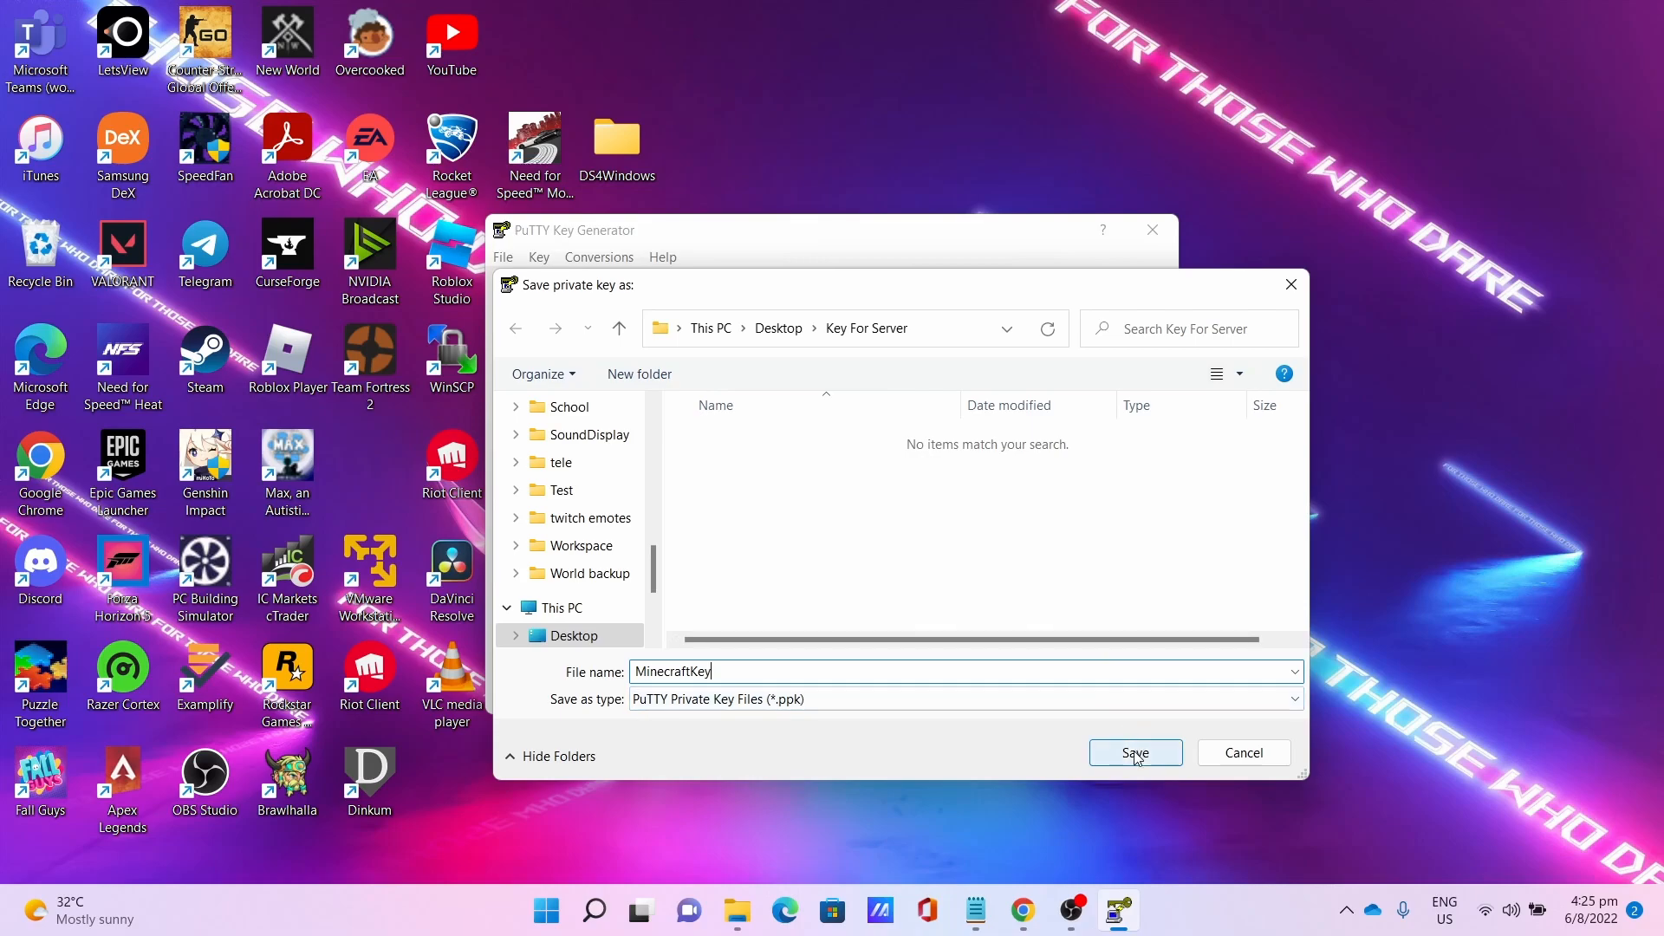
{"action": "left_click", "coordinate": [1134, 752]}
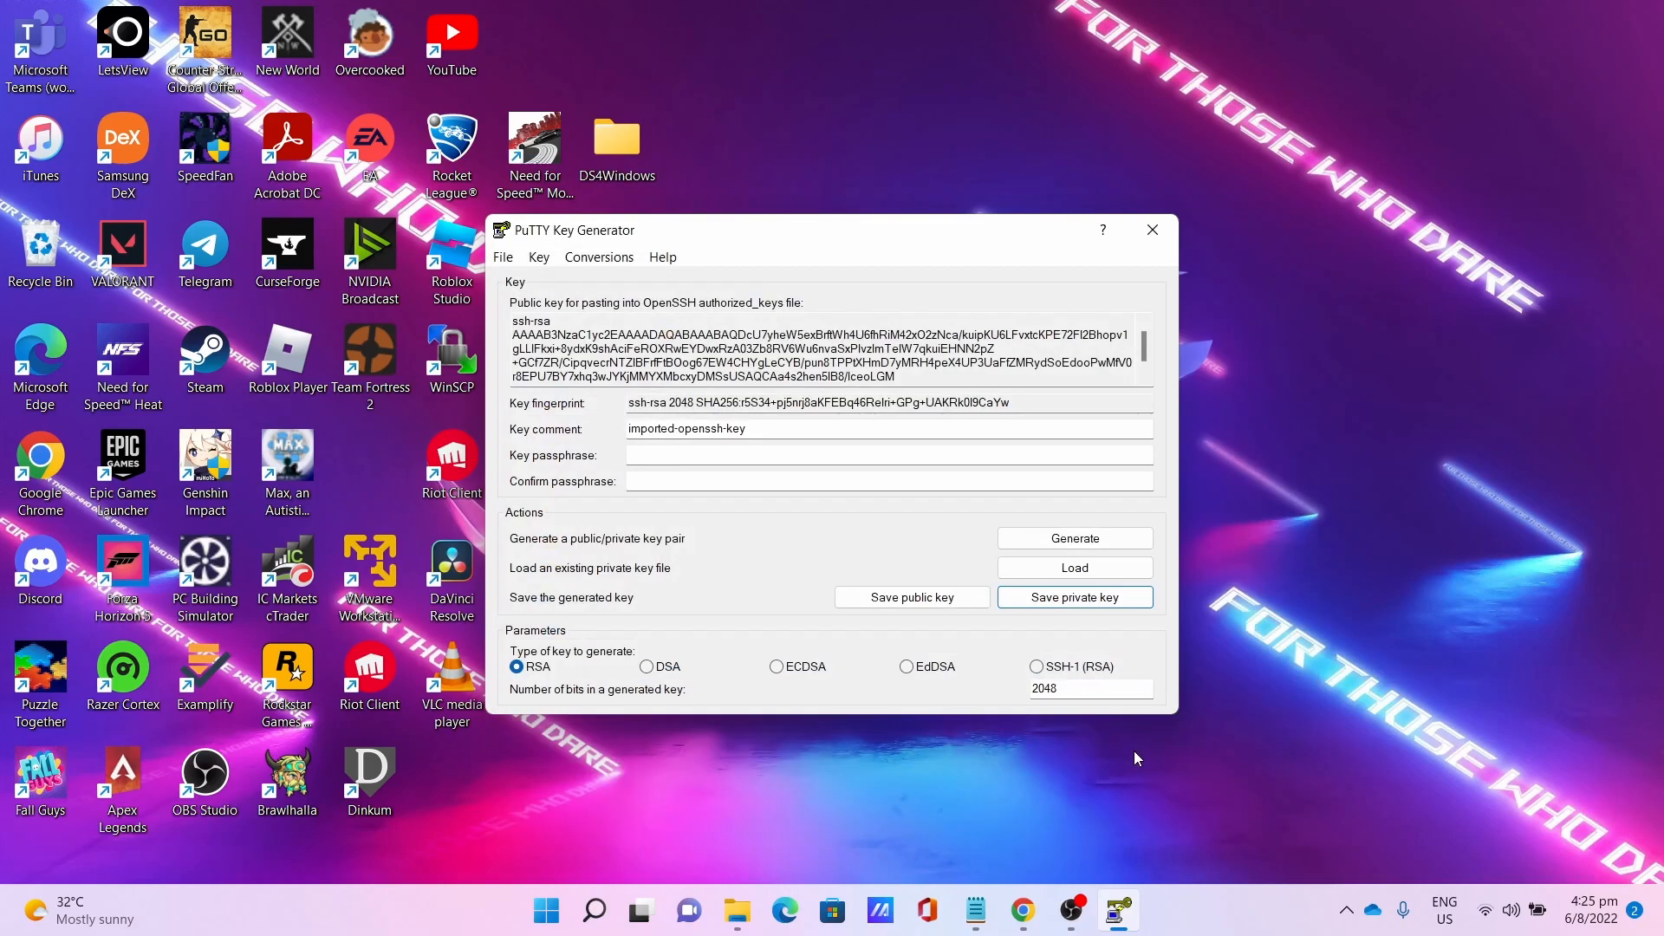
{"action": "mouse_move", "coordinate": [1153, 229]}
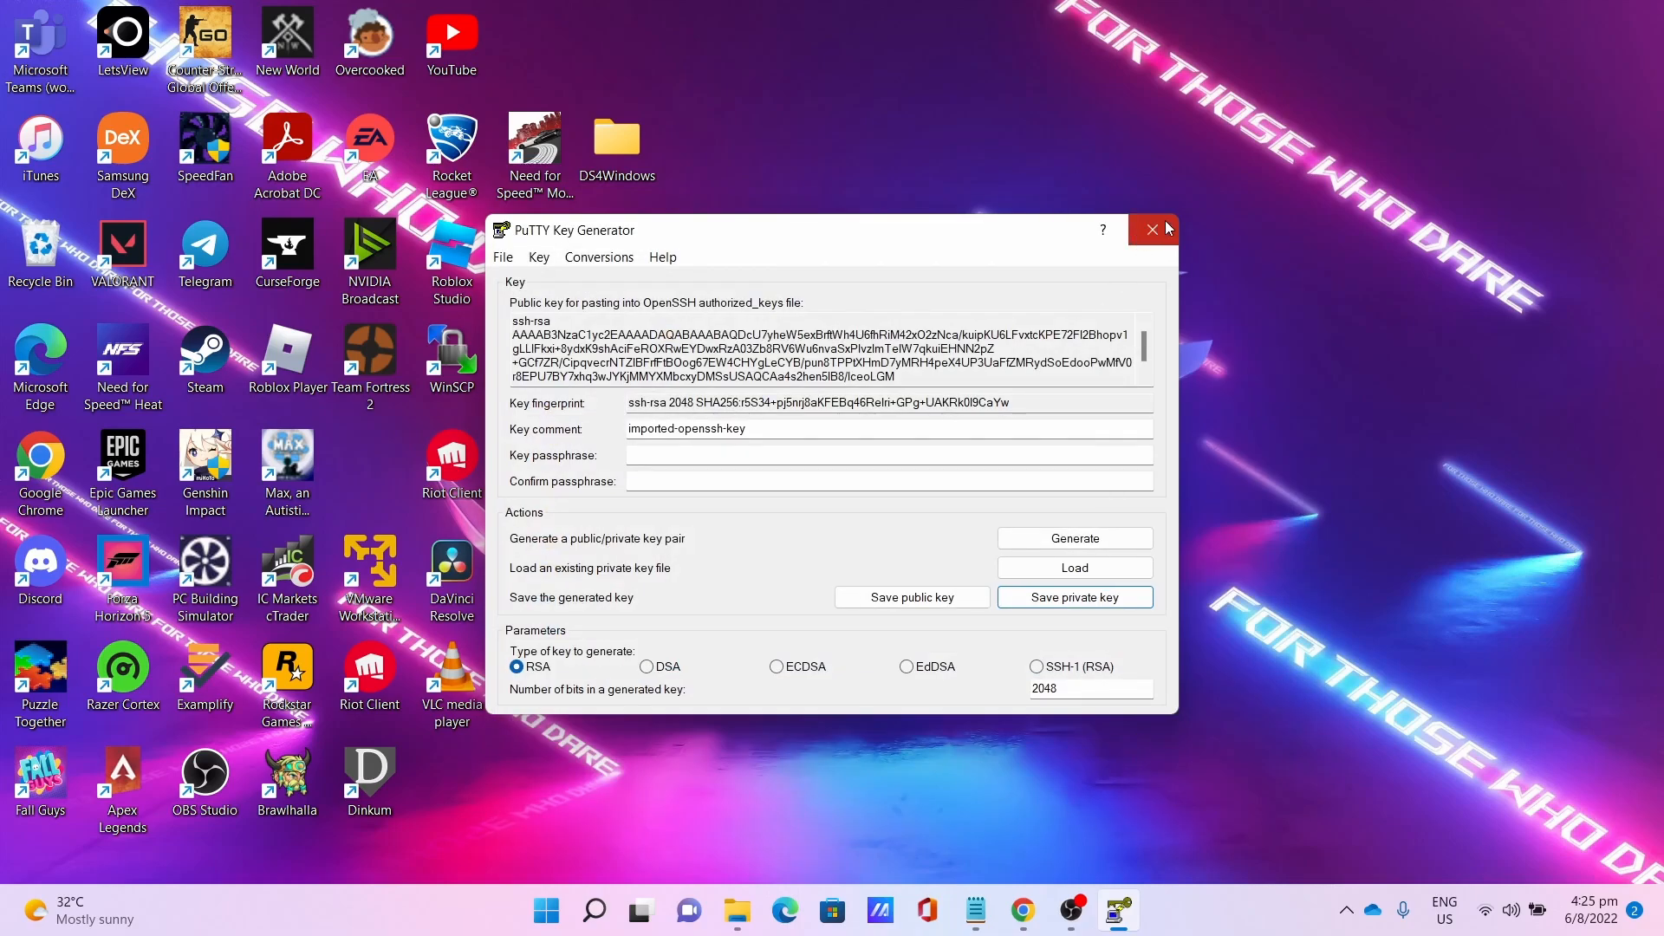
{"action": "left_click", "coordinate": [1153, 229]}
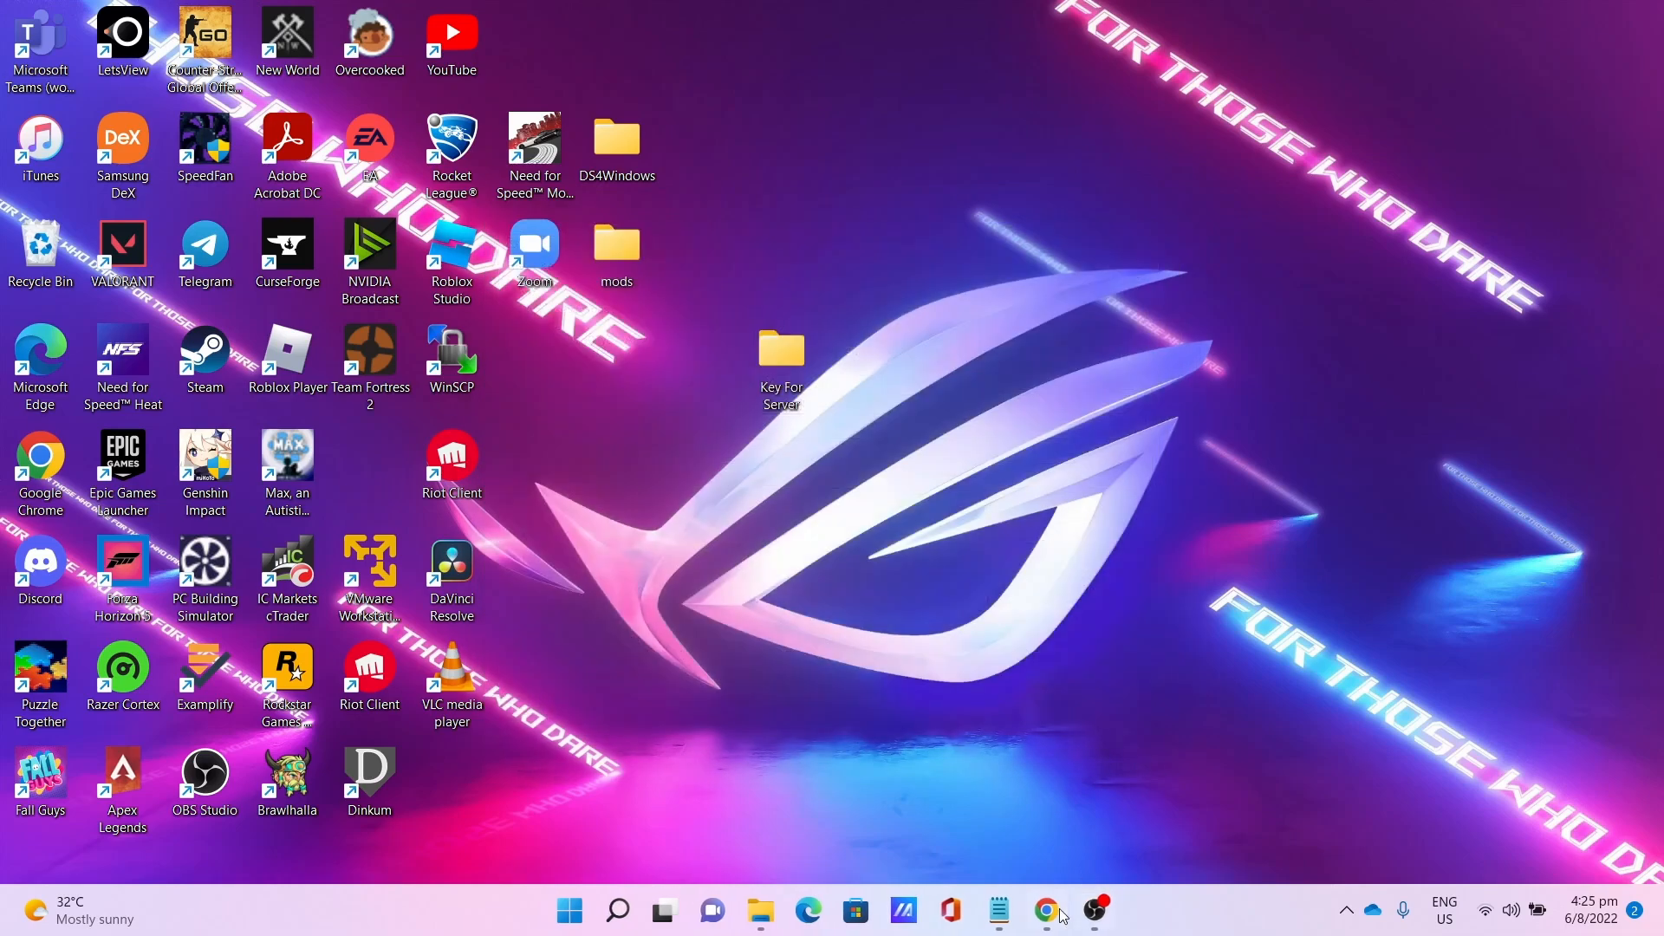
Copy the running instance's public IP address from the Oracle Cloud page.
{"action": "left_click", "coordinate": [1045, 910]}
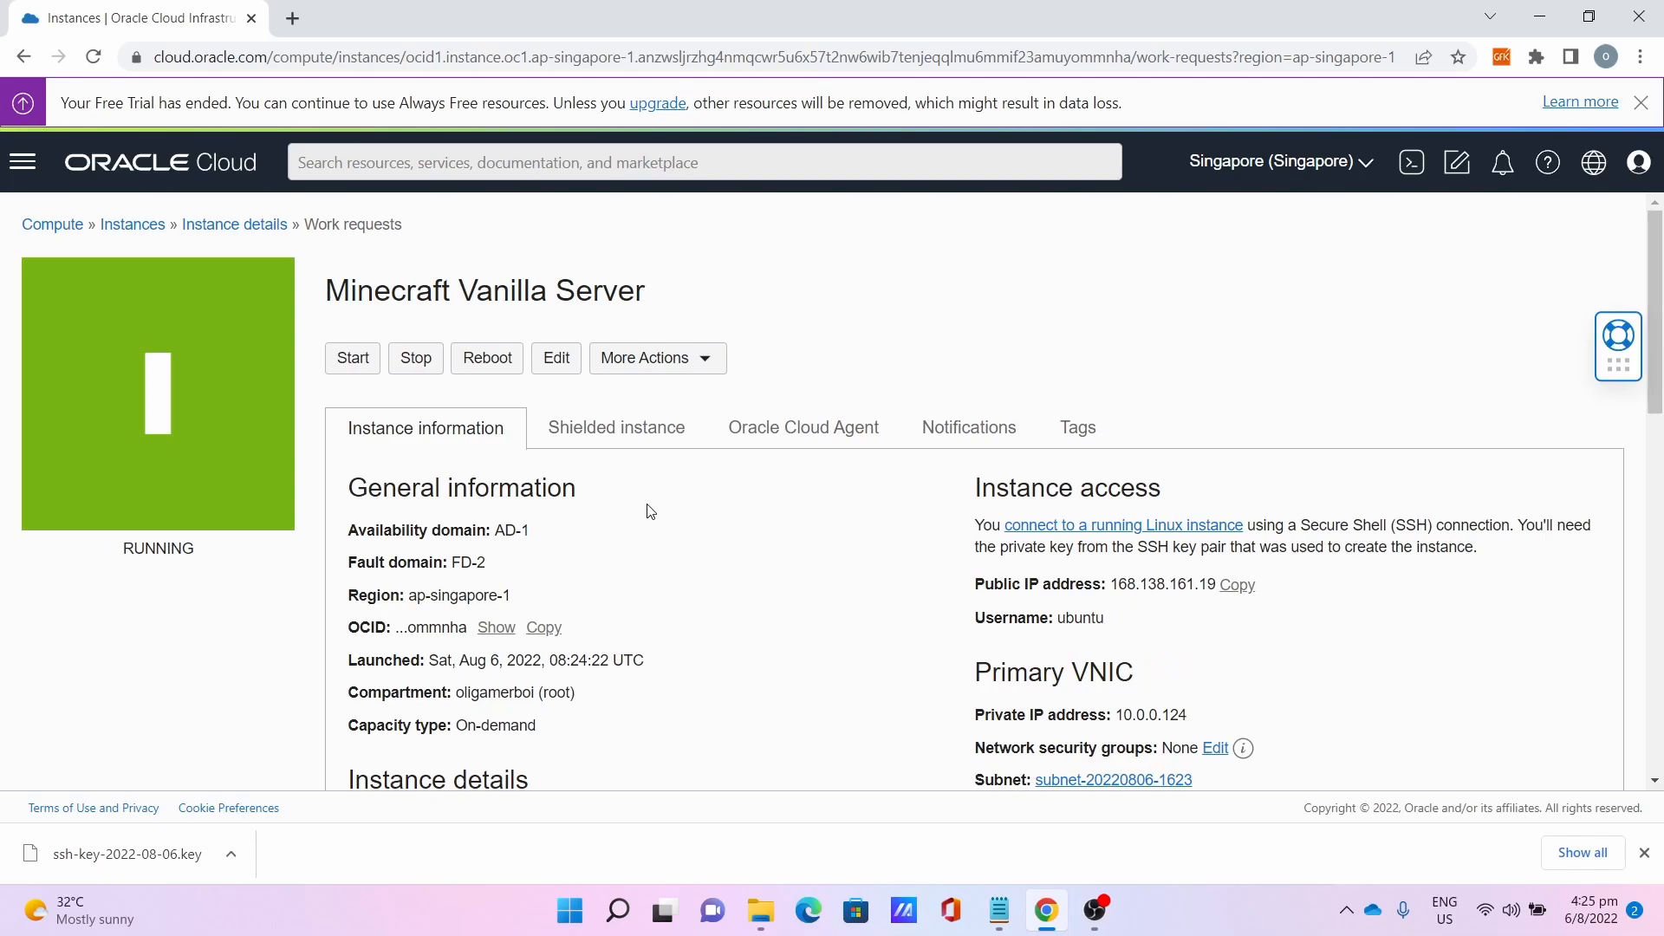
{"action": "scroll", "scroll_direction": "down", "scroll_amount": 3}
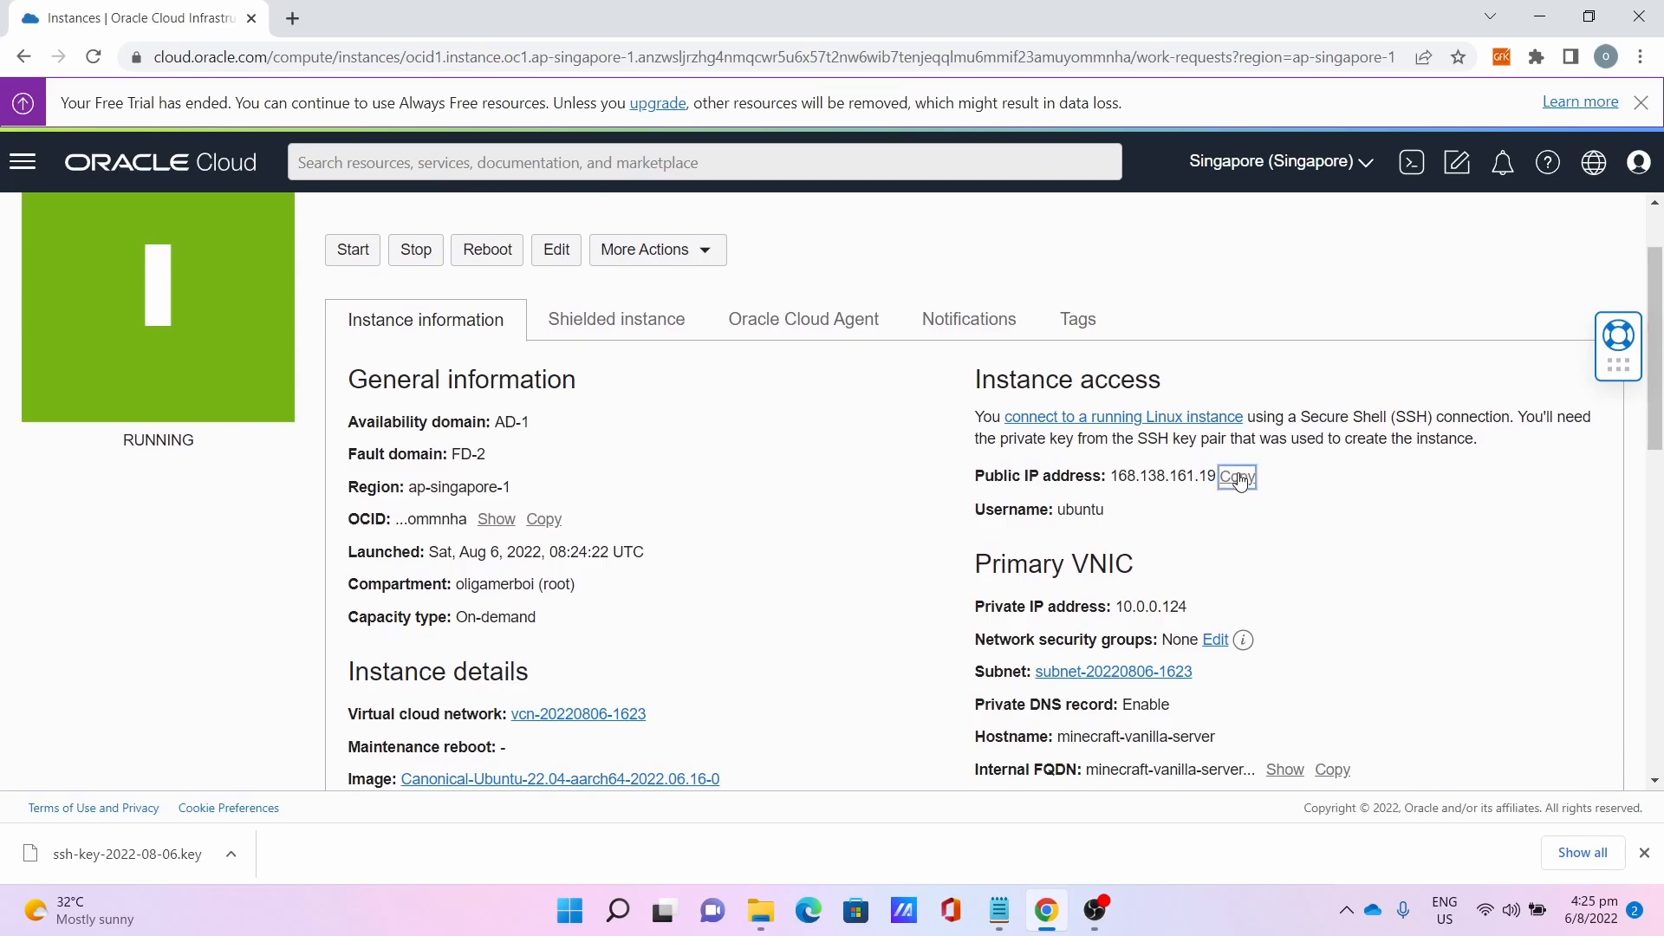
{"action": "left_click", "coordinate": [617, 910]}
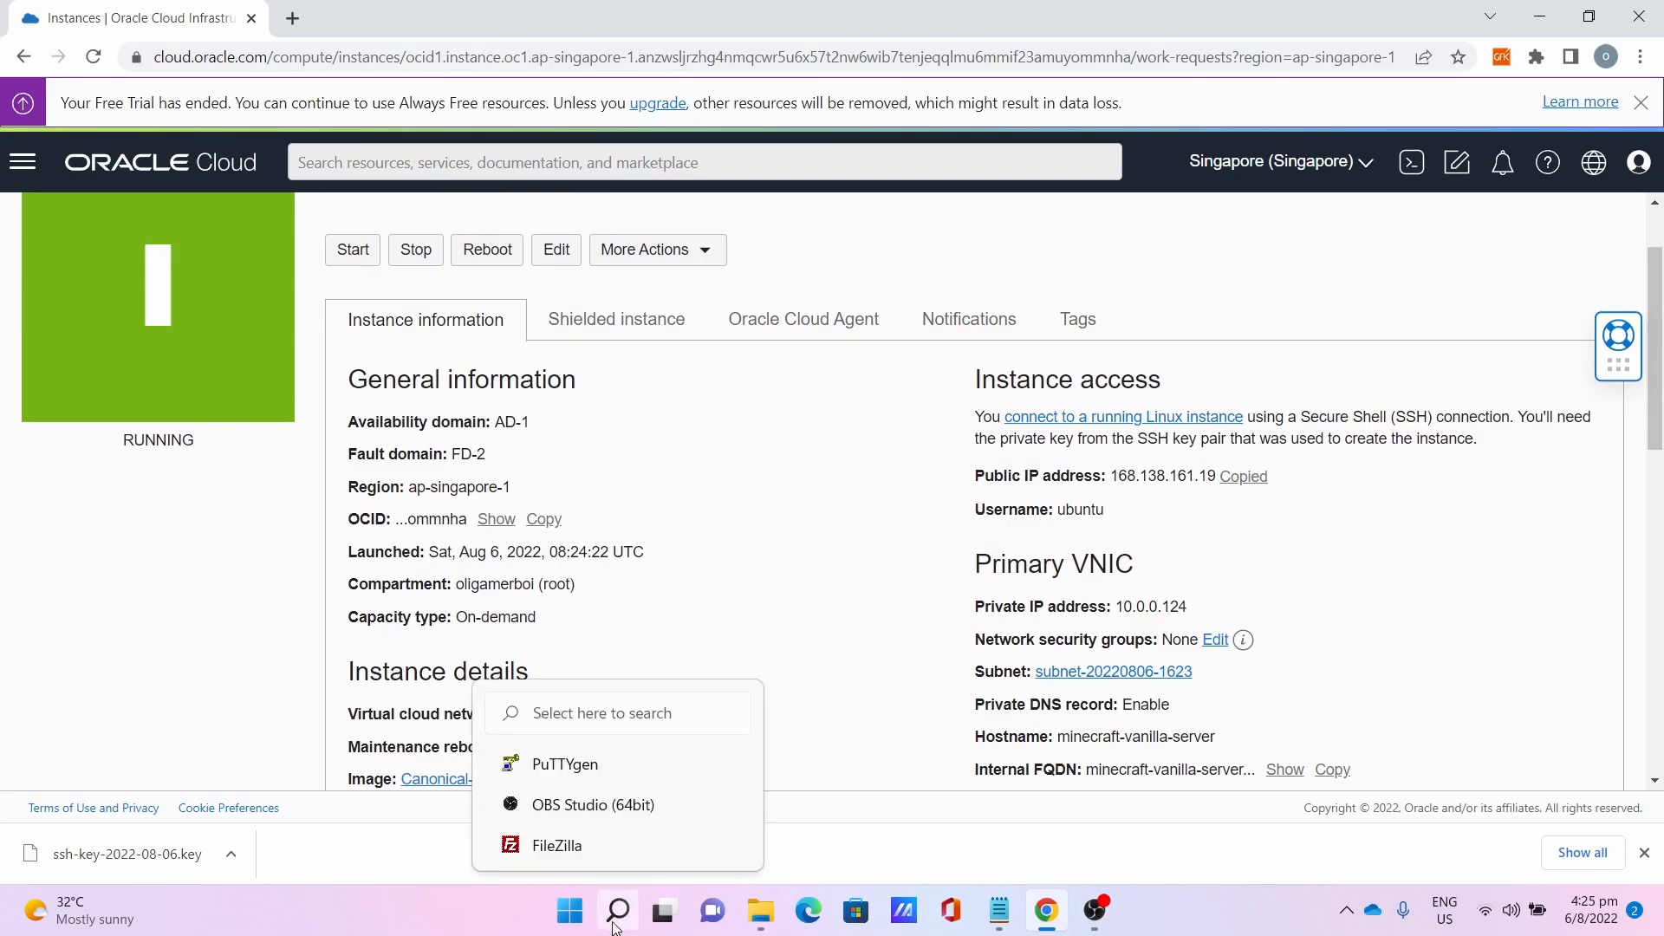
Start PuTTY with host 168.138.161.19 and auto-login username ubuntu.
{"action": "type", "text": "puTTY"}
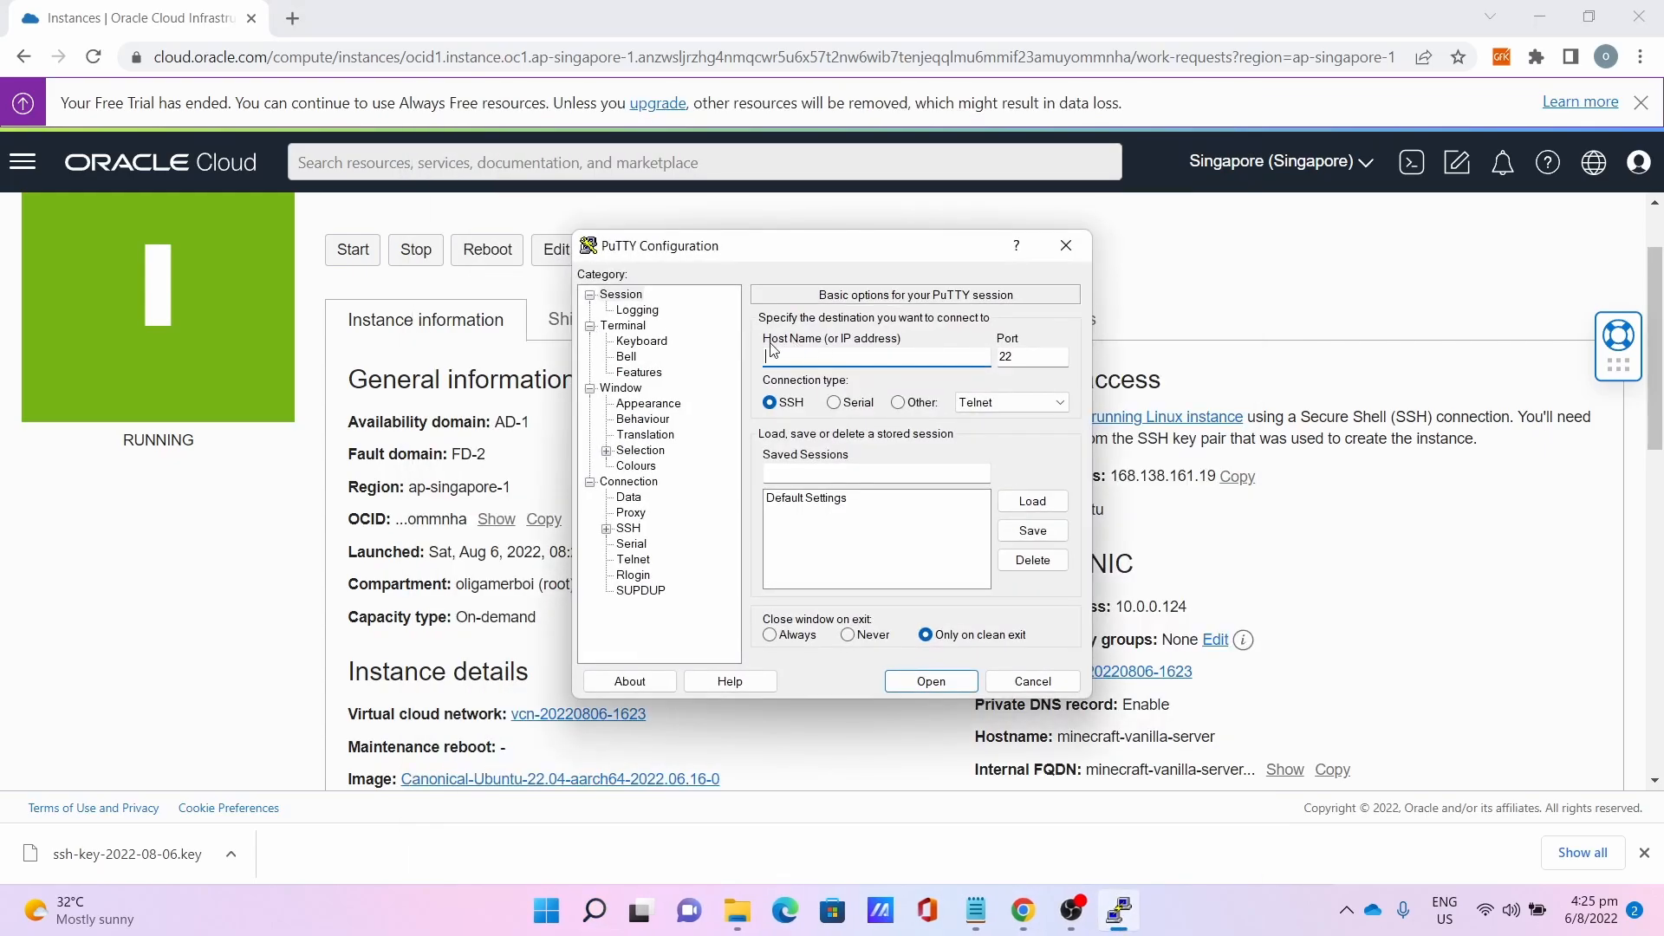
{"action": "type", "text": "168.138.161.19"}
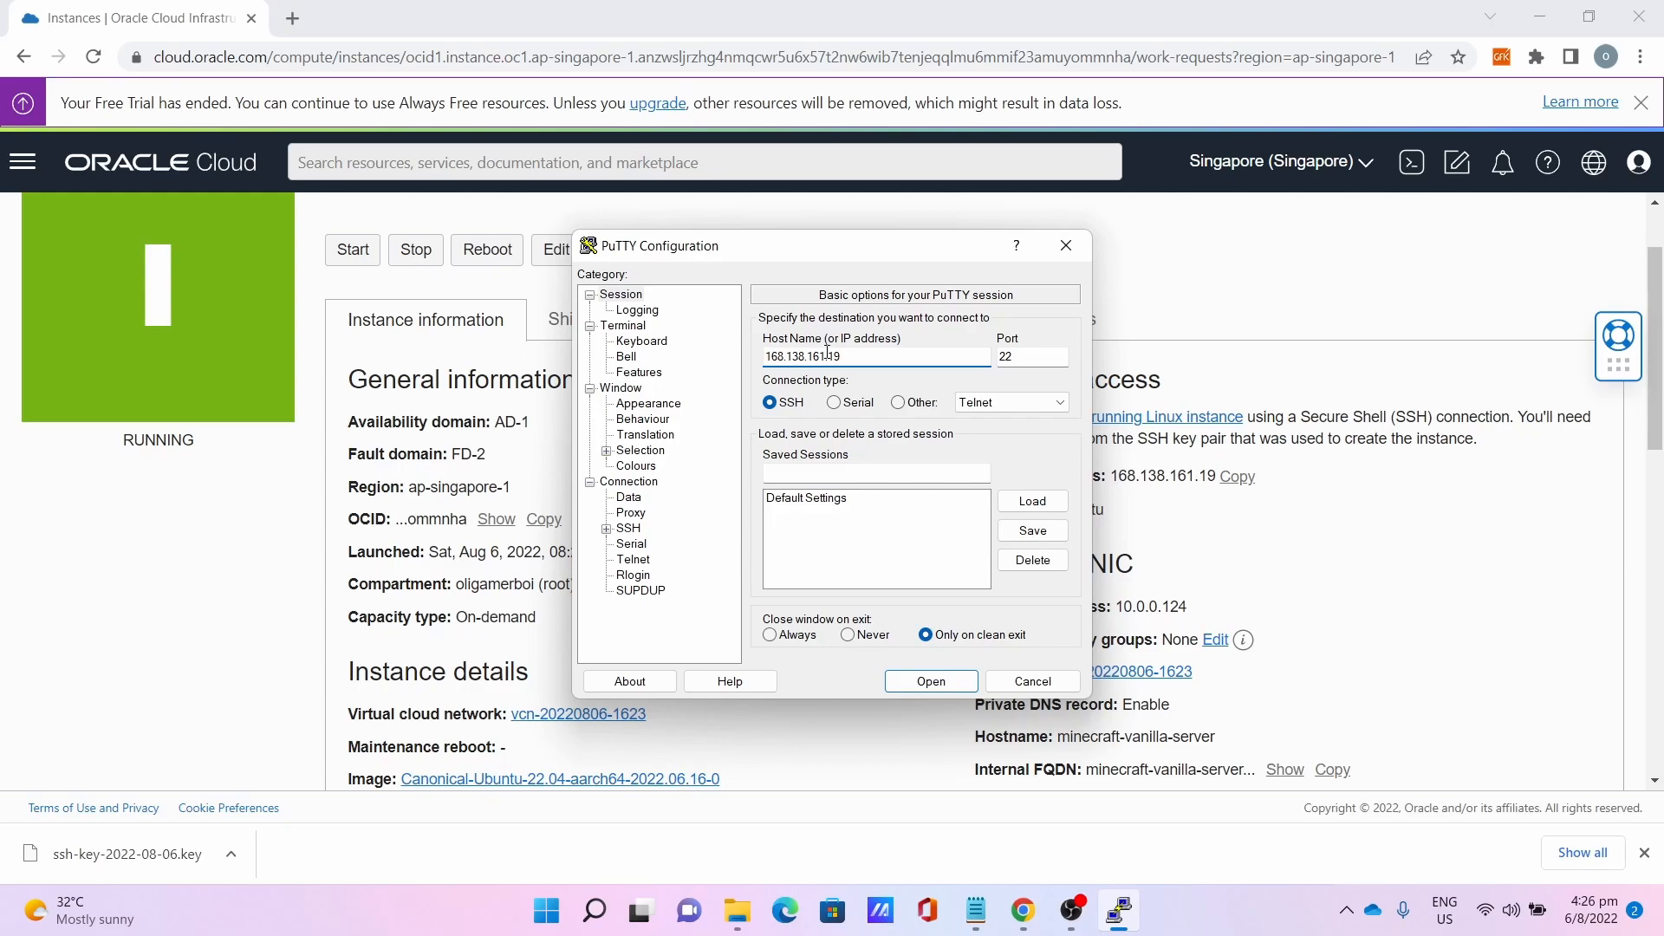
{"action": "left_click", "coordinate": [628, 497]}
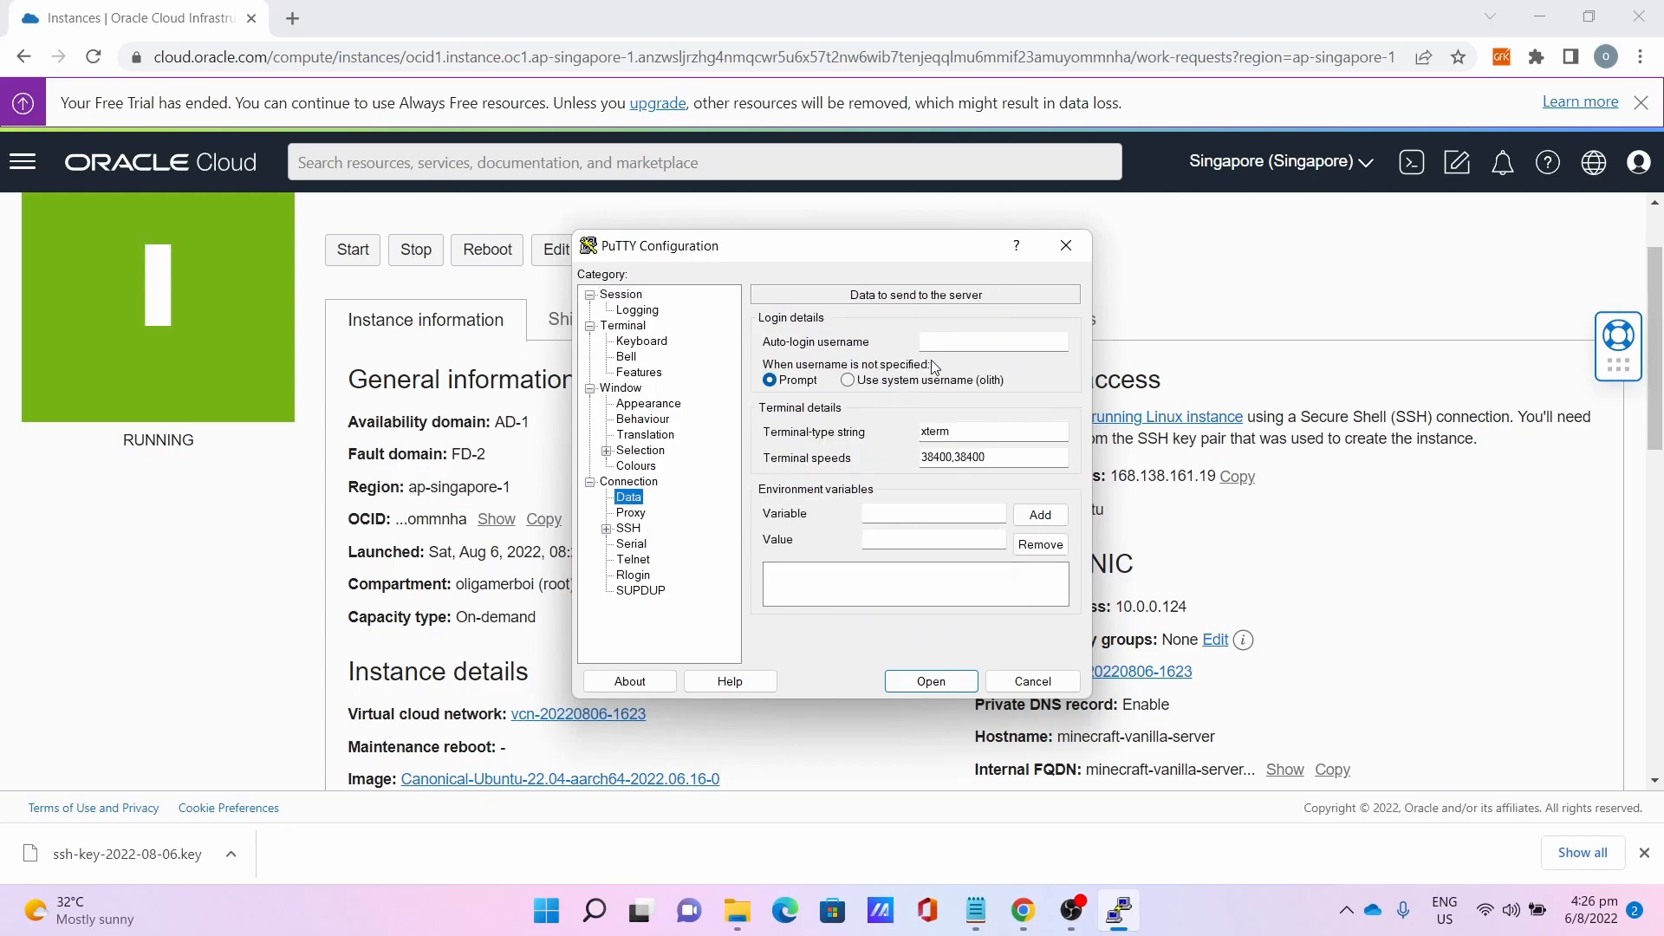
{"action": "left_click", "coordinate": [991, 341]}
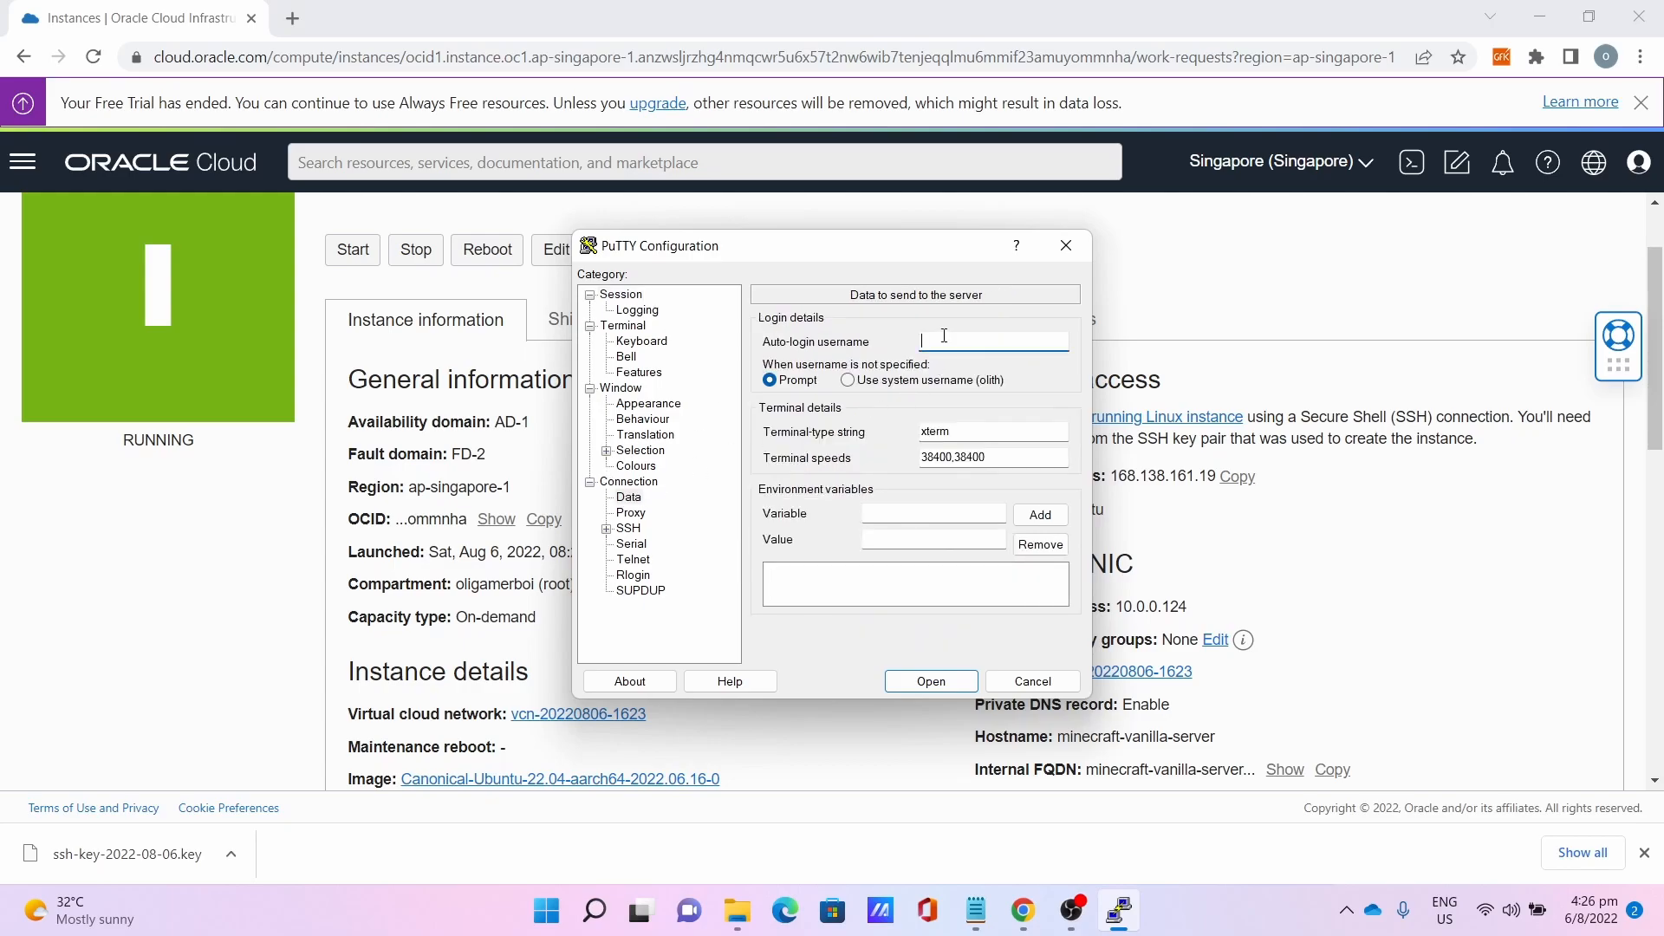
{"action": "type", "text": "ubuntu"}
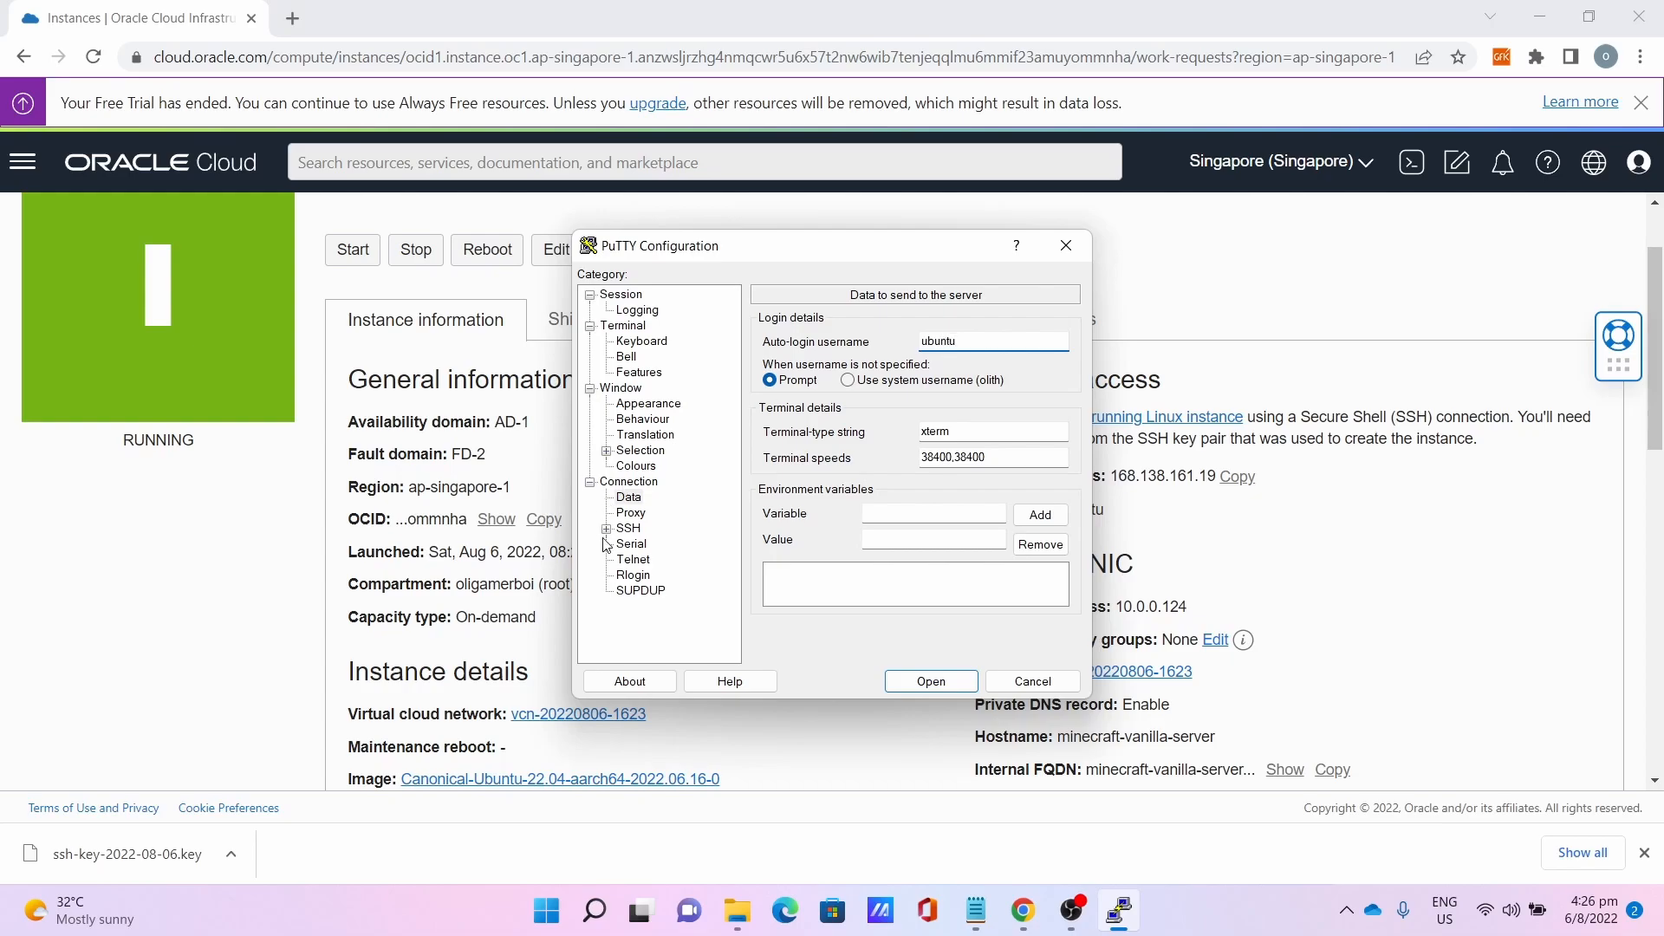
Under SSH > Auth, point the private key at the .ppk in Desktop\Key For Server.
{"action": "left_click", "coordinate": [607, 526]}
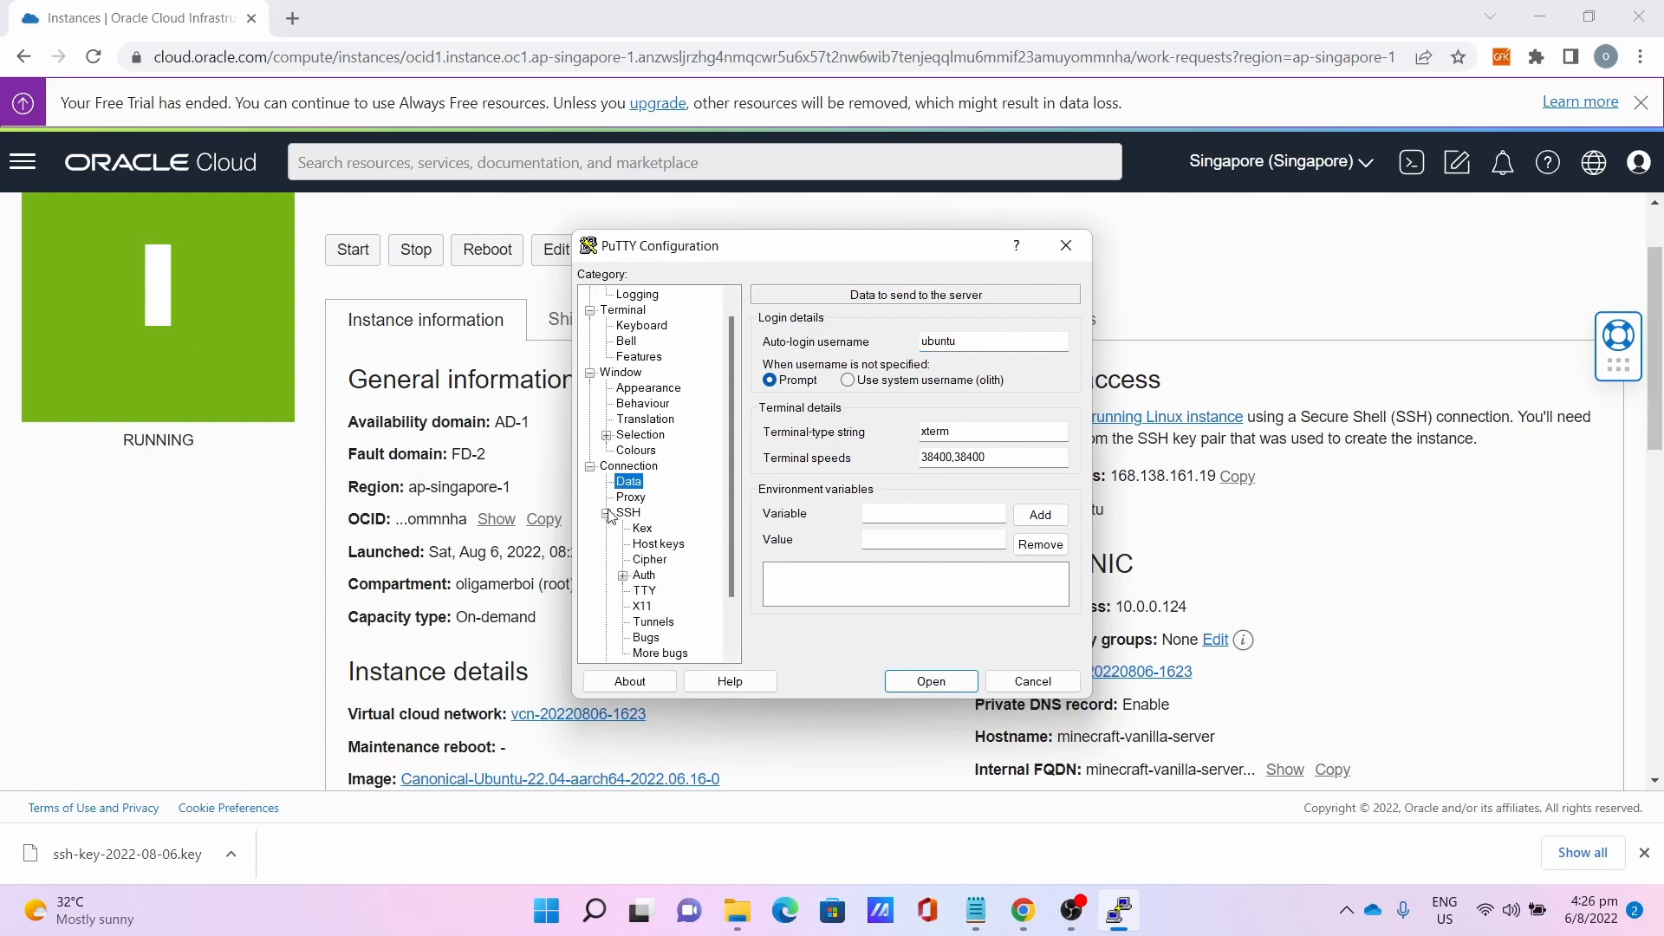
{"action": "left_click", "coordinate": [641, 574]}
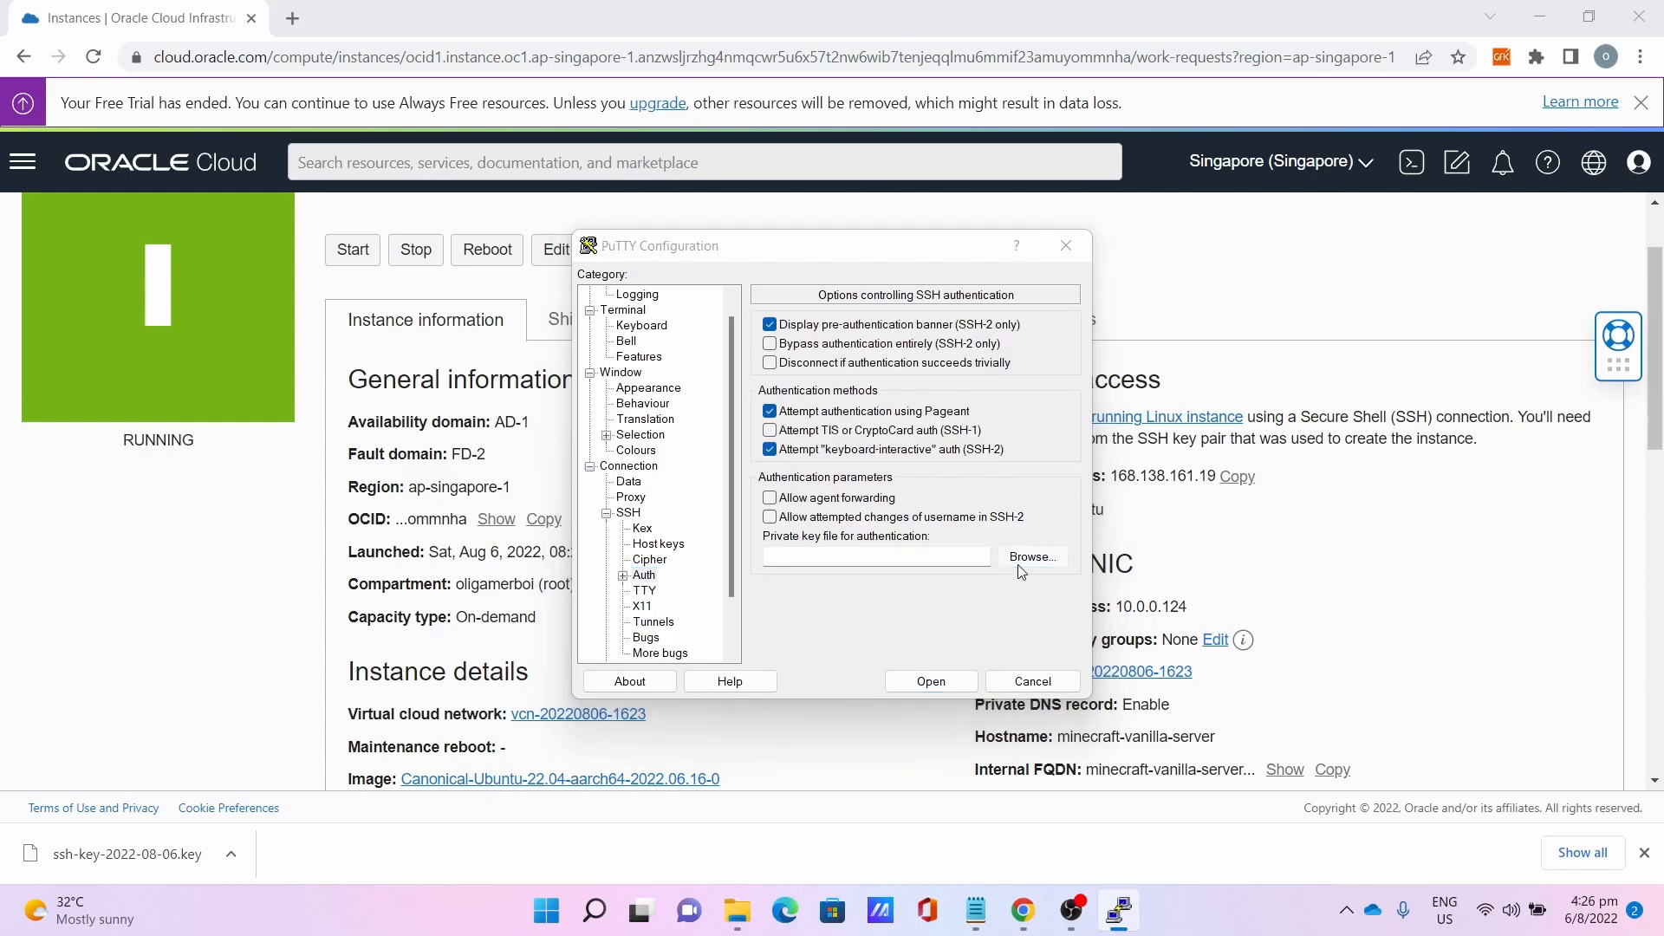
{"action": "left_click", "coordinate": [1030, 556]}
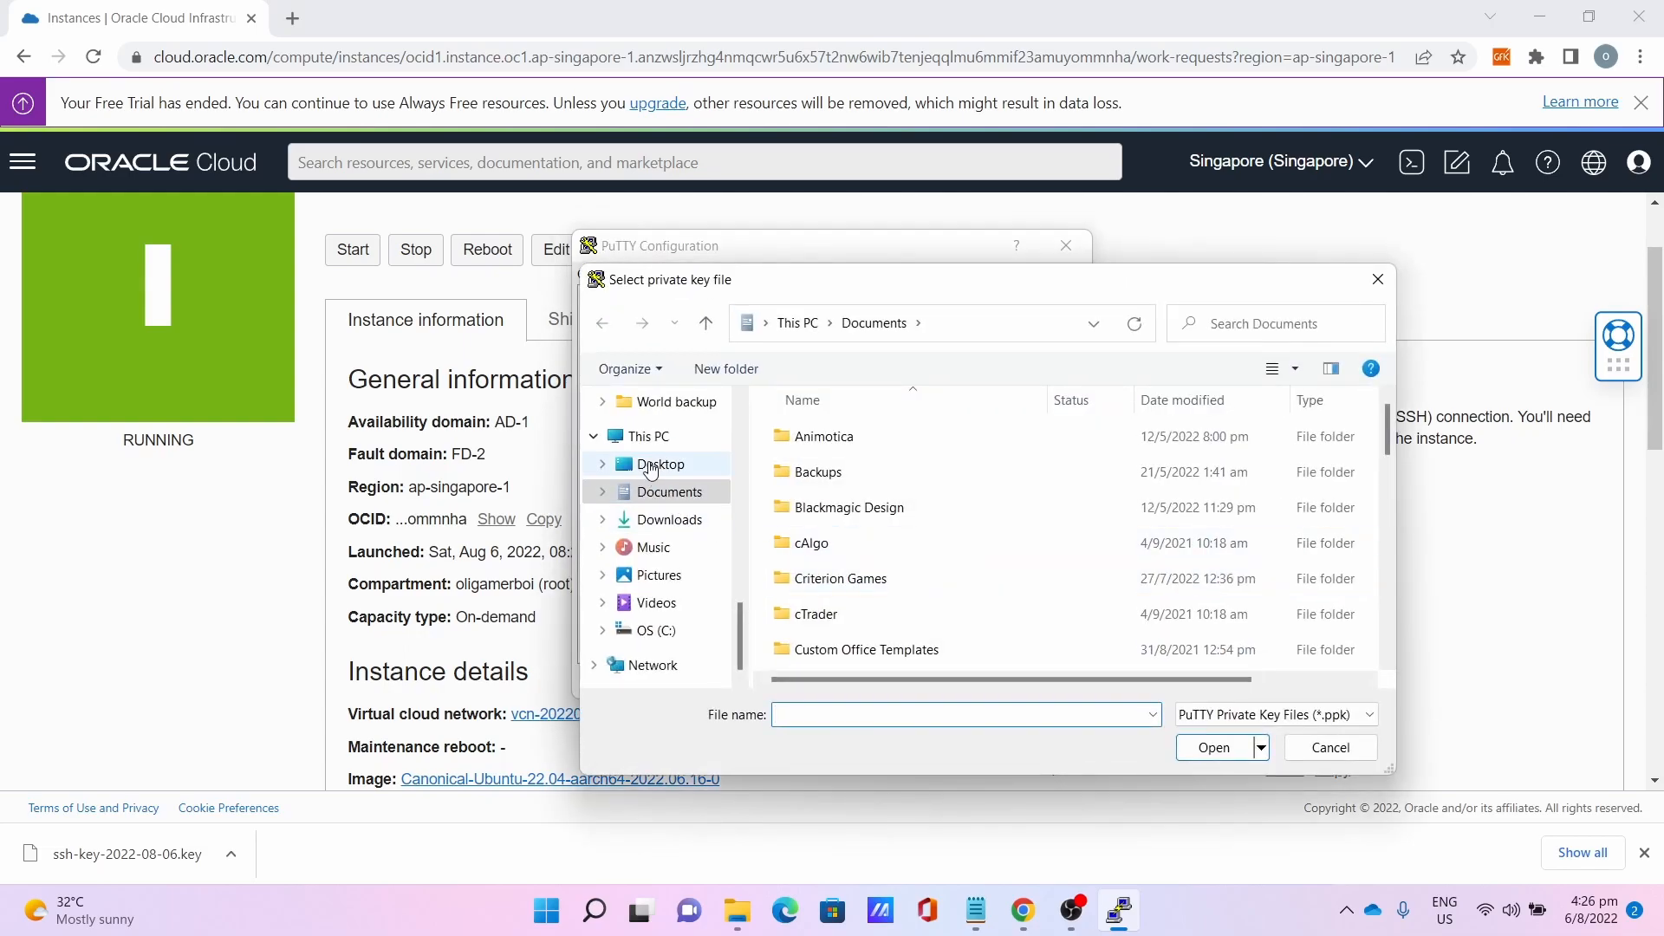
{"action": "left_click", "coordinate": [660, 464]}
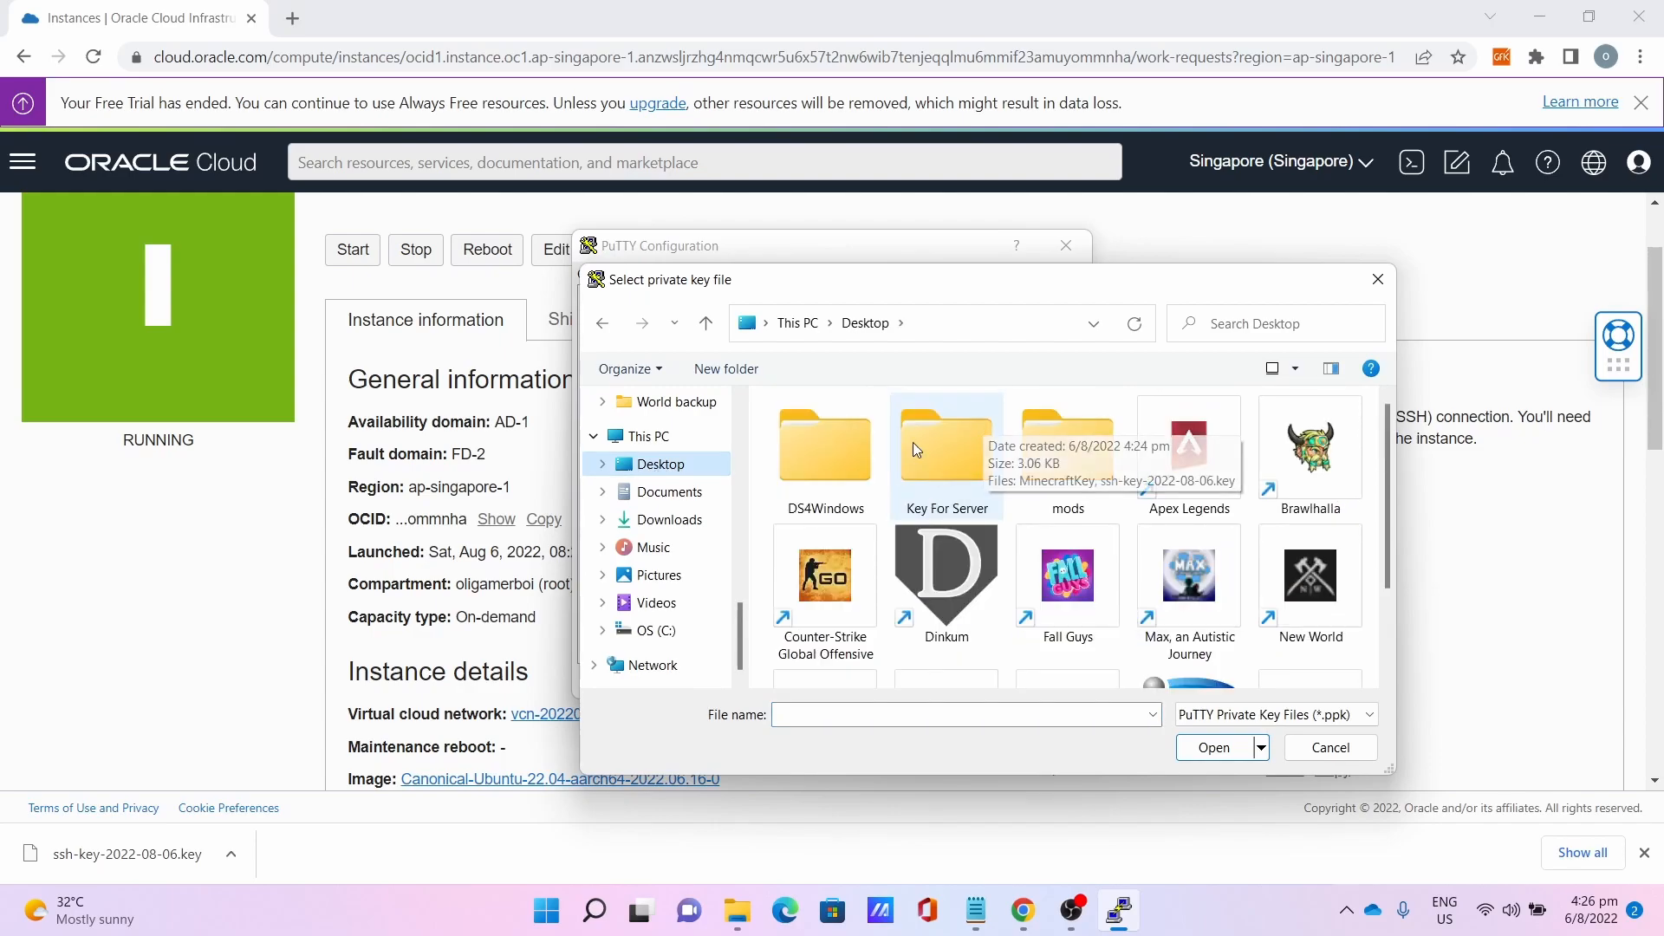
{"action": "mouse_move", "coordinate": [958, 444]}
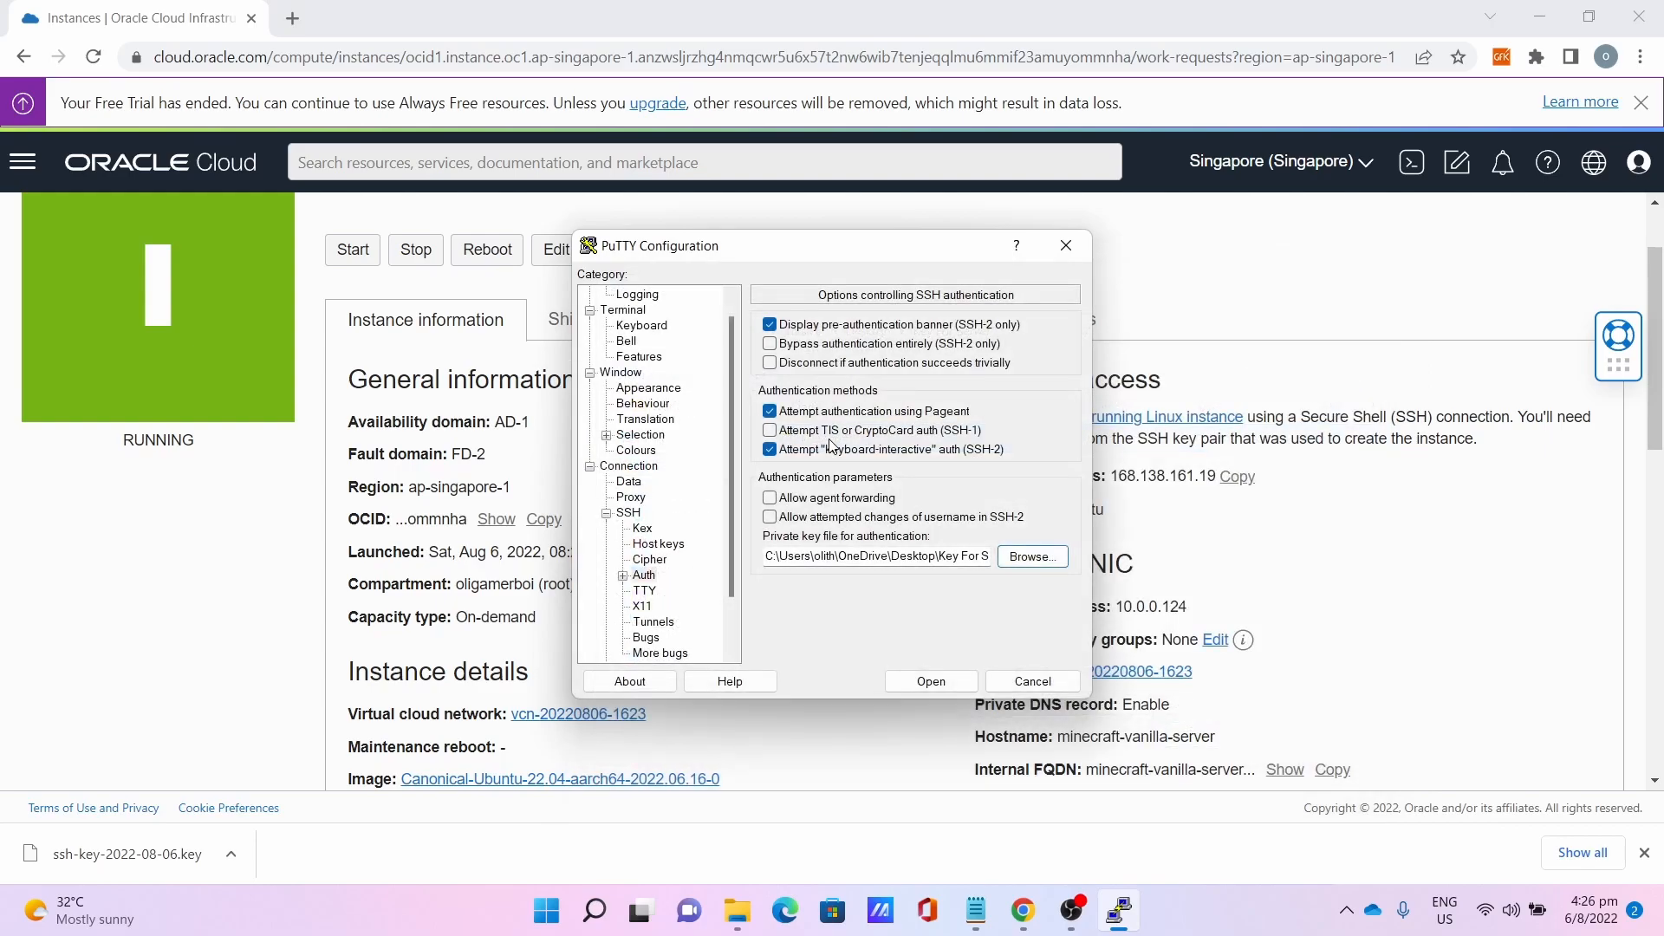
Save the session as Minecraft Vanilla Login.
{"action": "left_click", "coordinate": [619, 295]}
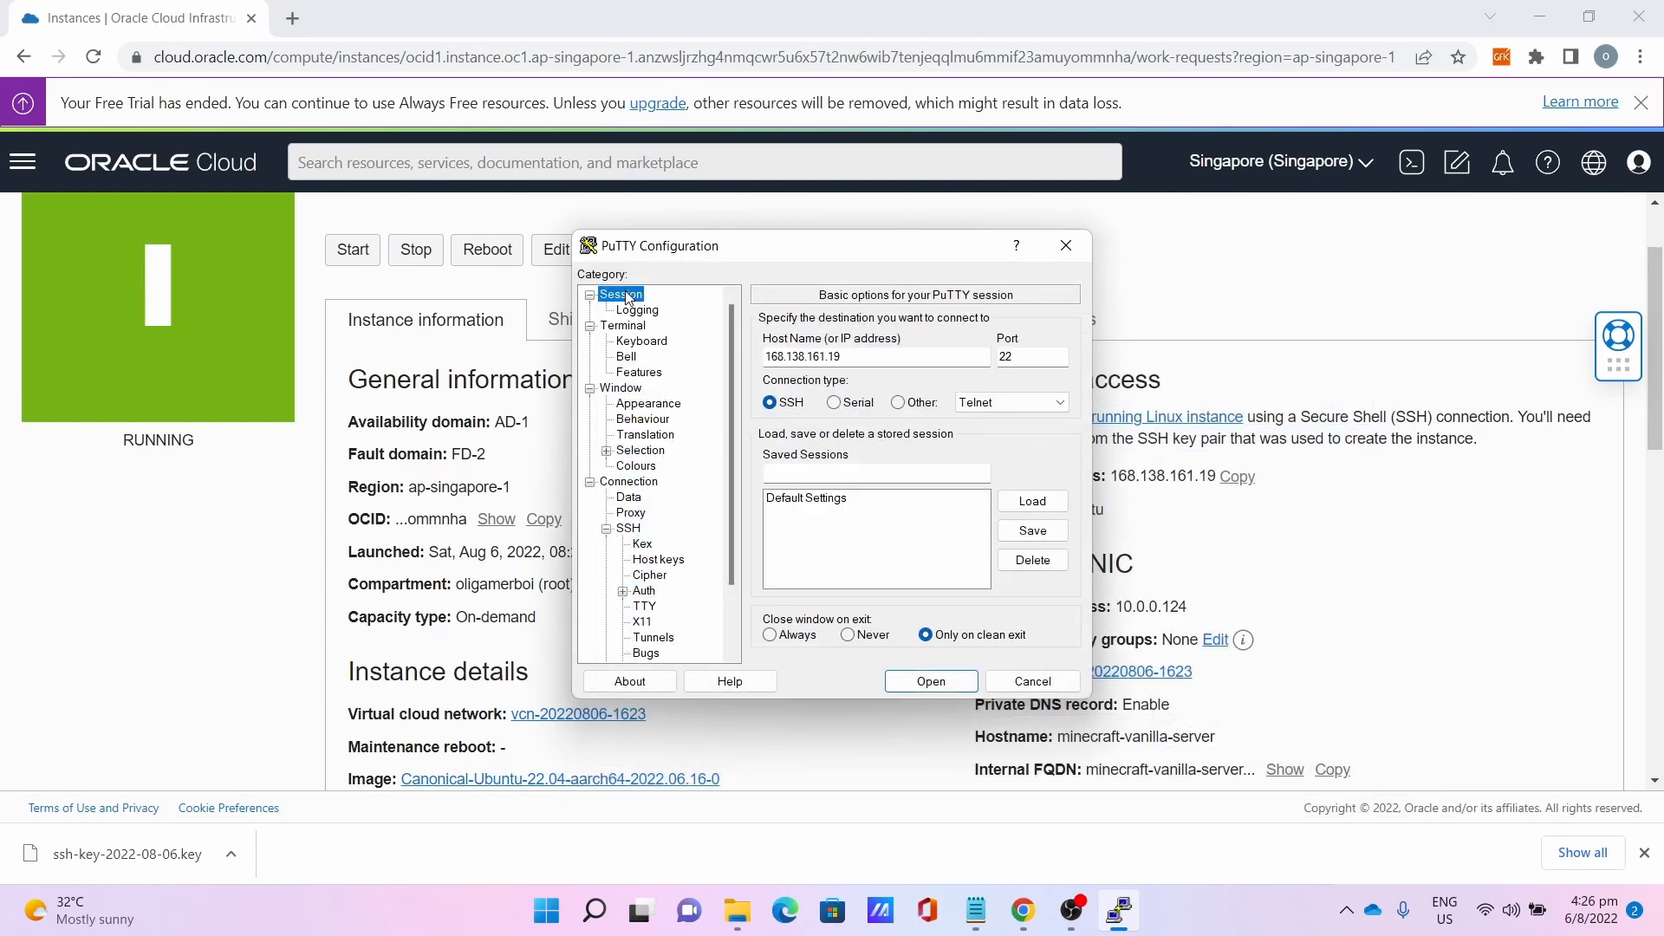
{"action": "left_click", "coordinate": [874, 472]}
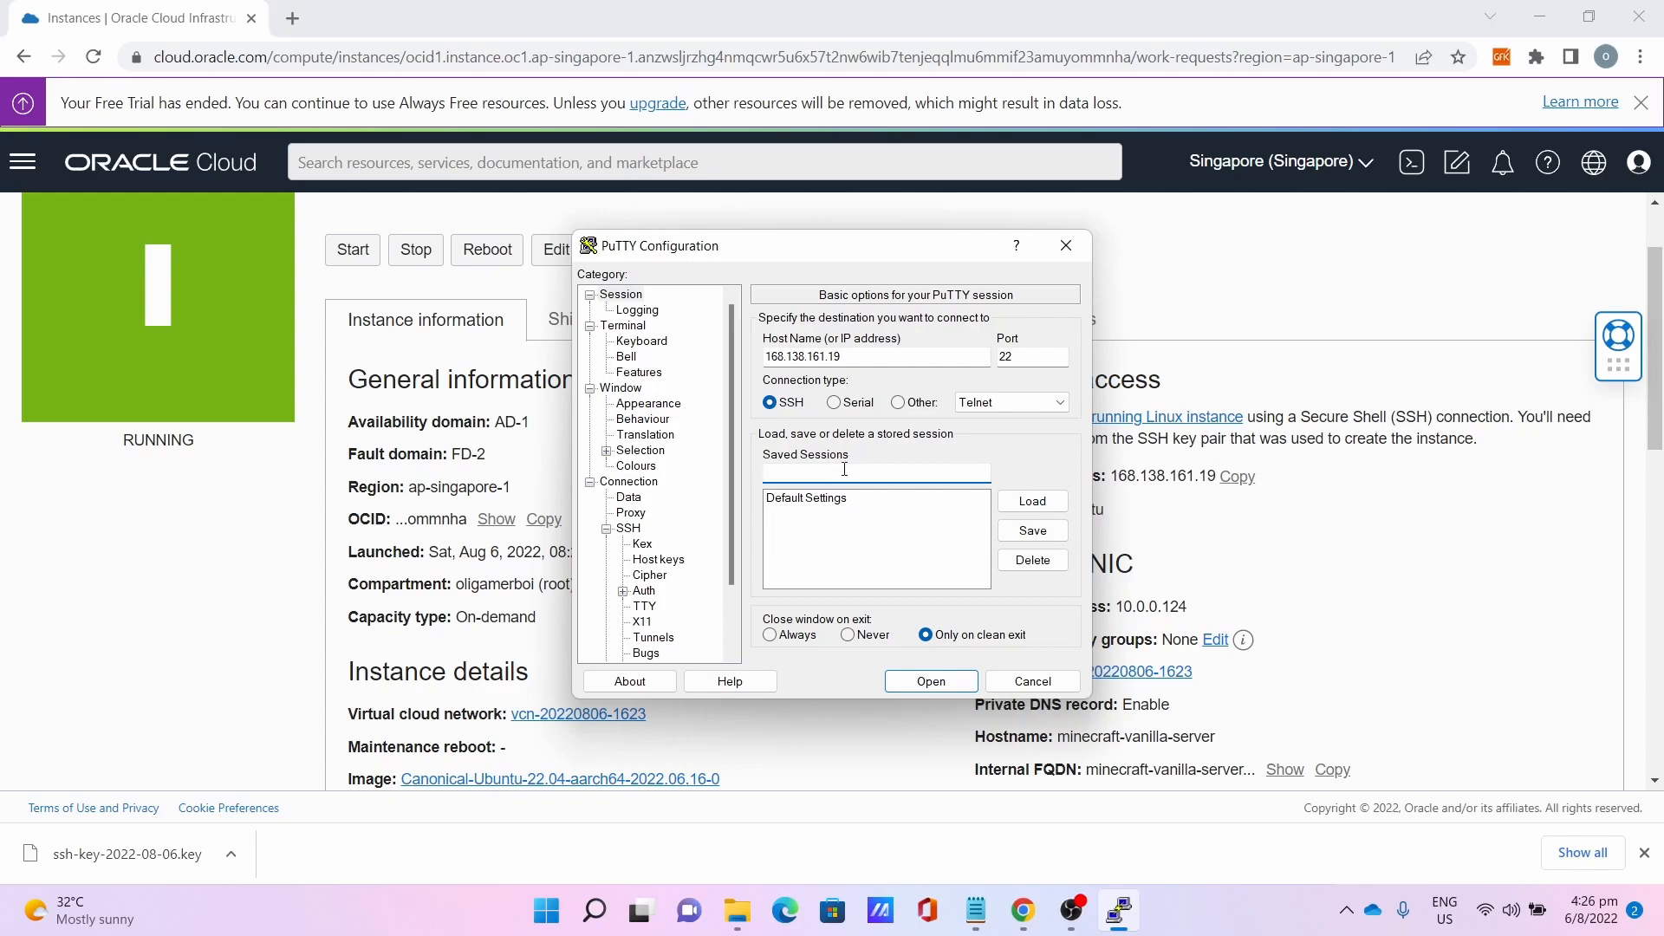
{"action": "type", "text": "Minecraft"}
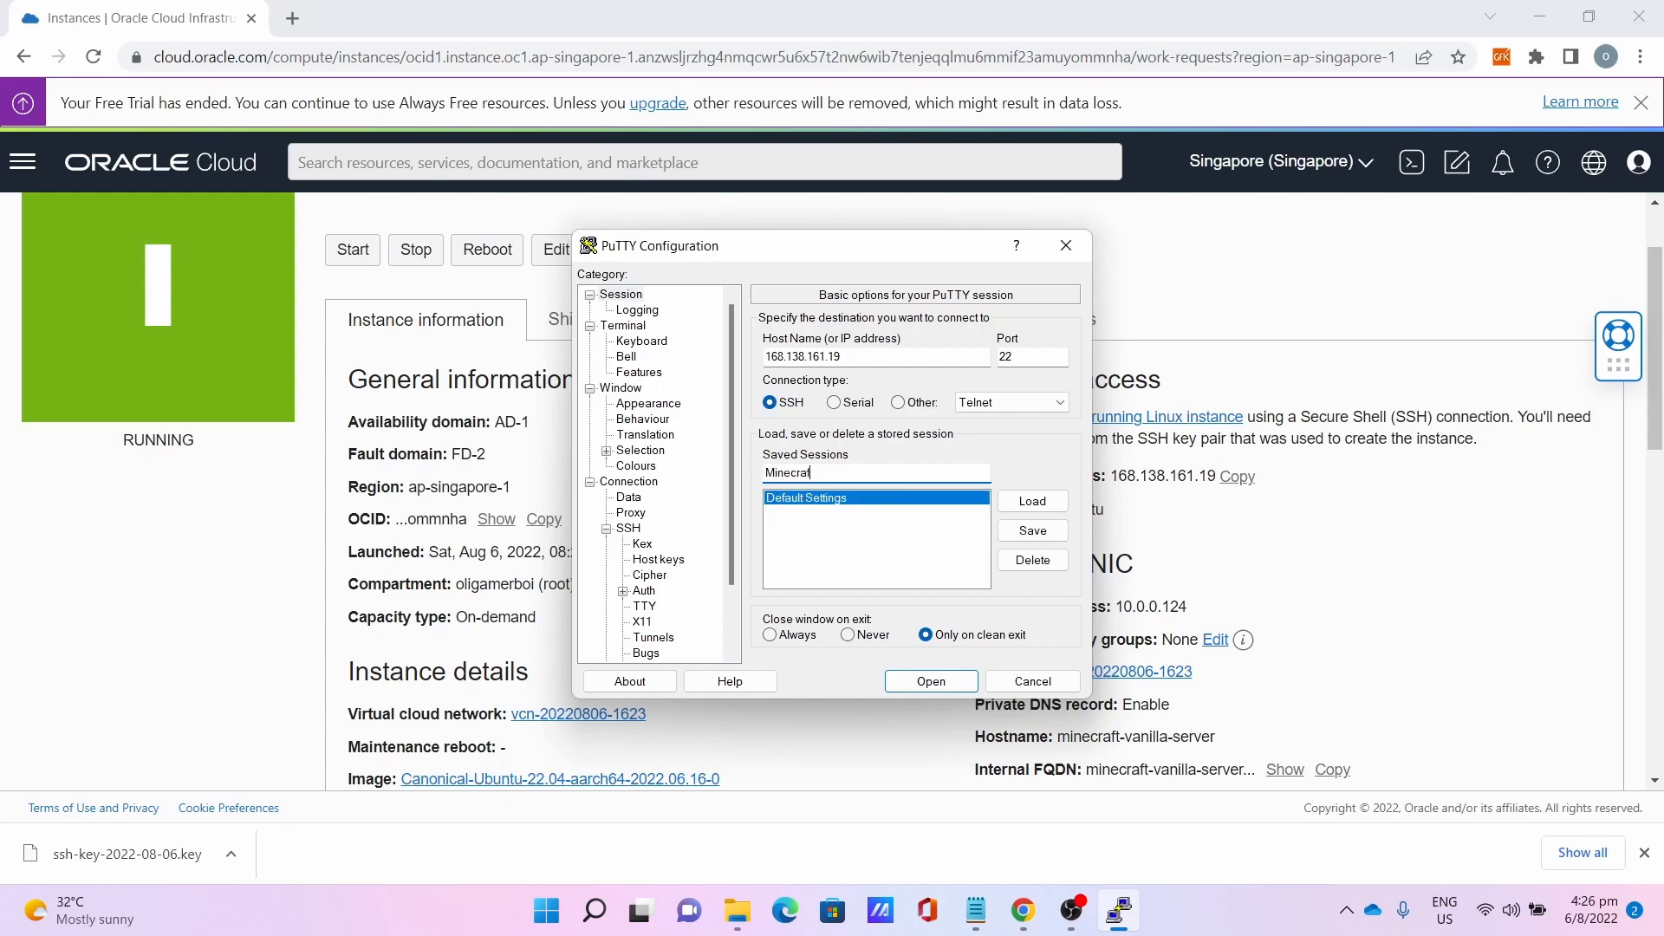
{"action": "type", "text": "V"}
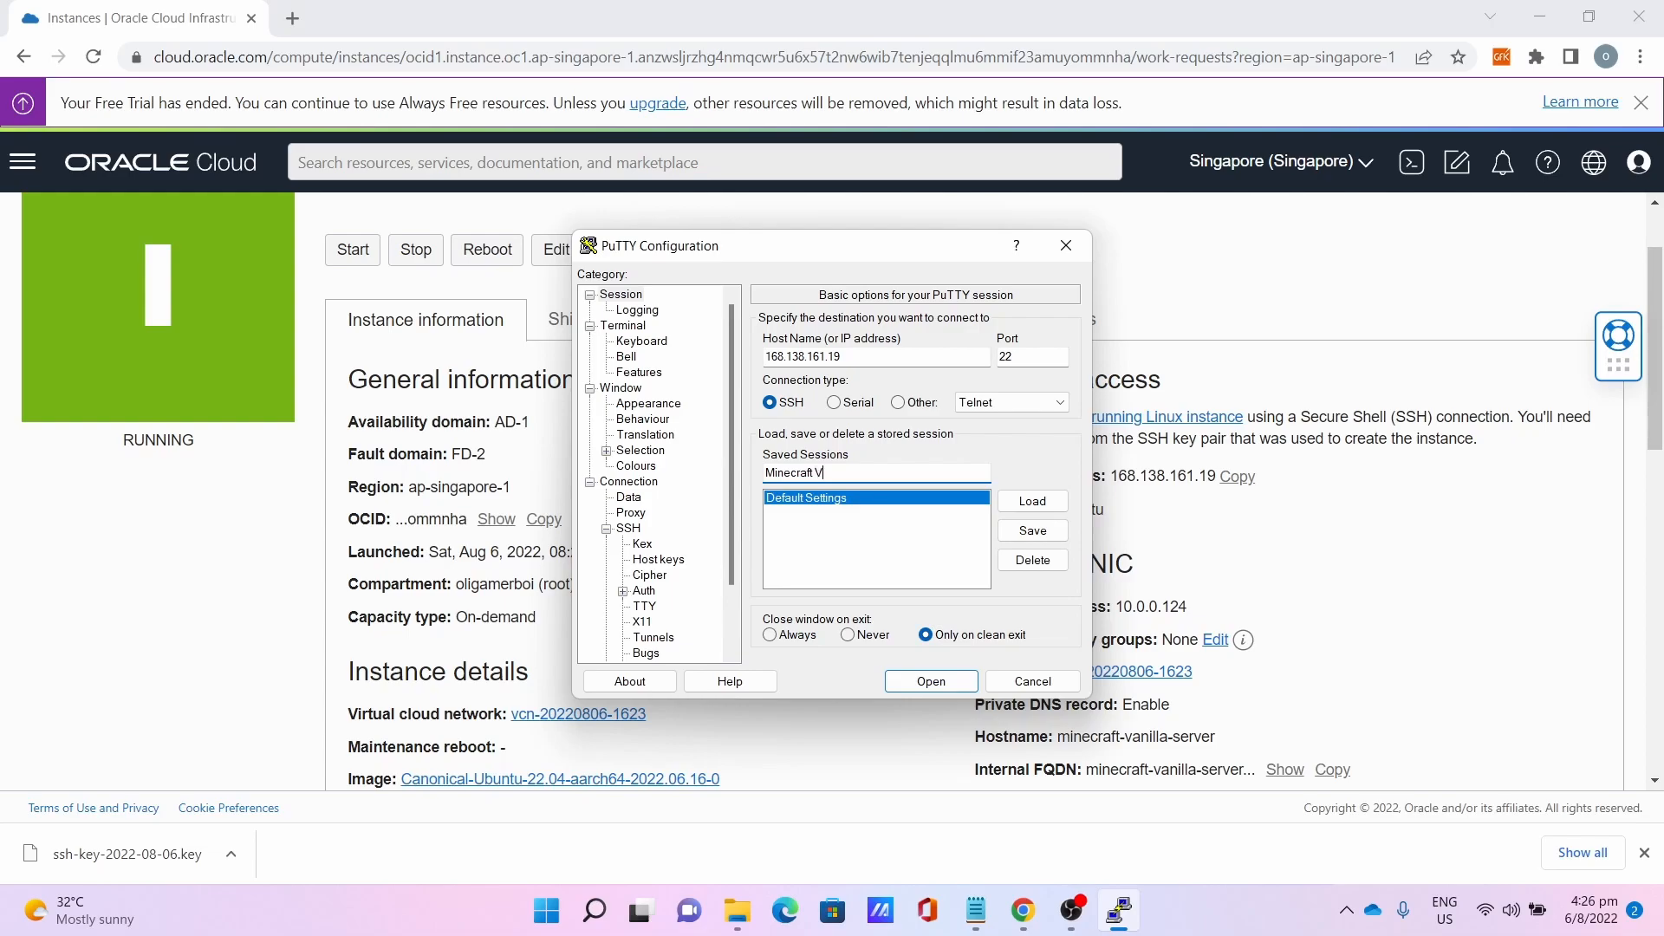
{"action": "type", "text": "anilla Login"}
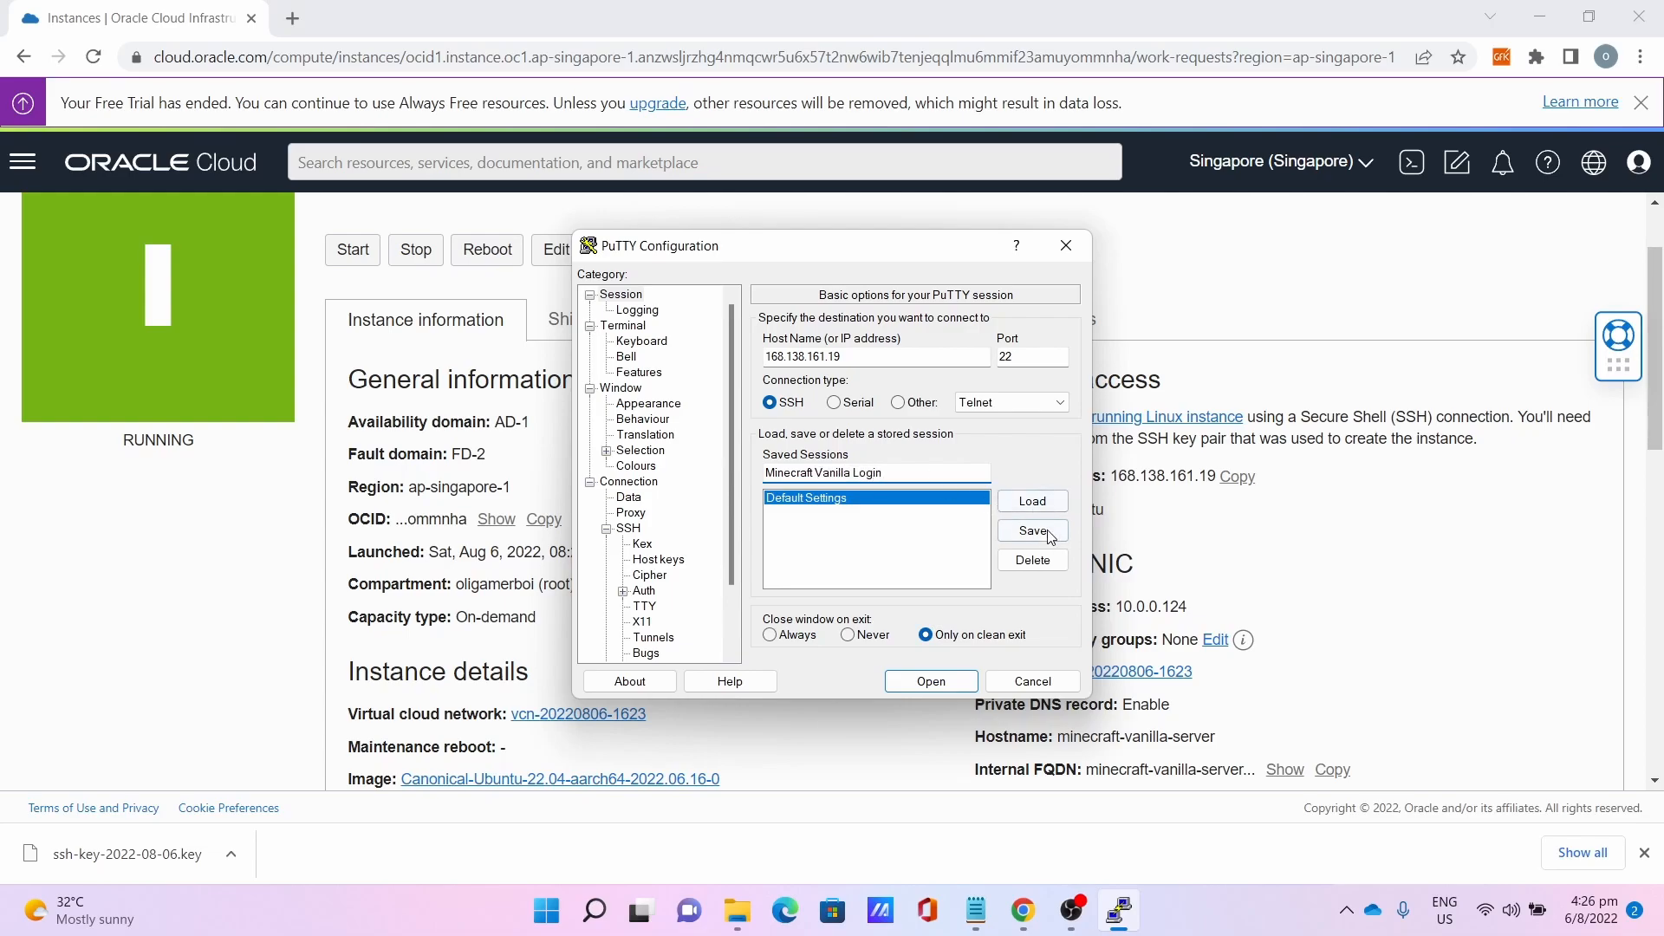
{"action": "left_click", "coordinate": [1030, 530]}
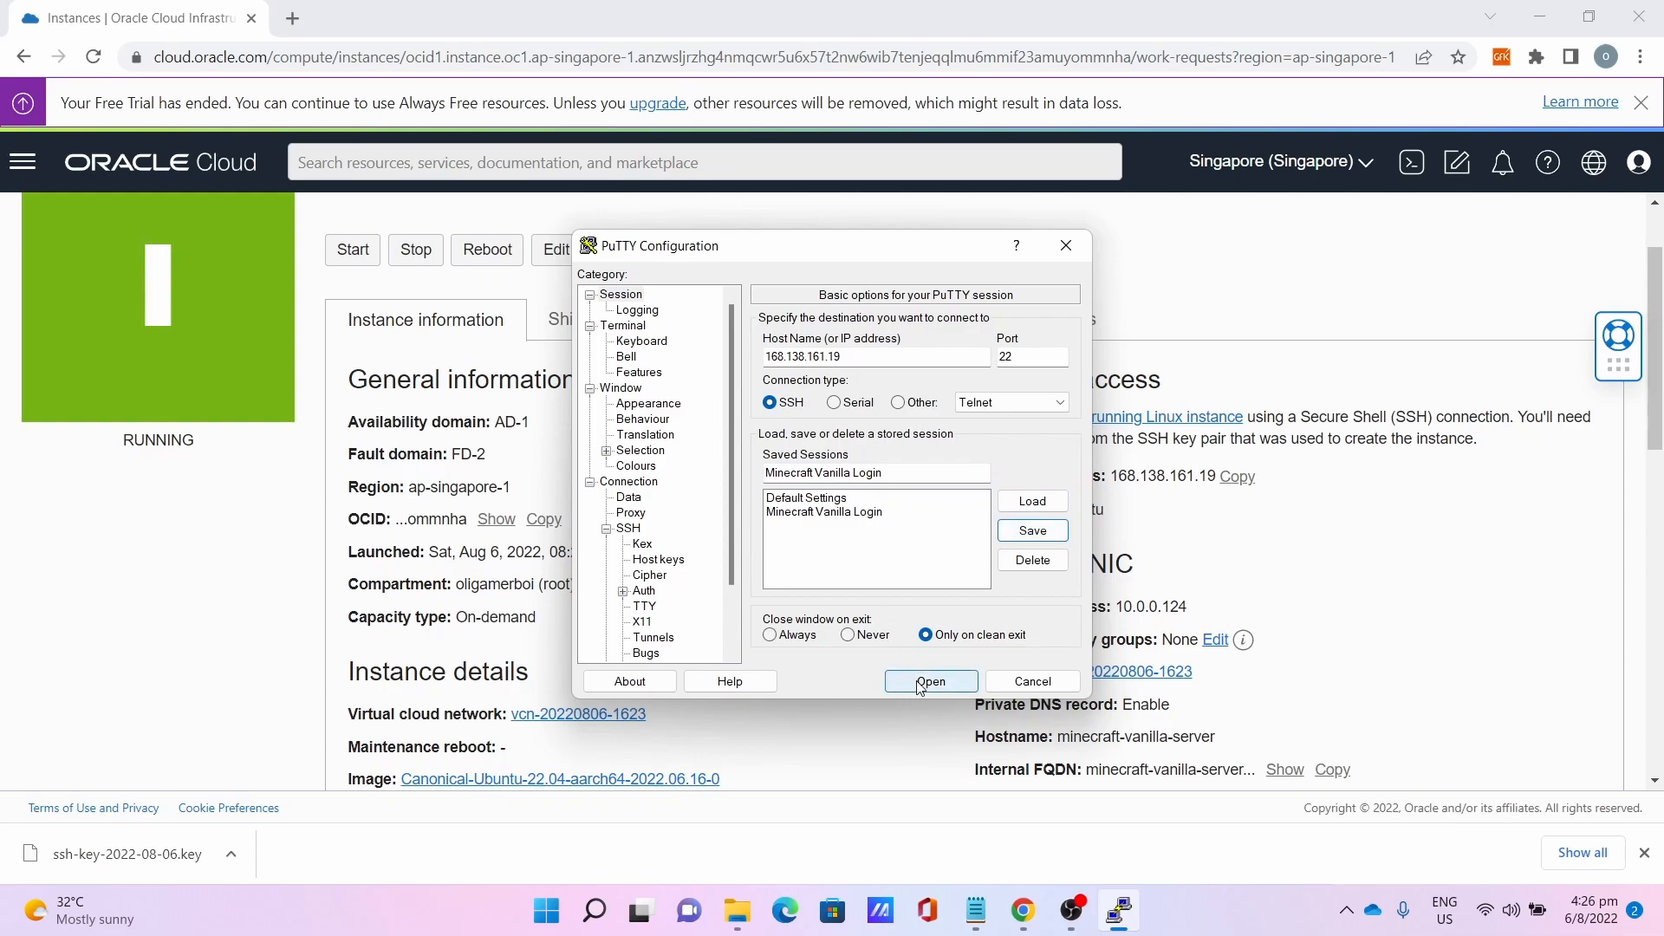
Open the SSH connection to the instance, reaching the host-key security alert.
{"action": "left_click", "coordinate": [929, 680]}
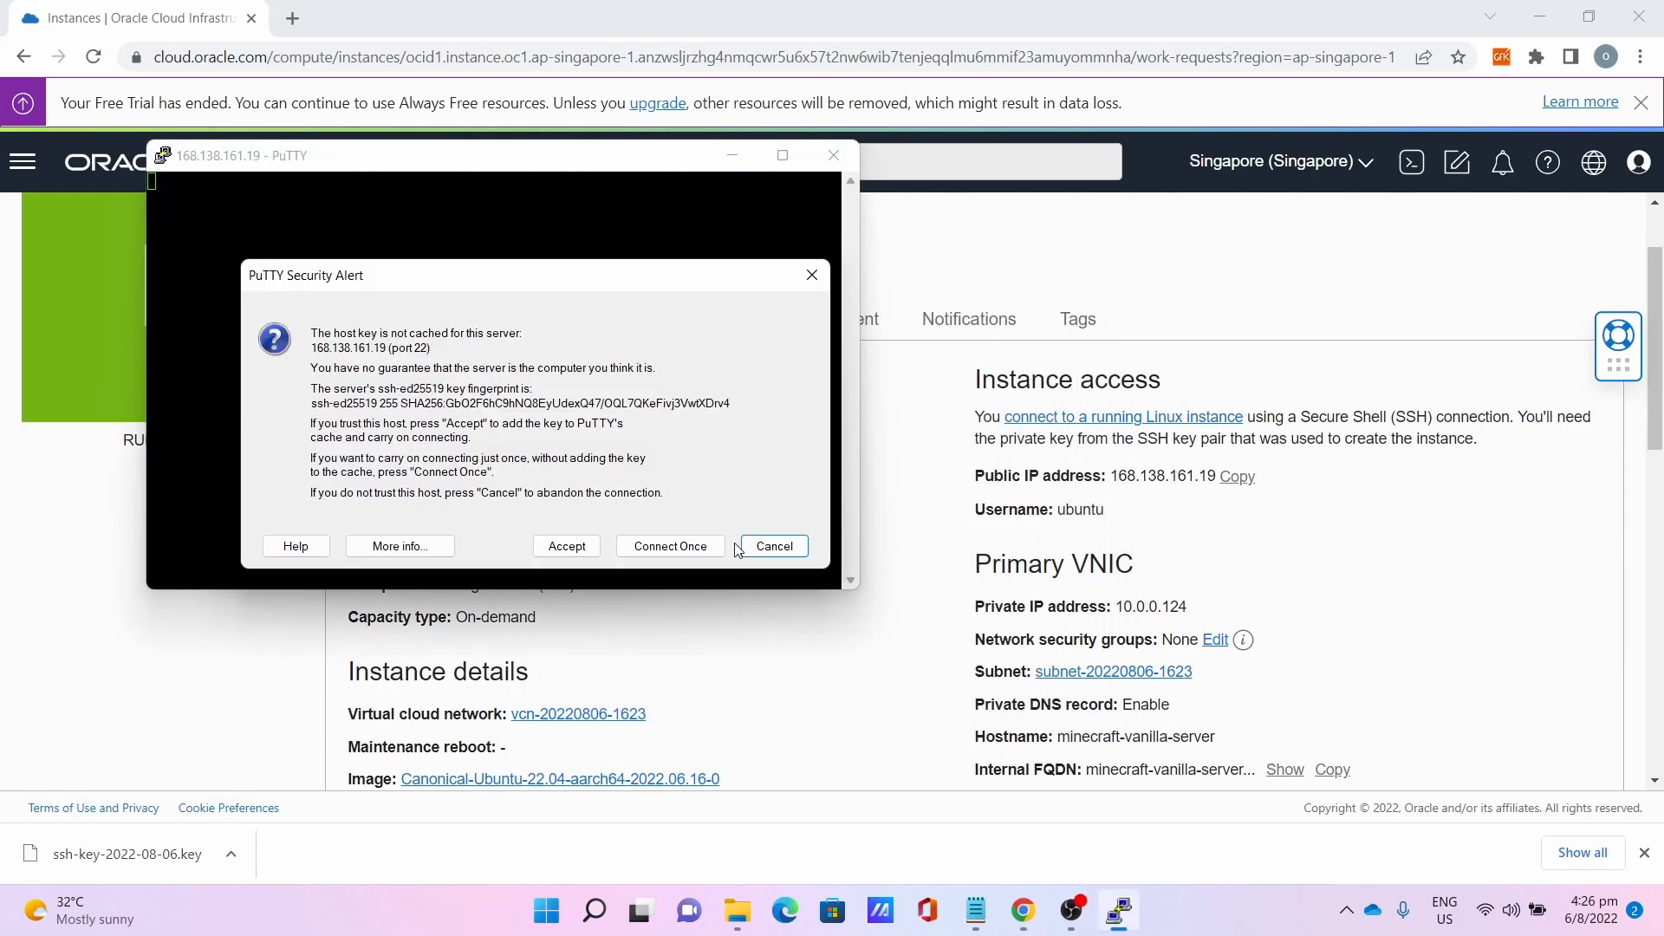
{"action": "mouse_move", "coordinate": [376, 281]}
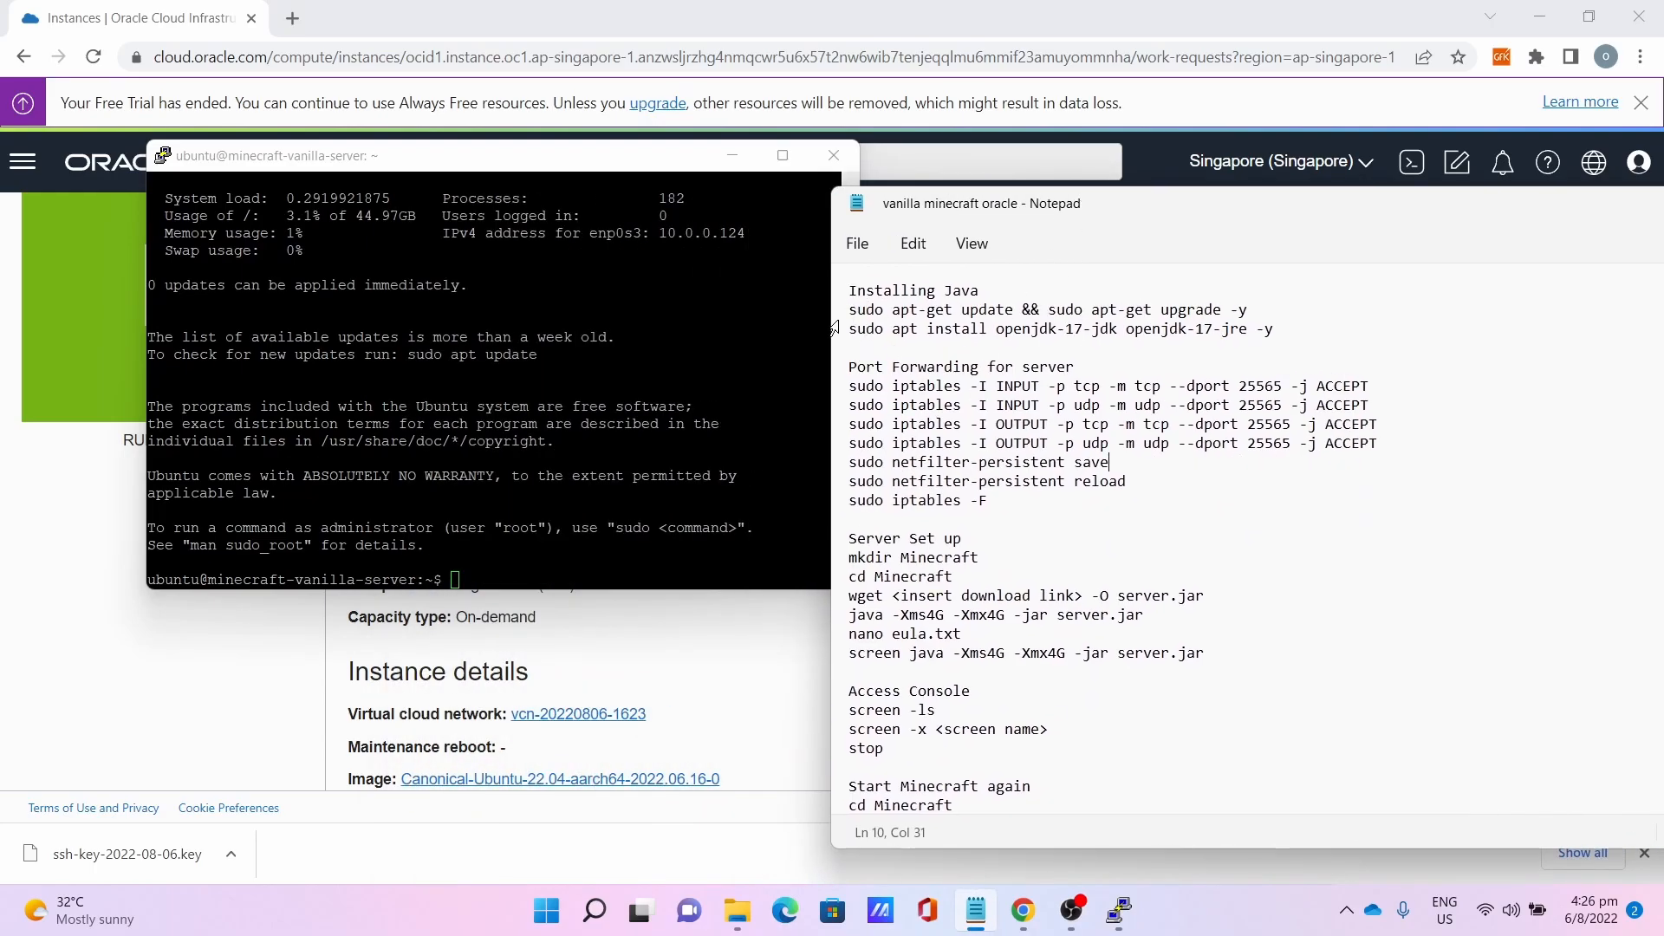
{"action": "mouse_move", "coordinate": [1281, 316]}
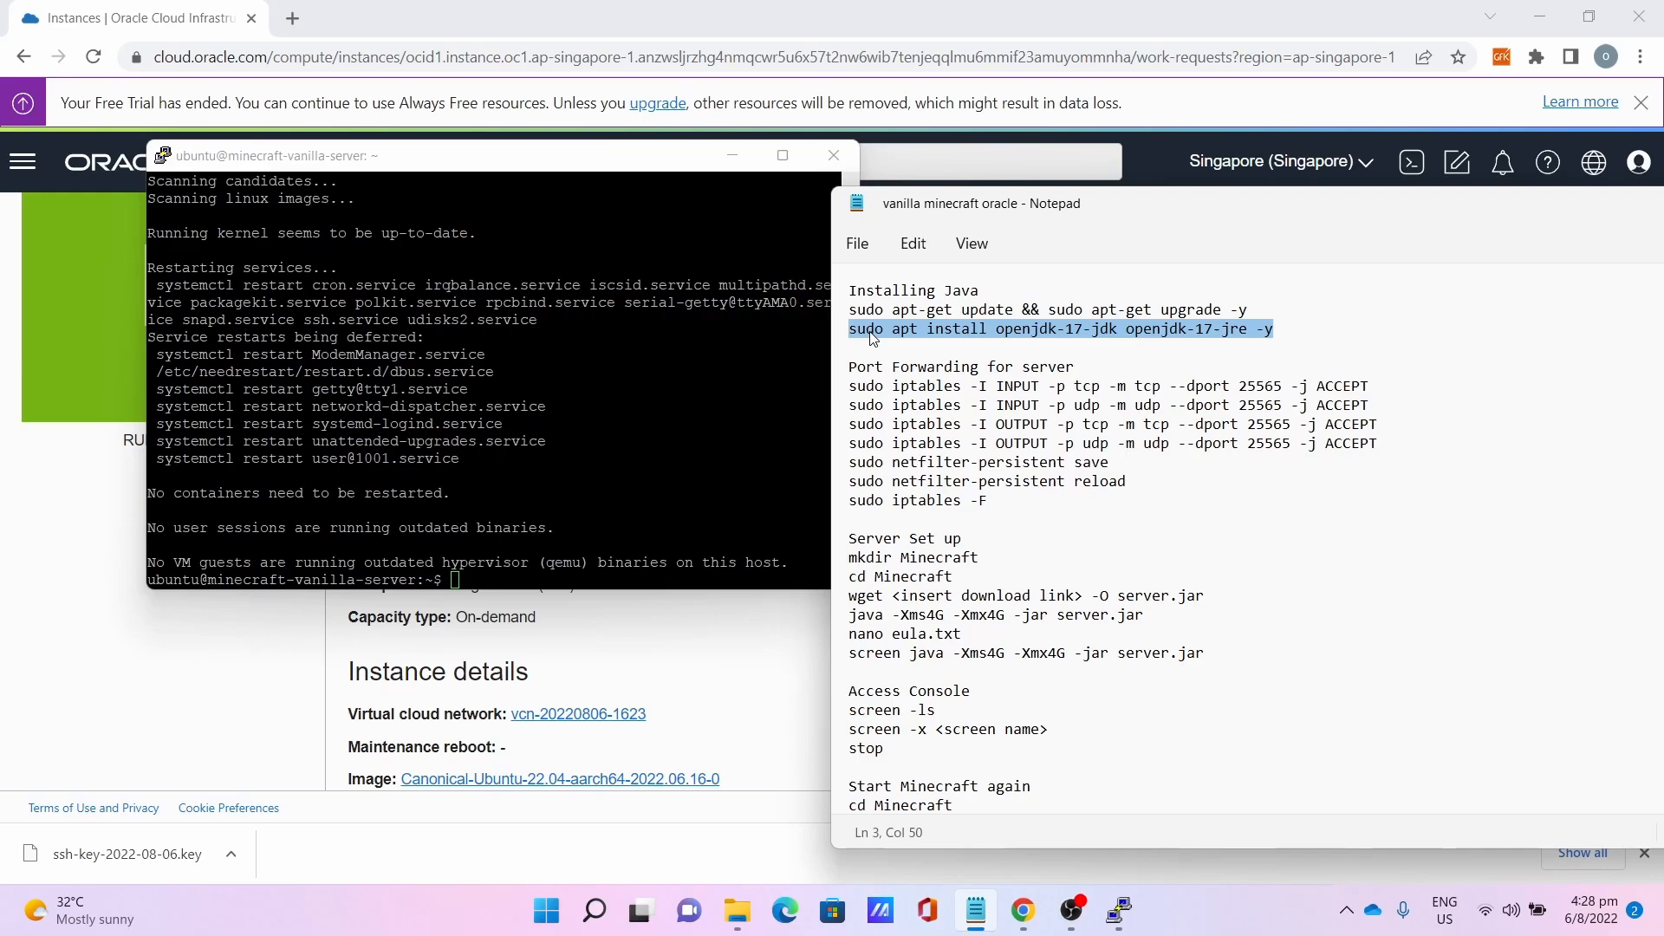
Paste the sudo apt install openjdk-17 command and accept the default services to restart.
{"action": "right_click", "coordinate": [1060, 327]}
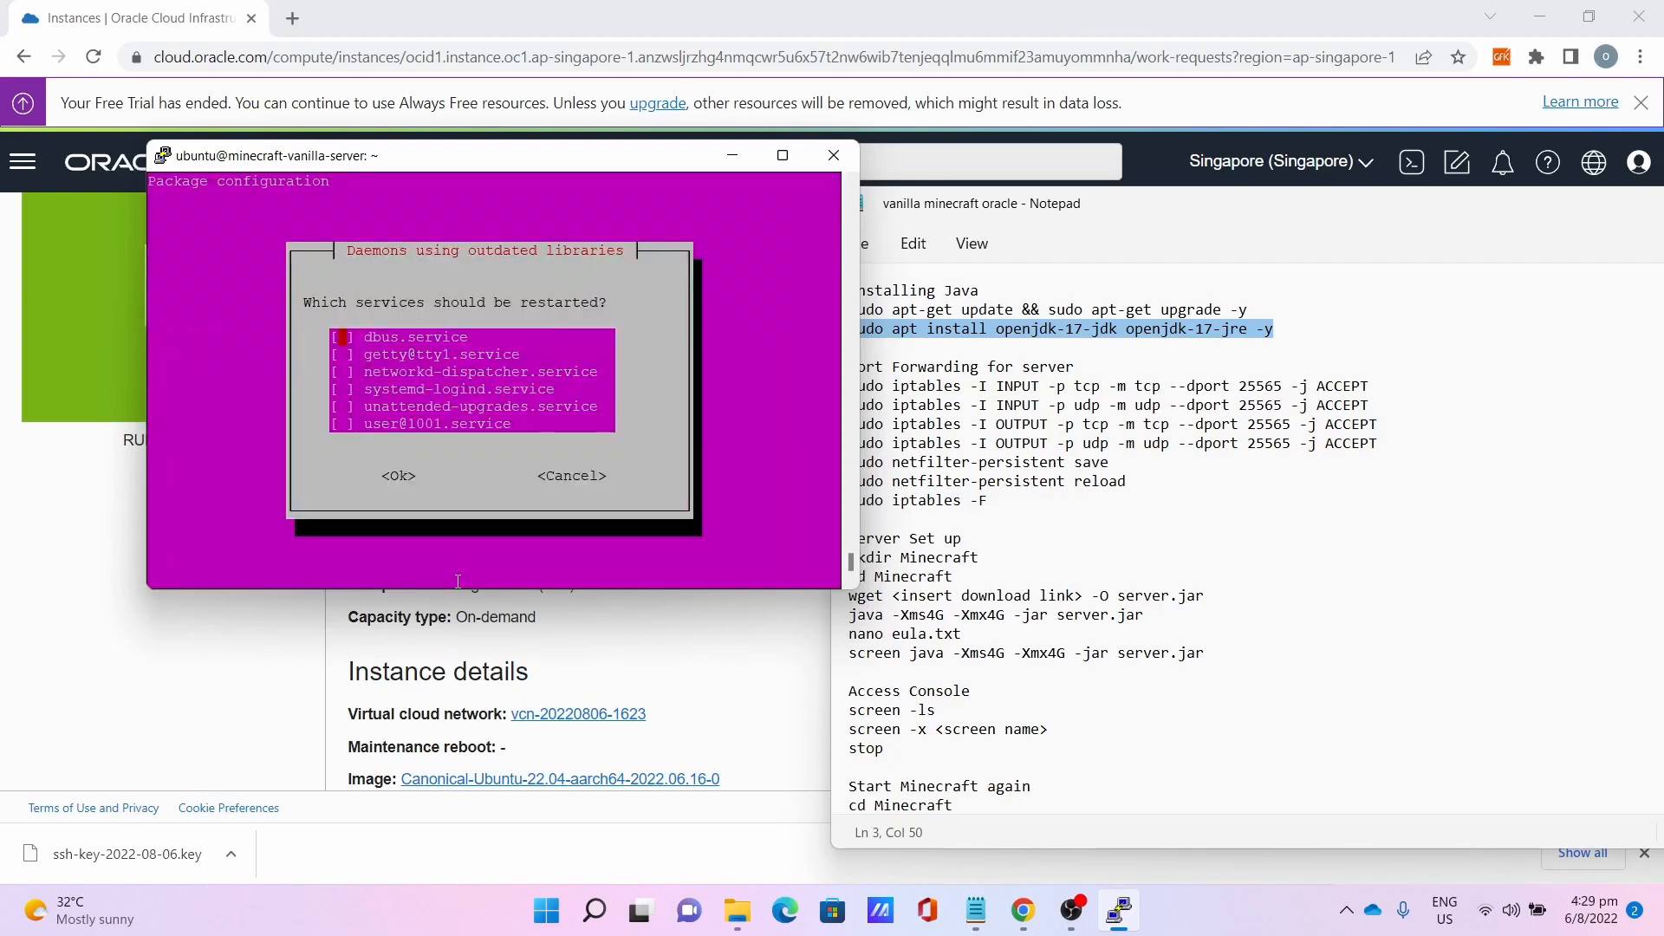
{"action": "left_click", "coordinate": [398, 475]}
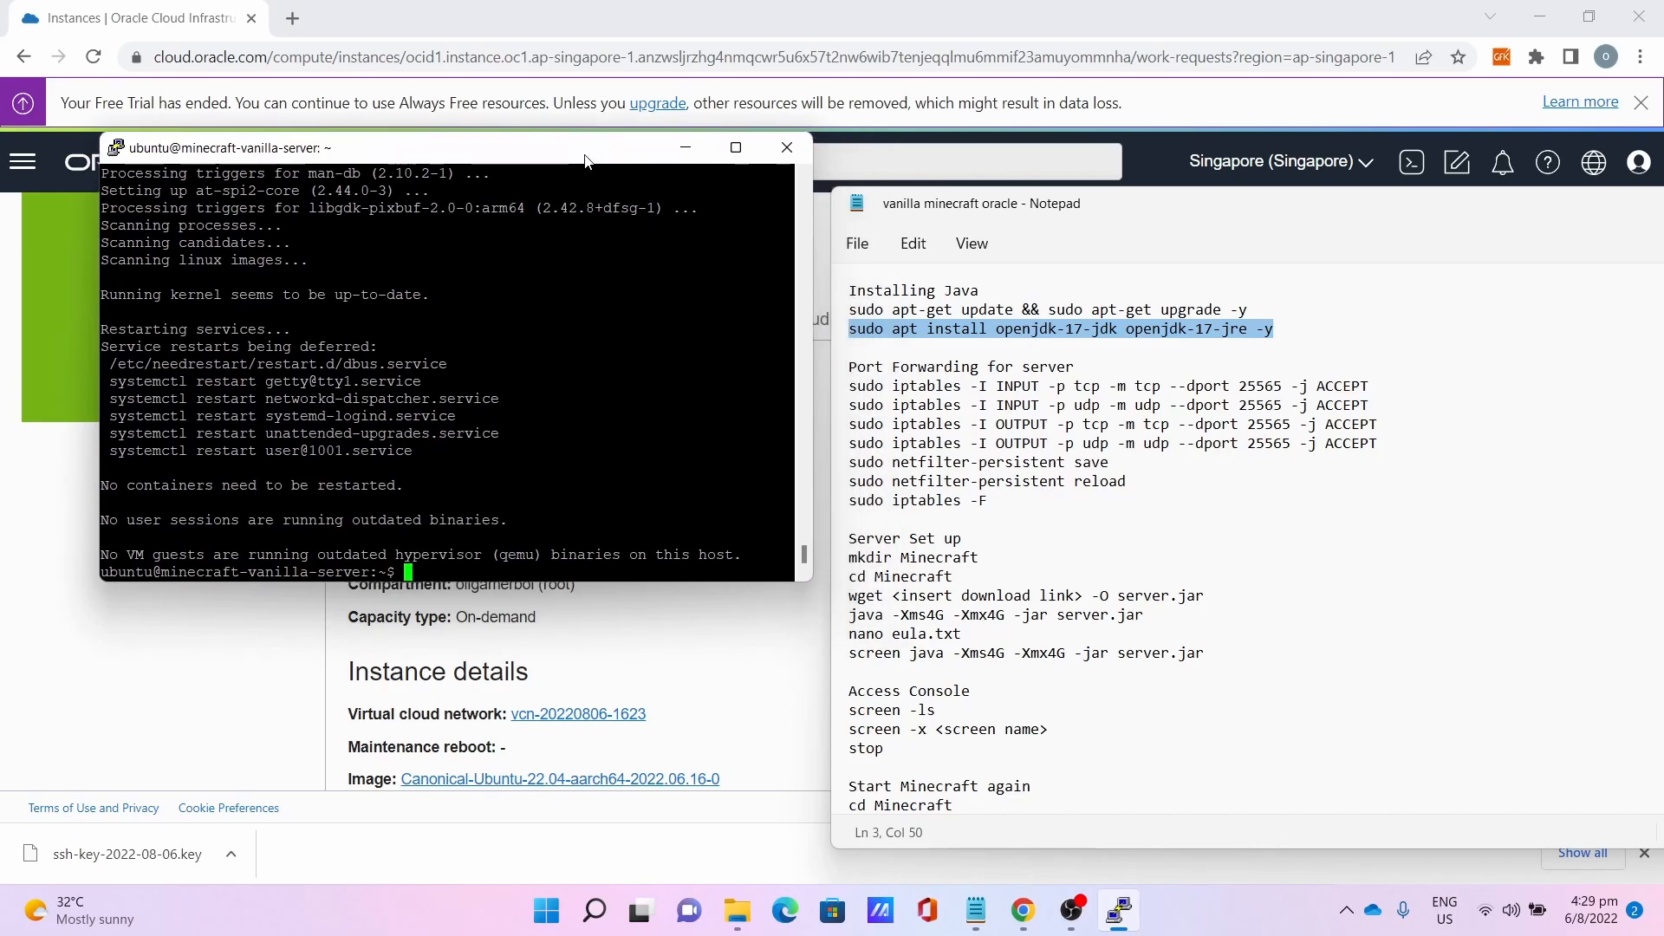
{"action": "mouse_move", "coordinate": [683, 636]}
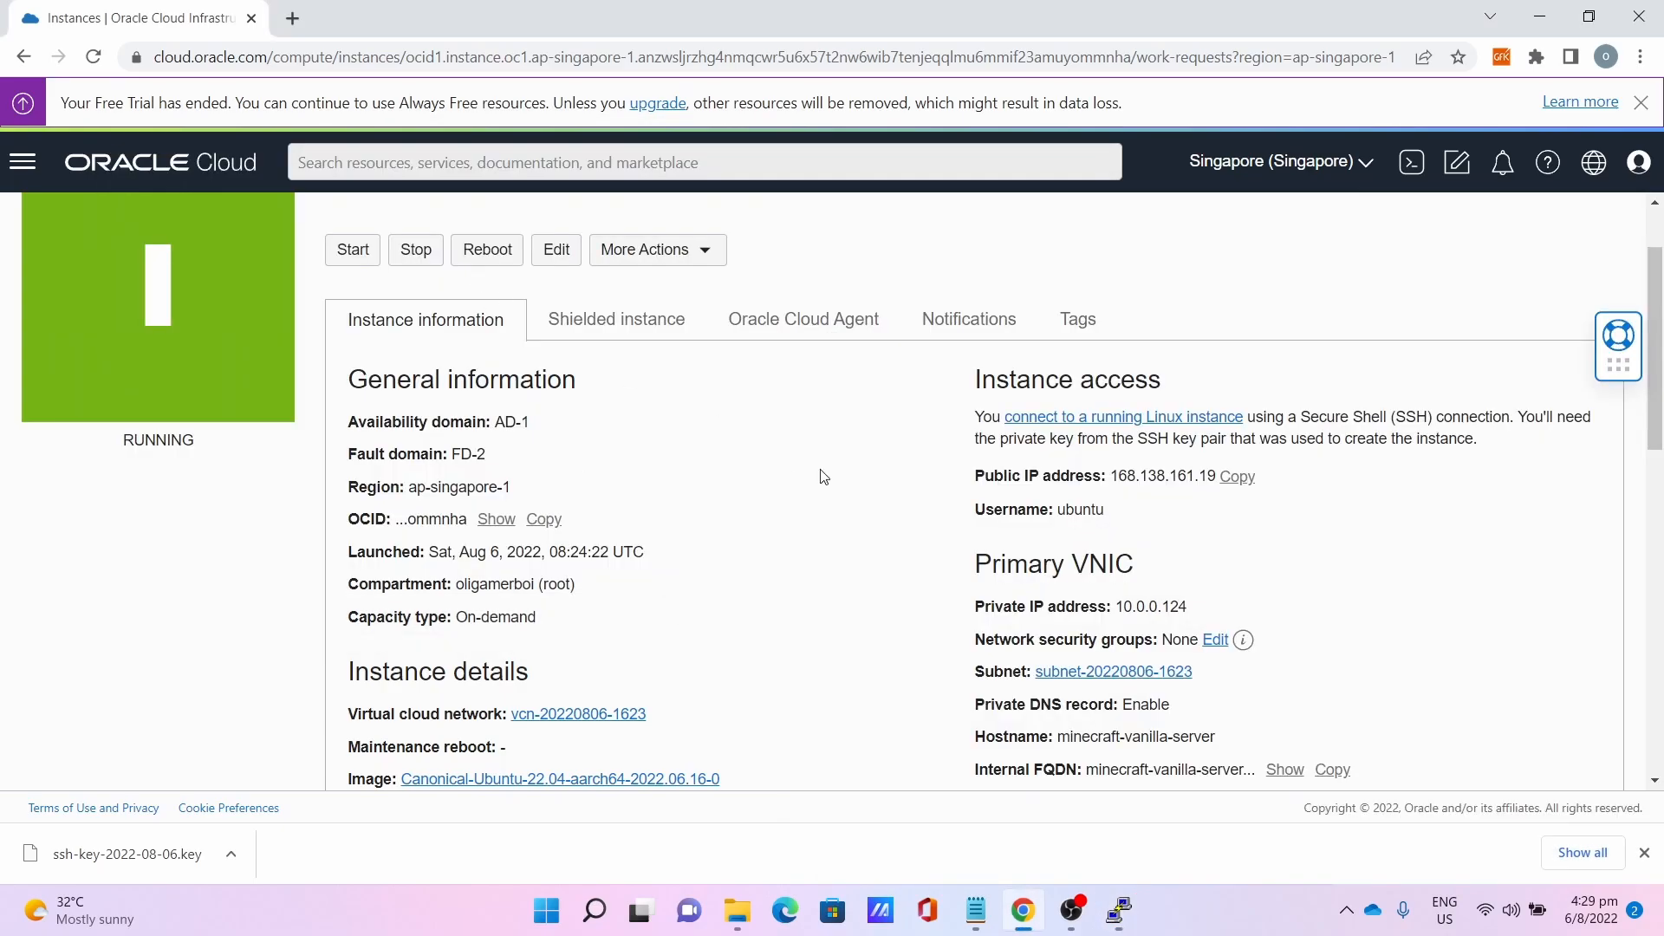
Open the instance's subnet, its default security list, and the Add Ingress Rules form.
{"action": "left_click", "coordinate": [1111, 671]}
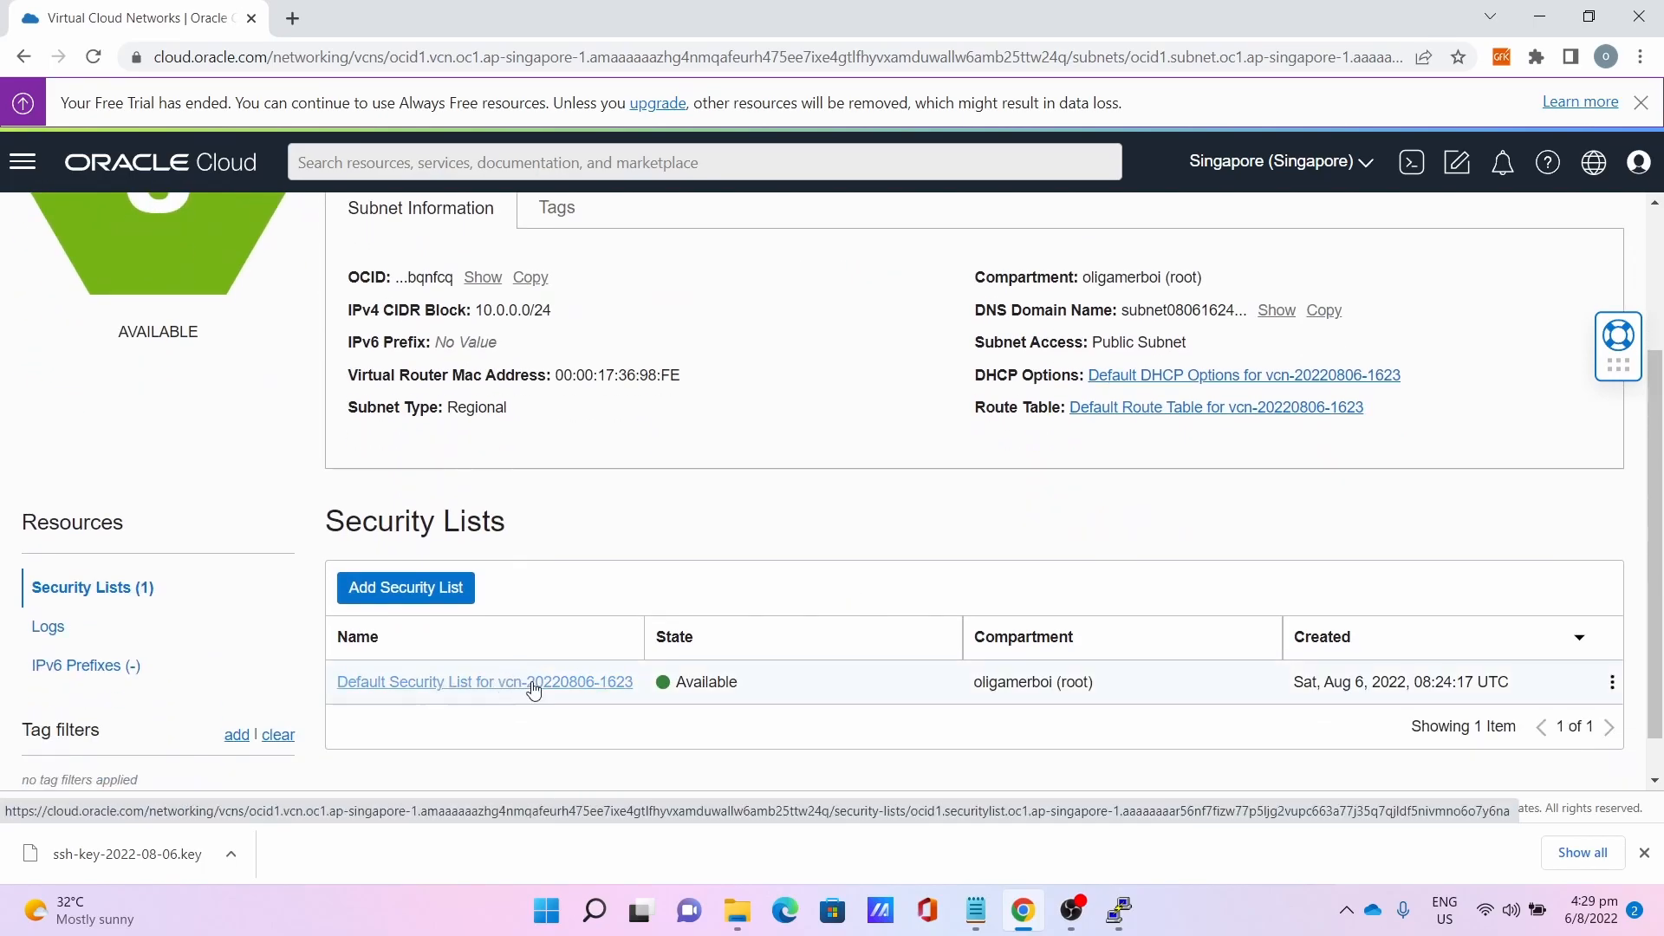
{"action": "left_click", "coordinate": [483, 681]}
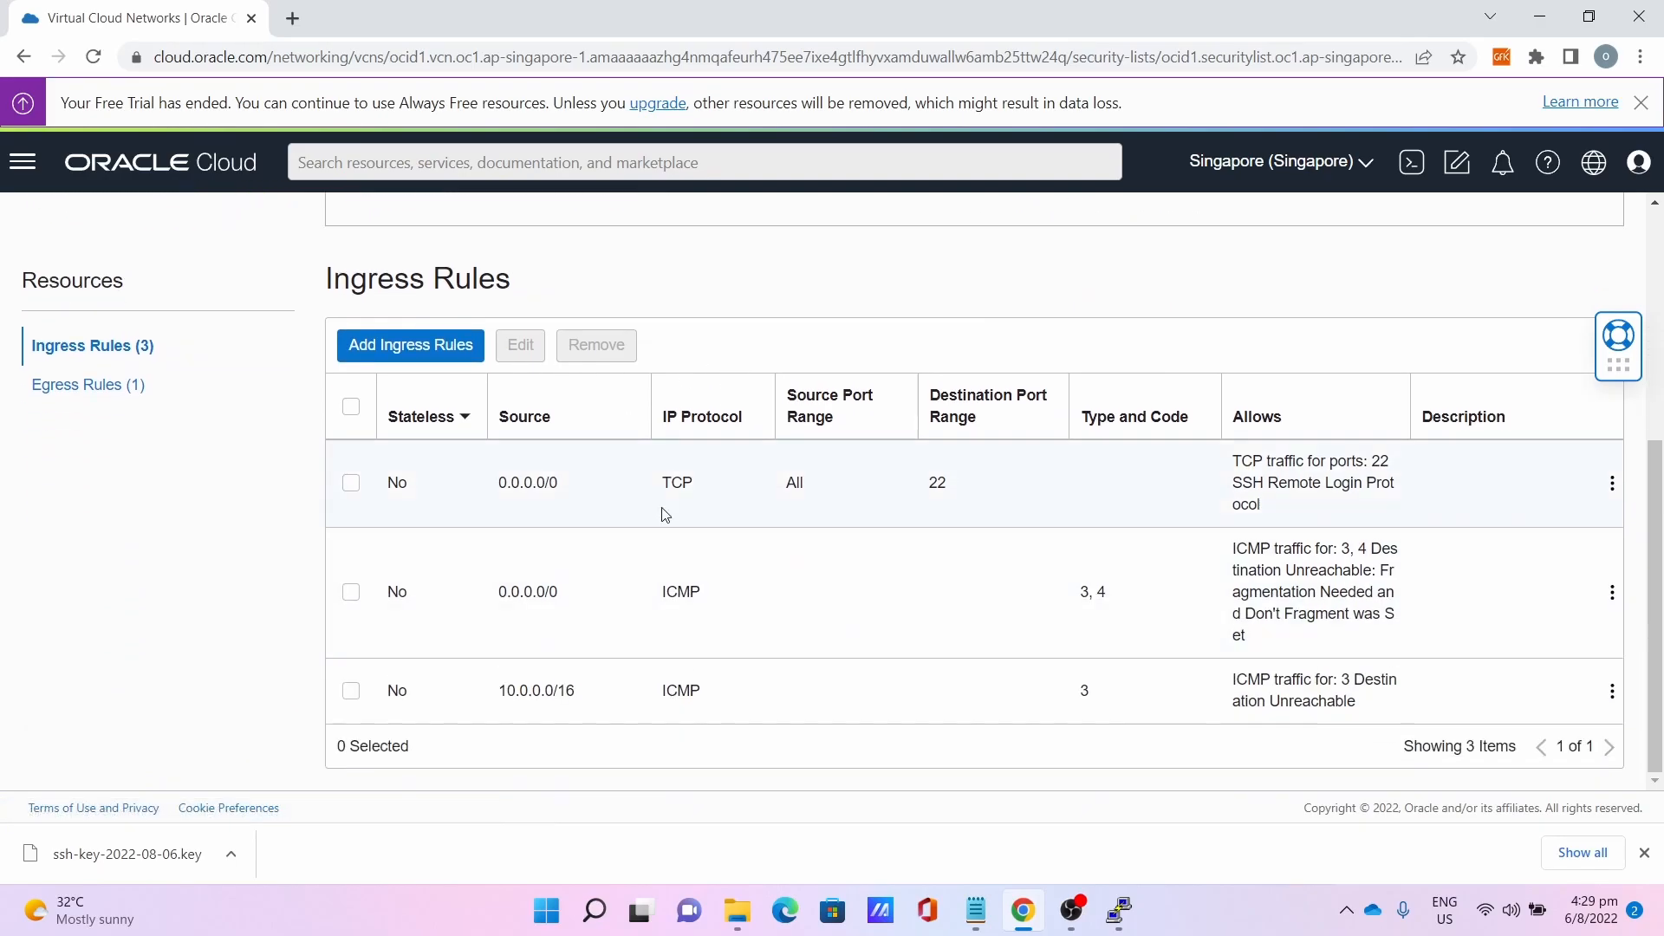
{"action": "left_click", "coordinate": [409, 345]}
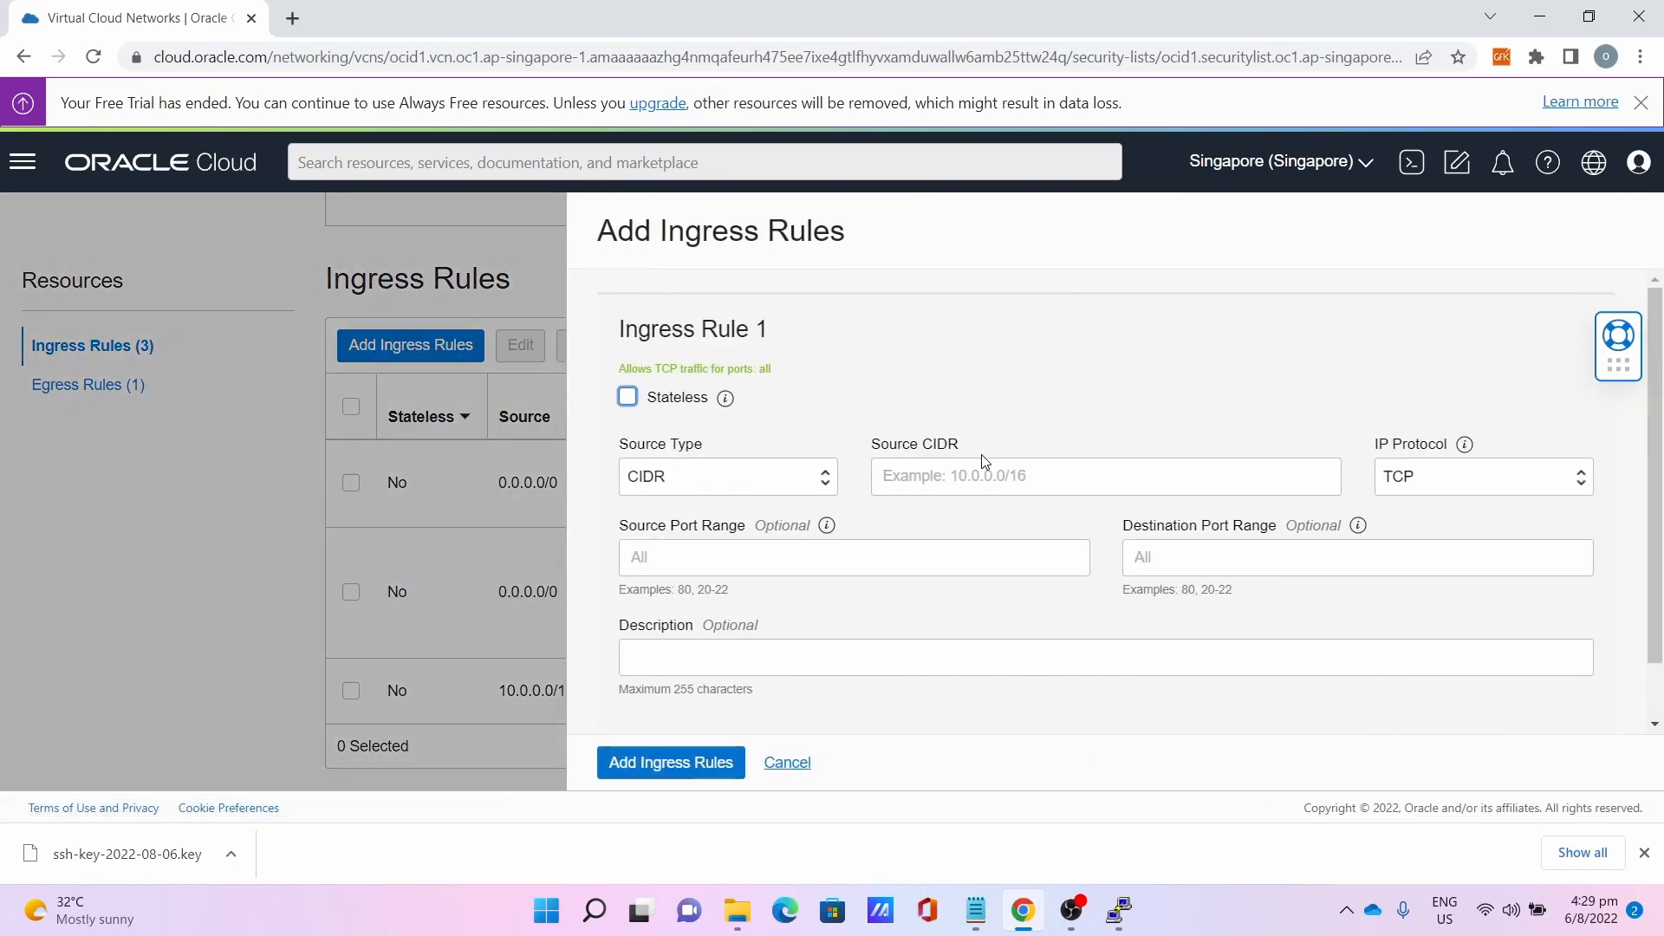
Fill rule 1: source CIDR 0.0.0.0/0, TCP, destination port 25565.
{"action": "left_click", "coordinate": [1105, 475]}
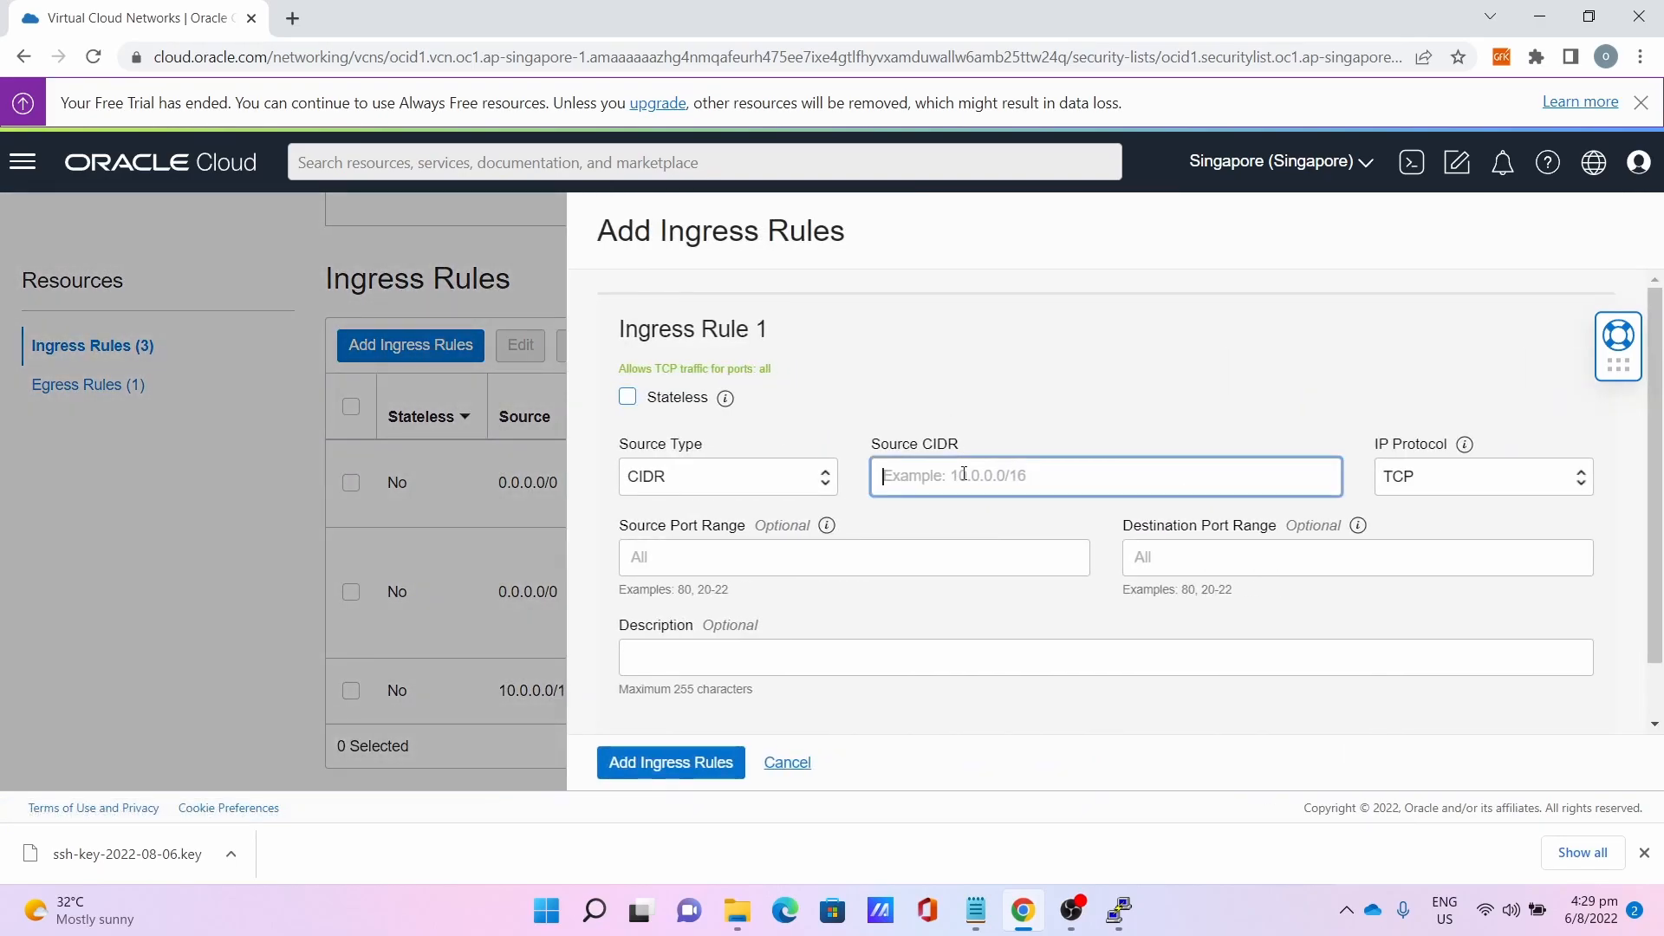
{"action": "type", "text": "0"}
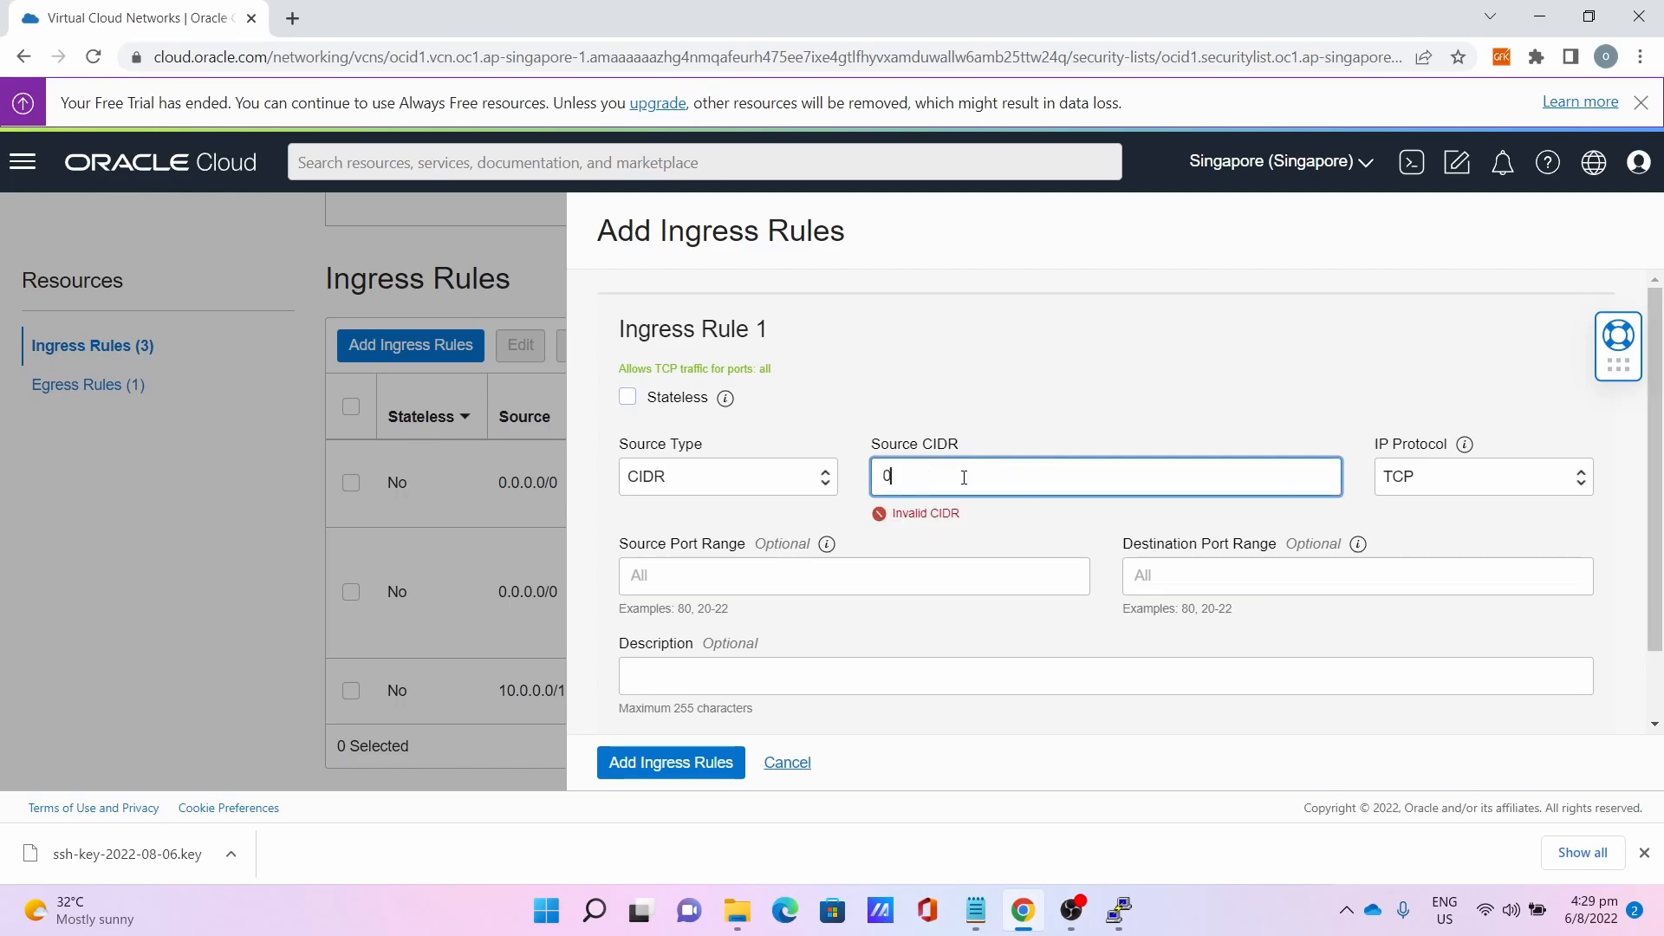
{"action": "type", "text": ".0.0.0/0"}
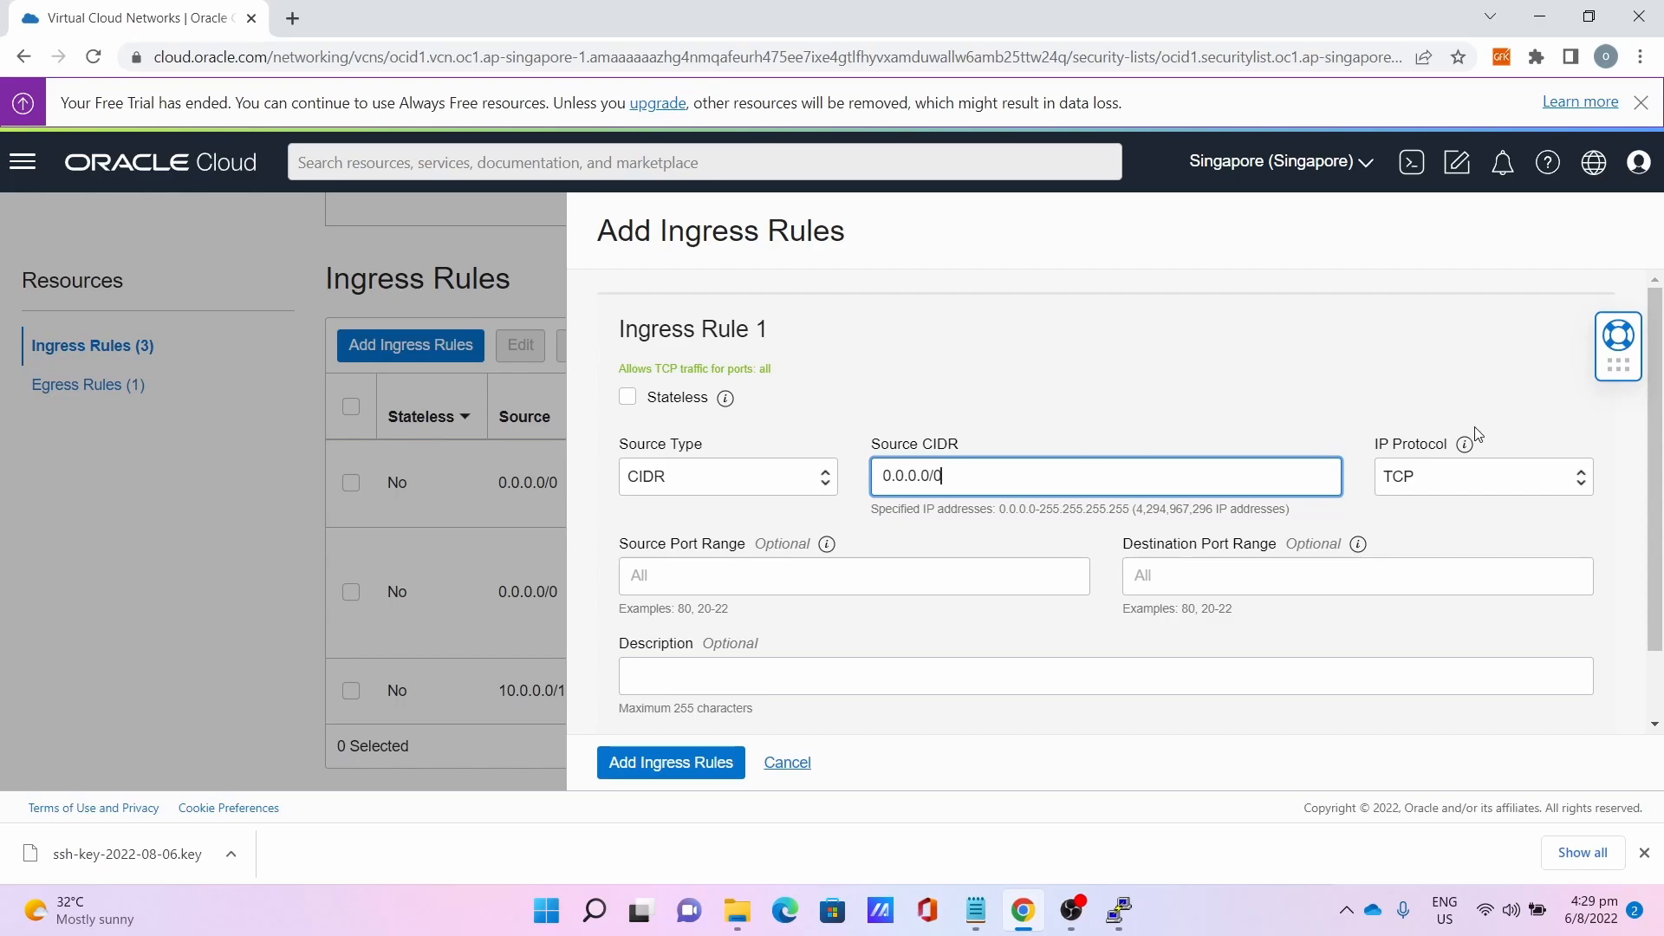
{"action": "left_click", "coordinate": [1355, 492]}
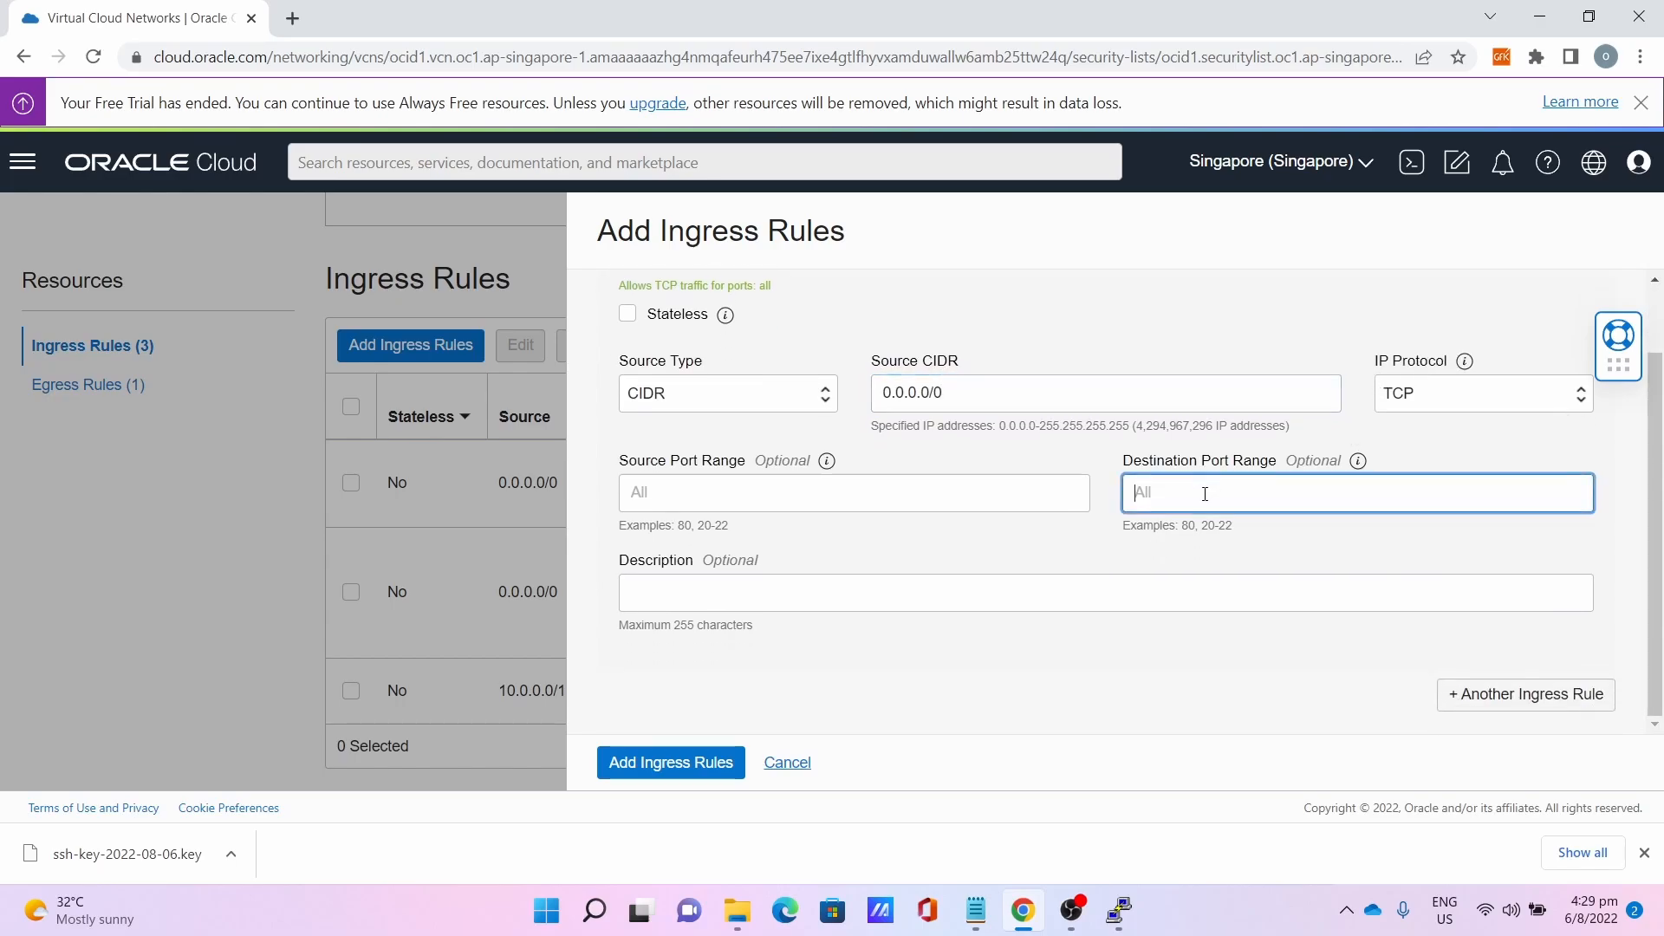
{"action": "type", "text": "25565"}
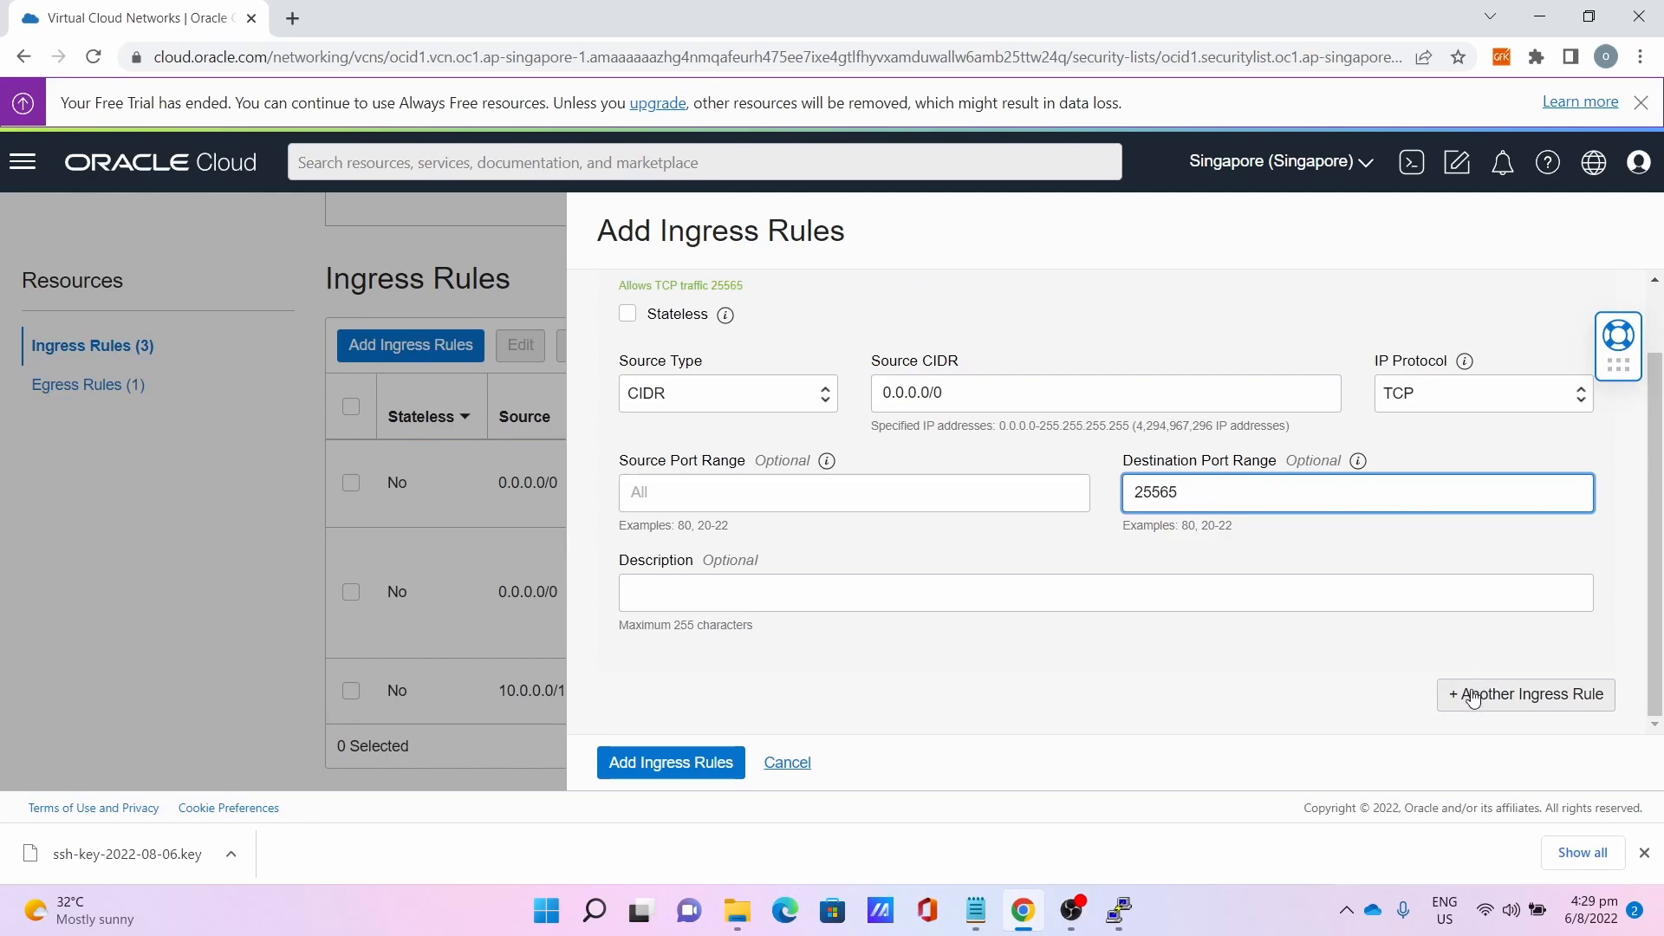
Add rule 2 for UDP port 25565 from 0.0.0.0/0, save the rules and return to the subnet.
{"action": "left_click", "coordinate": [1525, 693]}
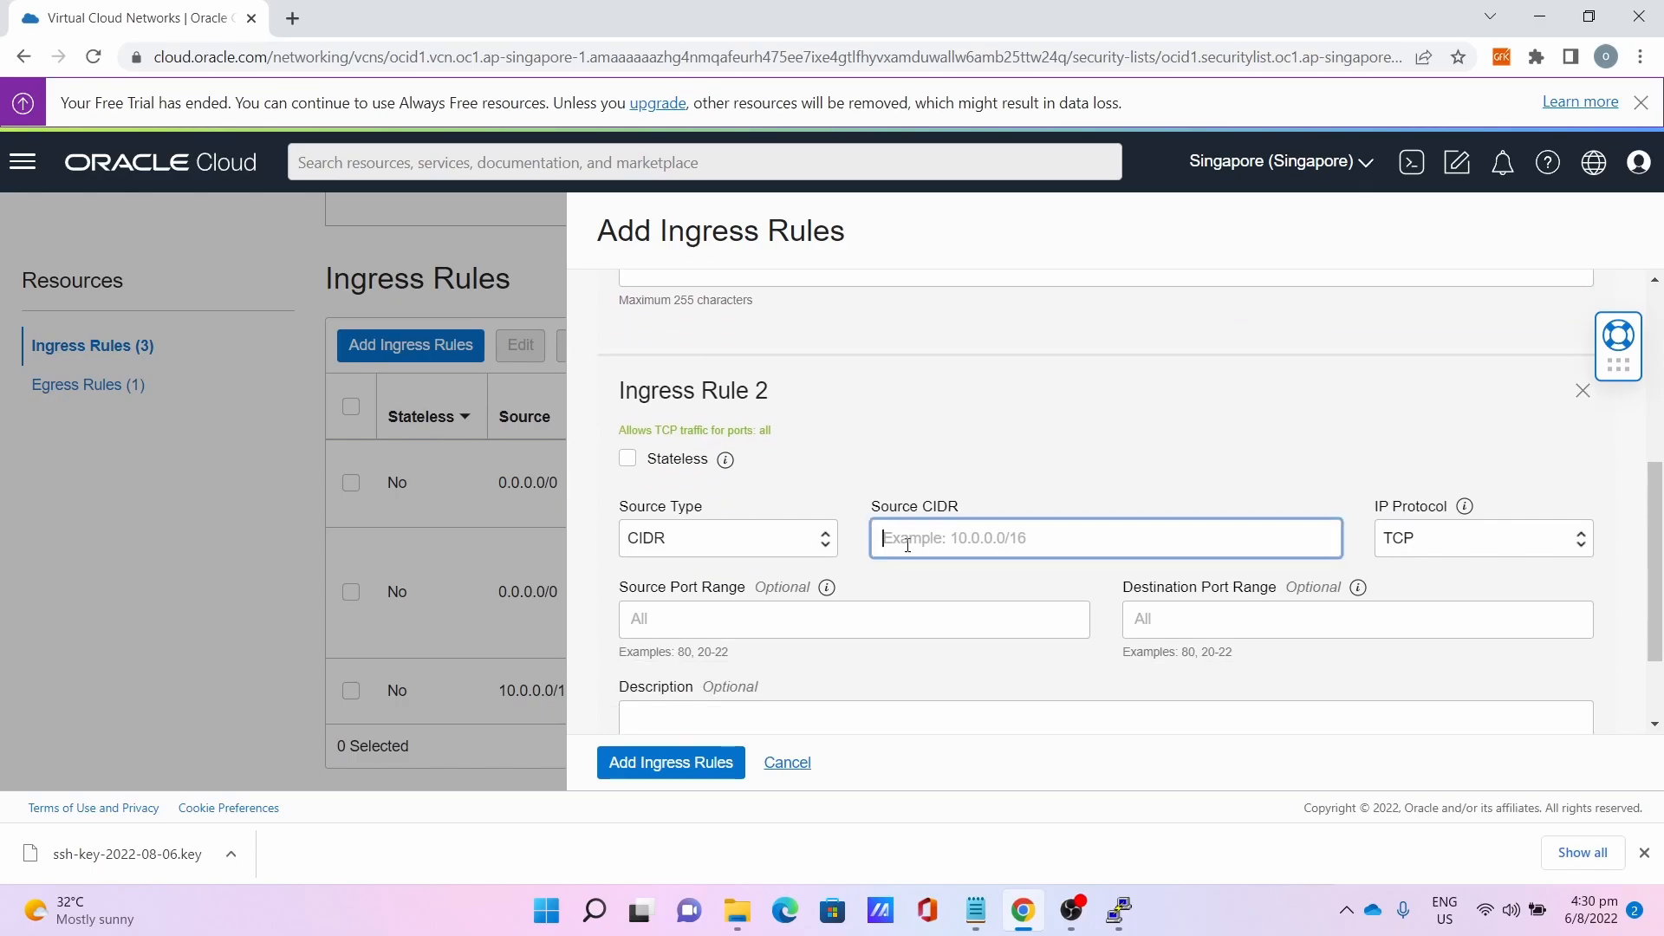
{"action": "type", "text": "0.0"}
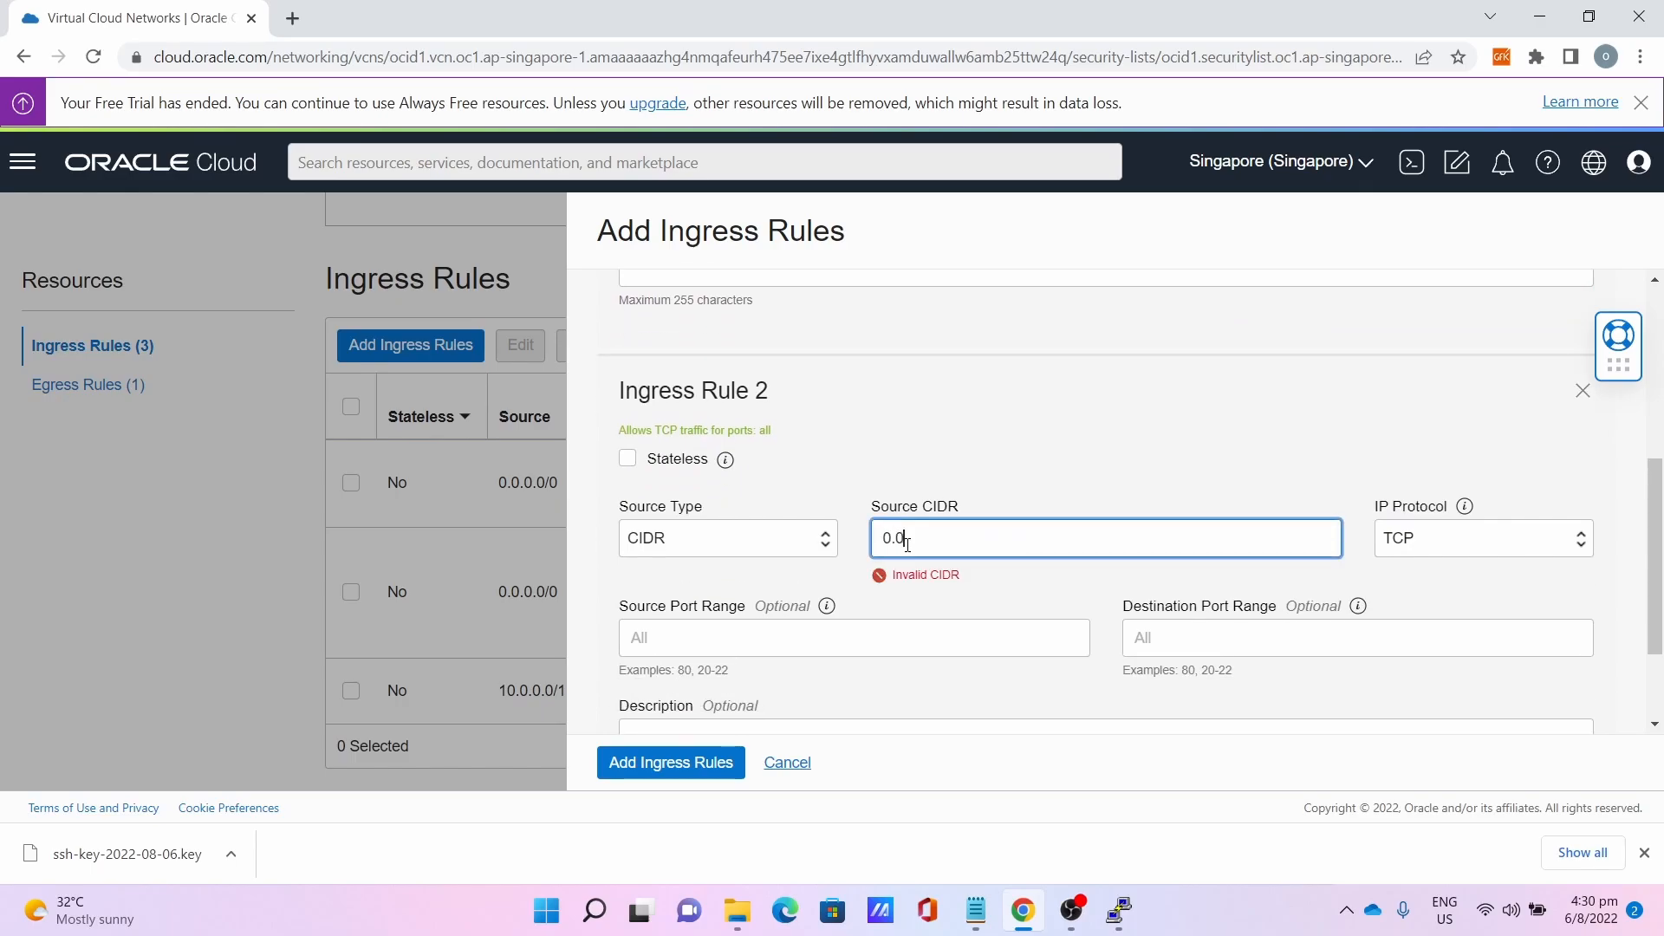
{"action": "type", "text": "0.0/"}
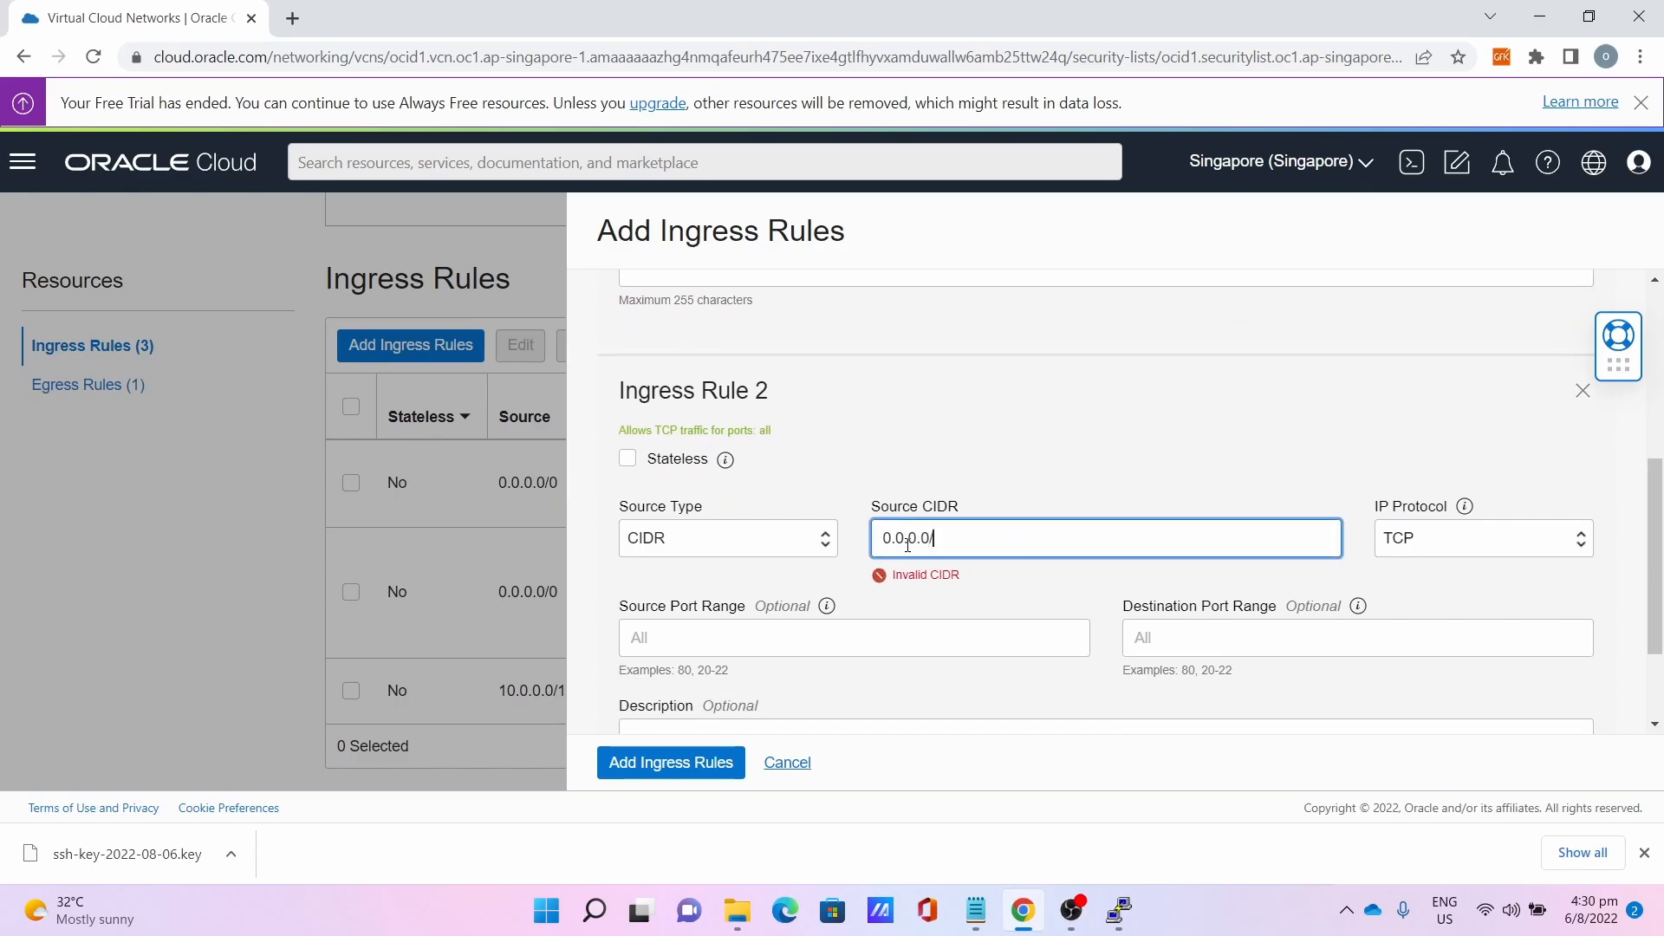
{"action": "left_click", "coordinate": [1475, 430]}
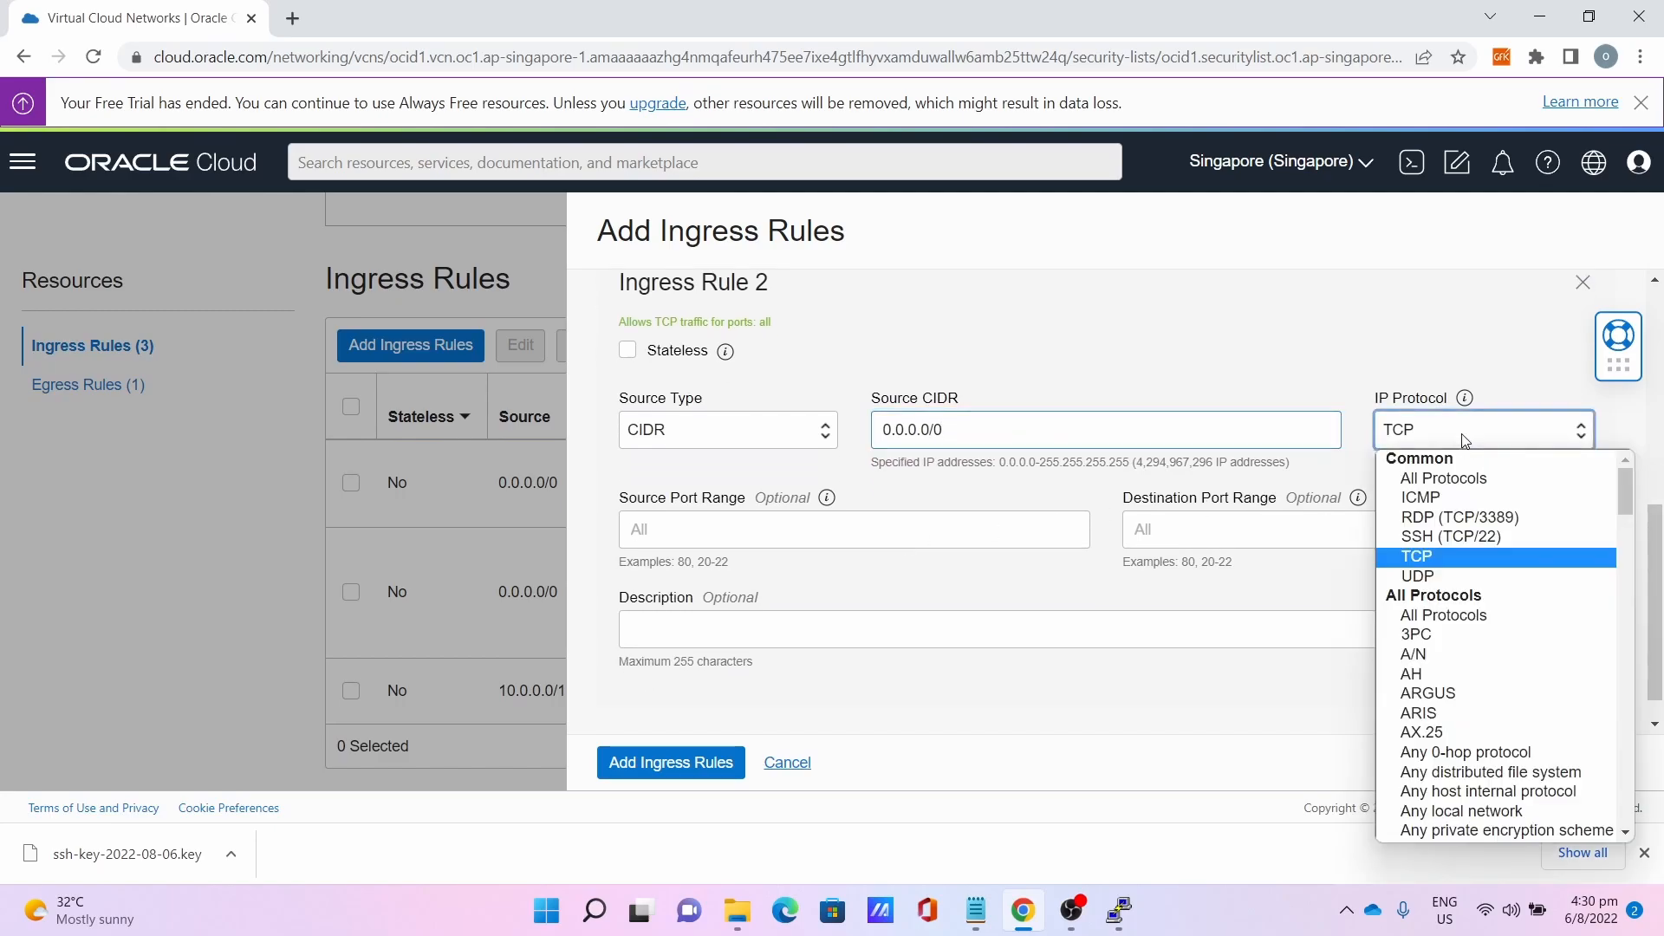
{"action": "left_click", "coordinate": [1416, 575]}
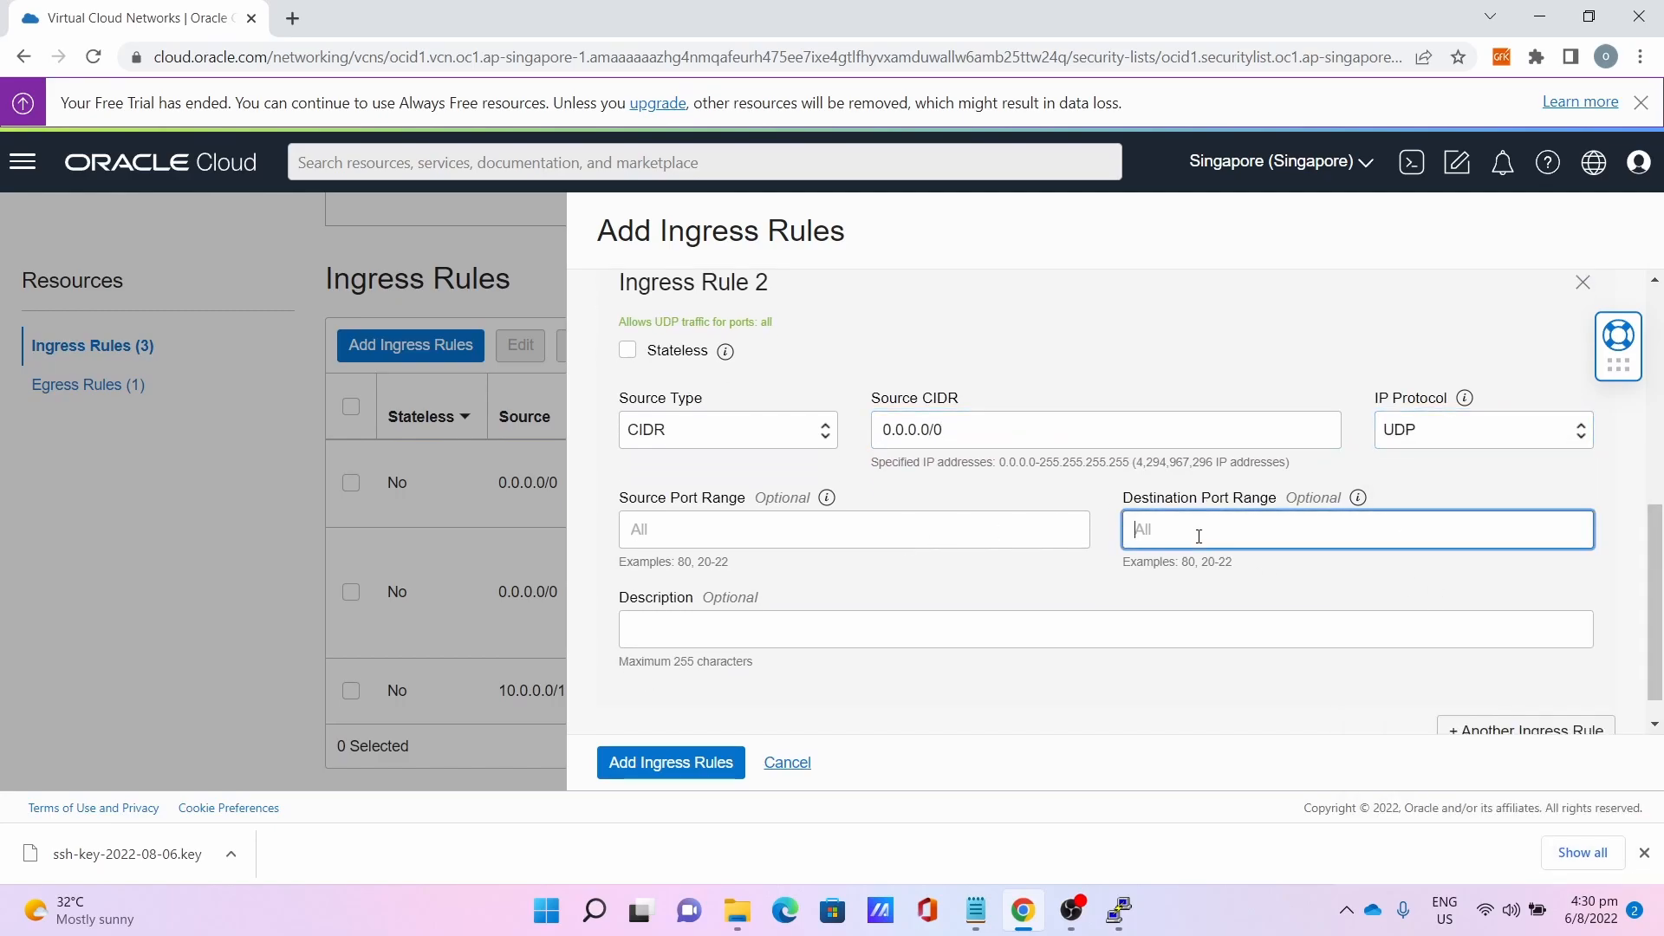
{"action": "type", "text": "25565"}
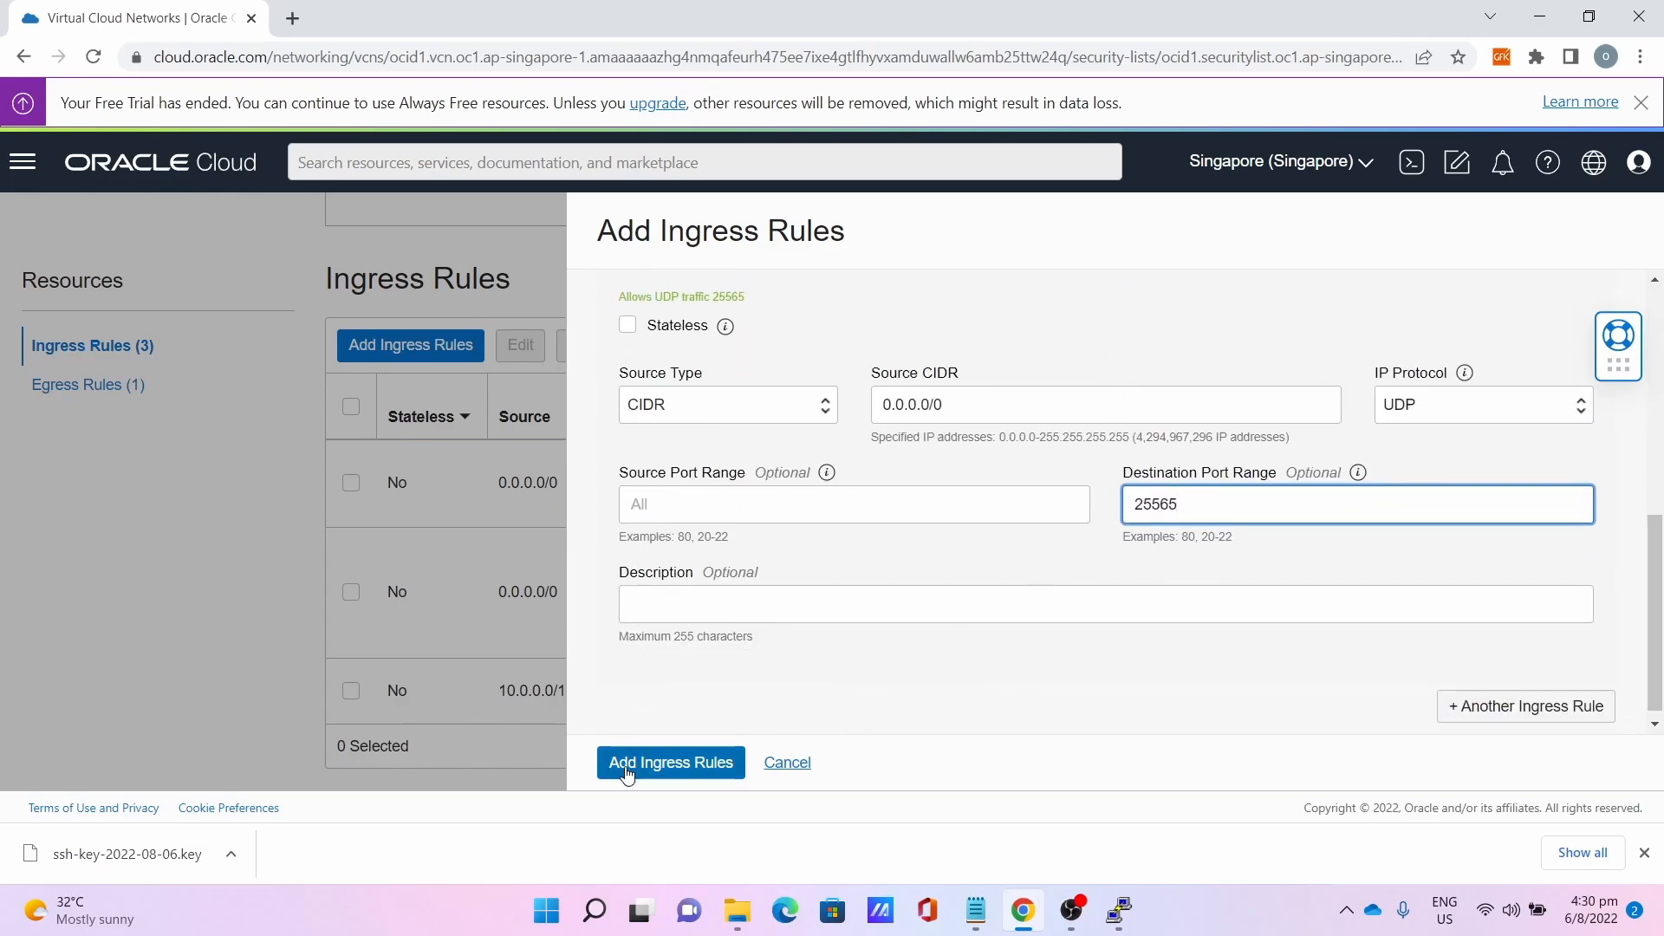
{"action": "left_click", "coordinate": [669, 762]}
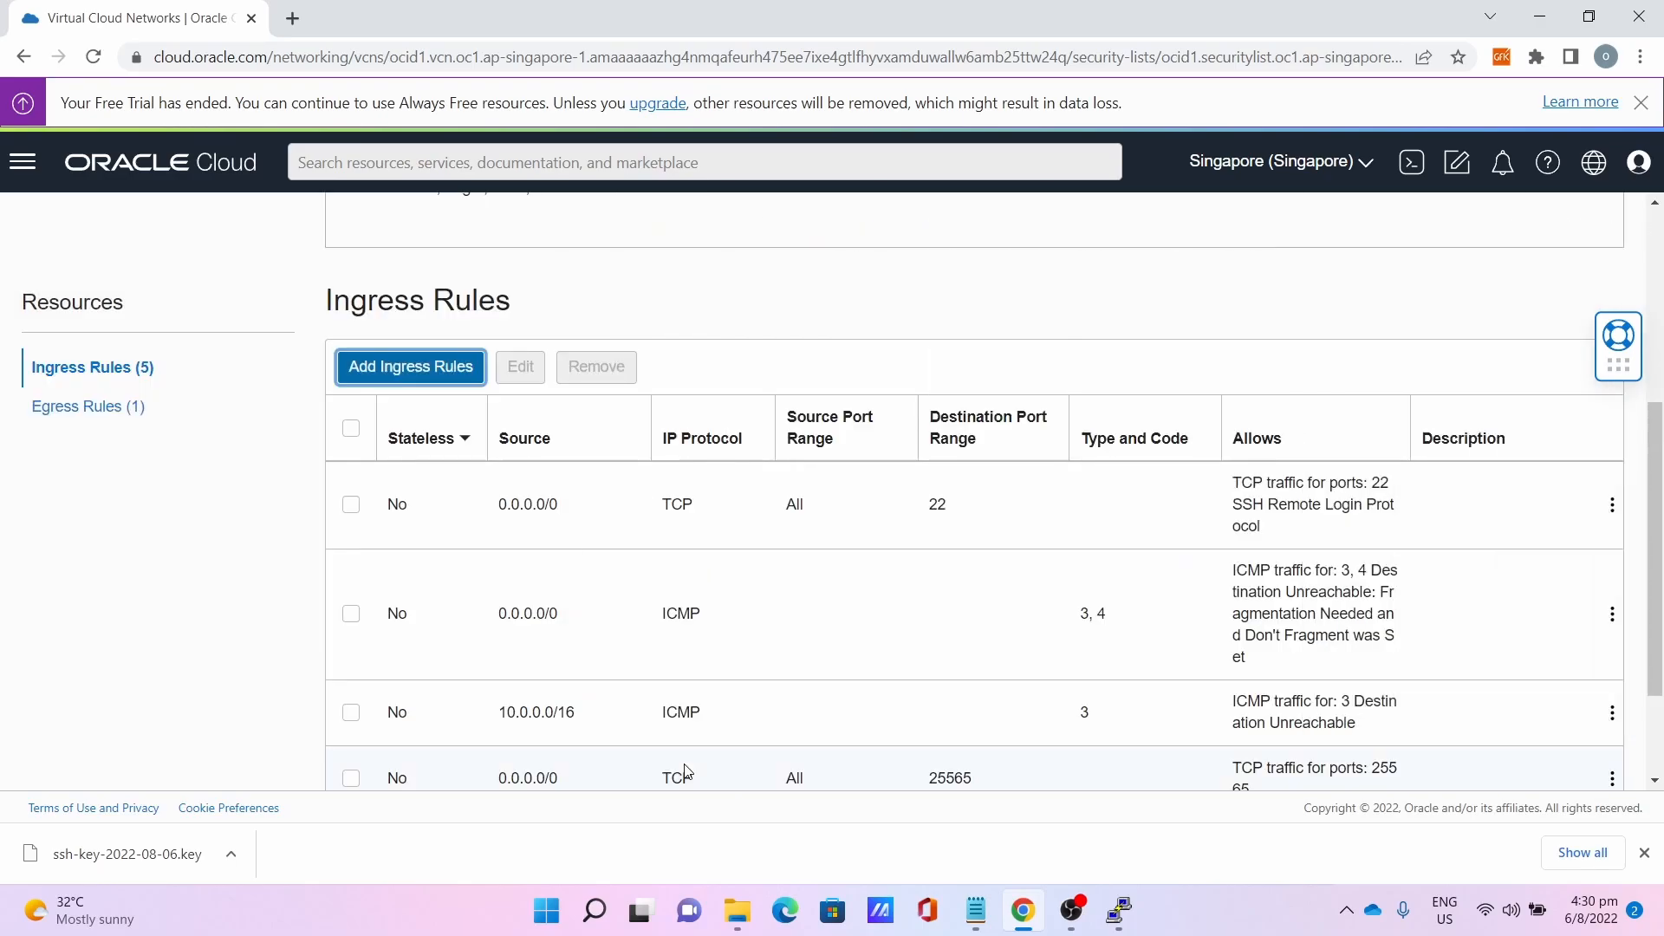
{"action": "left_click", "coordinate": [24, 56]}
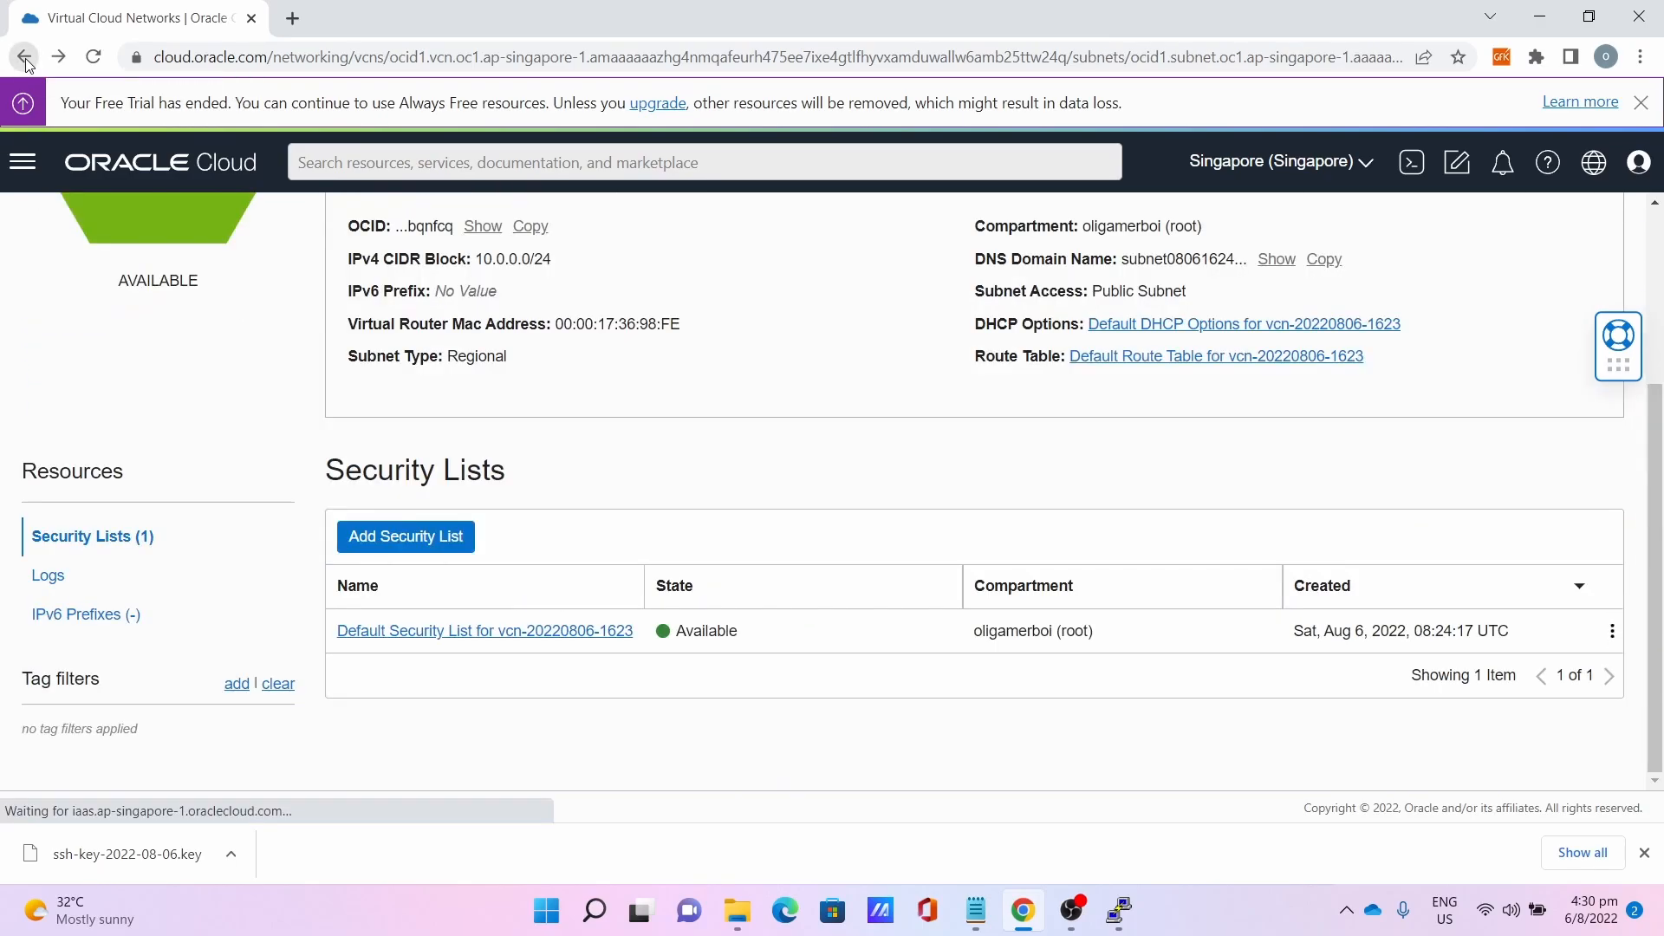
Run the iptables rules opening port 25565 and save them with netfilter-persistent.
{"action": "left_click", "coordinate": [24, 57]}
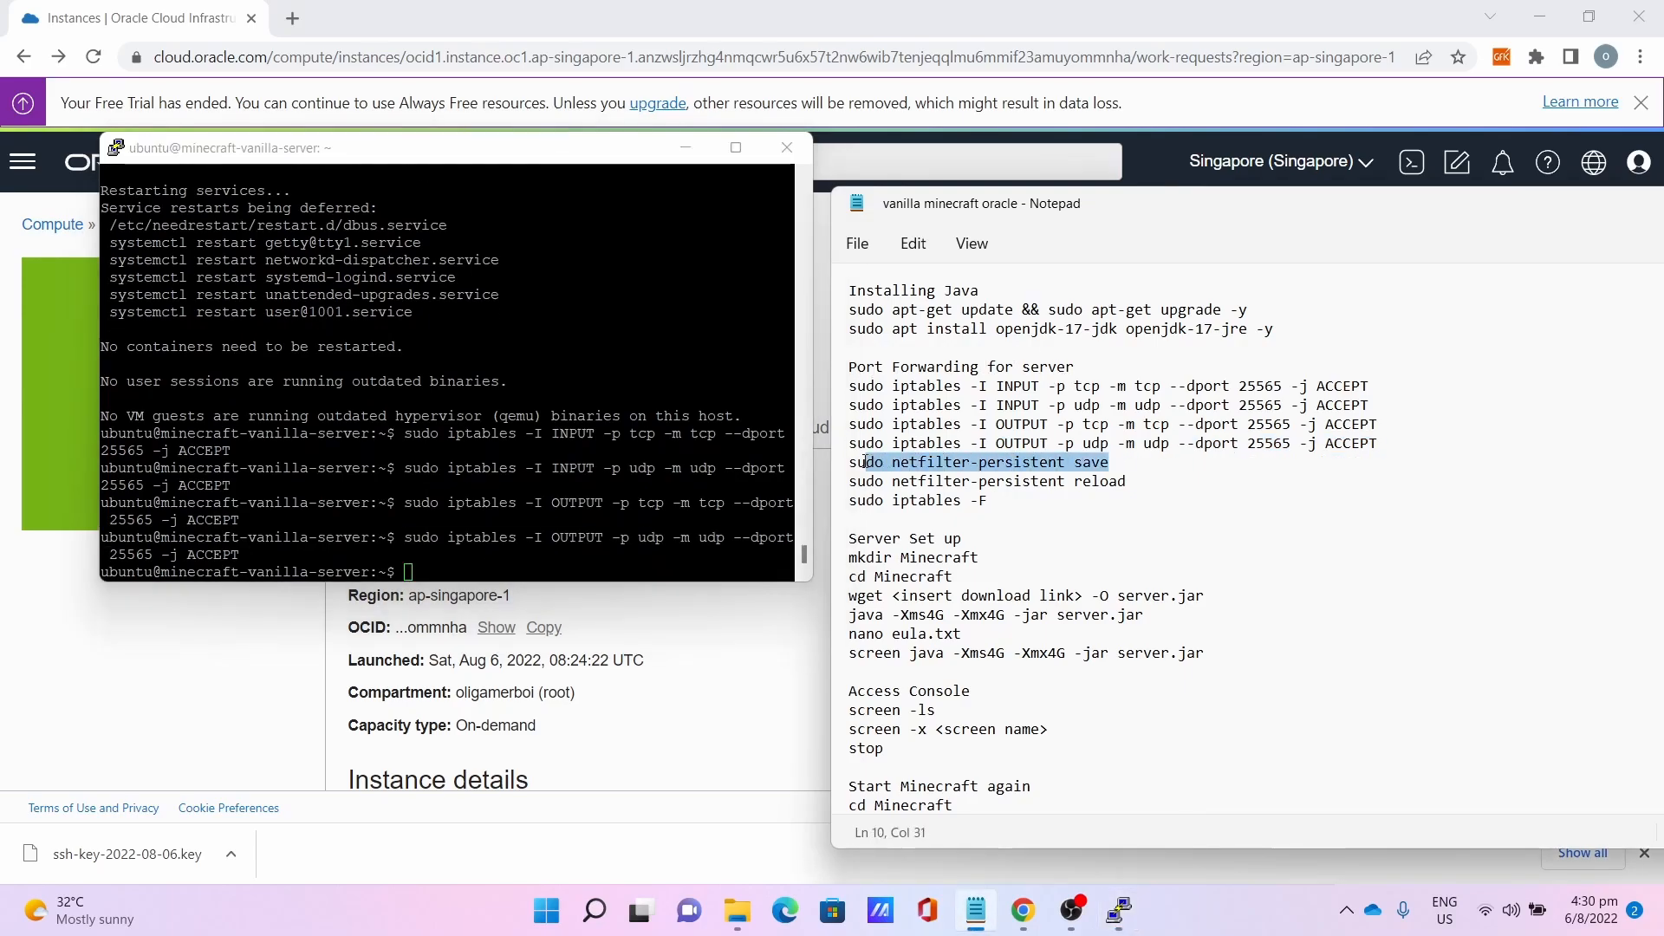
{"action": "right_click", "coordinate": [976, 461]}
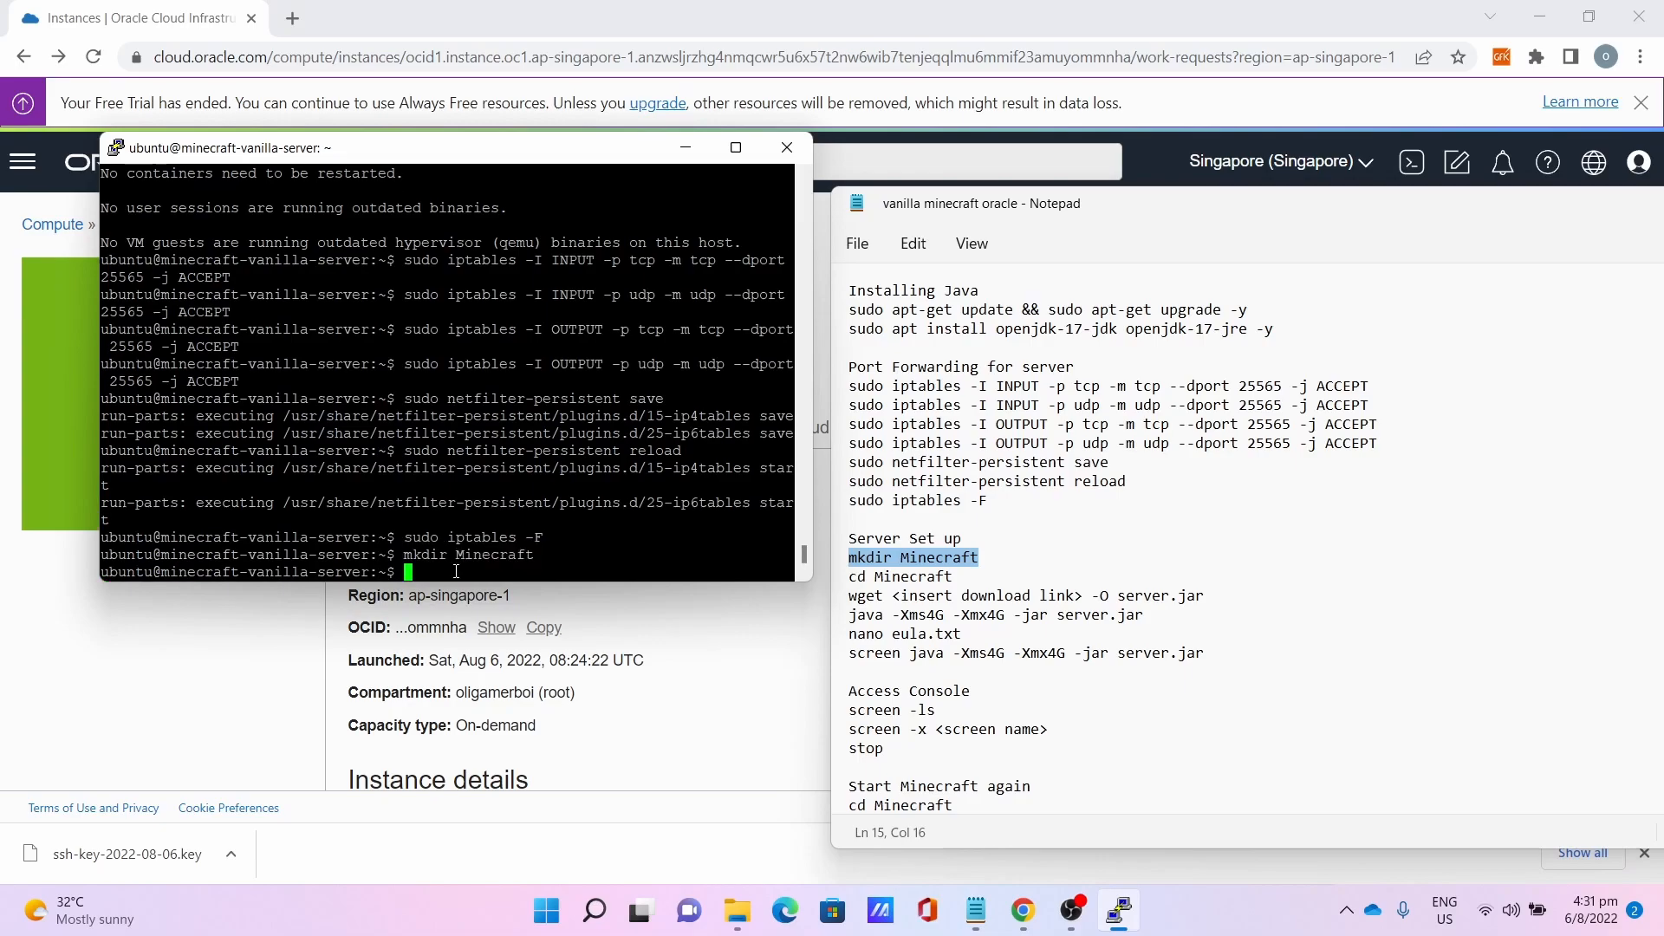
Change into the newly created Minecraft directory with cd Minecraft.
{"action": "type", "text": "cd M"}
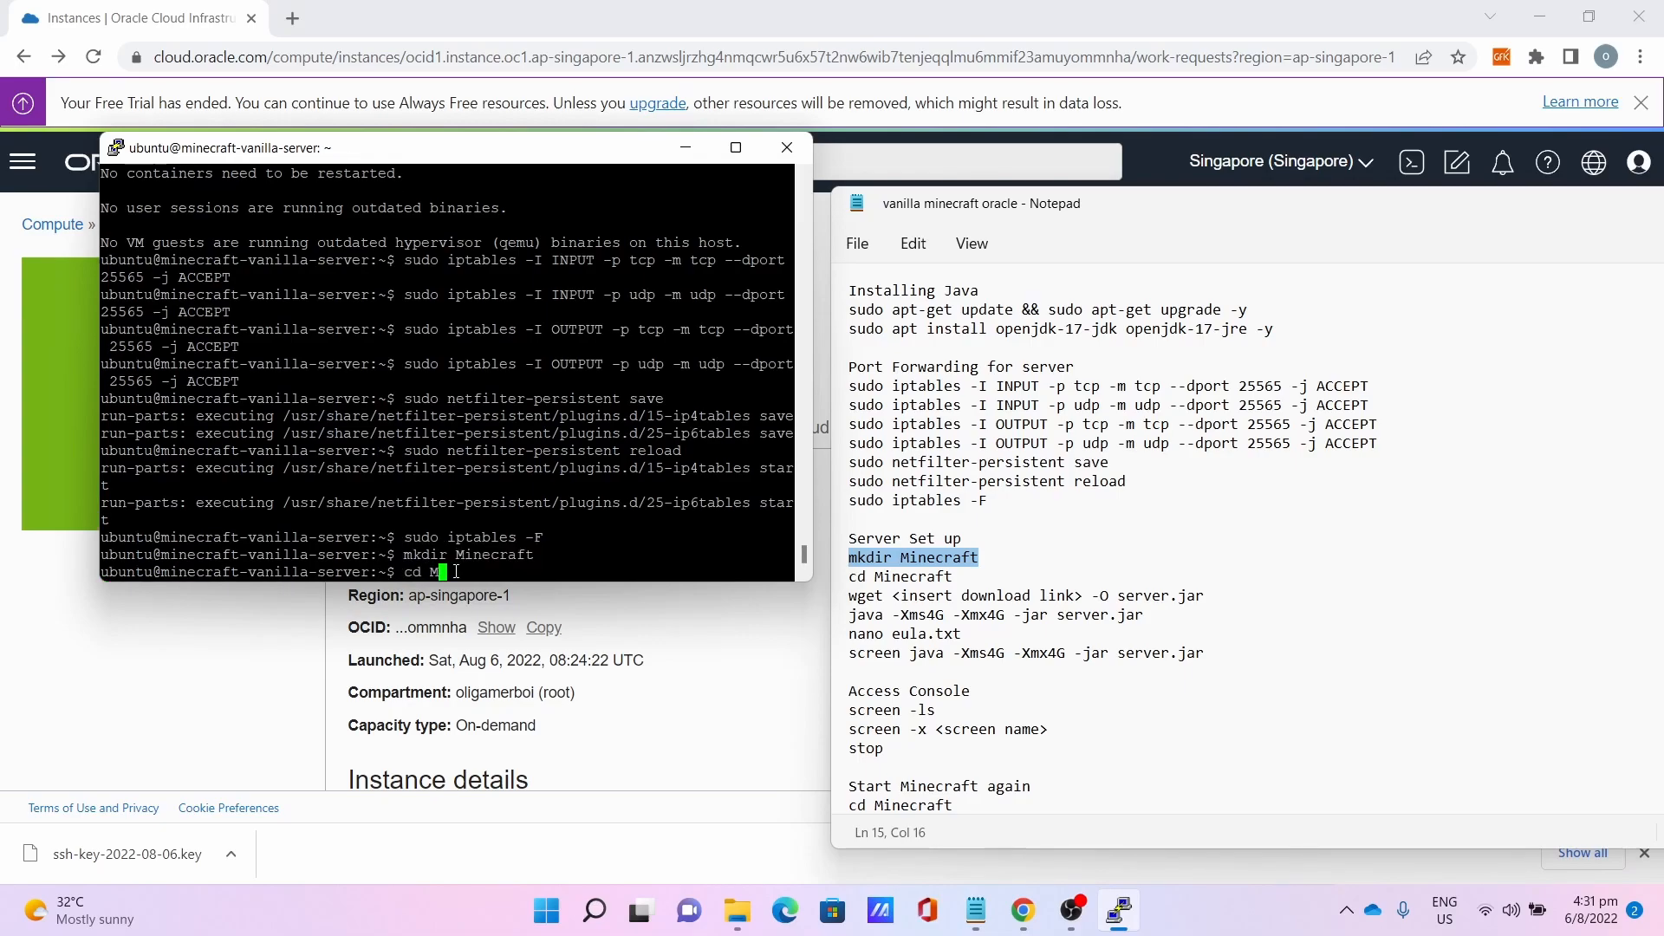
{"action": "type", "text": "inecraft"}
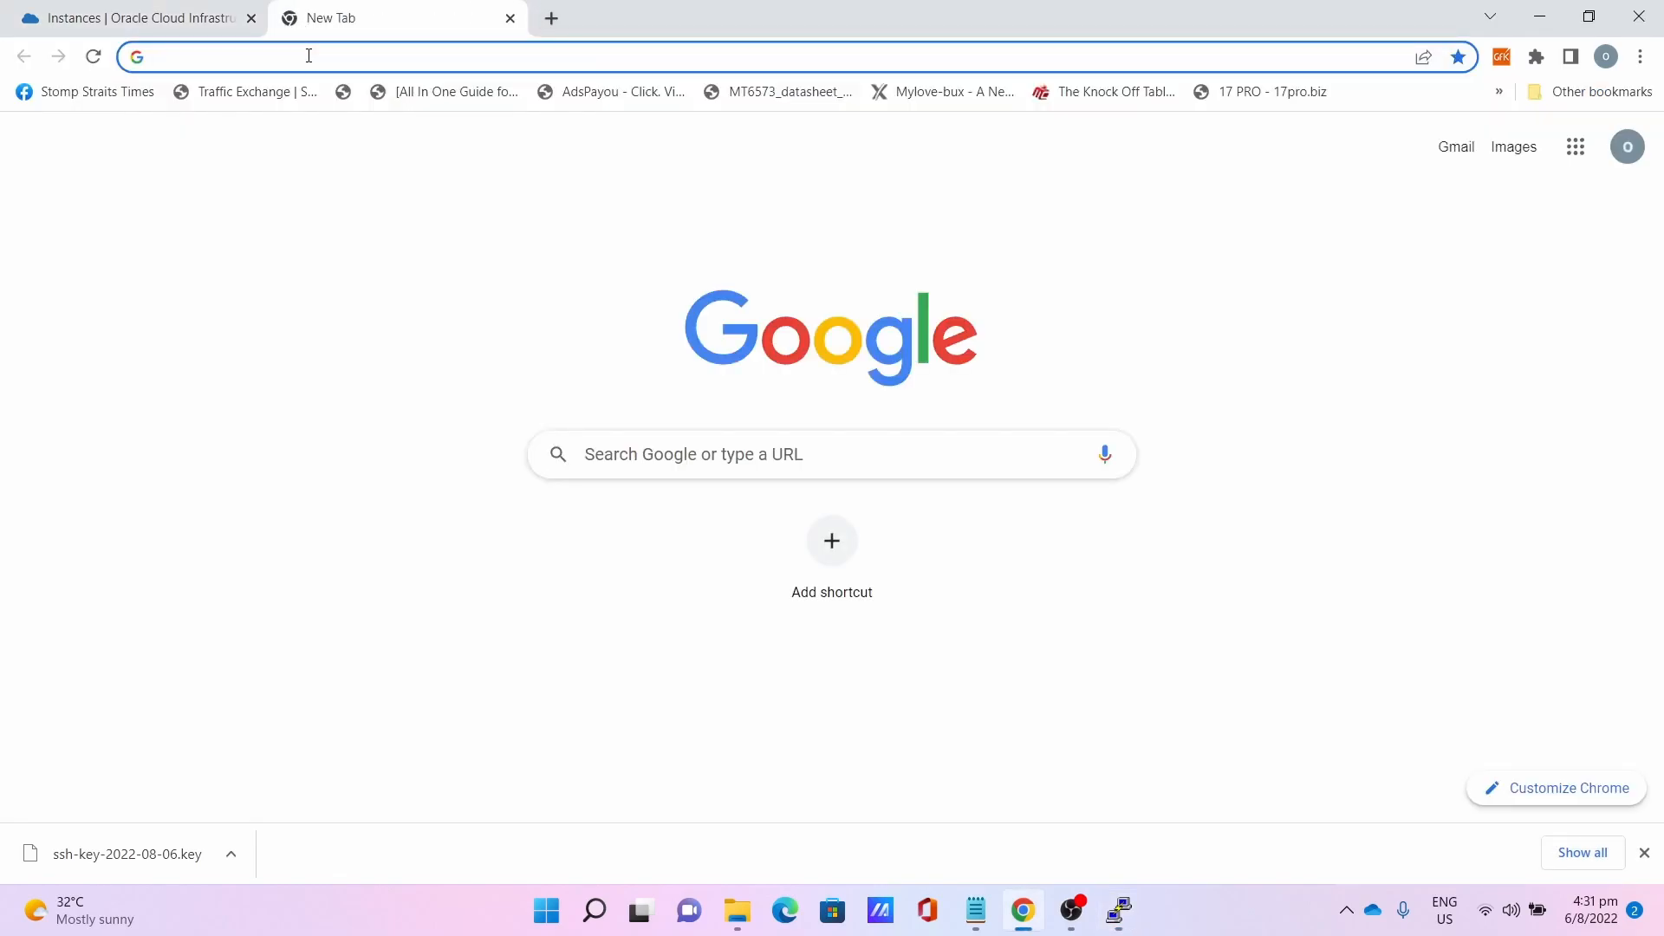
Search 'minecraft server jar', reach the official download page and copy the minecraft_server.1.19.2.jar link.
{"action": "type", "text": "minecraft server jar"}
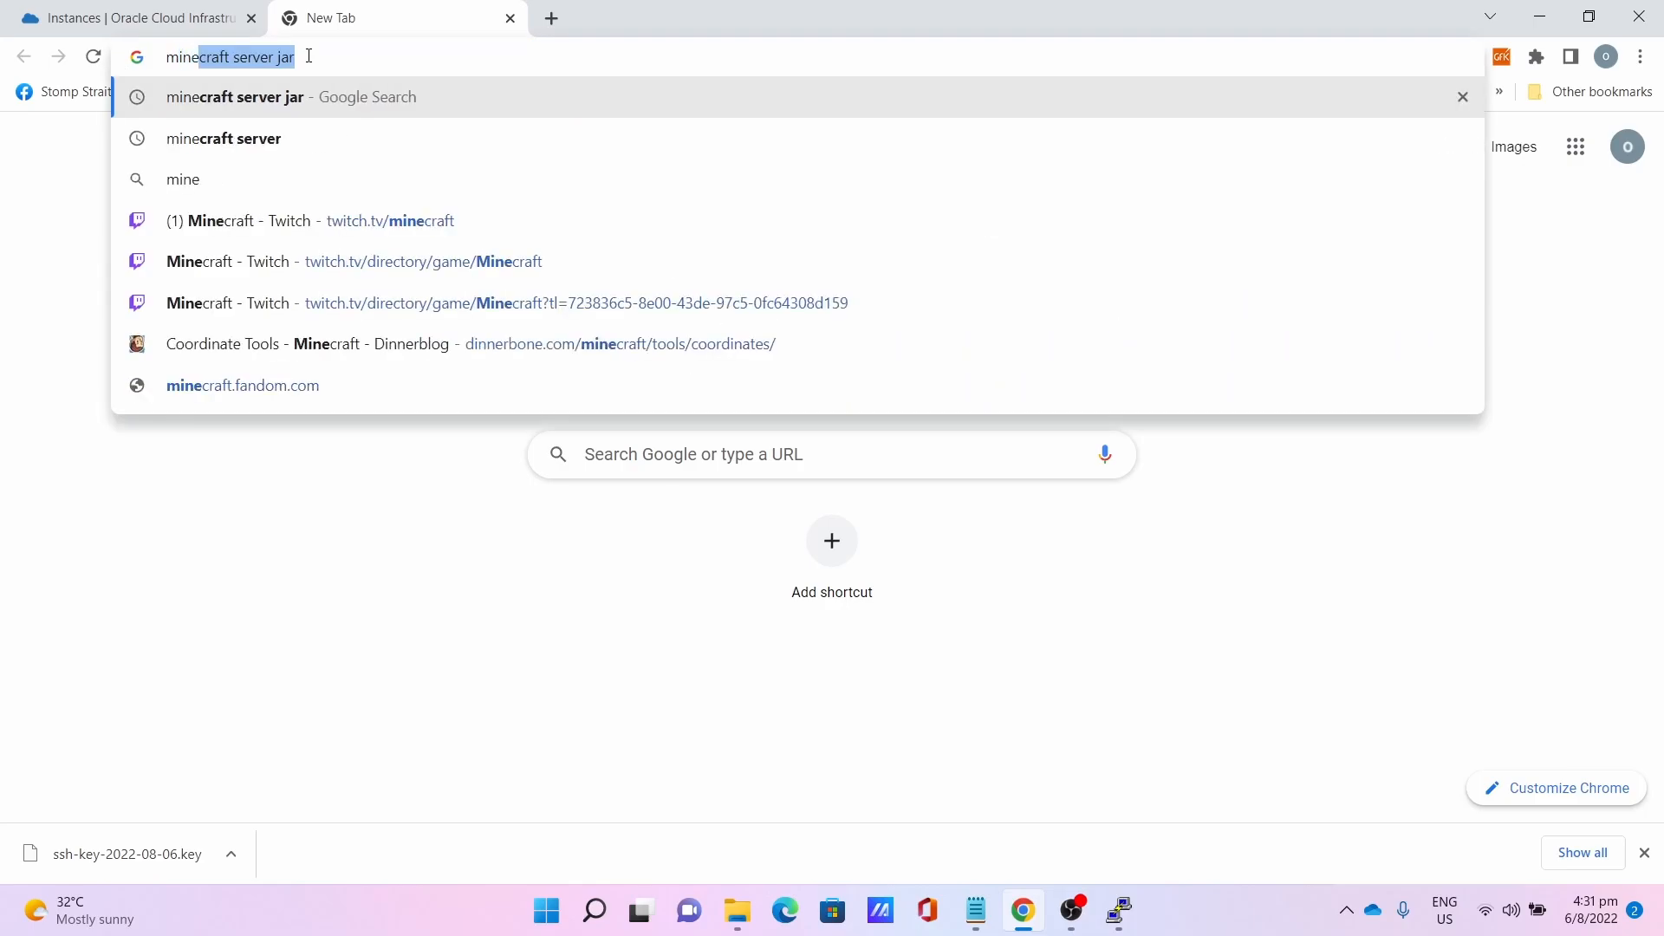
{"action": "key", "text": "Enter"}
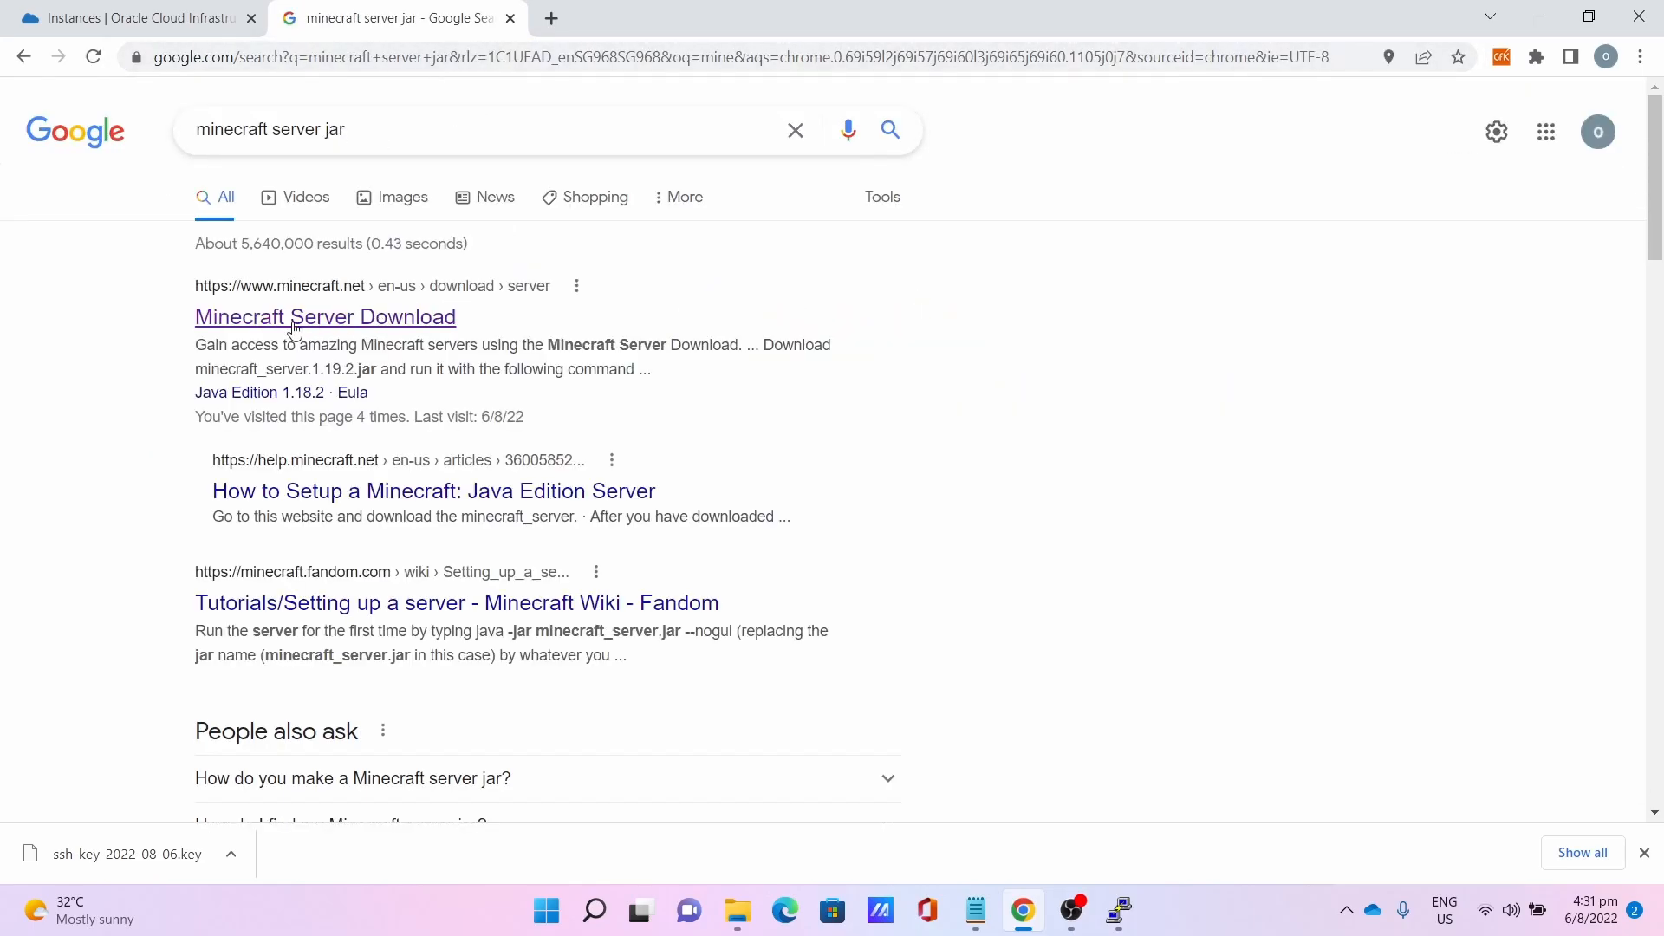
{"action": "left_click", "coordinate": [324, 316]}
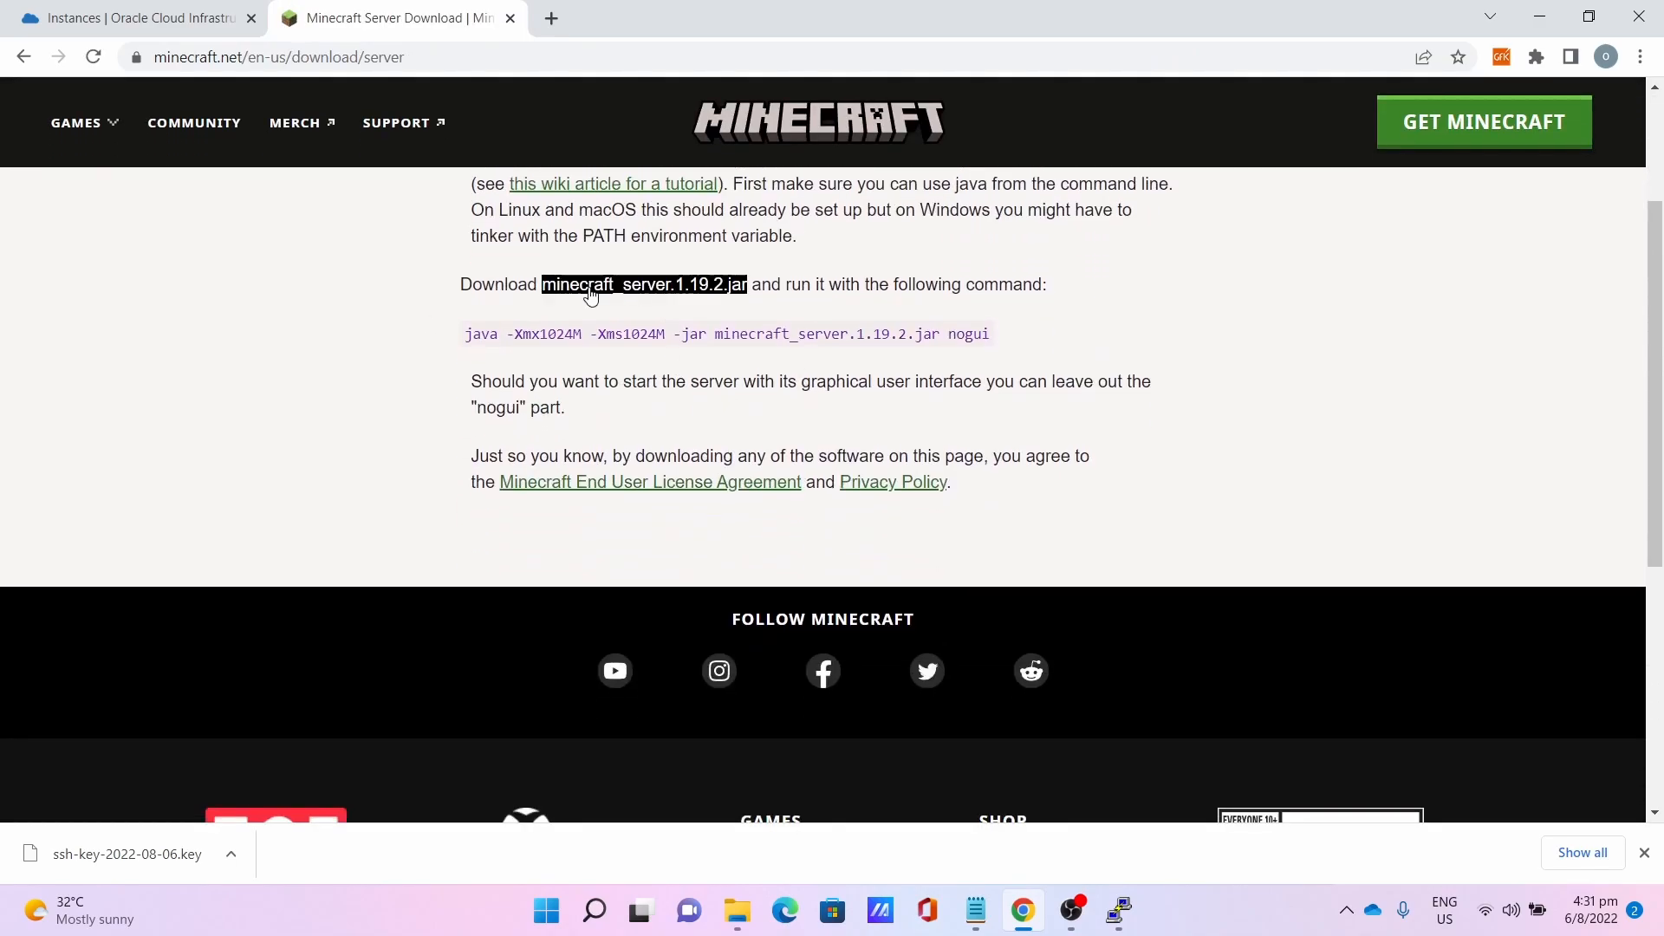
{"action": "right_click", "coordinate": [643, 282]}
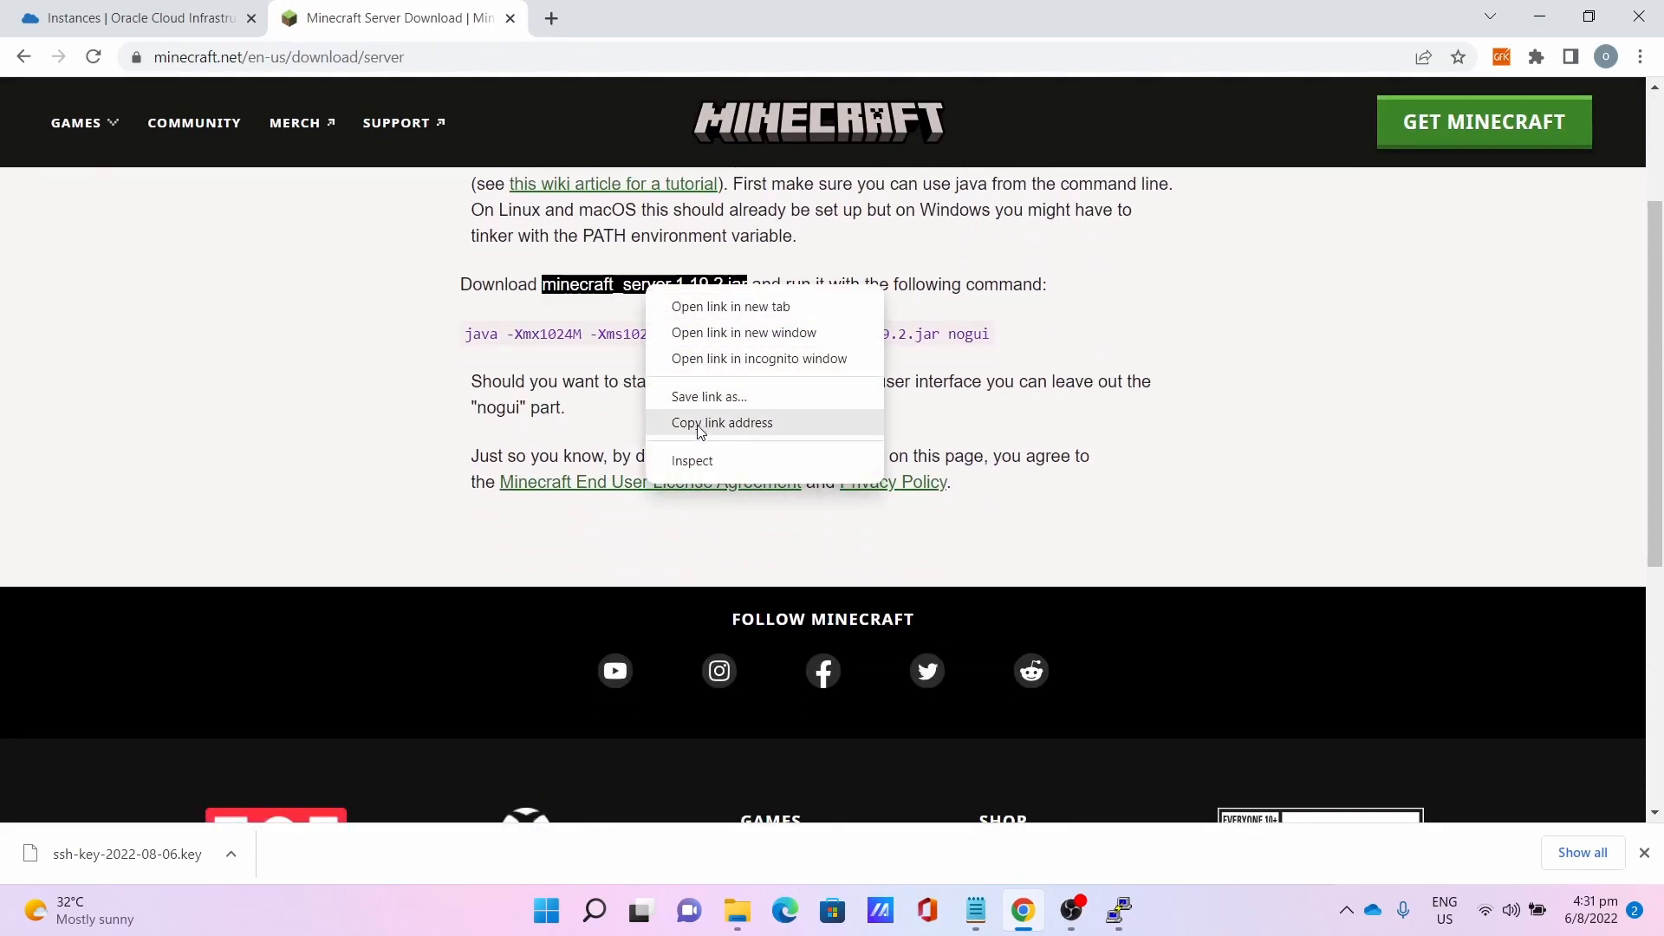
{"action": "left_click", "coordinate": [721, 423]}
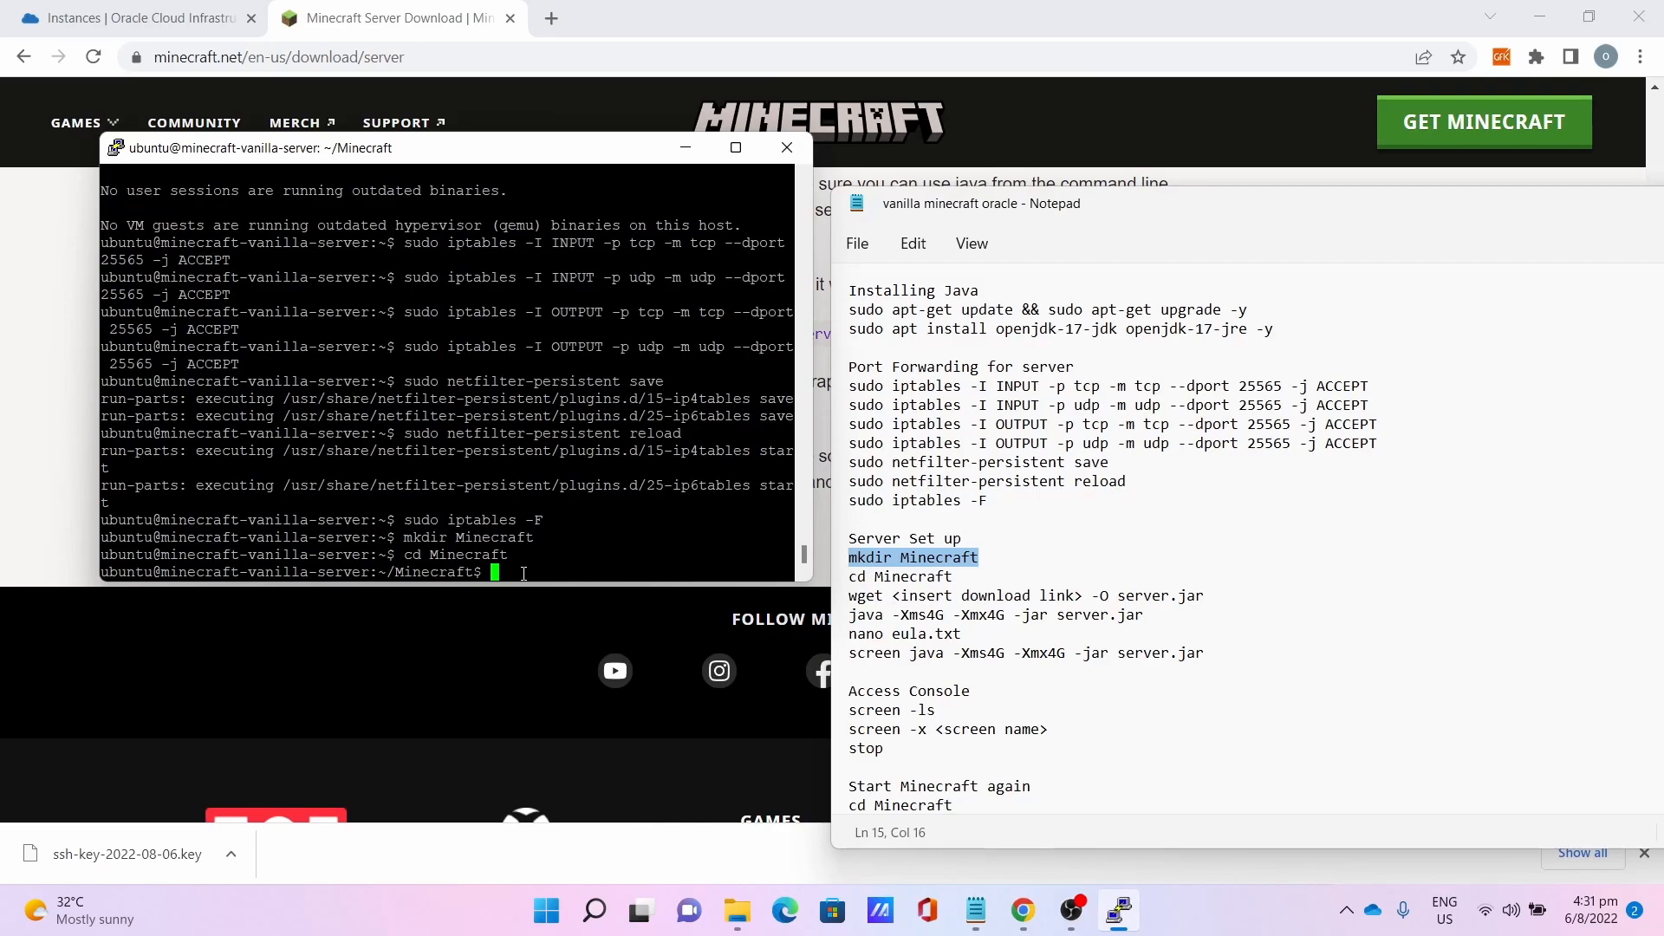
Download the jar with wget as server.jar and run it with java -Xms4G -Xmx4G.
{"action": "type", "text": "wget"}
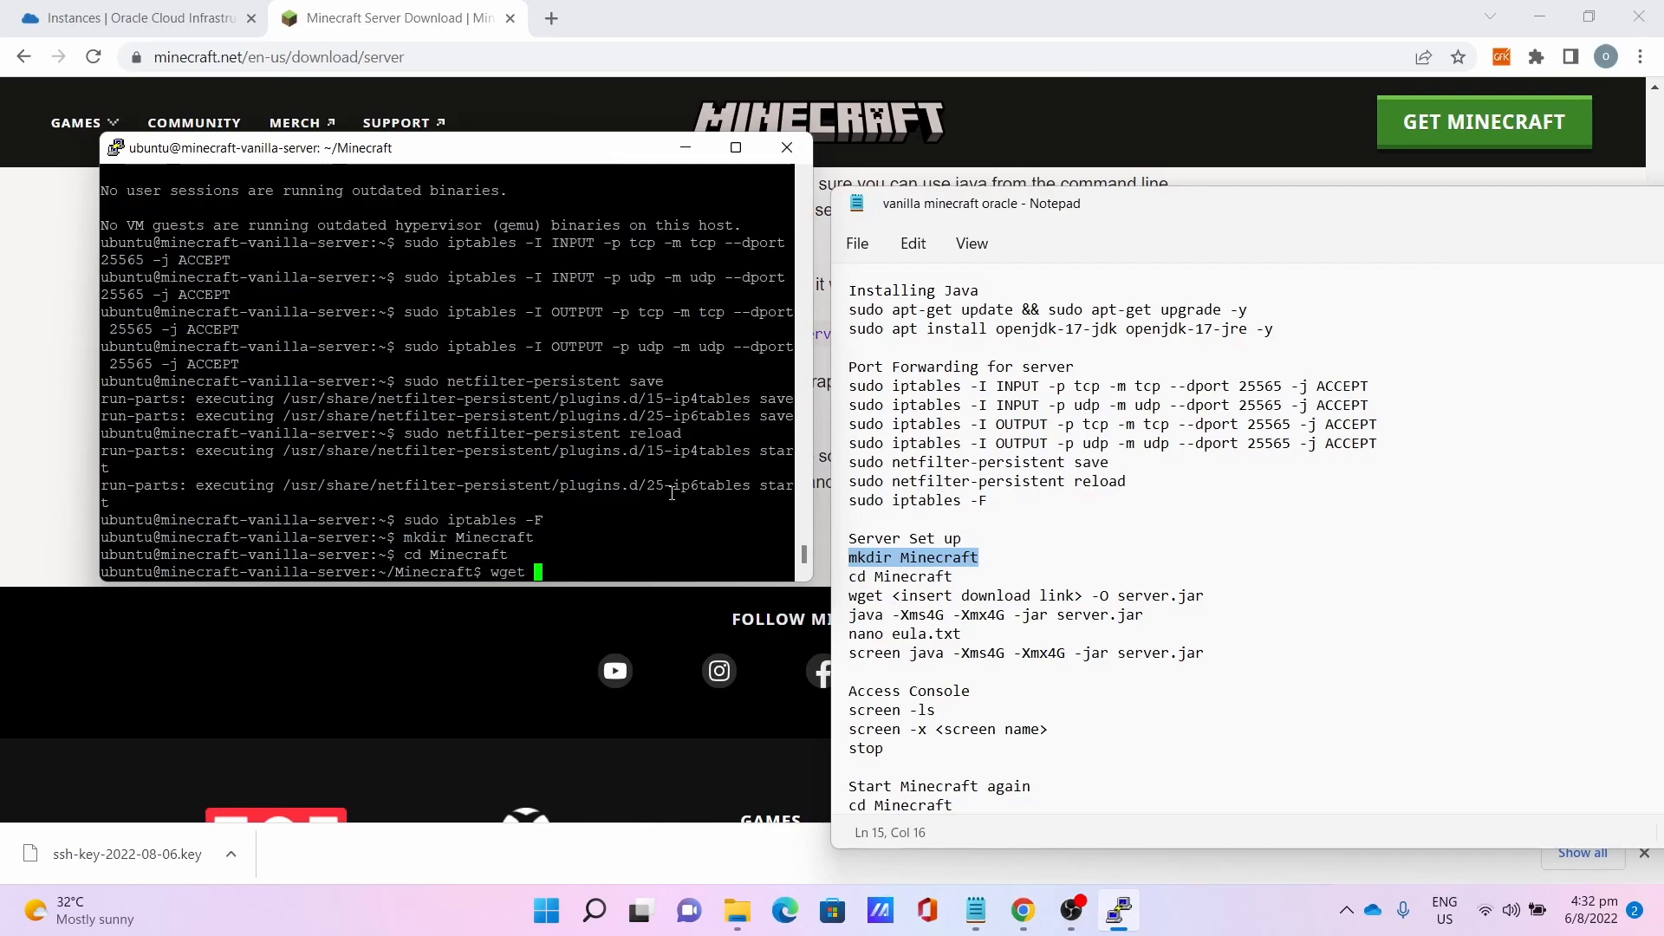
{"action": "type", "text": "https://piston-data.mojang.com/v1/objects/f69c284232d7c7580bd89a5a4931c3581eae1378/server.jar"}
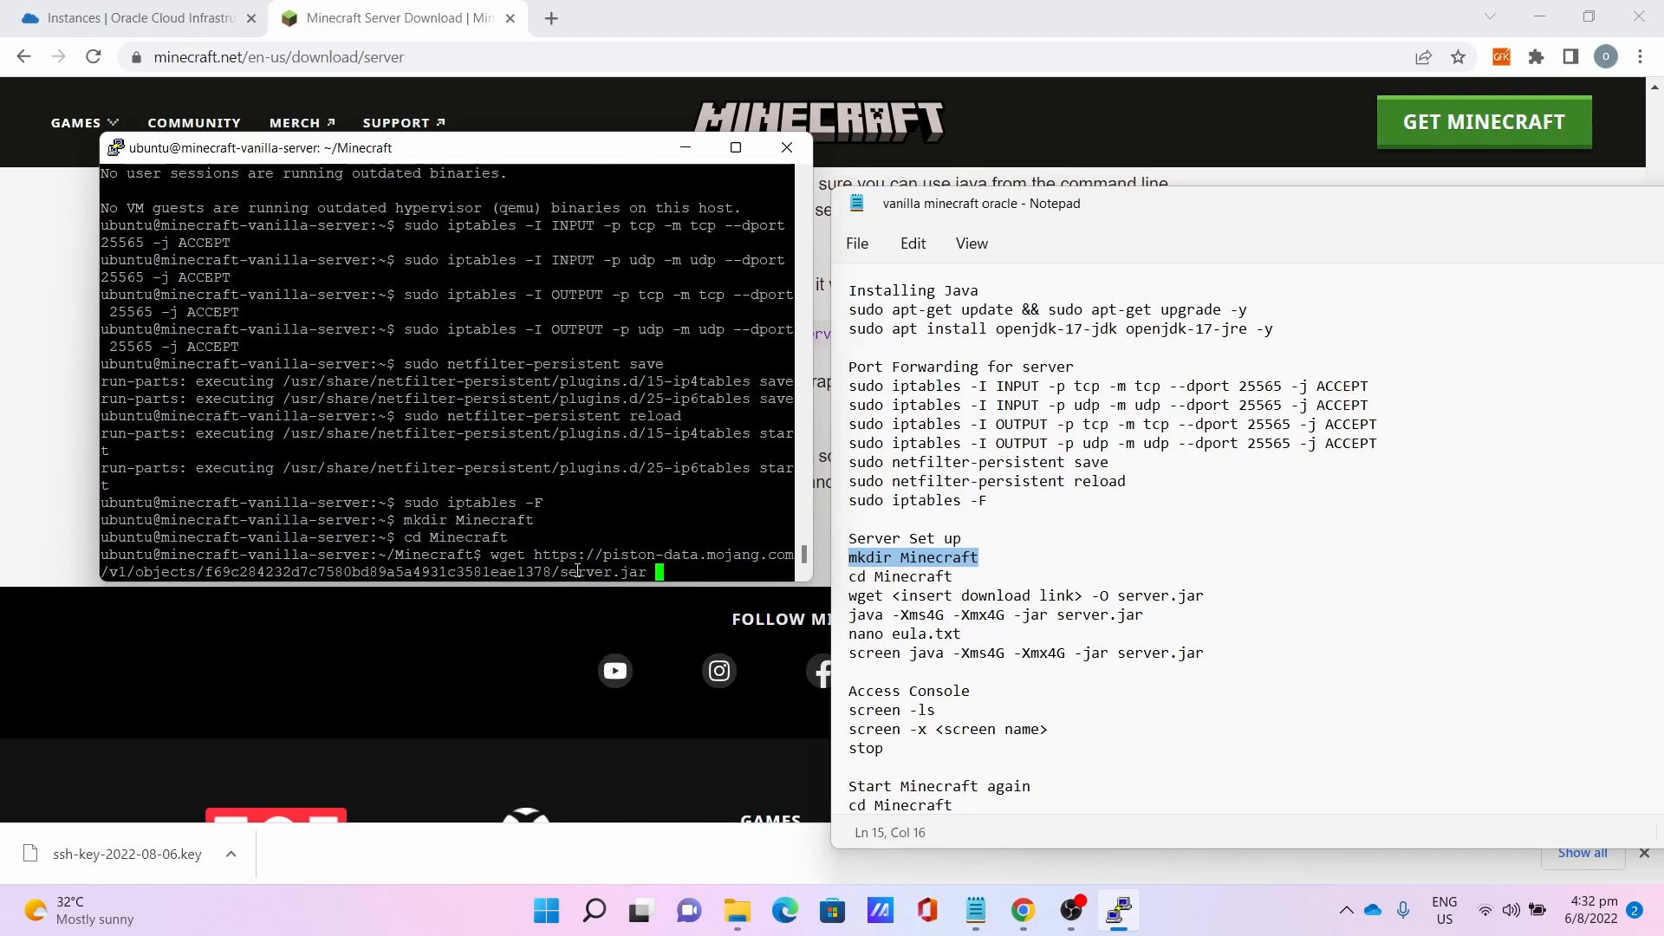
{"action": "type", "text": "-O s"}
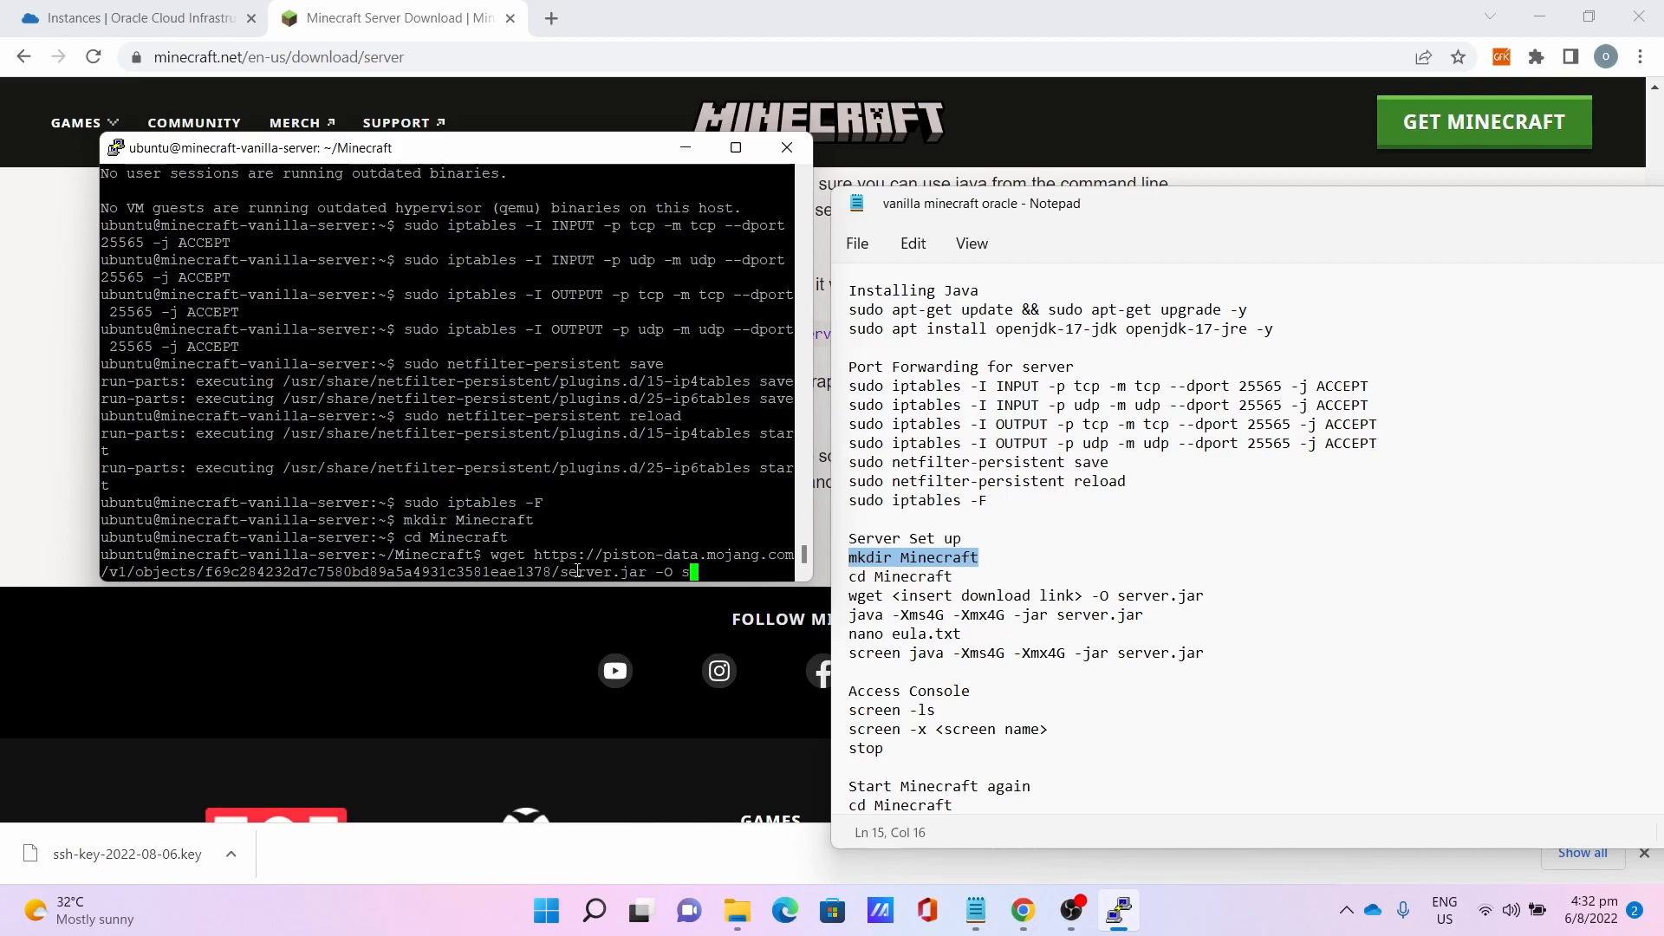
{"action": "type", "text": "erver.jar"}
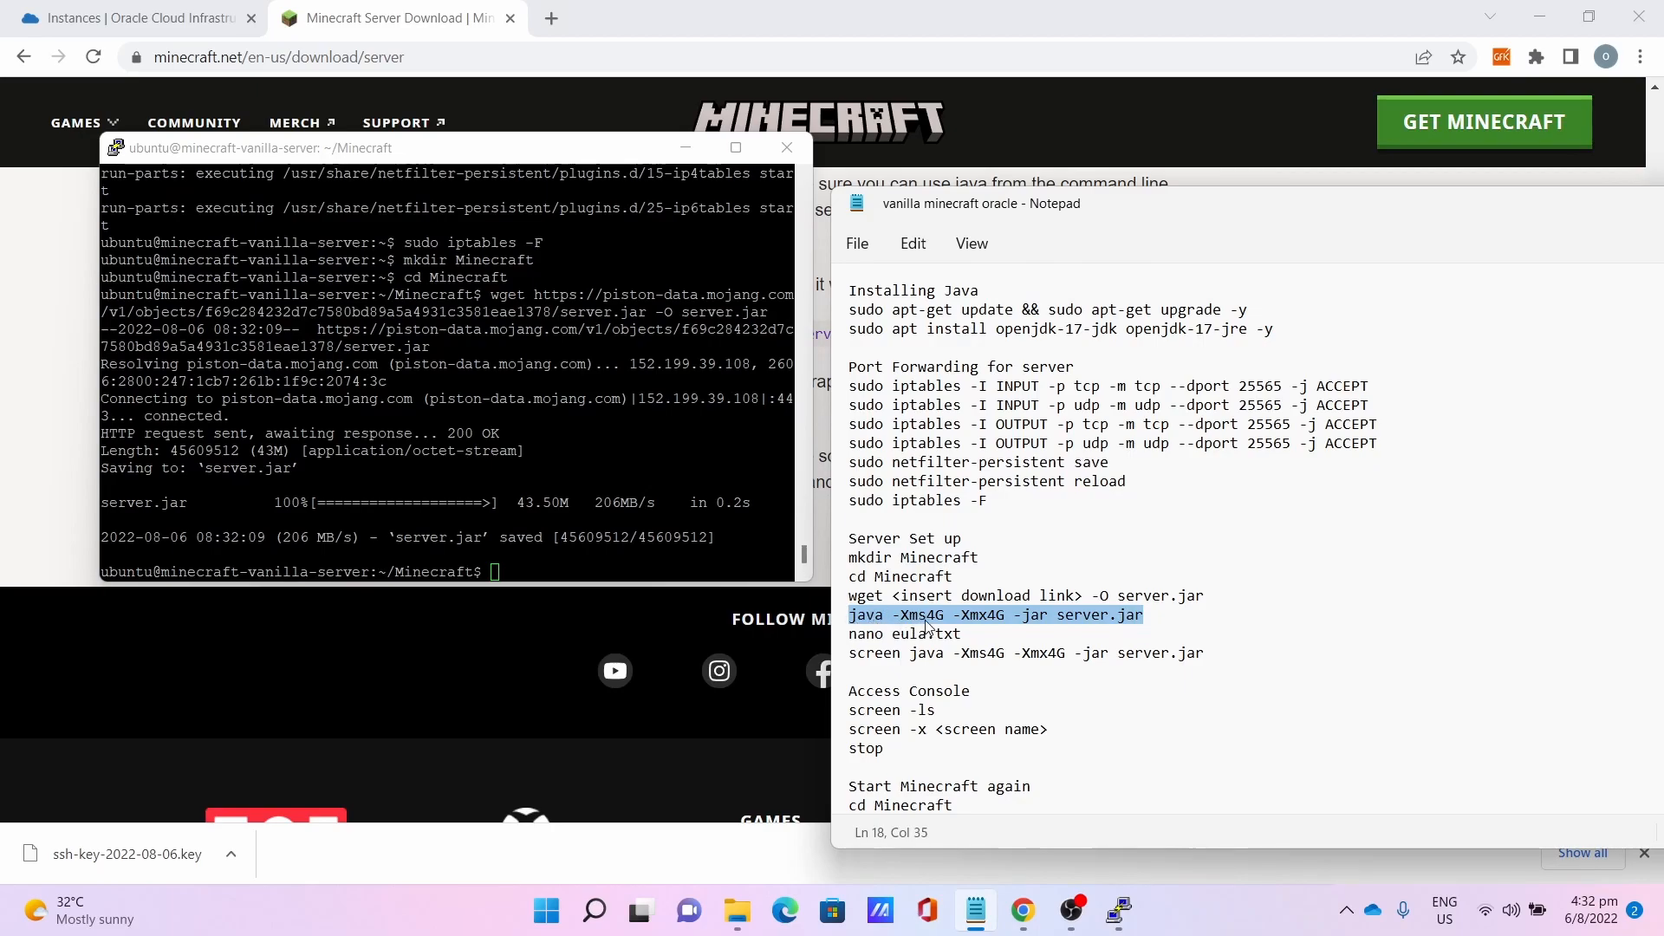
{"action": "mouse_move", "coordinate": [1023, 624]}
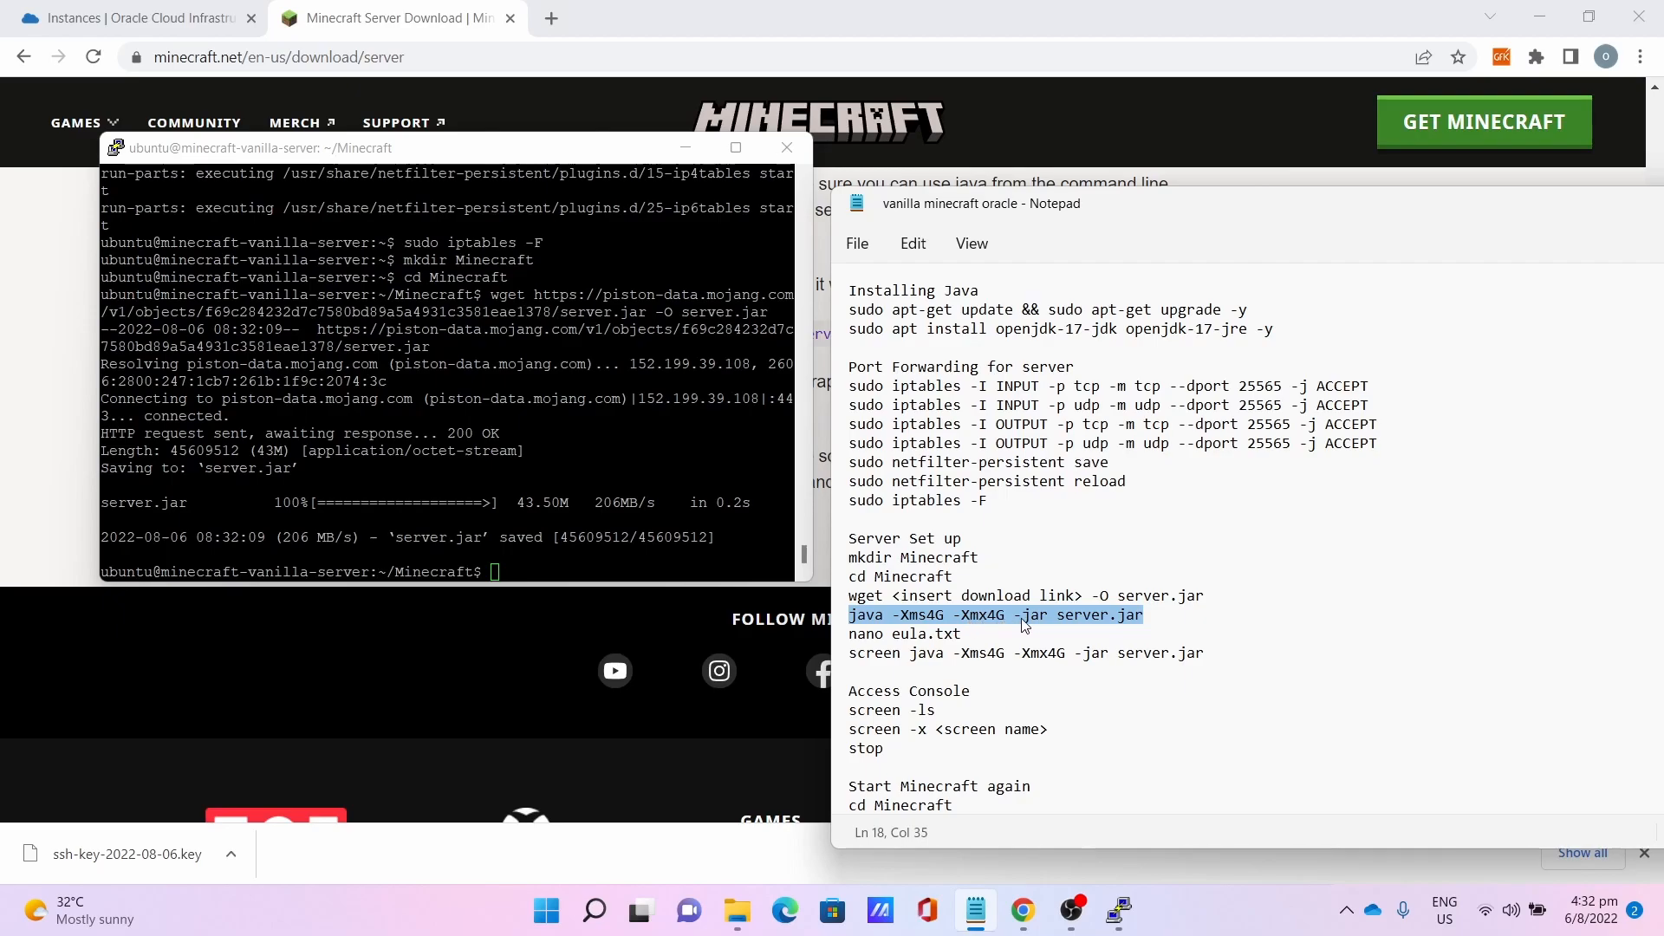
{"action": "right_click", "coordinate": [1024, 624]}
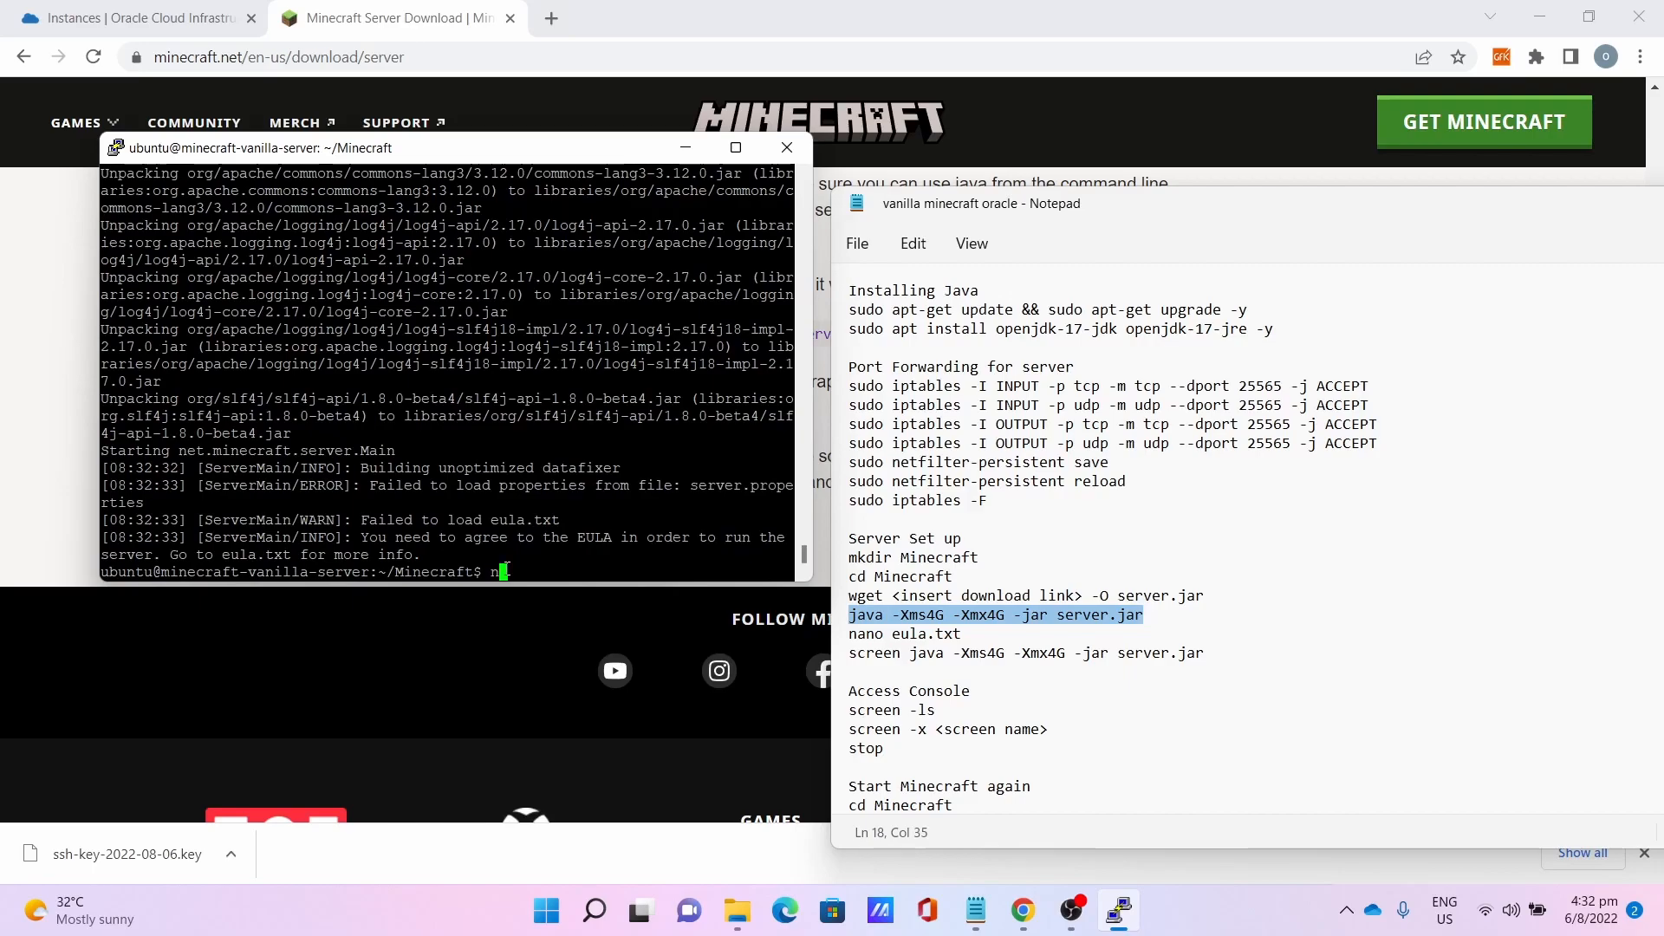
Edit eula.txt in nano so the licence line reads eula=true.
{"action": "type", "text": "nano eul"}
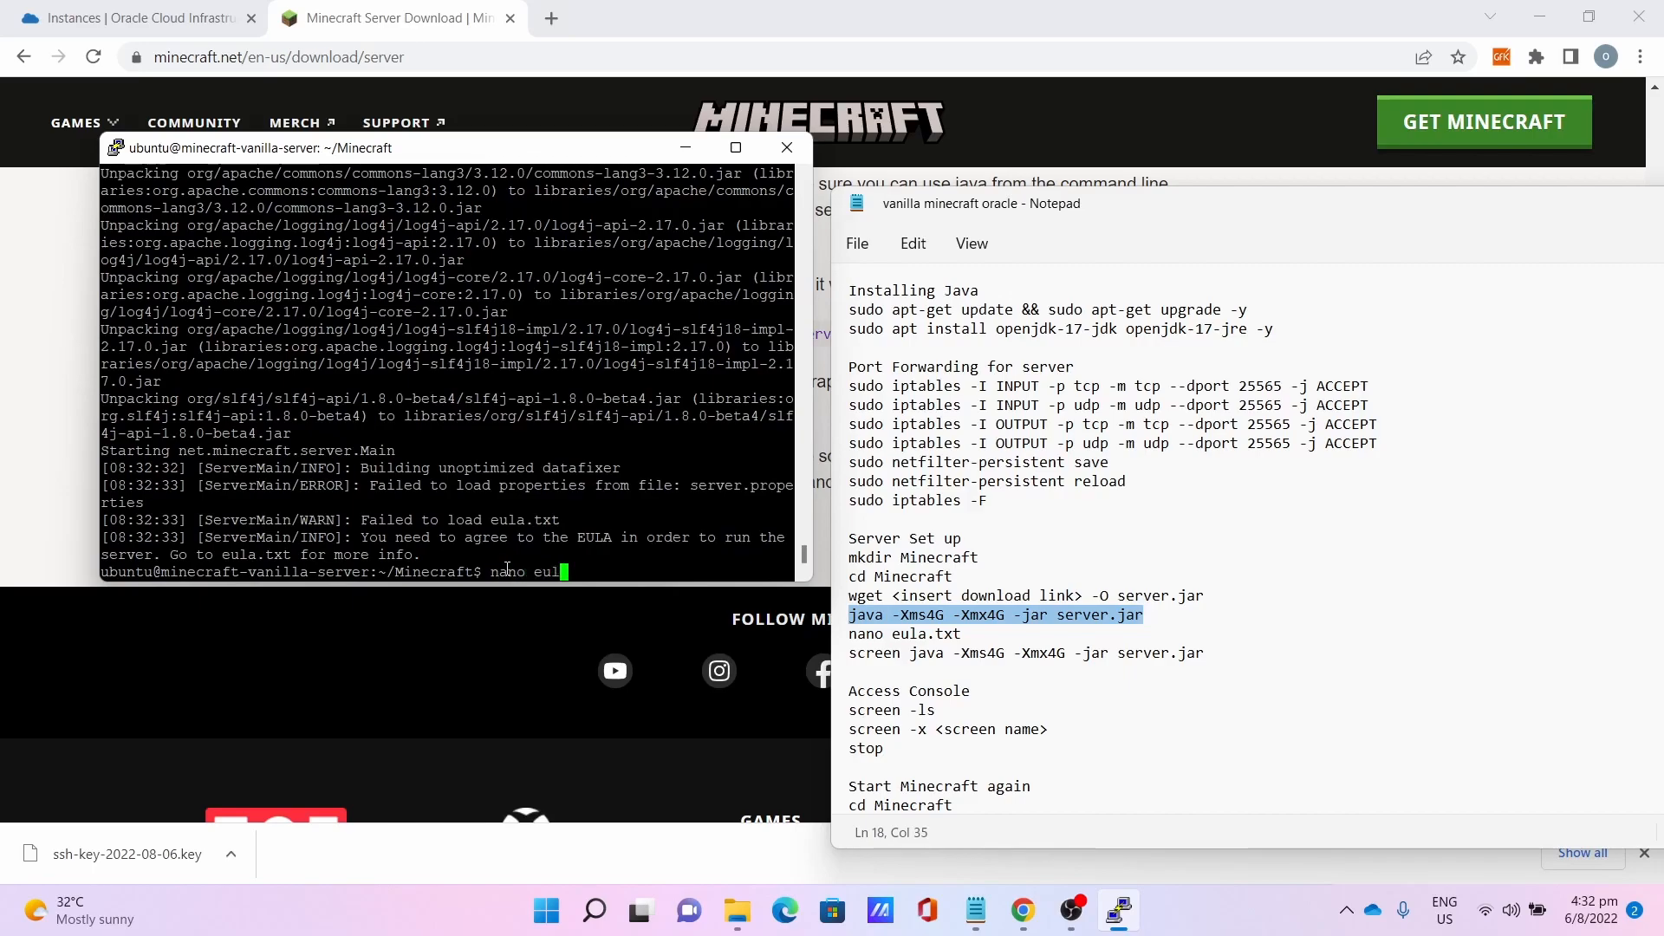
{"action": "type", "text": "a"}
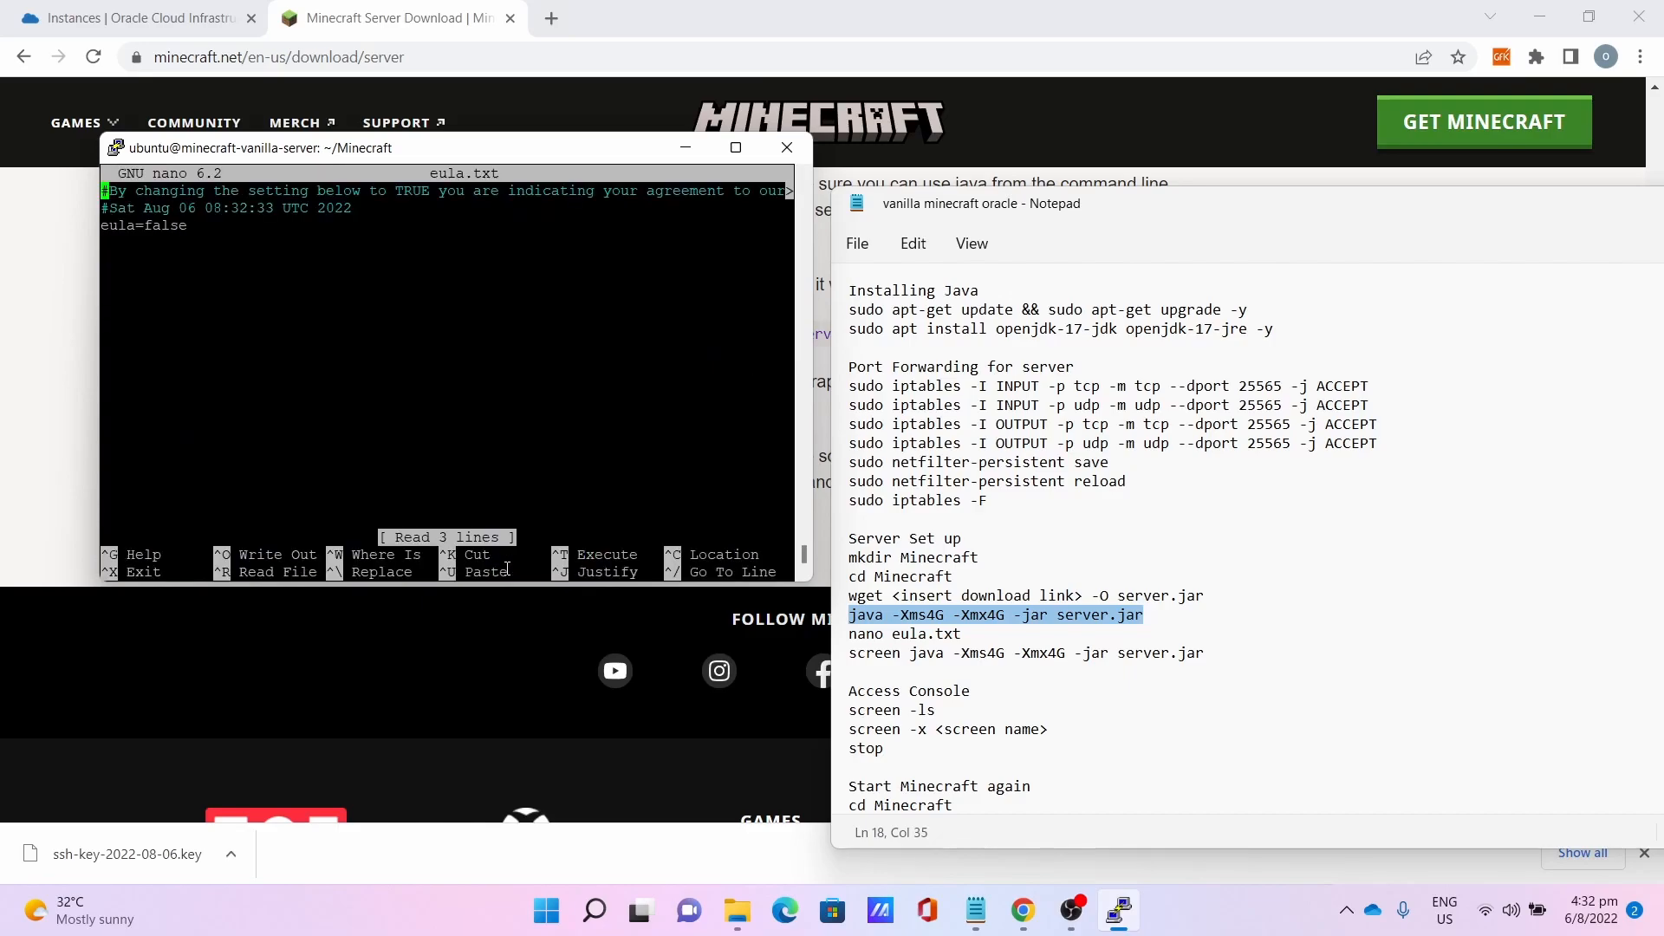
{"action": "key", "text": "Down"}
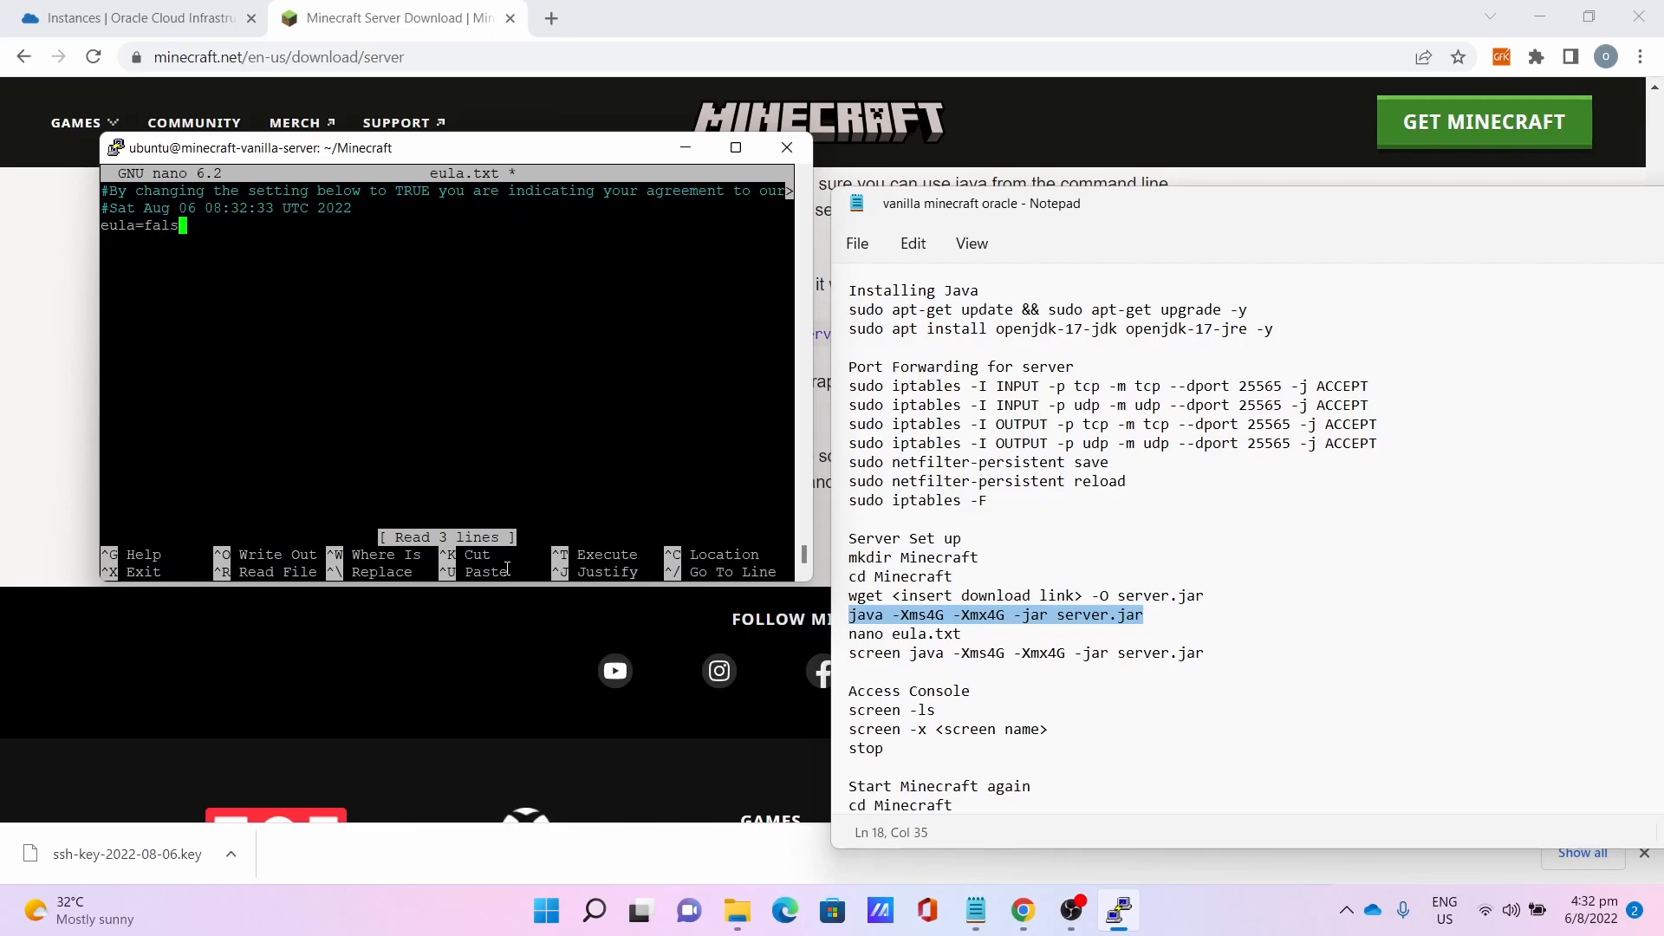
{"action": "type", "text": "true"}
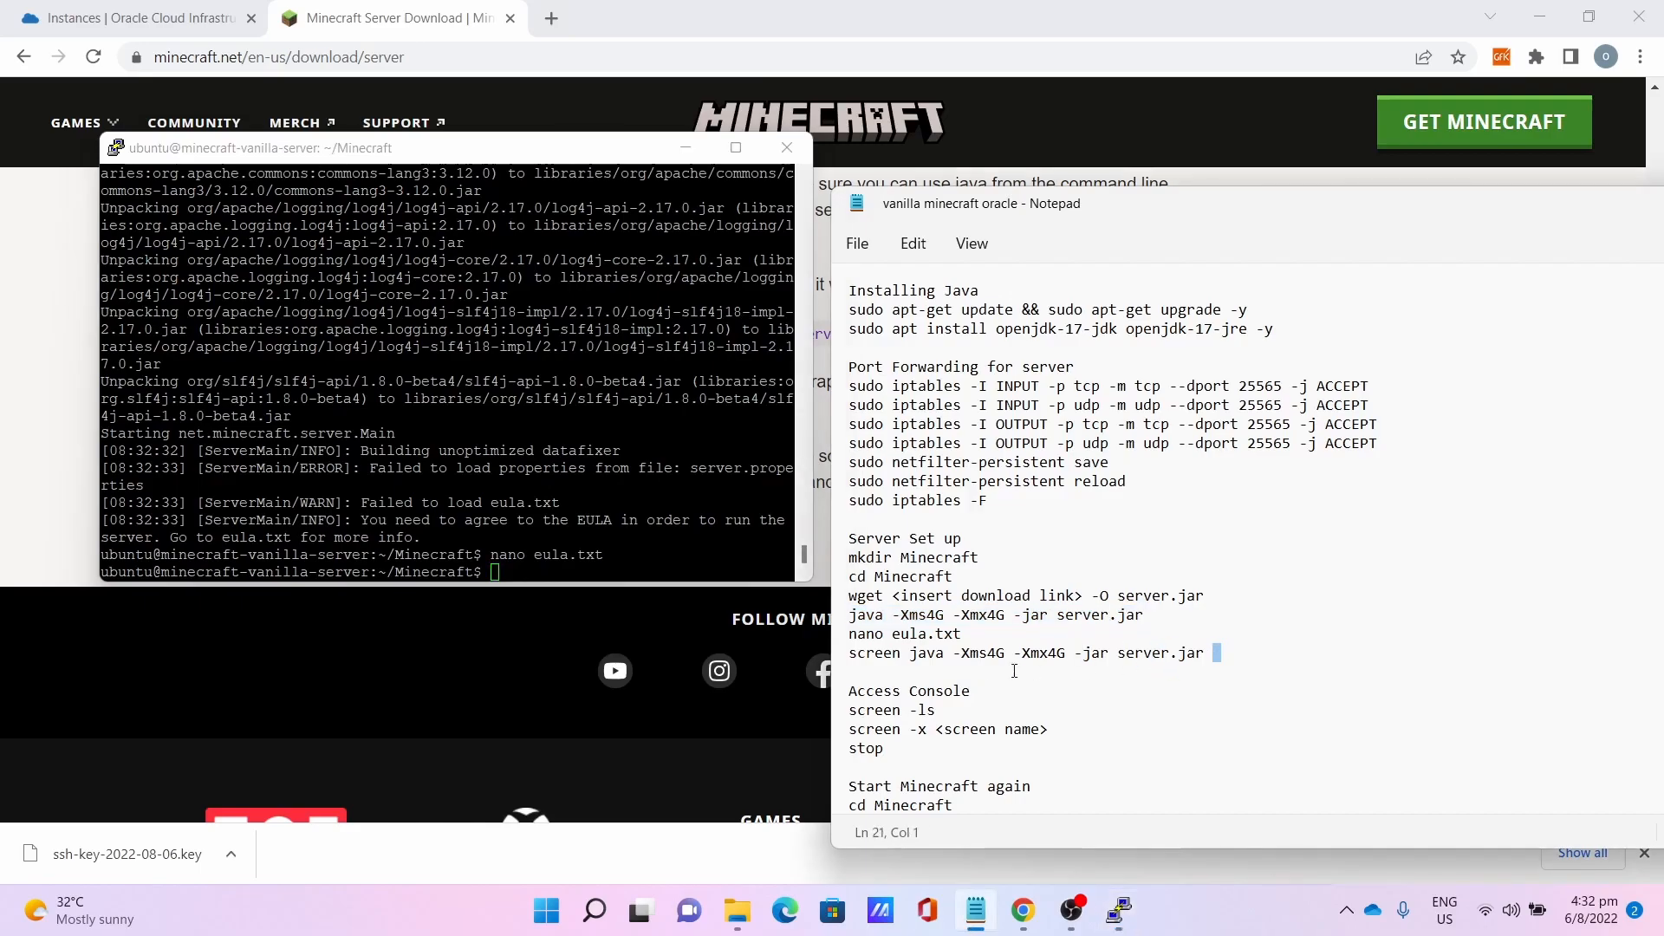
Launch the server with screen java -Xms4G -Xmx4G -jar server.jar.
{"action": "triple_click", "coordinate": [1028, 653]}
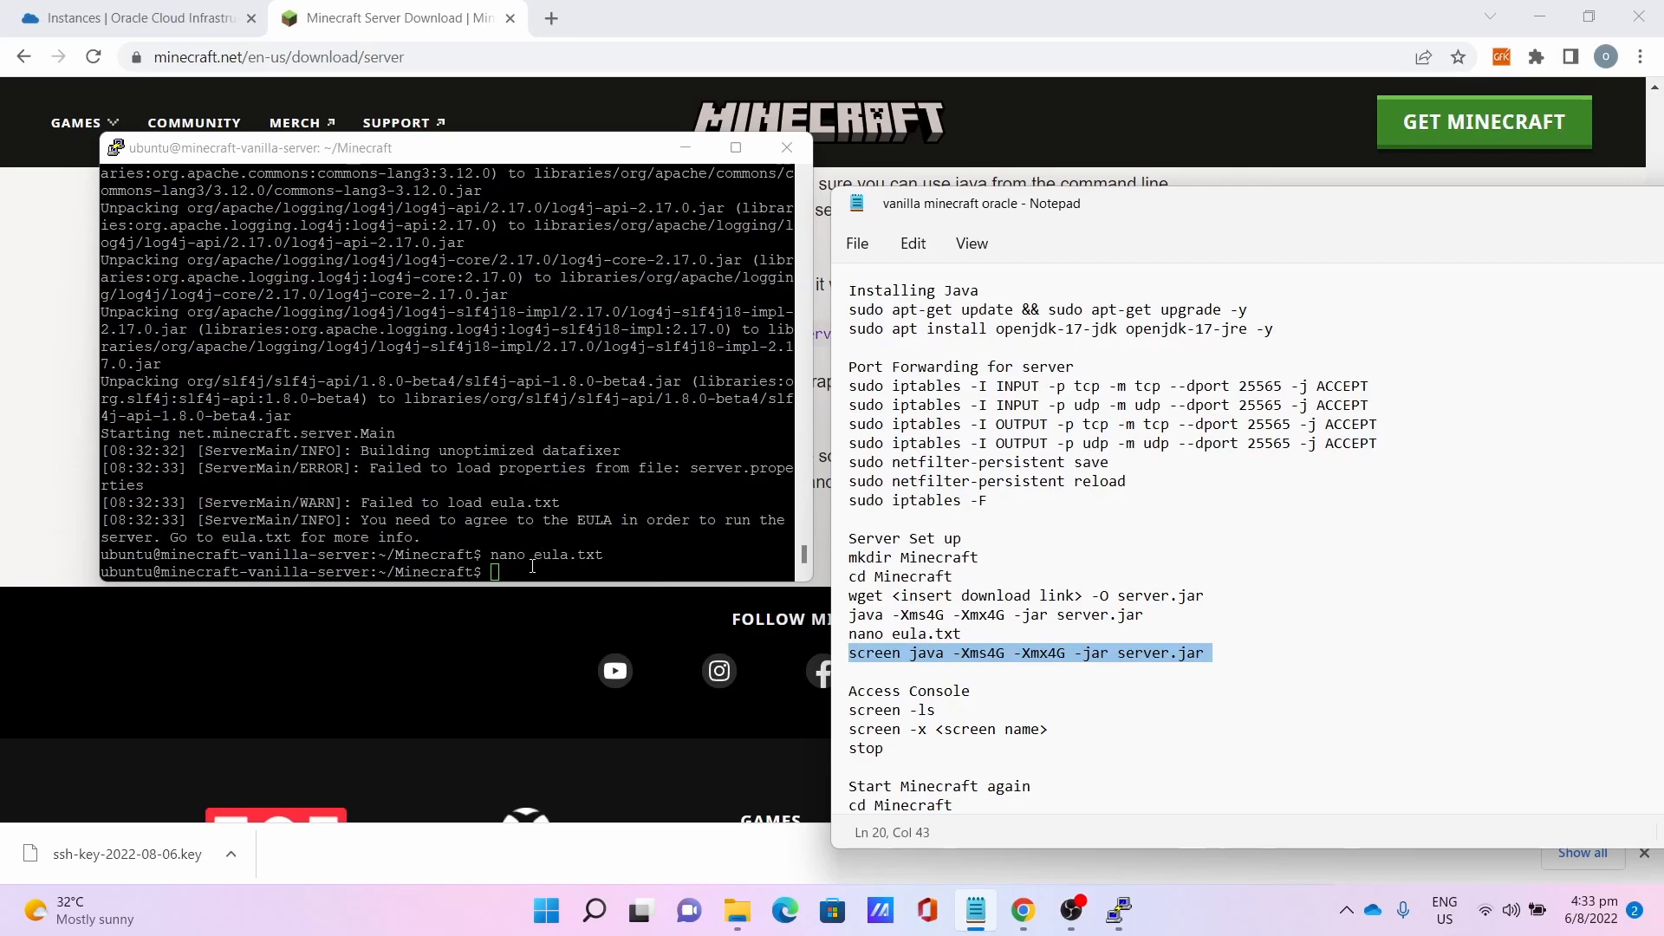
{"action": "type", "text": "screen java -Xms4G -Xmx4G -jar server.jar"}
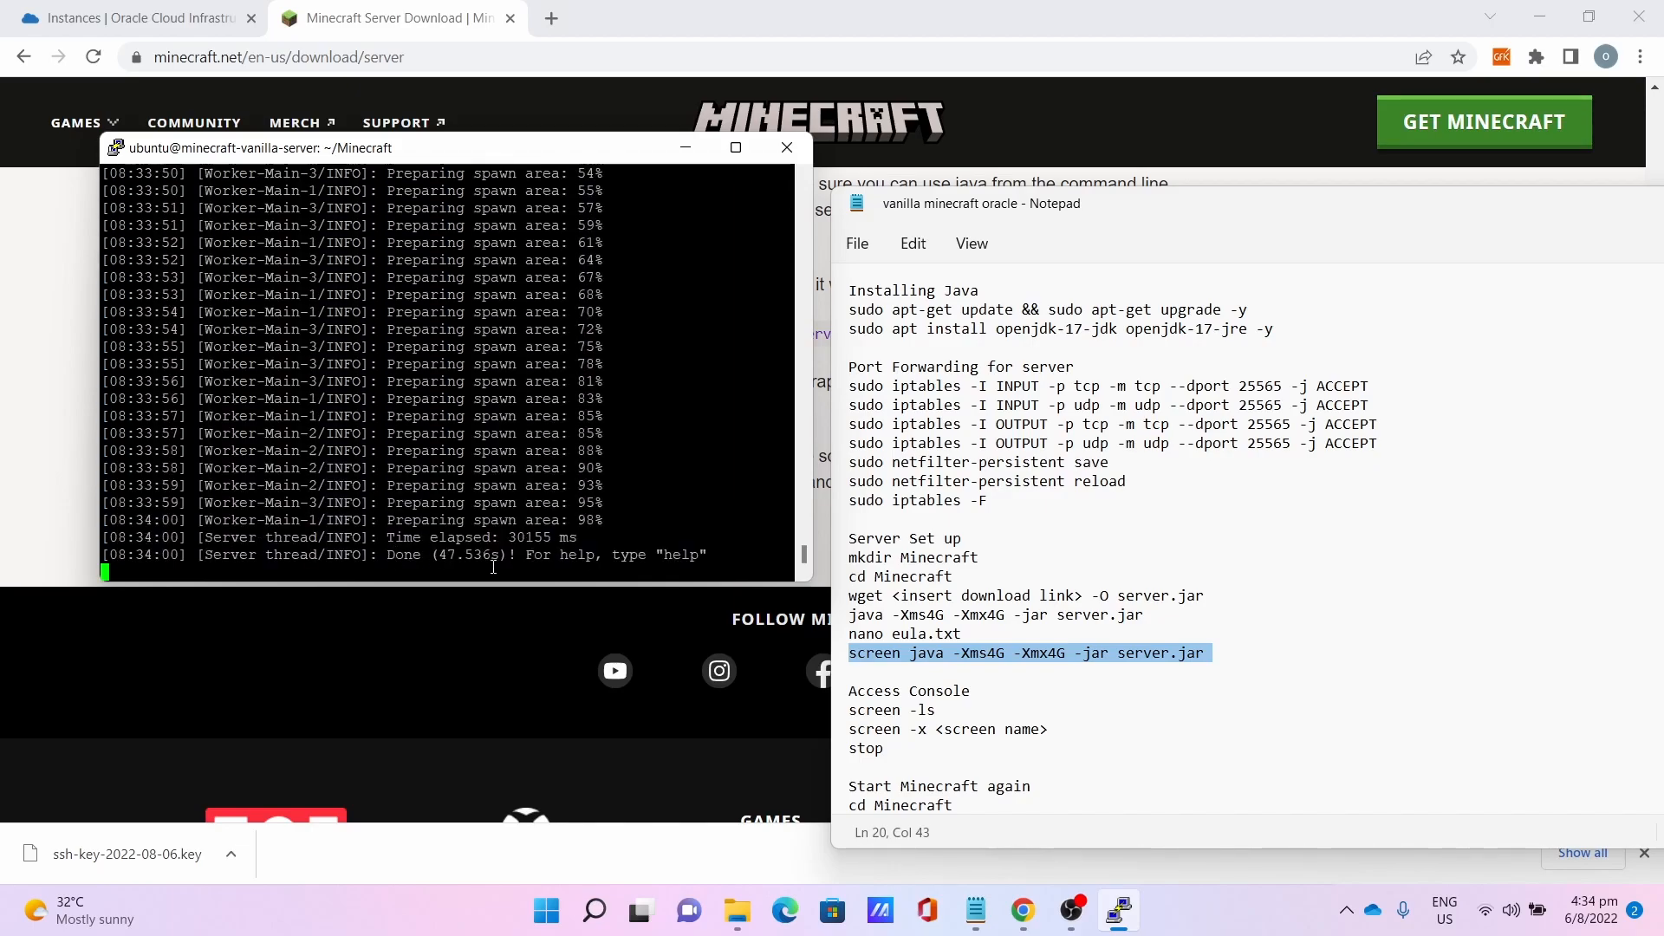
Copy the instance's public IP address from the Oracle Cloud instance page.
{"action": "left_click", "coordinate": [127, 17]}
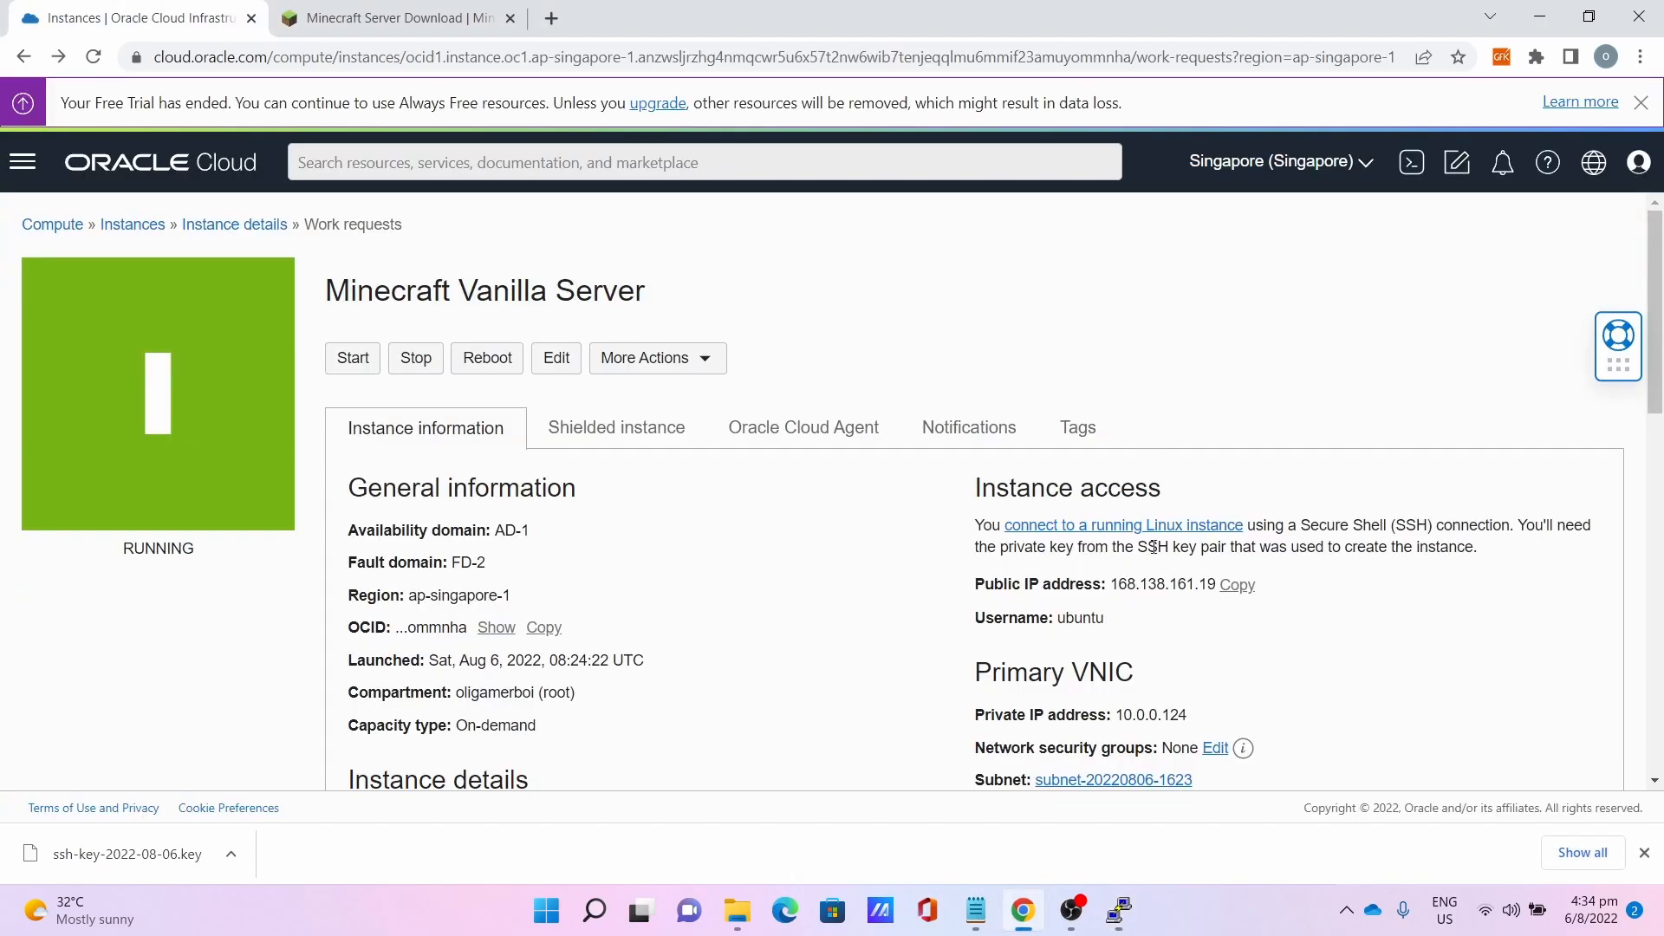
{"action": "scroll", "scroll_direction": "down", "scroll_amount": 3}
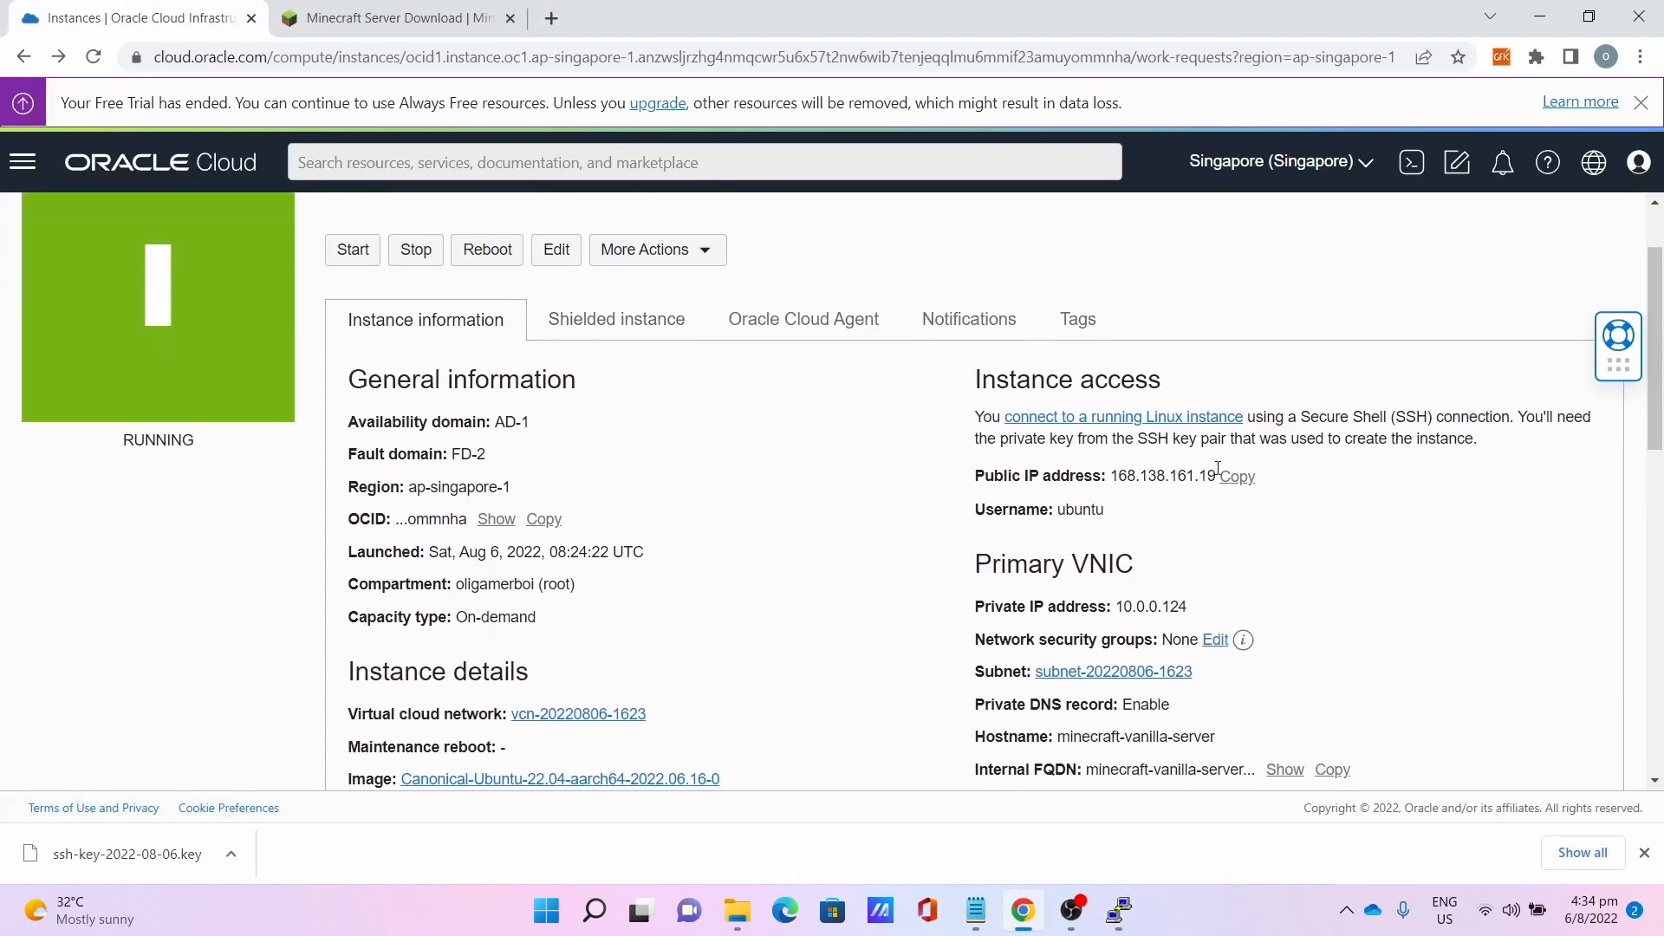
{"action": "left_click", "coordinate": [593, 910]}
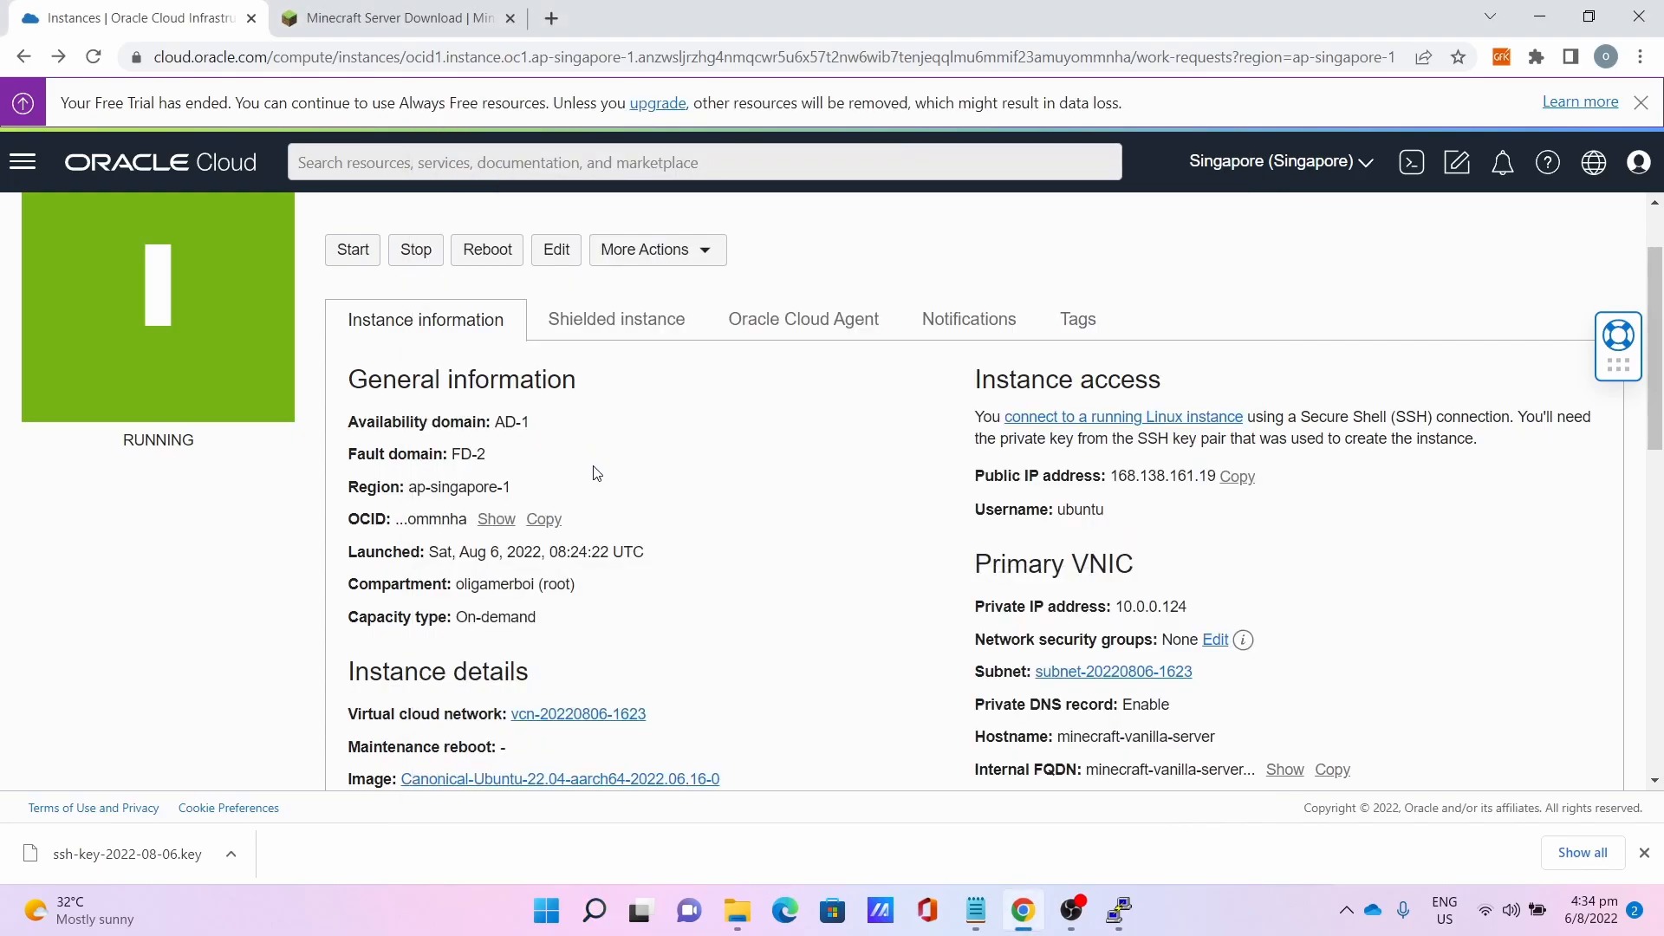
{"action": "left_click", "coordinate": [1141, 910]}
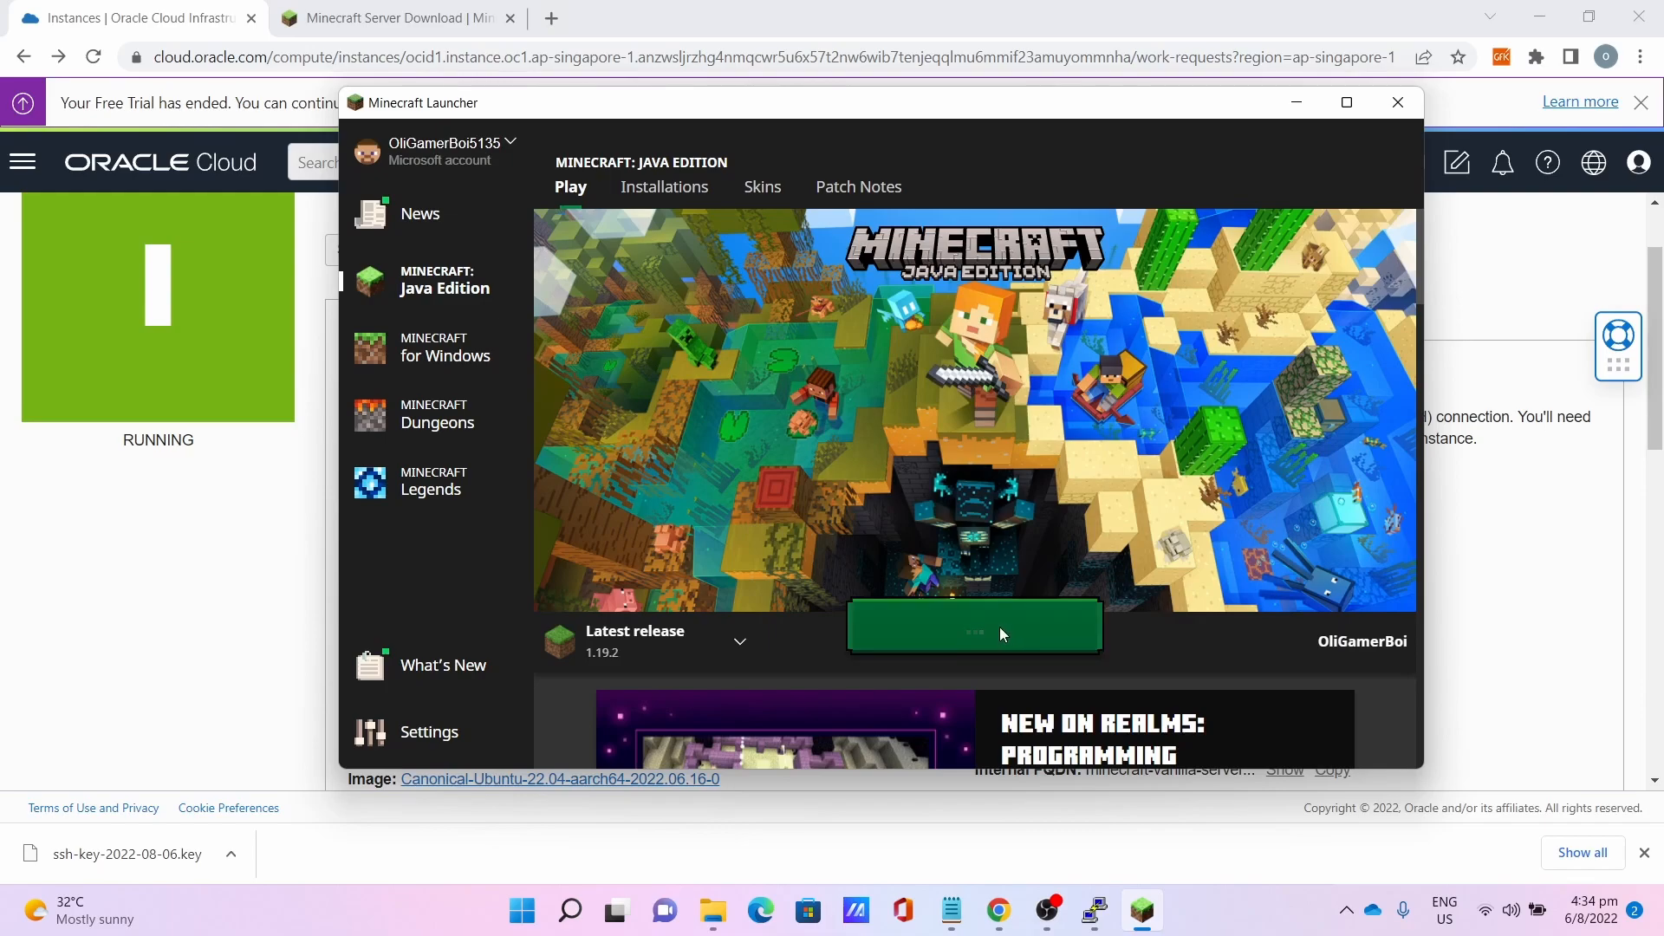
Play the latest Minecraft release from the launcher and close the PuTTY console window.
{"action": "left_click", "coordinate": [972, 626]}
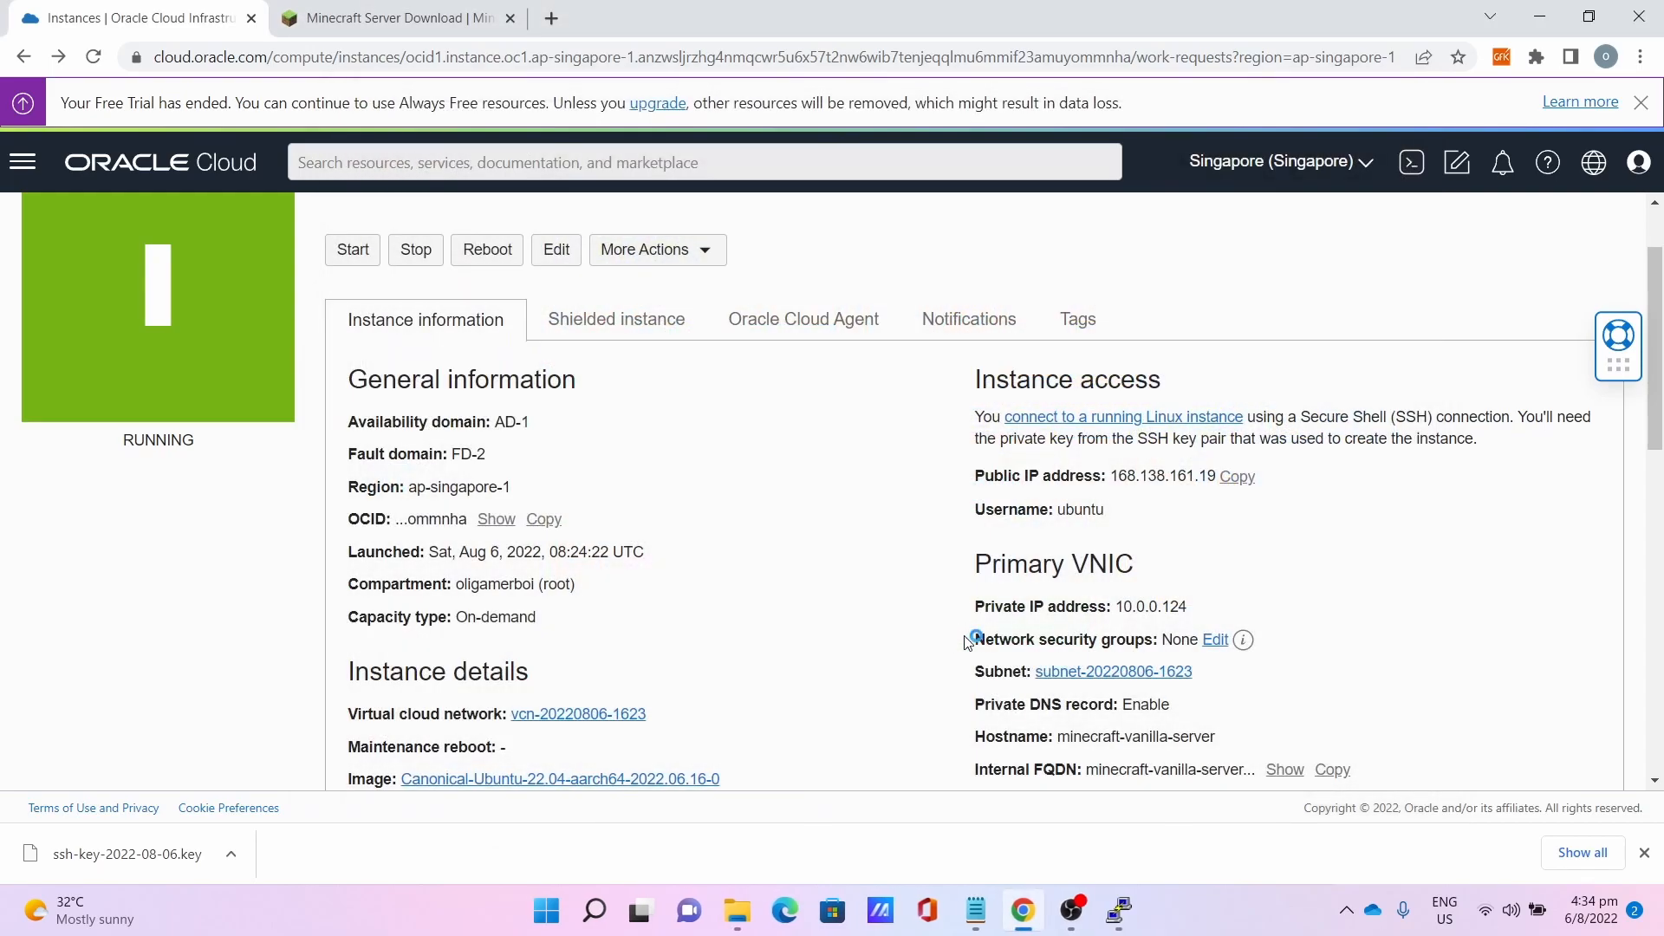
{"action": "left_click", "coordinate": [1120, 910]}
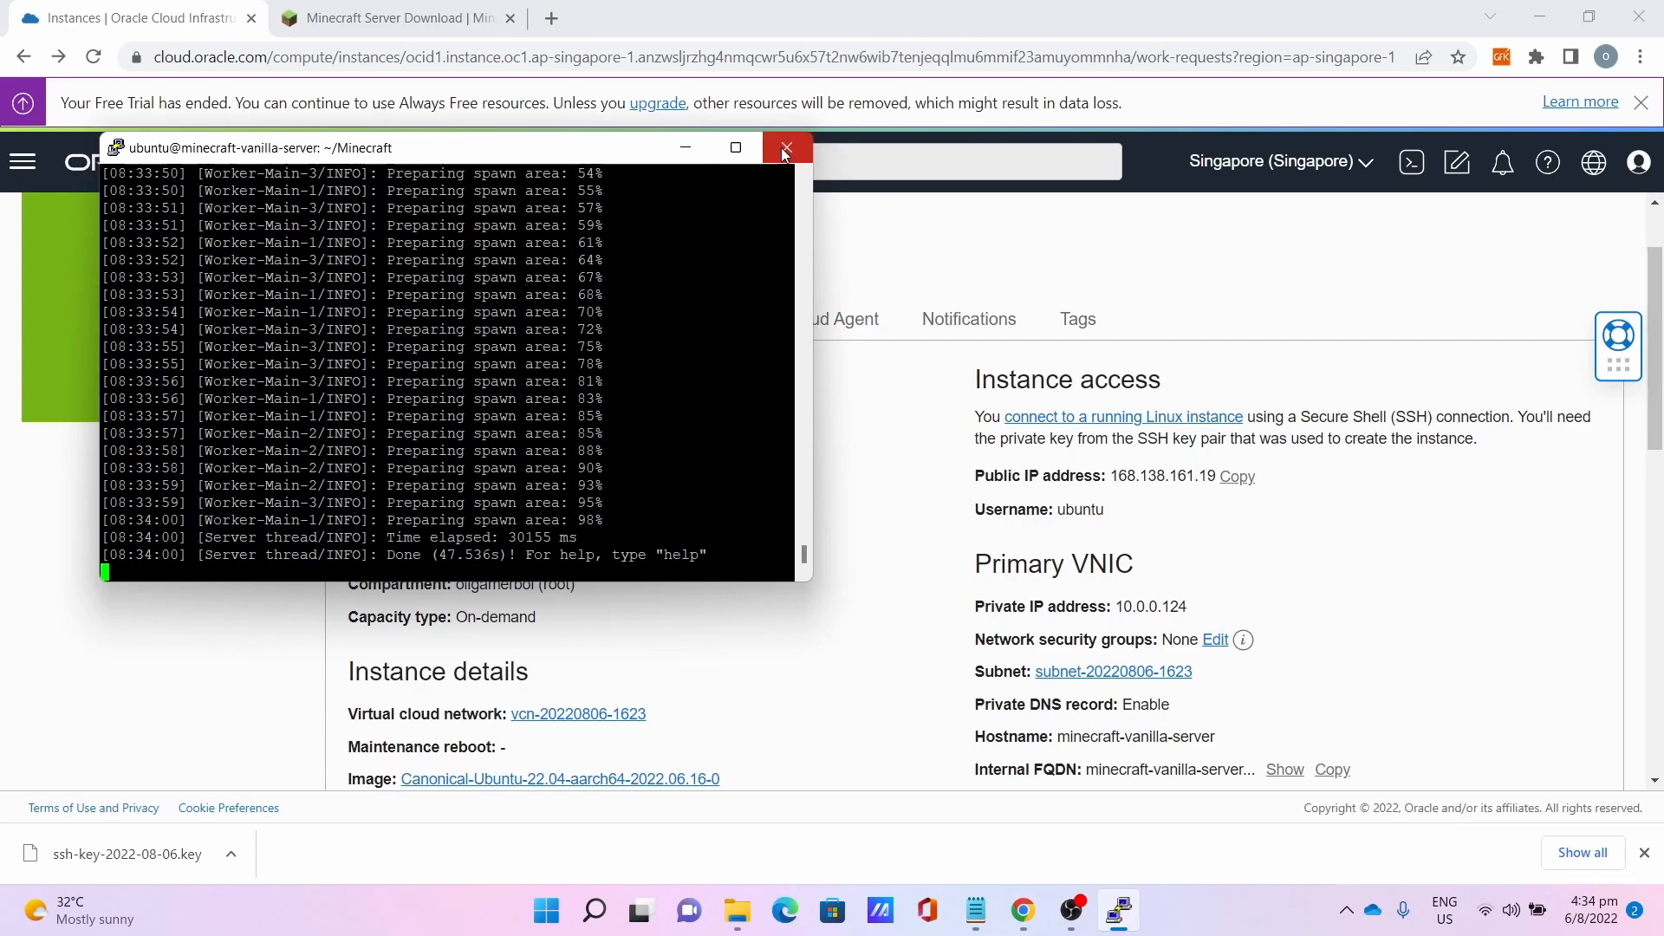
{"action": "left_click", "coordinate": [784, 147]}
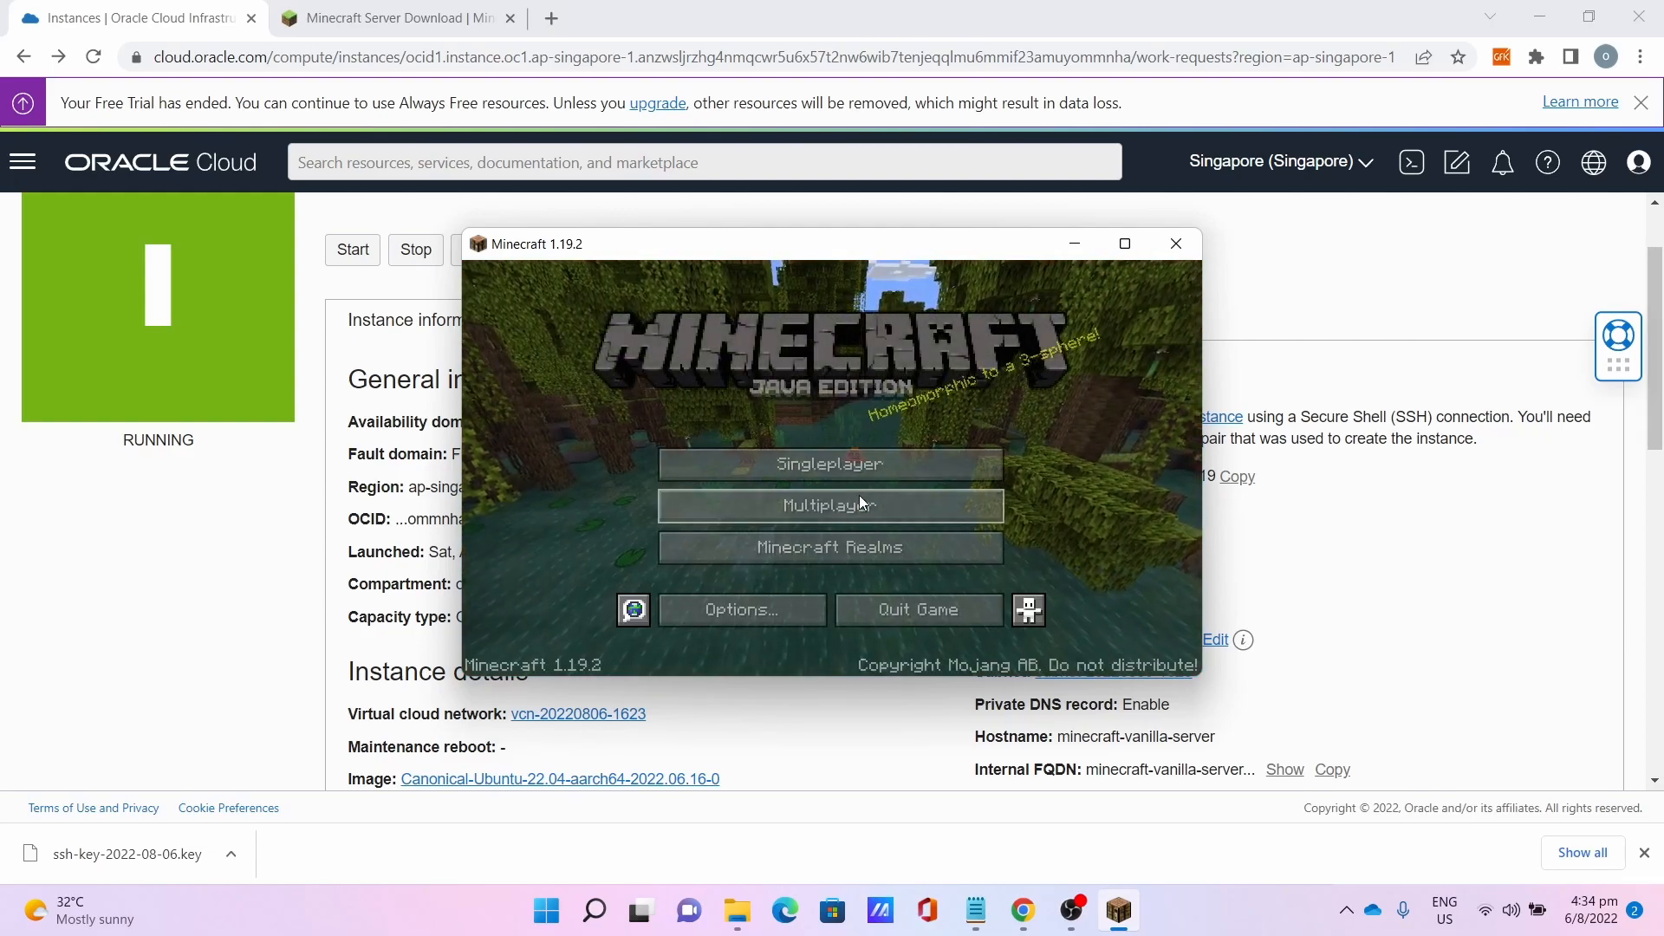
Join the server via Multiplayer Direct Connection at 168.138.161.19.
{"action": "left_click", "coordinate": [830, 504]}
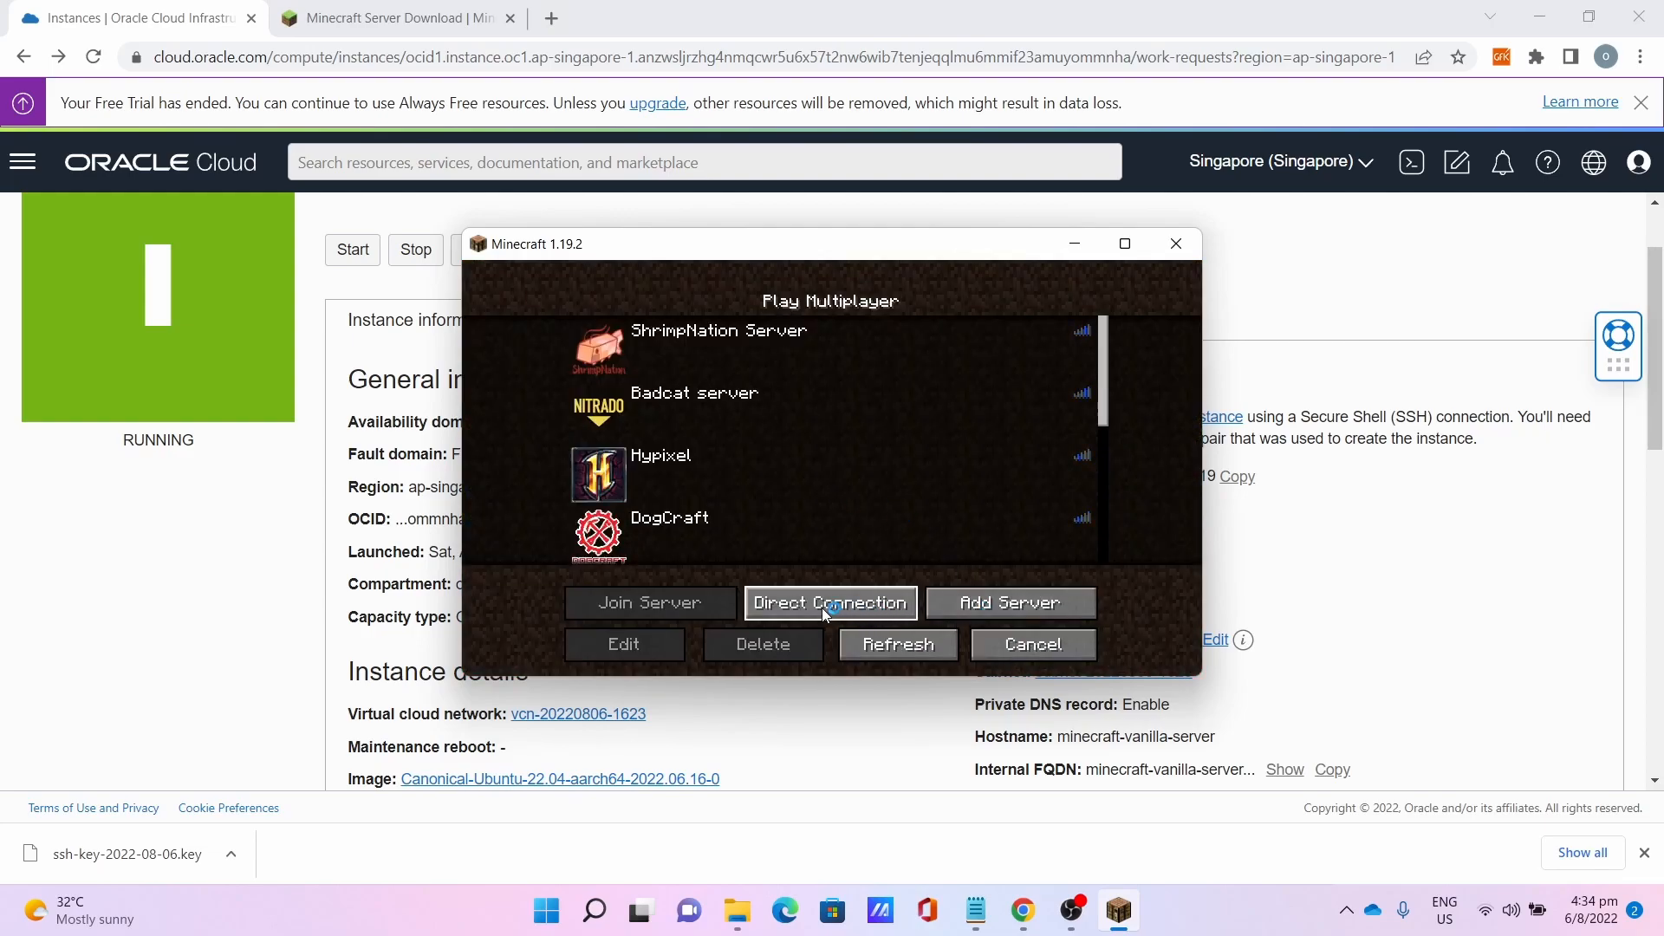
{"action": "left_click", "coordinate": [830, 602]}
{"action": "type", "text": "13"}
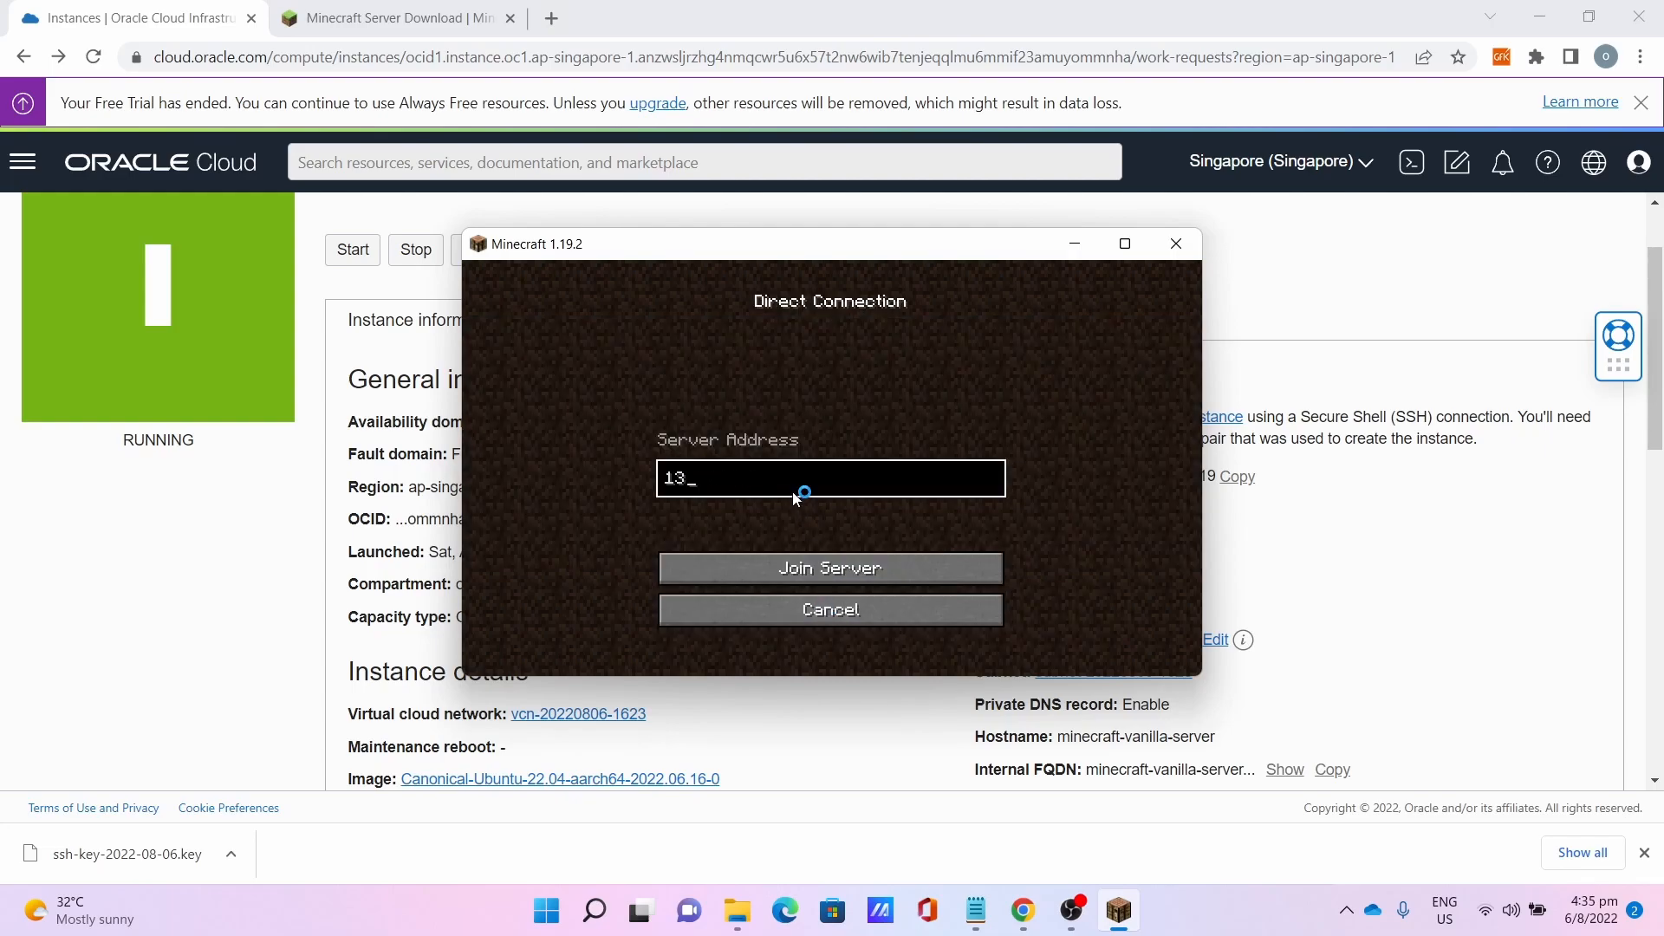
{"action": "type", "text": "168.138.161.19"}
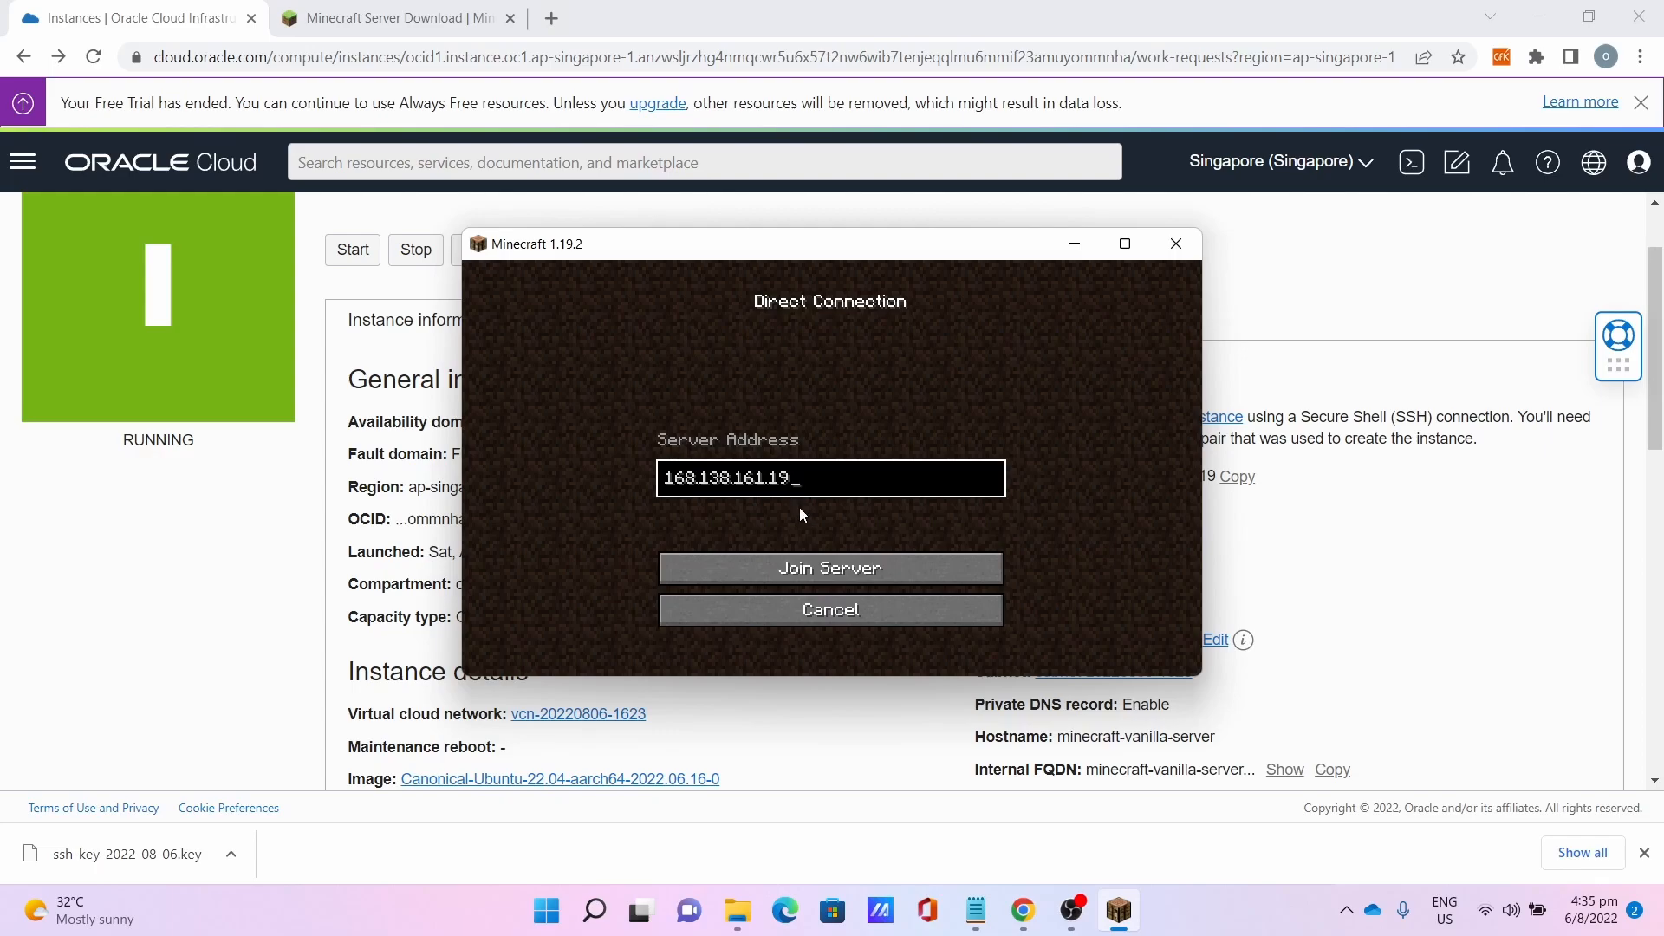
{"action": "left_click", "coordinate": [829, 567]}
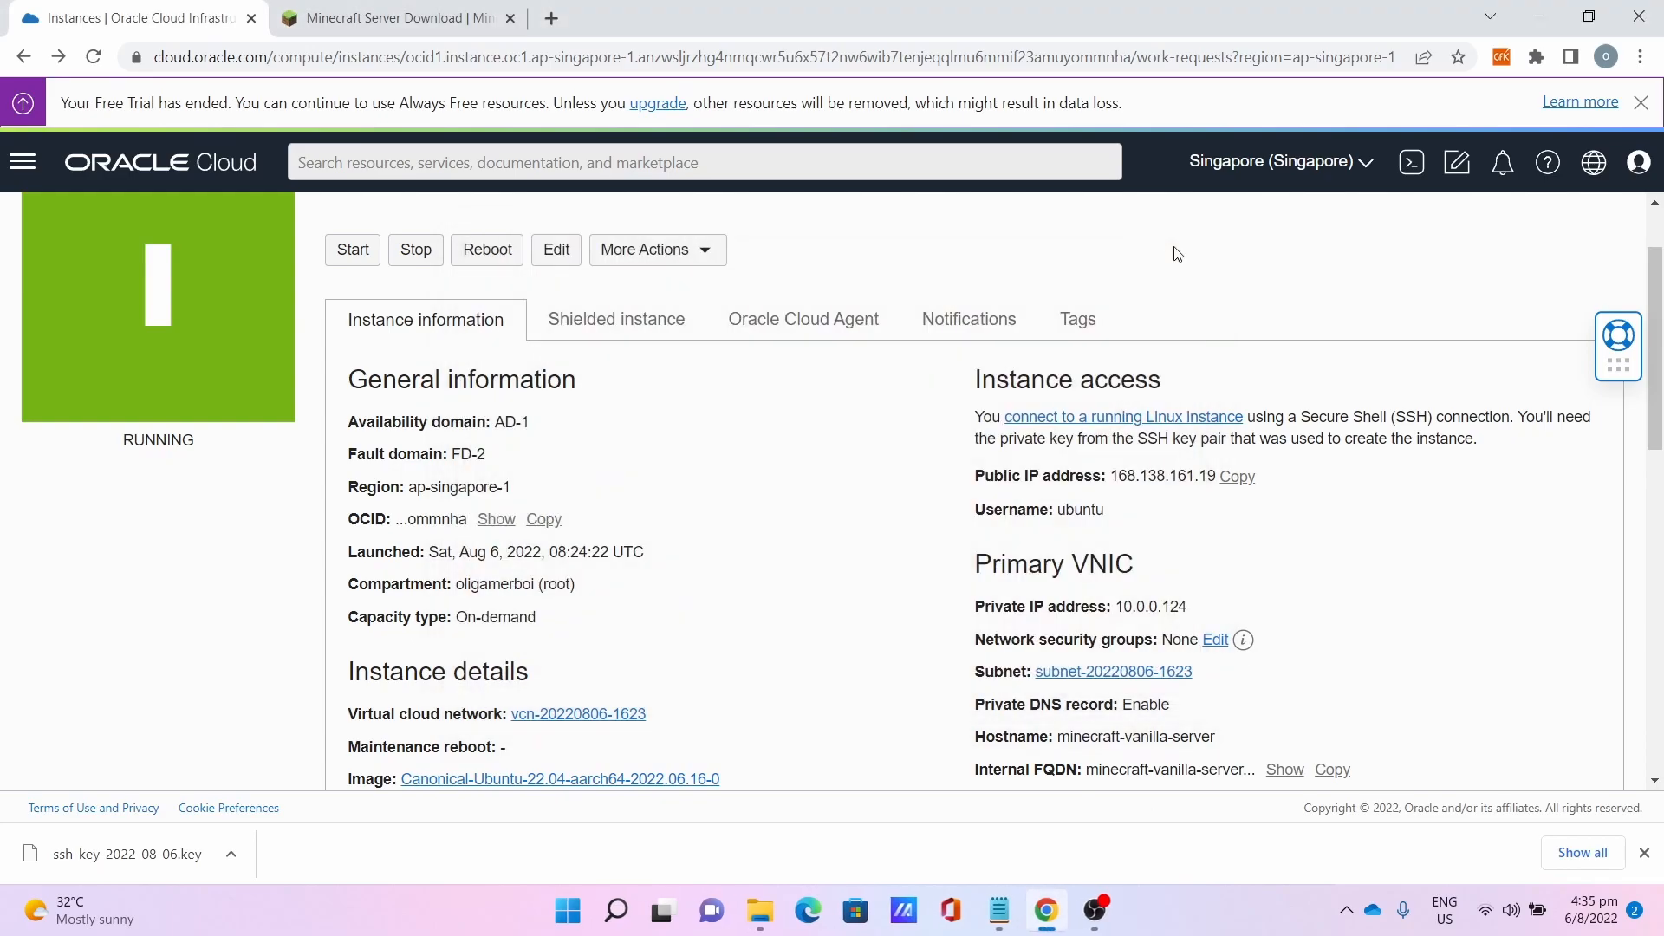
Reconnect to the instance in PuTTY using the saved Minecraft Vanilla Login session.
{"action": "left_click", "coordinate": [615, 910]}
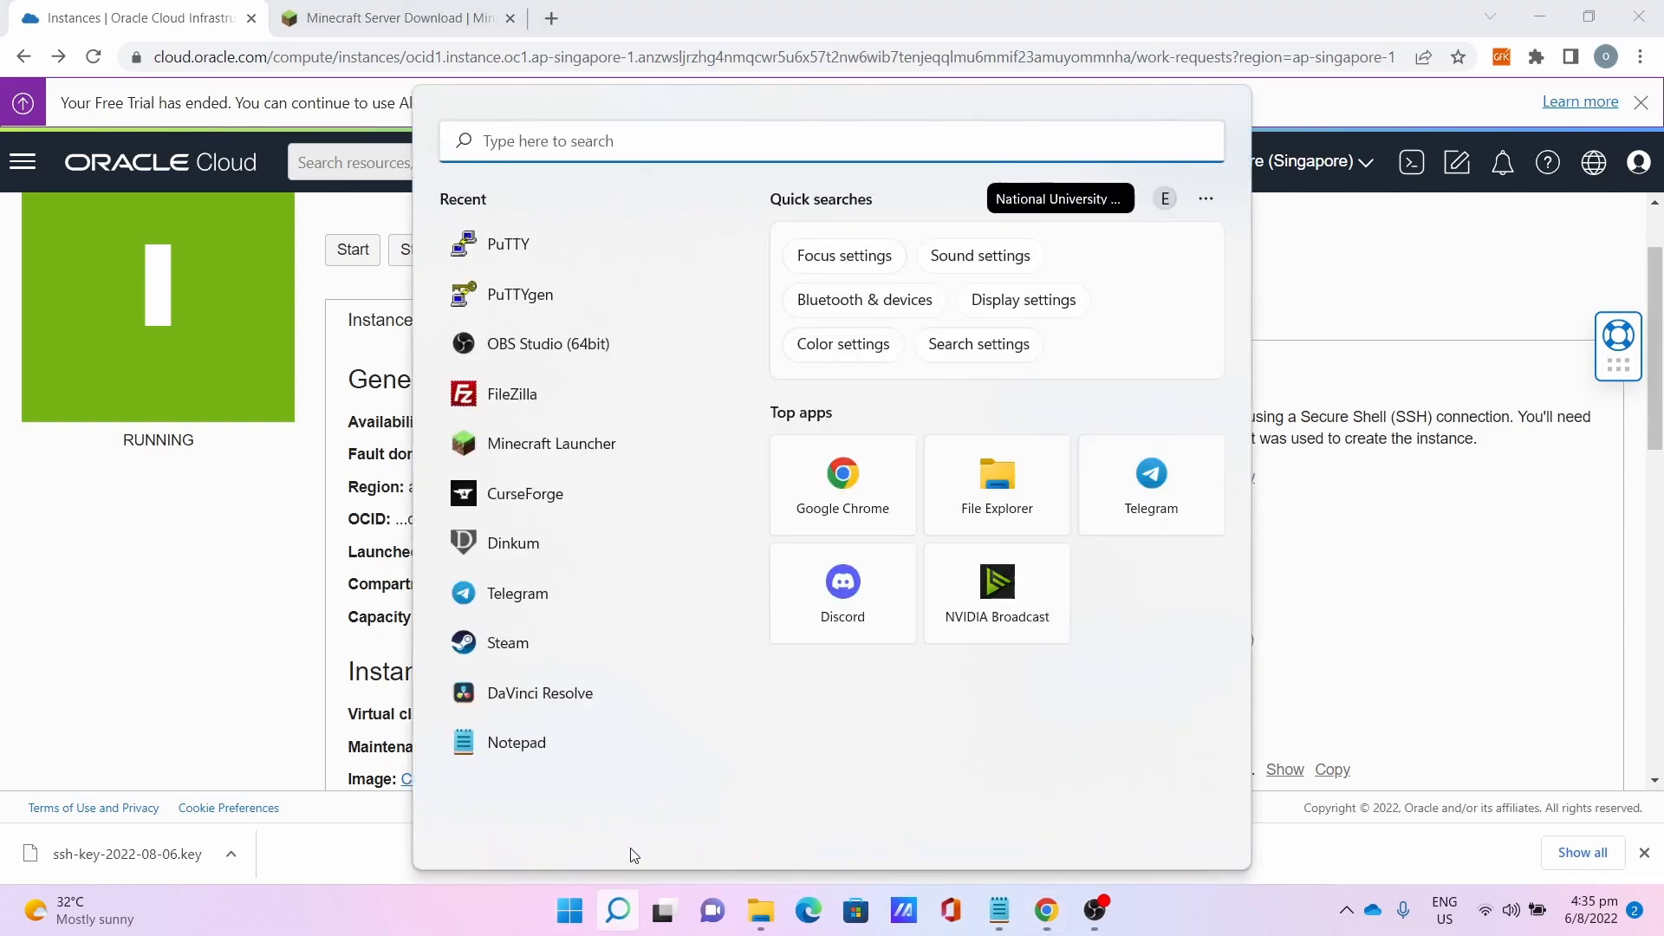
{"action": "left_click", "coordinate": [508, 243]}
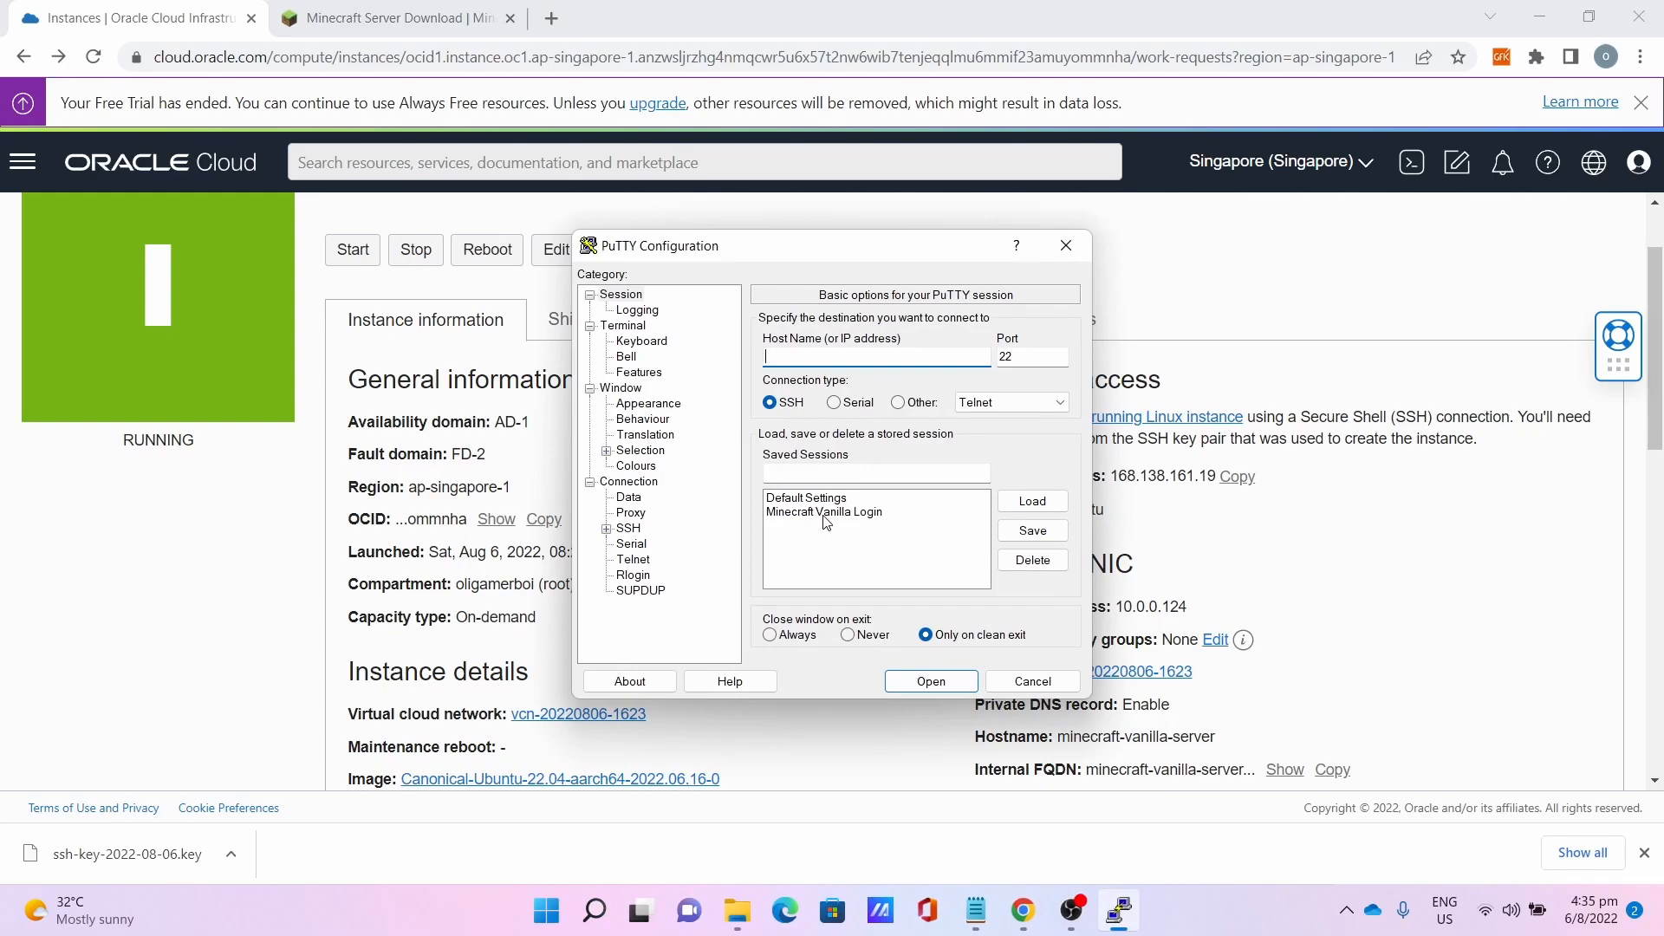
{"action": "left_click", "coordinate": [825, 512]}
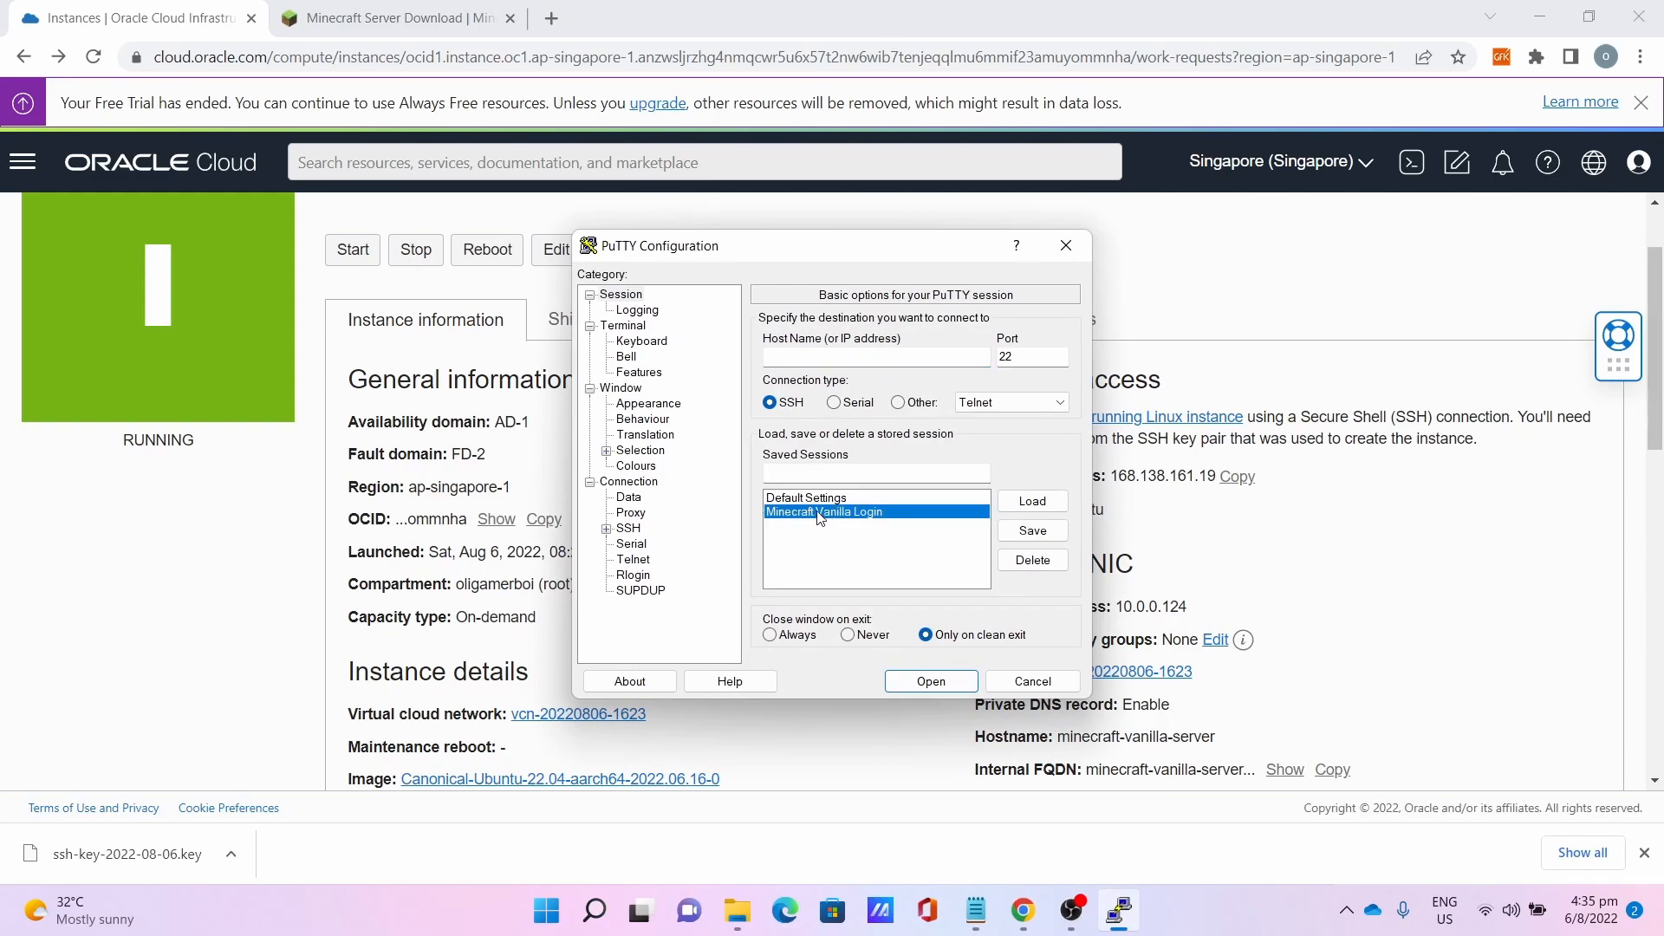
{"action": "left_click", "coordinate": [1029, 499]}
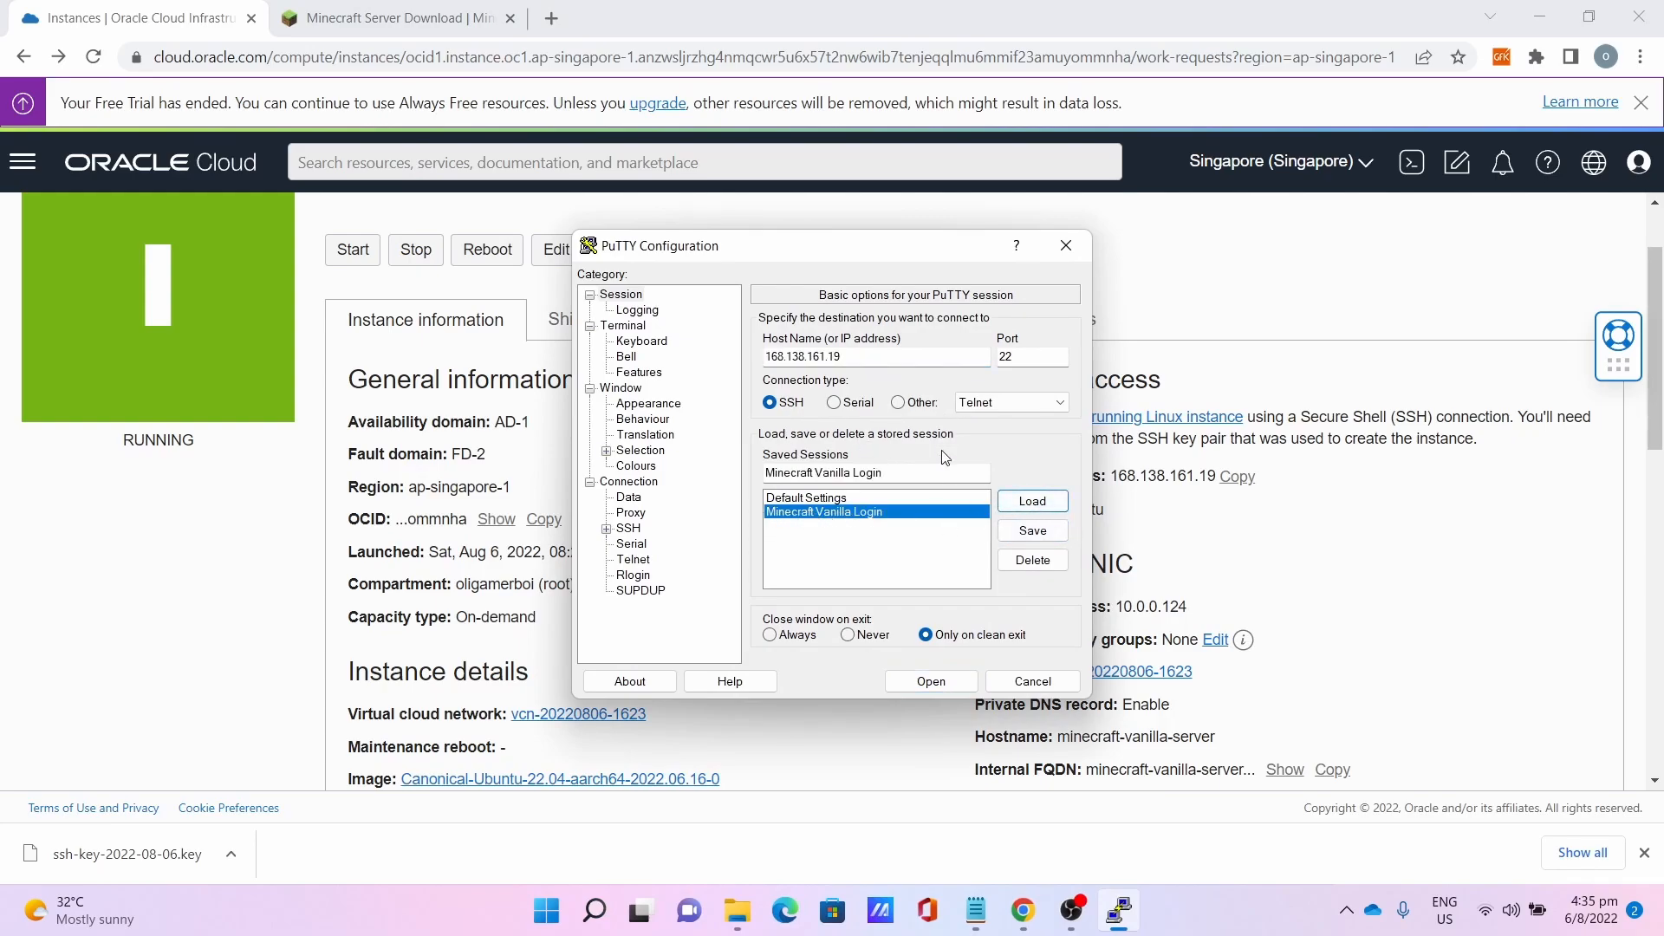
{"action": "left_click", "coordinate": [929, 679]}
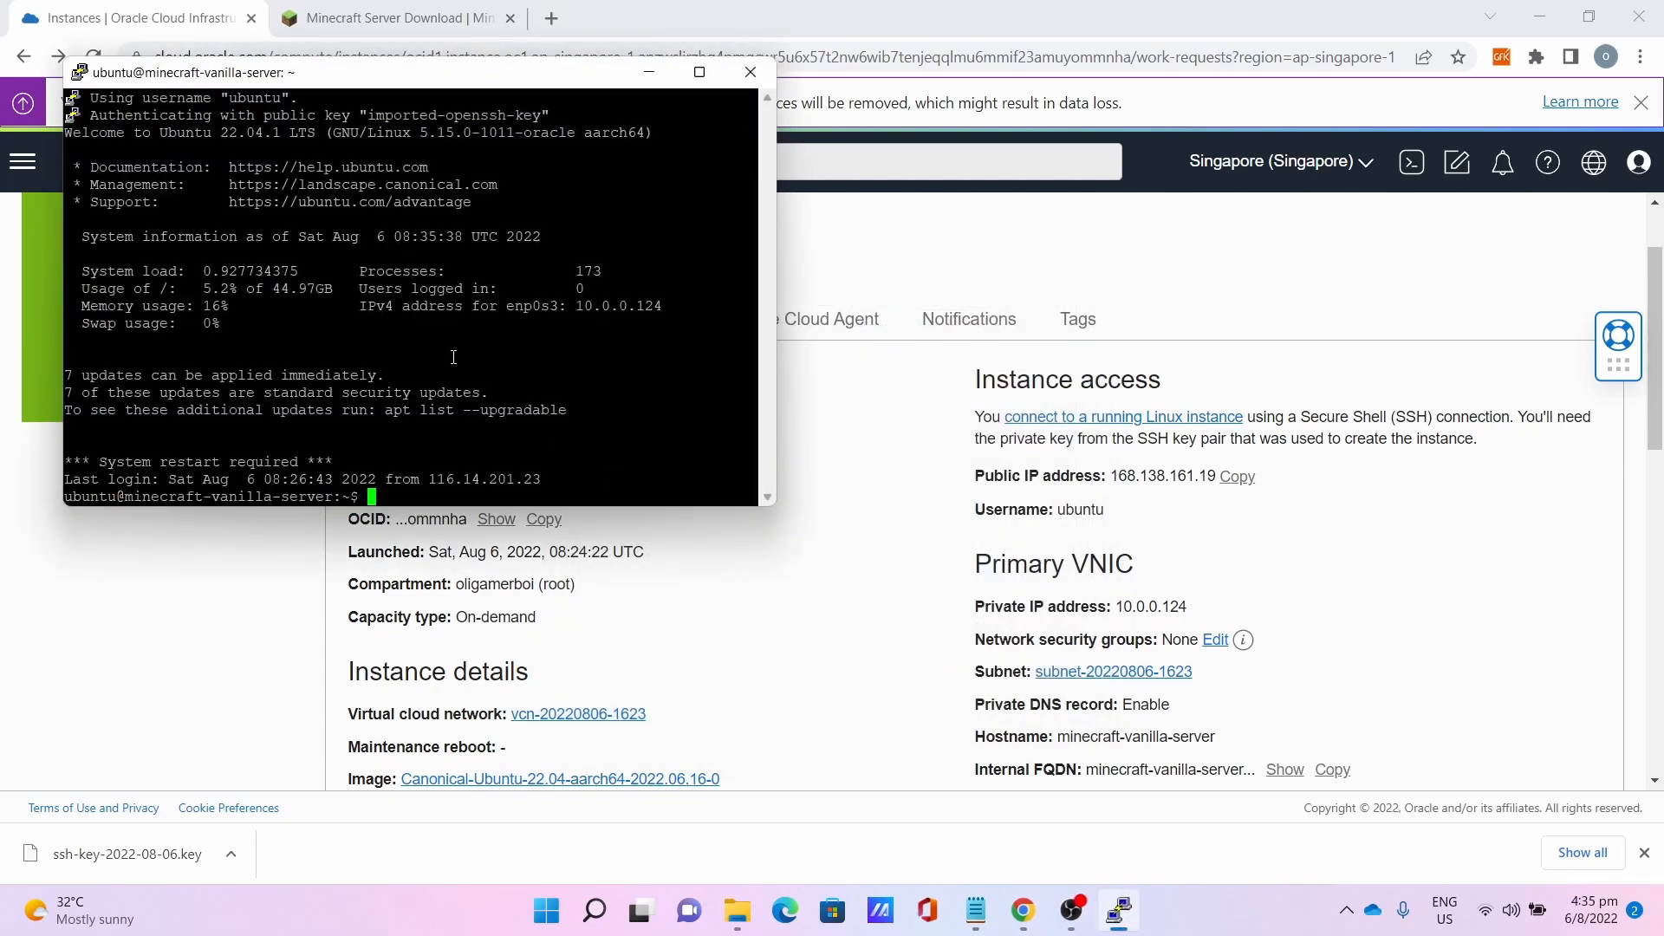
Reattach the running screen session and make OliGamerBoi a server operator.
{"action": "type", "text": "screen -ls"}
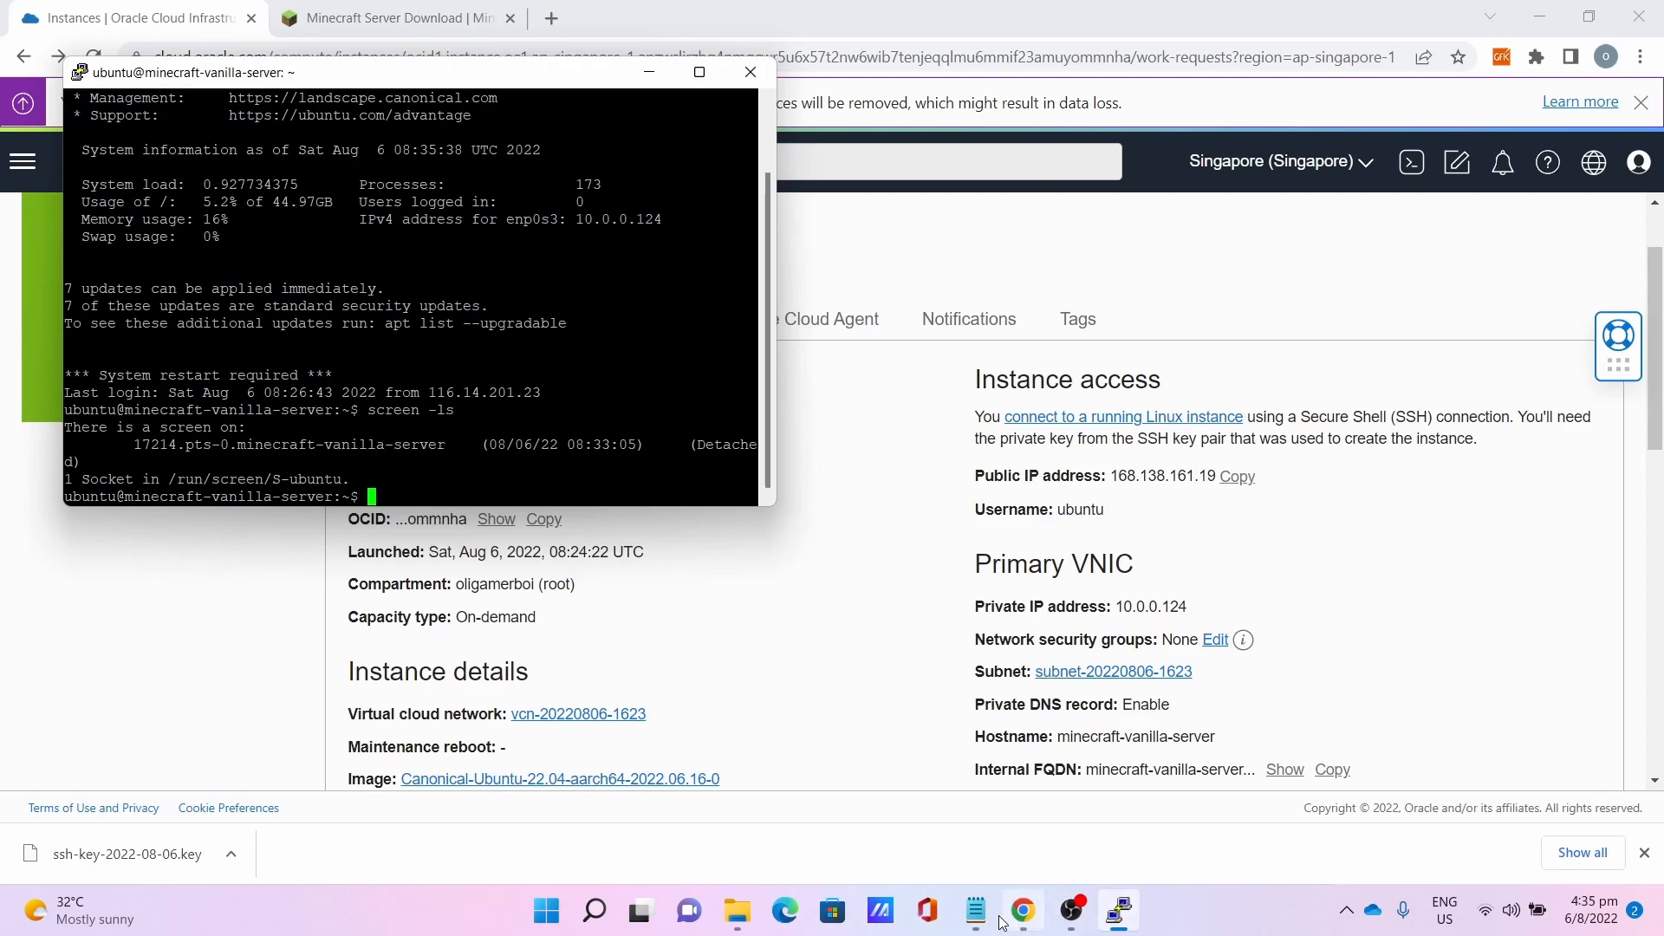
{"action": "left_click", "coordinate": [973, 910]}
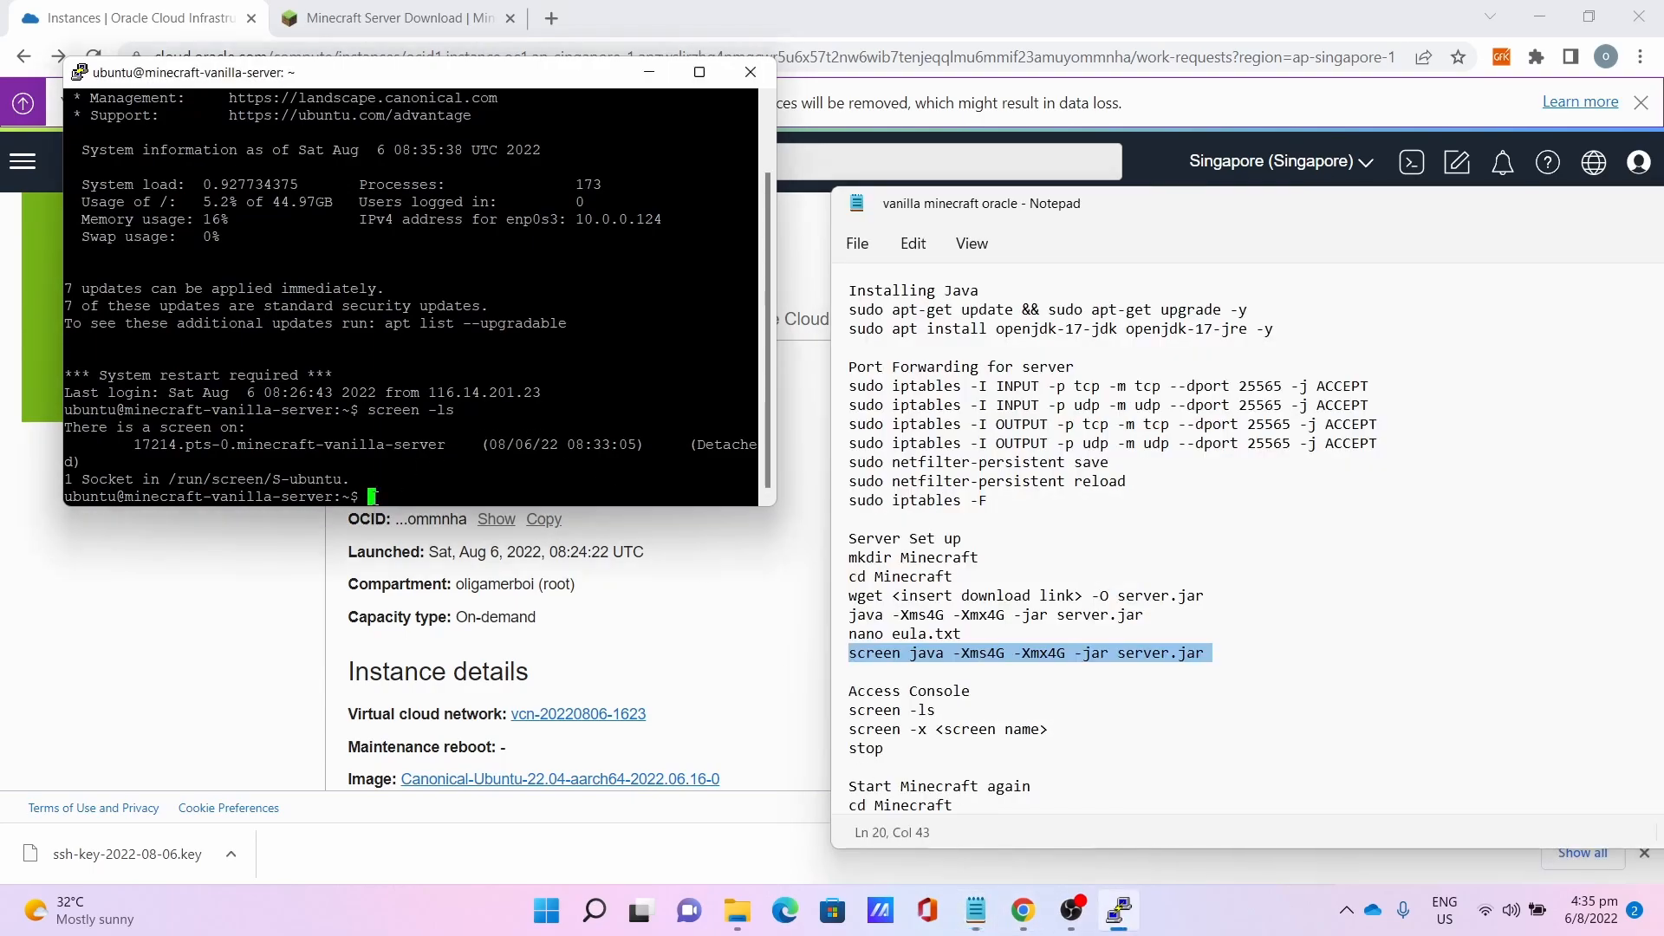
{"action": "type", "text": "screen"}
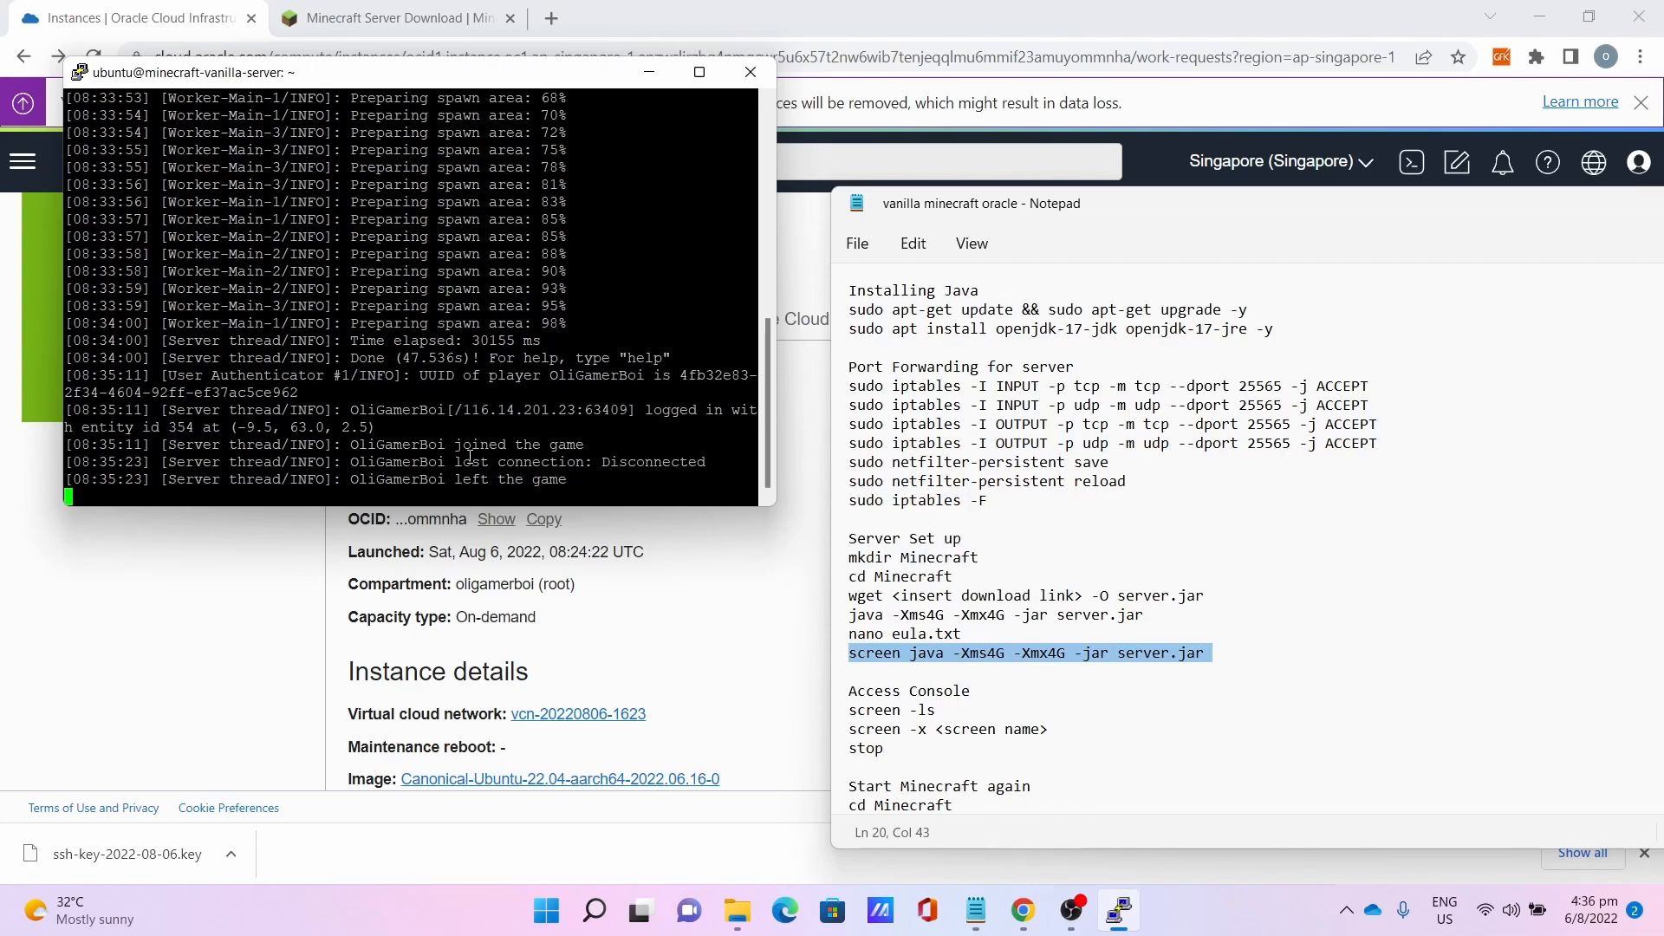
{"action": "type", "text": "op OliGamerBoi"}
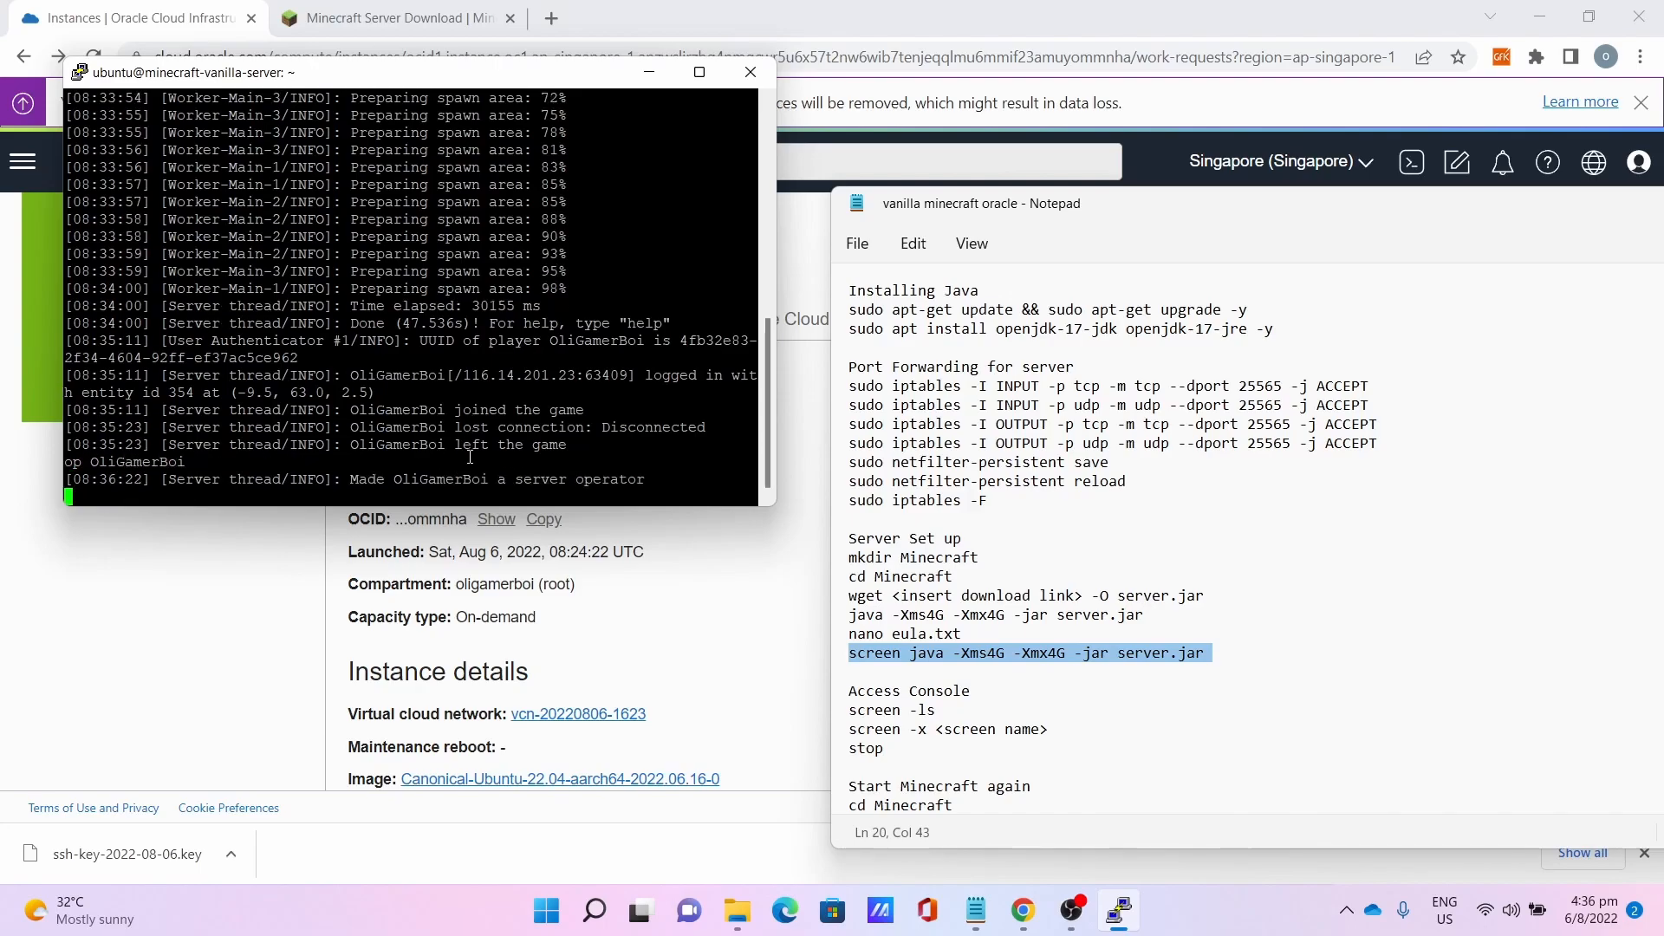
{"action": "mouse_move", "coordinate": [1146, 217]}
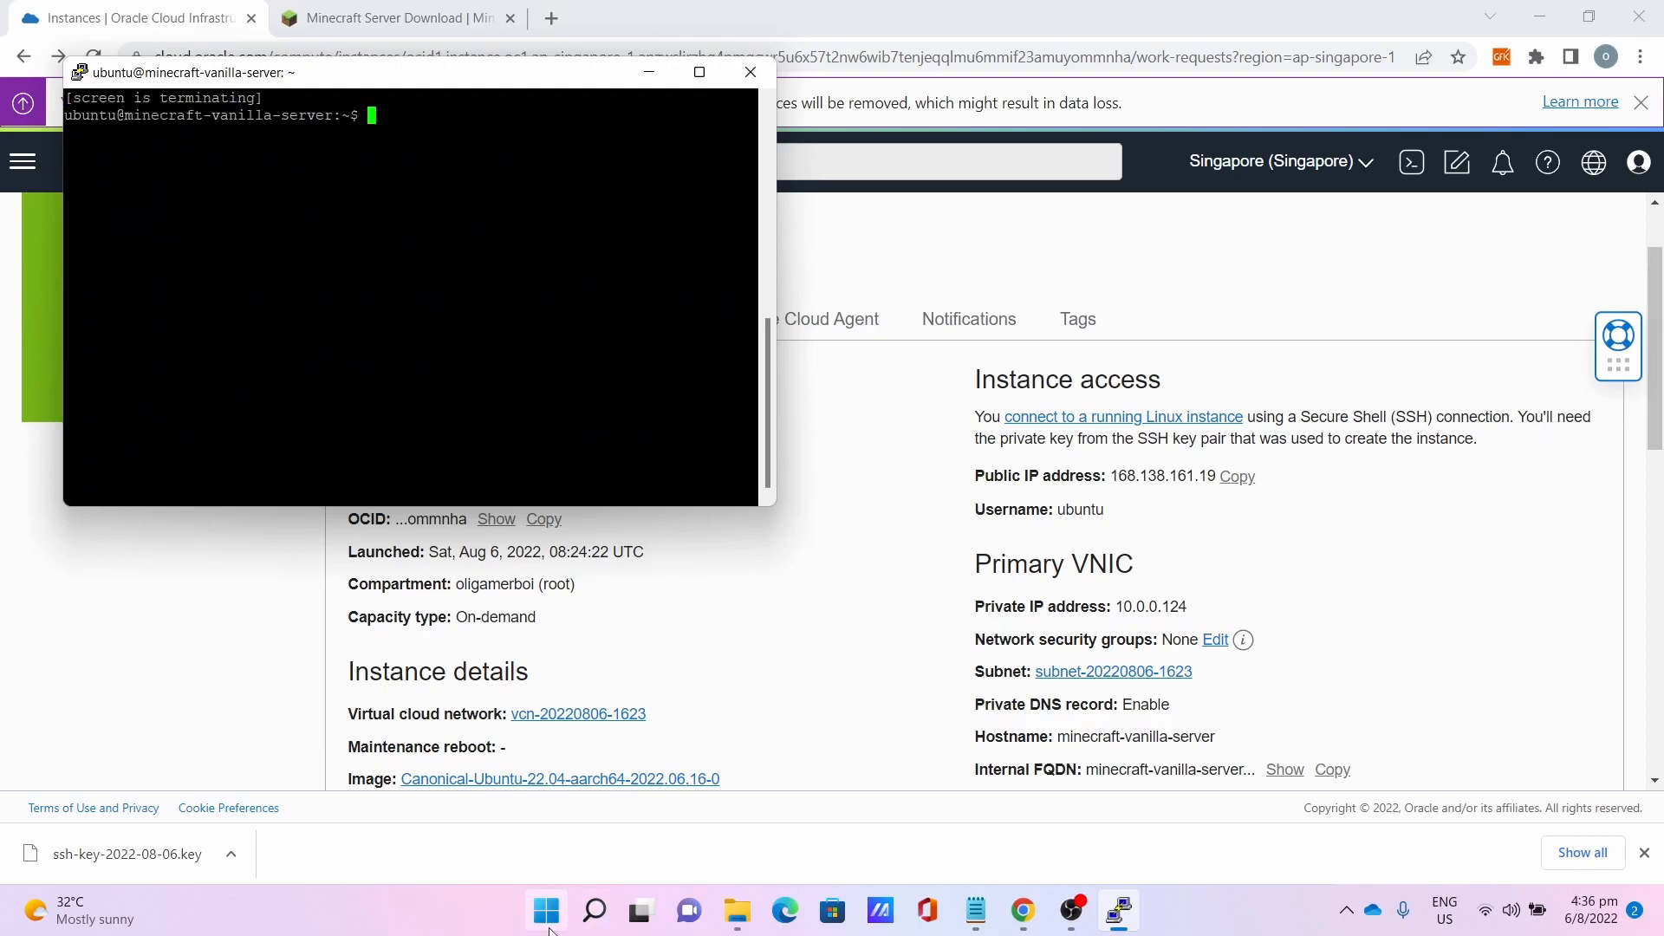
Start FileZilla and create a new SFTP site for 168.138.161.19 on port 22.
{"action": "left_click", "coordinate": [593, 910]}
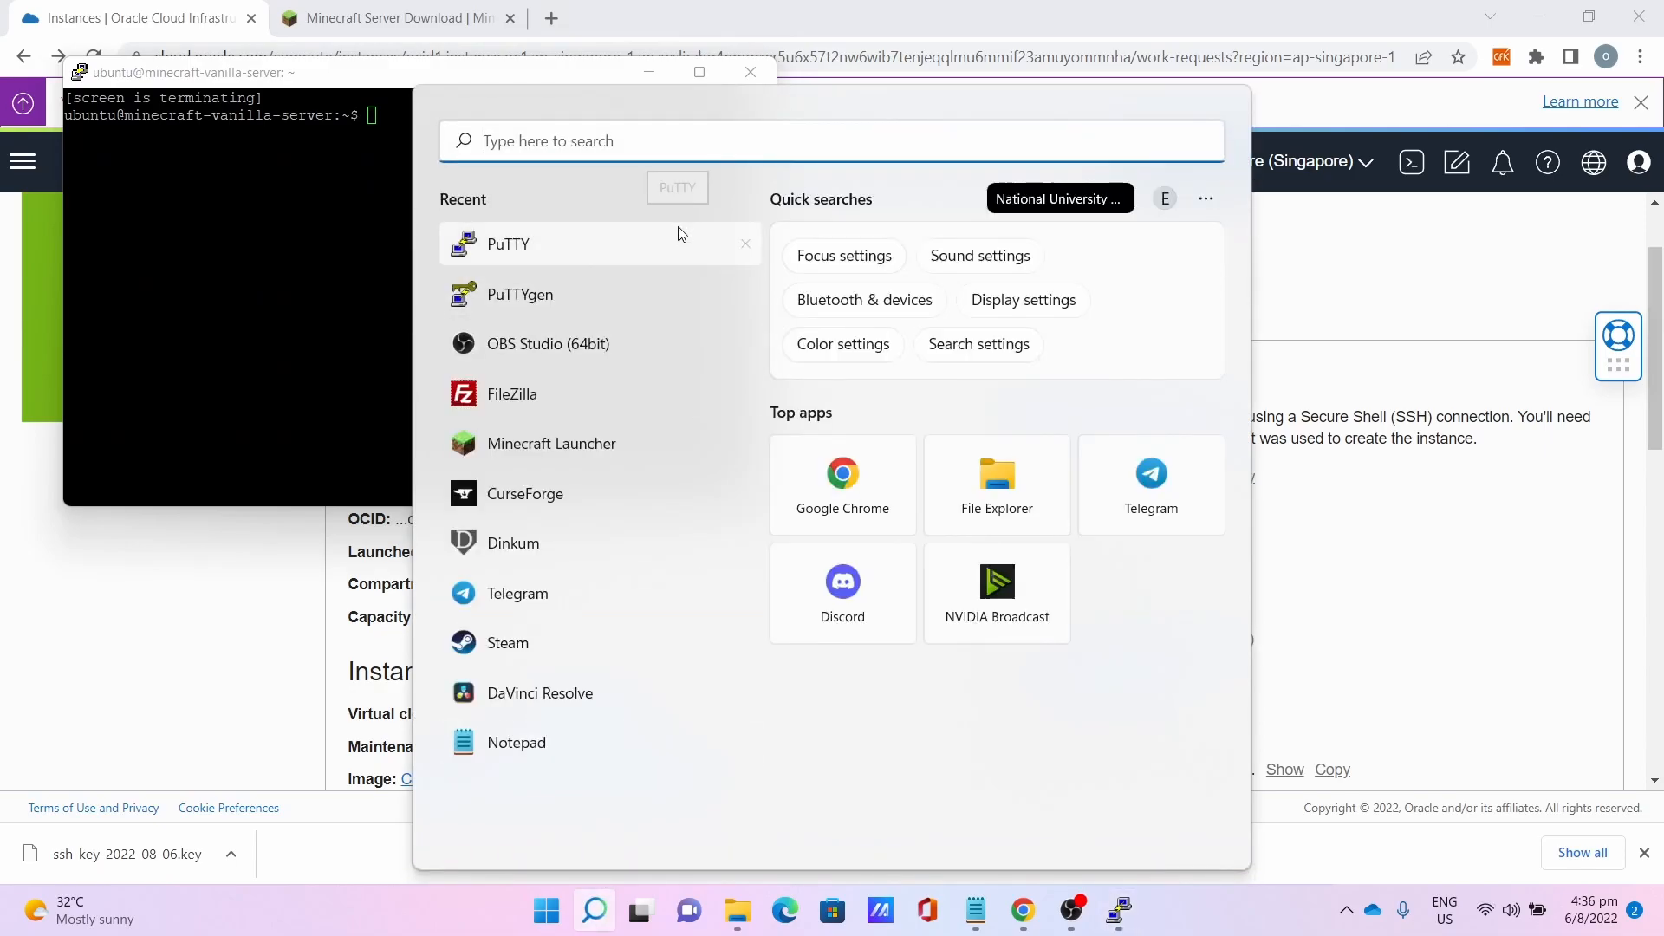
{"action": "type", "text": "fileZilla"}
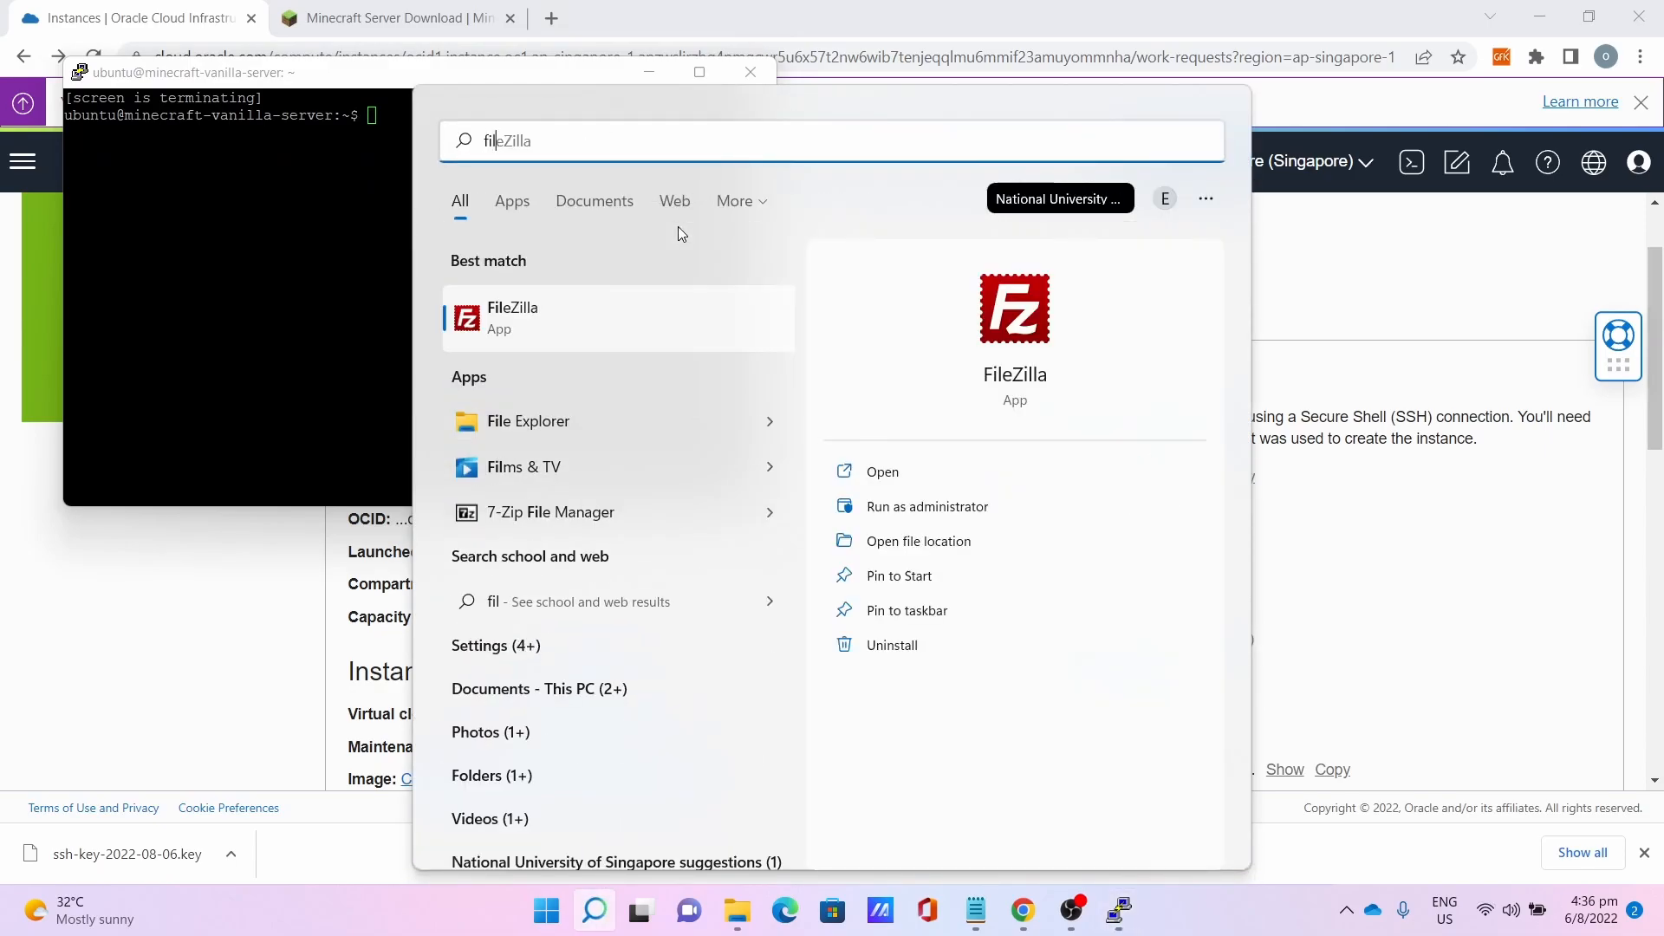
{"action": "left_click", "coordinate": [513, 315]}
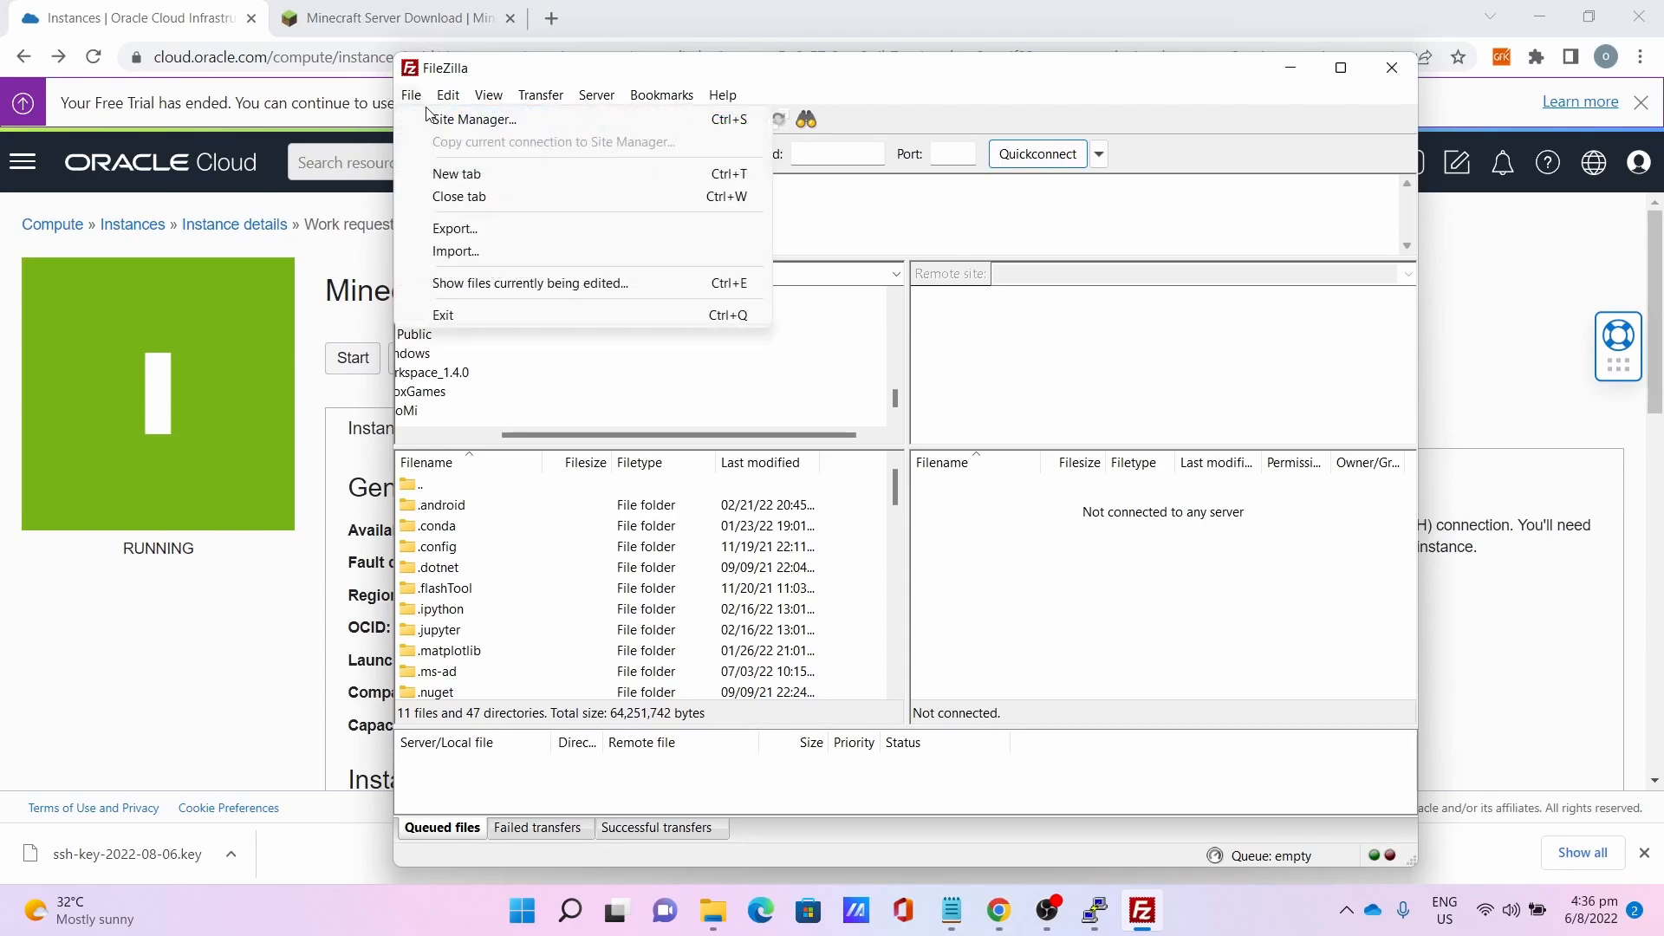
{"action": "left_click", "coordinate": [471, 120]}
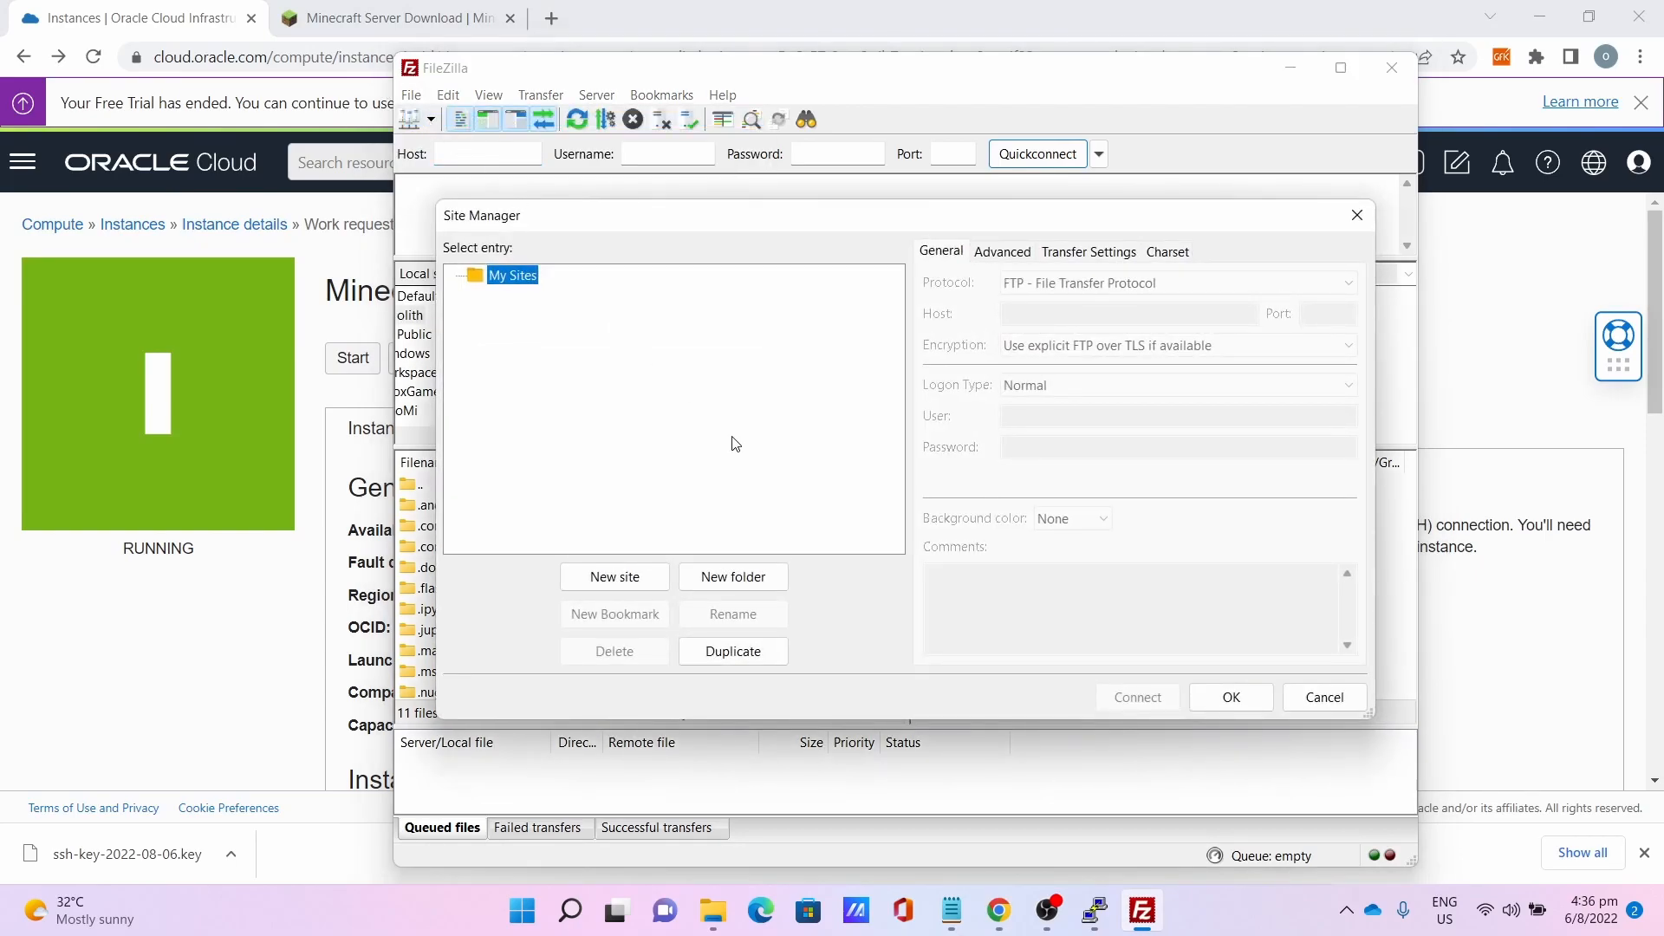
{"action": "left_click", "coordinate": [613, 575]}
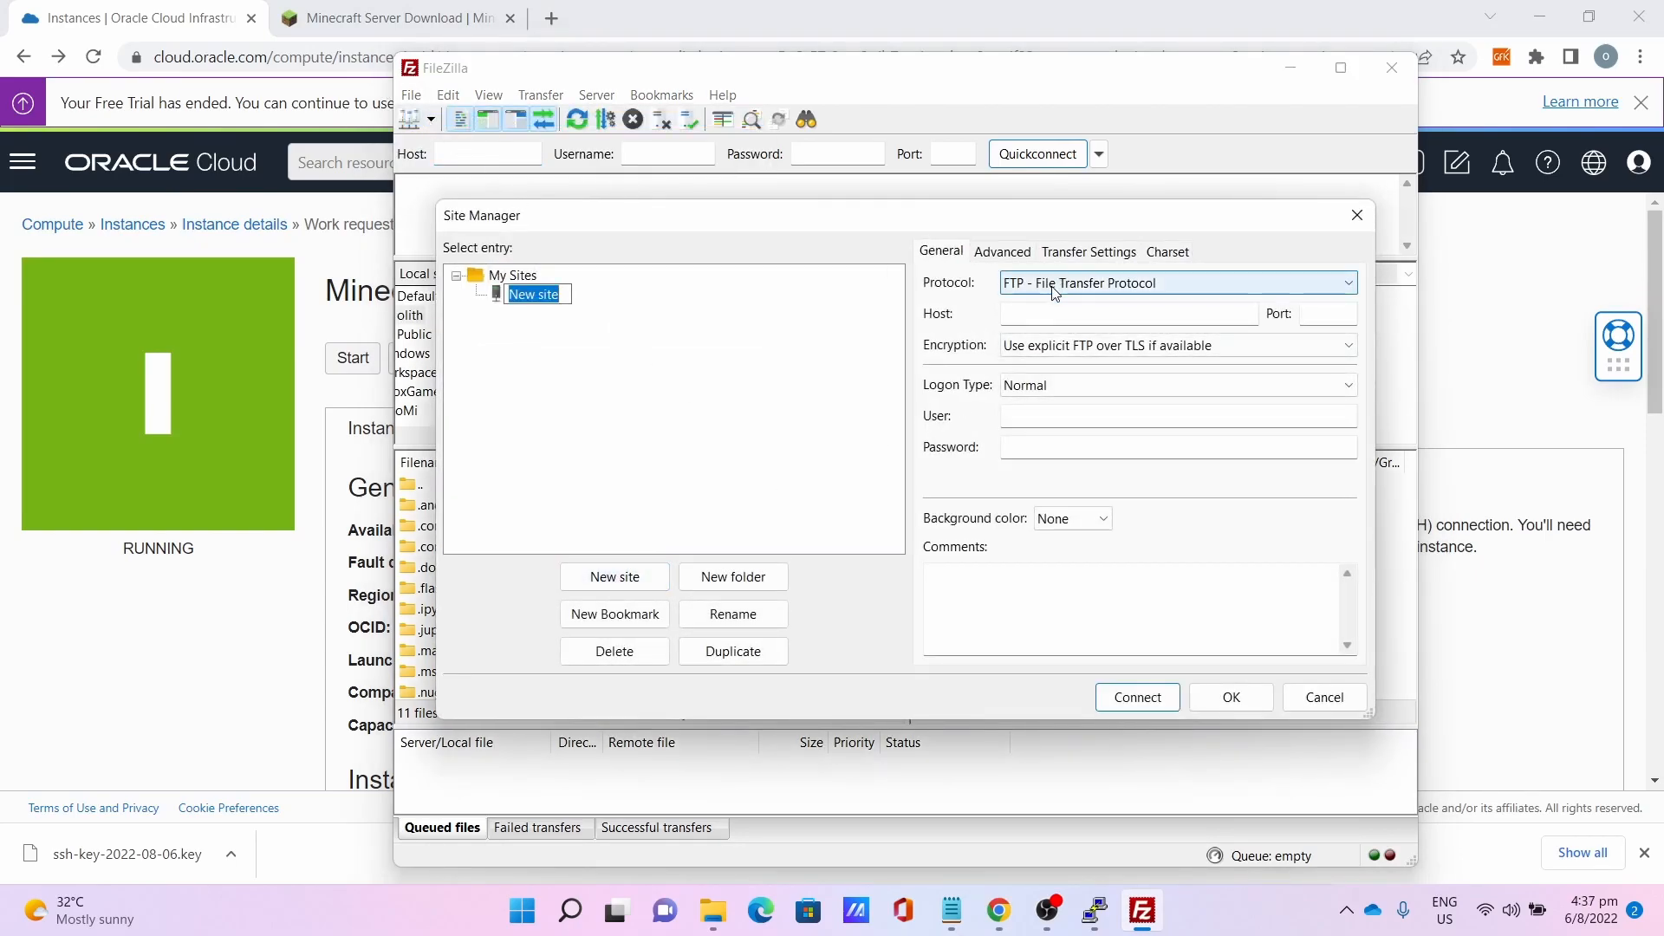
{"action": "left_click", "coordinate": [1175, 282]}
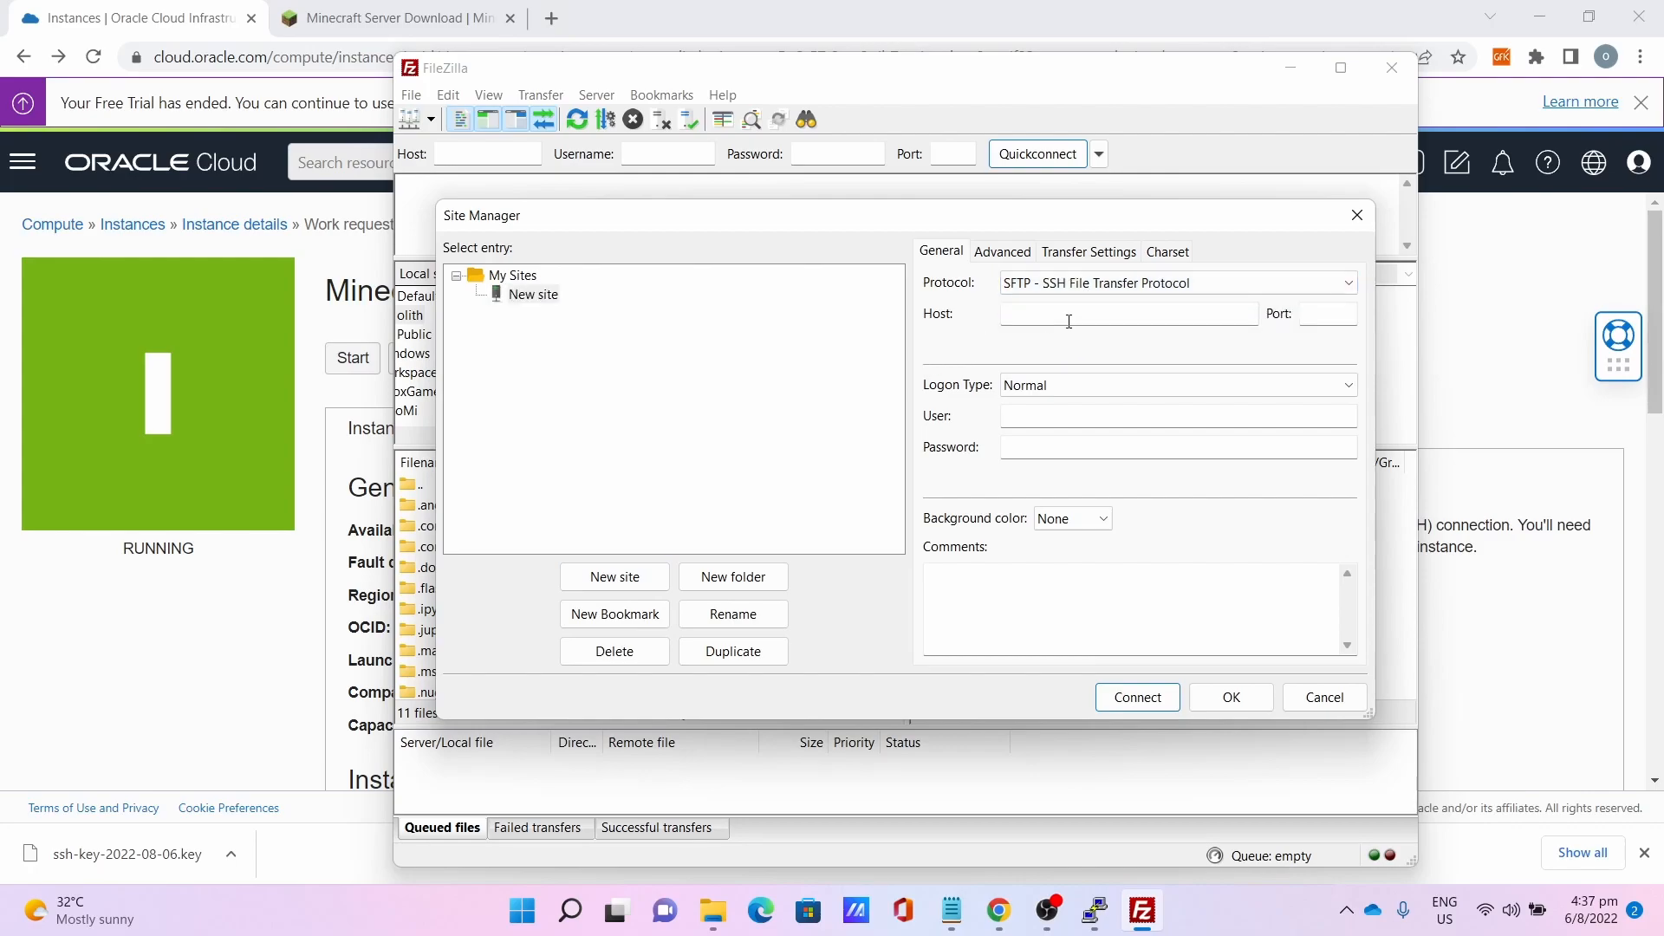
{"action": "type", "text": "168.138.161.19"}
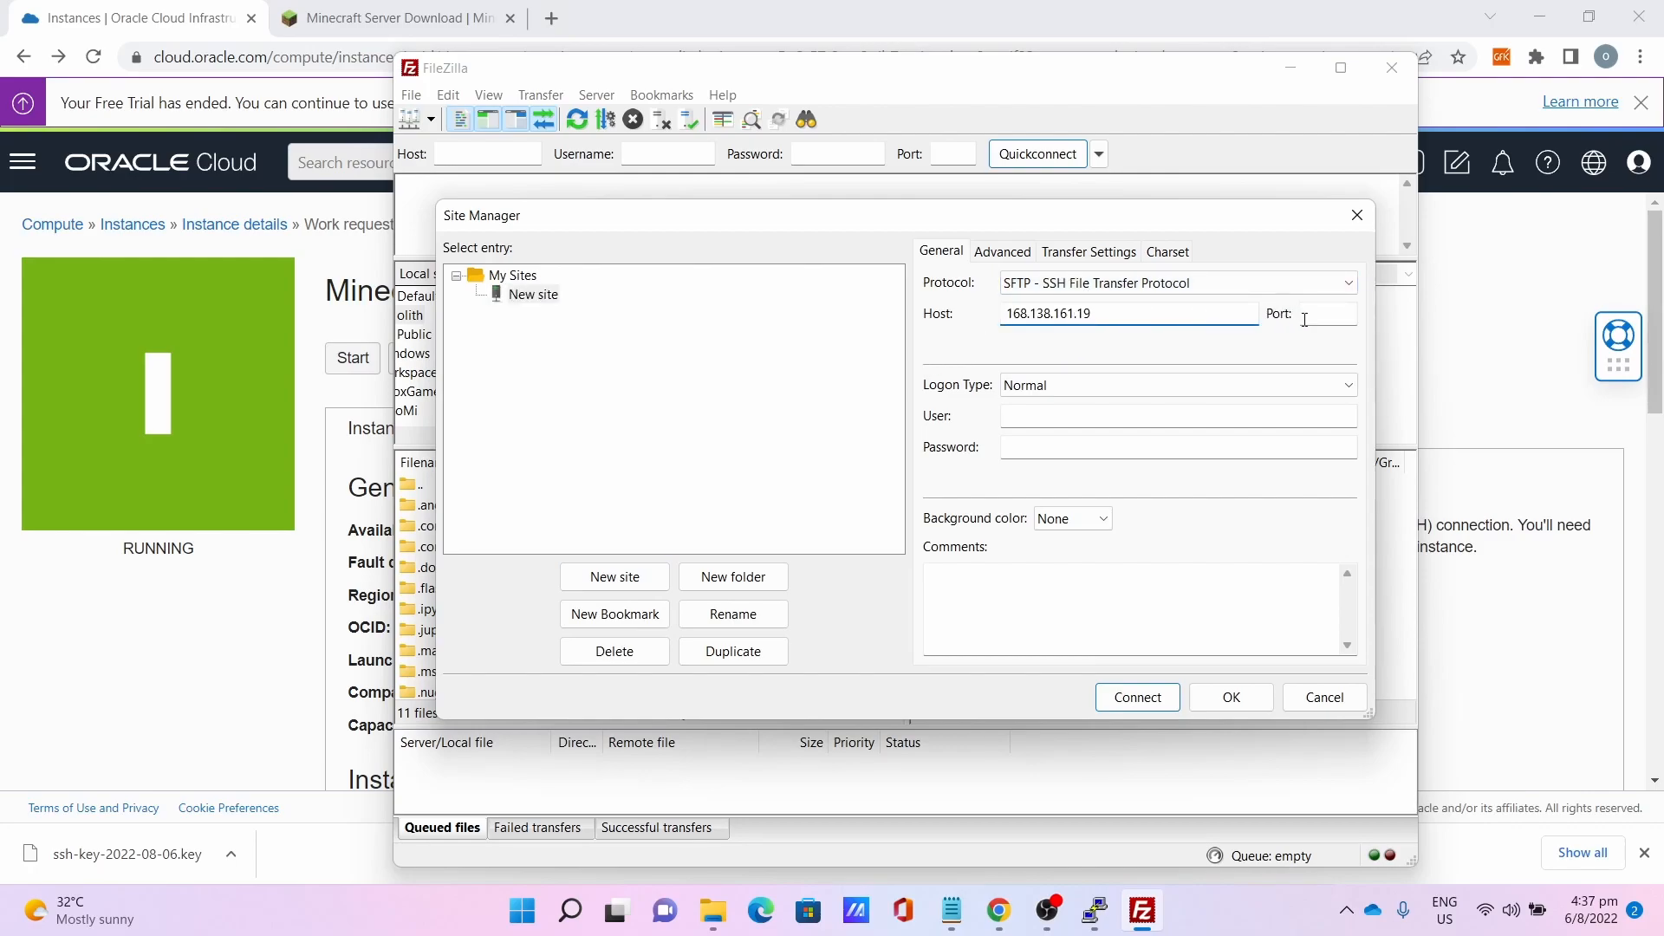
{"action": "type", "text": "22"}
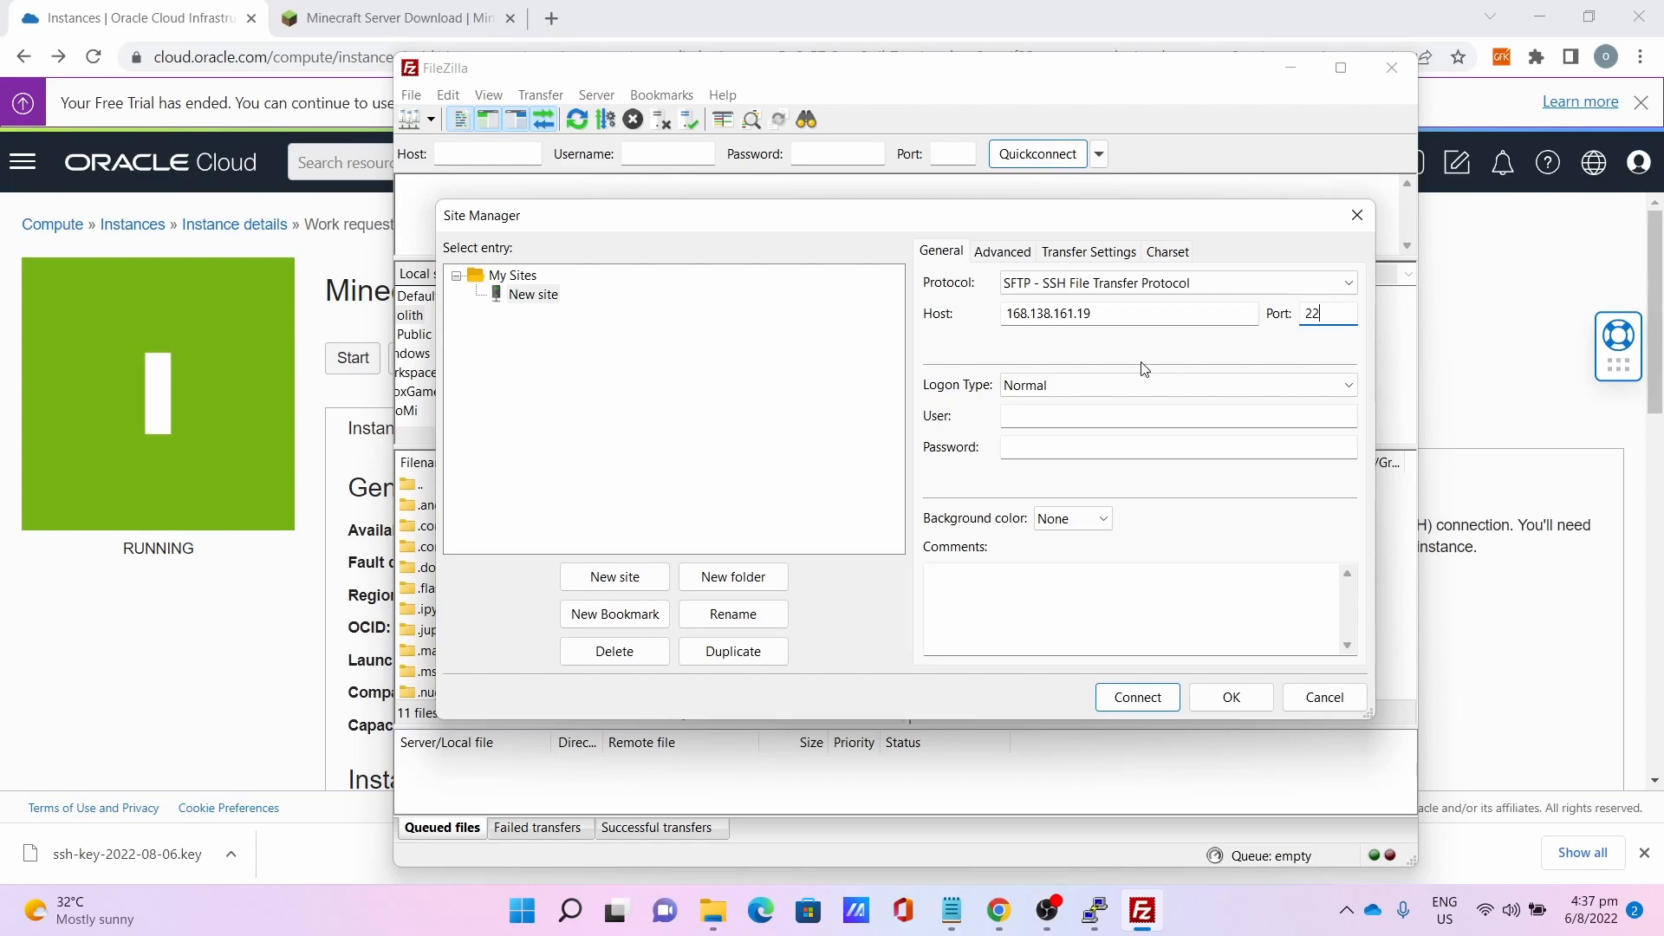
Set key-file logon with Desktop\Key For Server\MinecraftKey.ppk and connect.
{"action": "left_click", "coordinate": [1175, 385]}
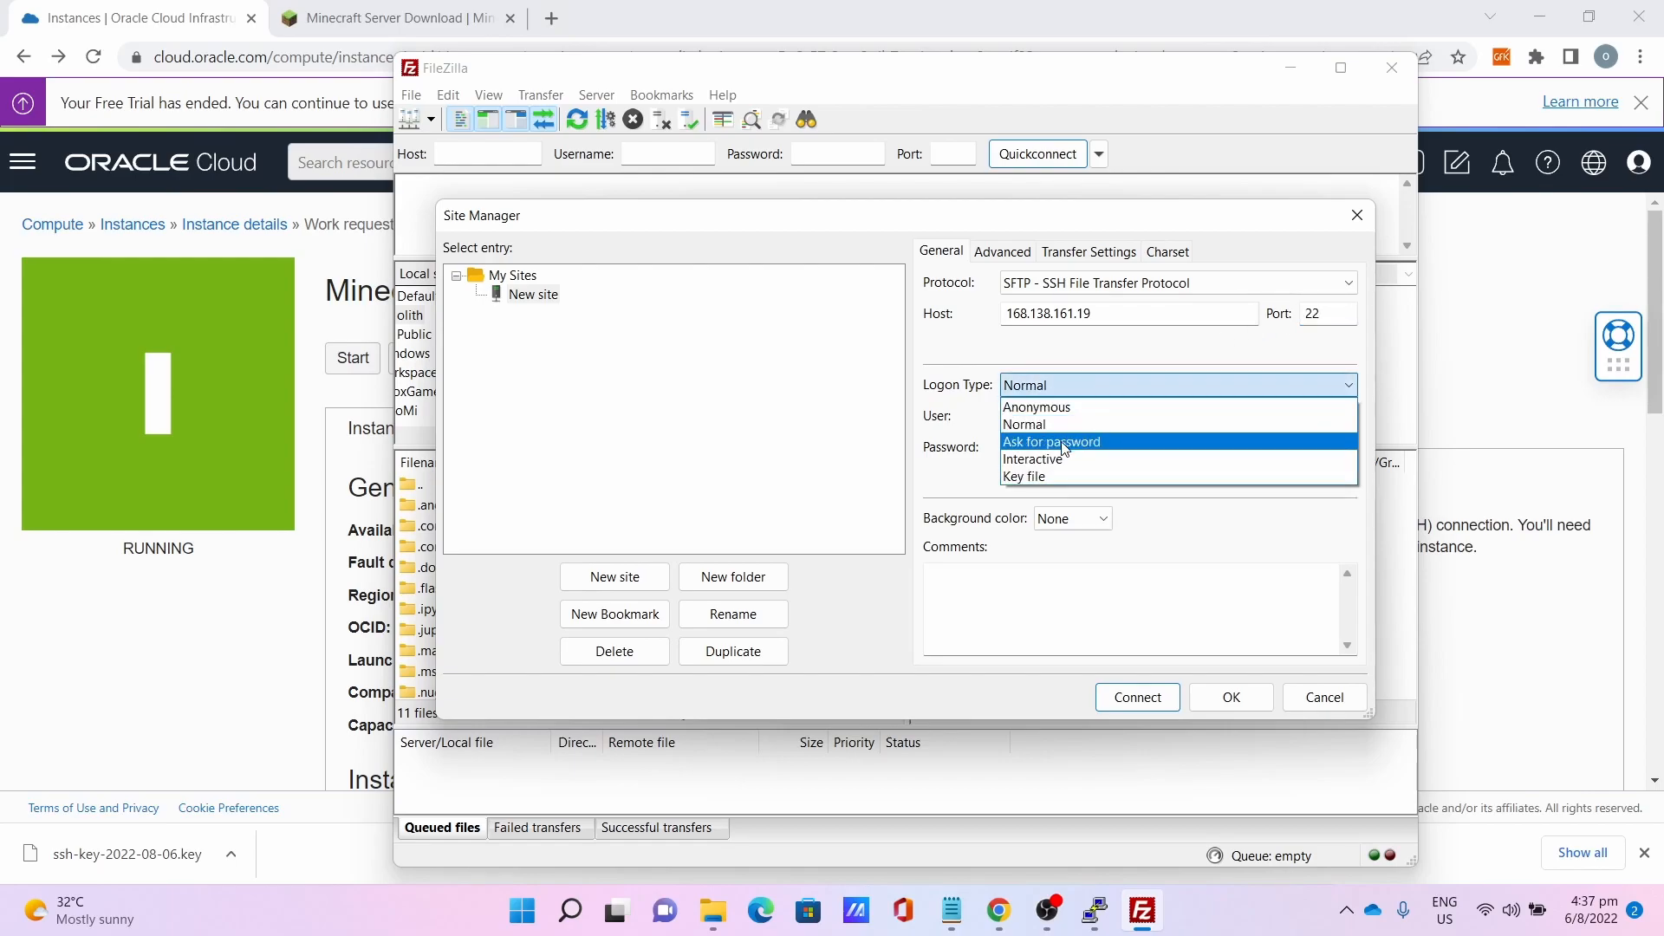
{"action": "left_click", "coordinate": [1023, 477]}
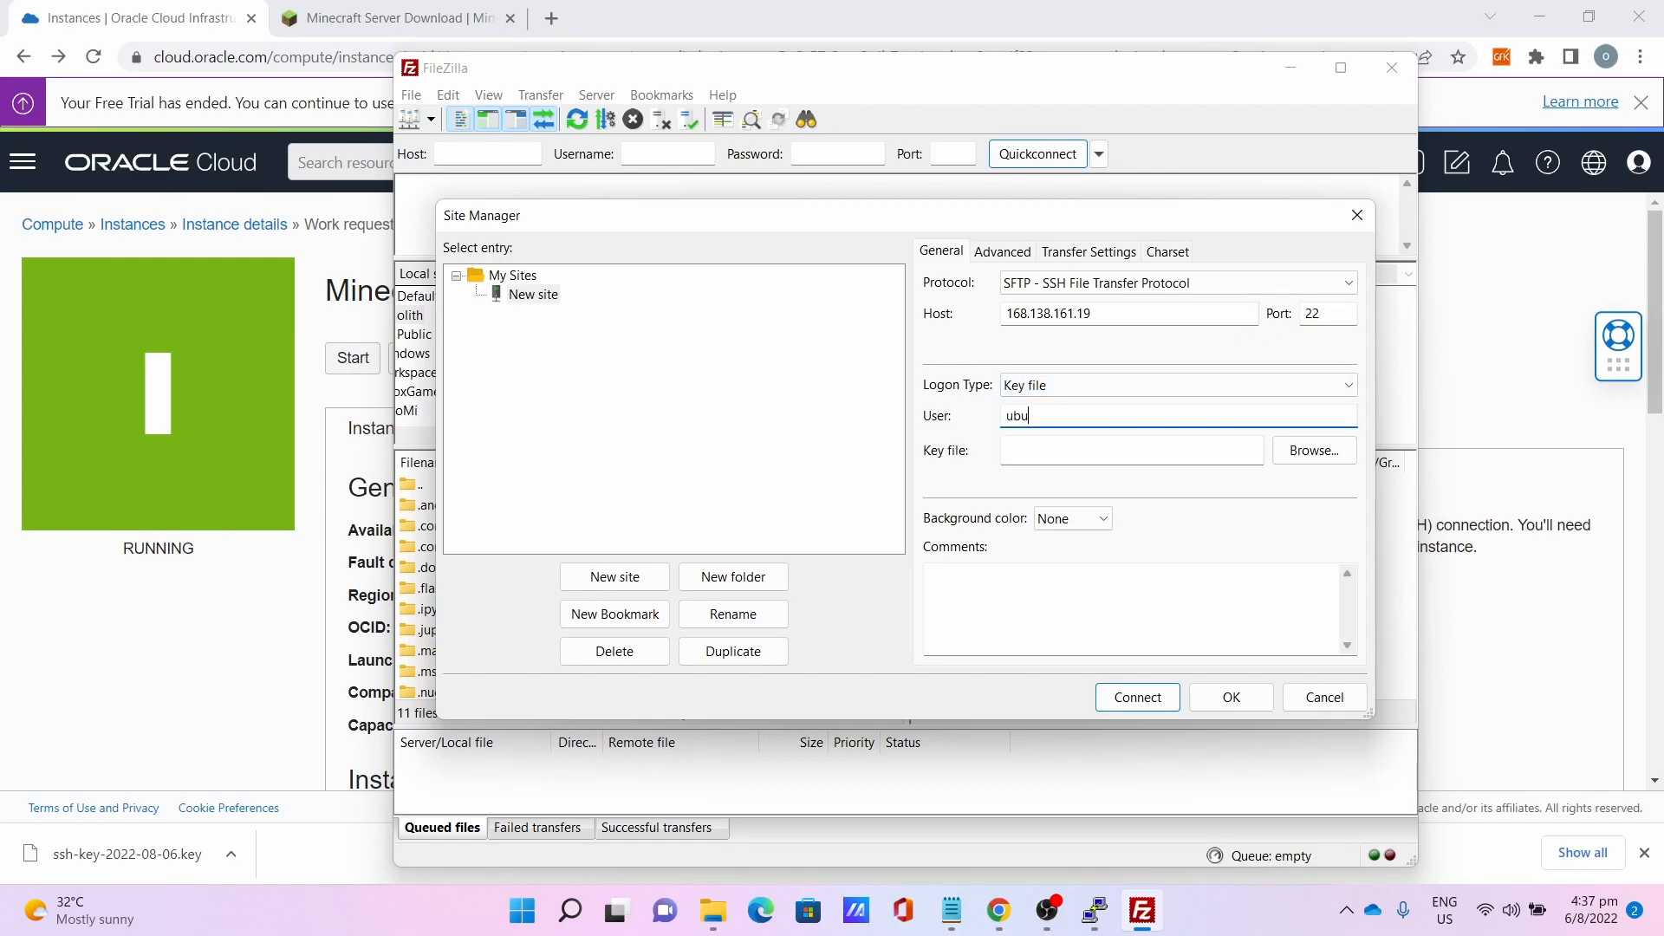
{"action": "left_click", "coordinate": [1312, 450]}
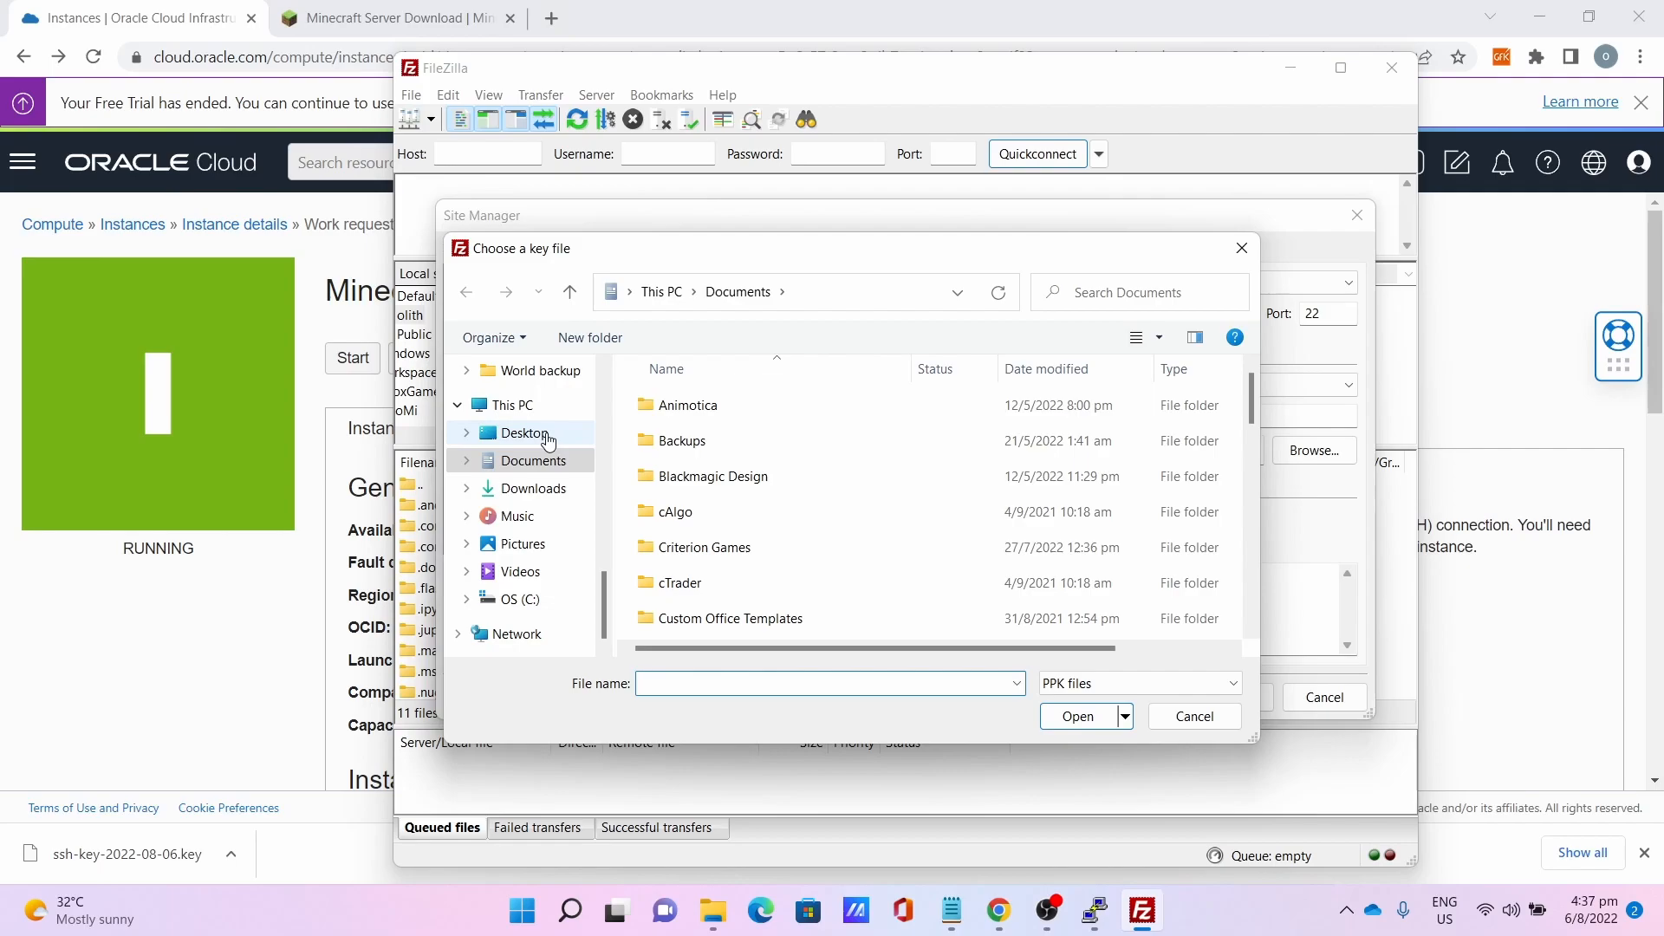
{"action": "left_click", "coordinate": [524, 432]}
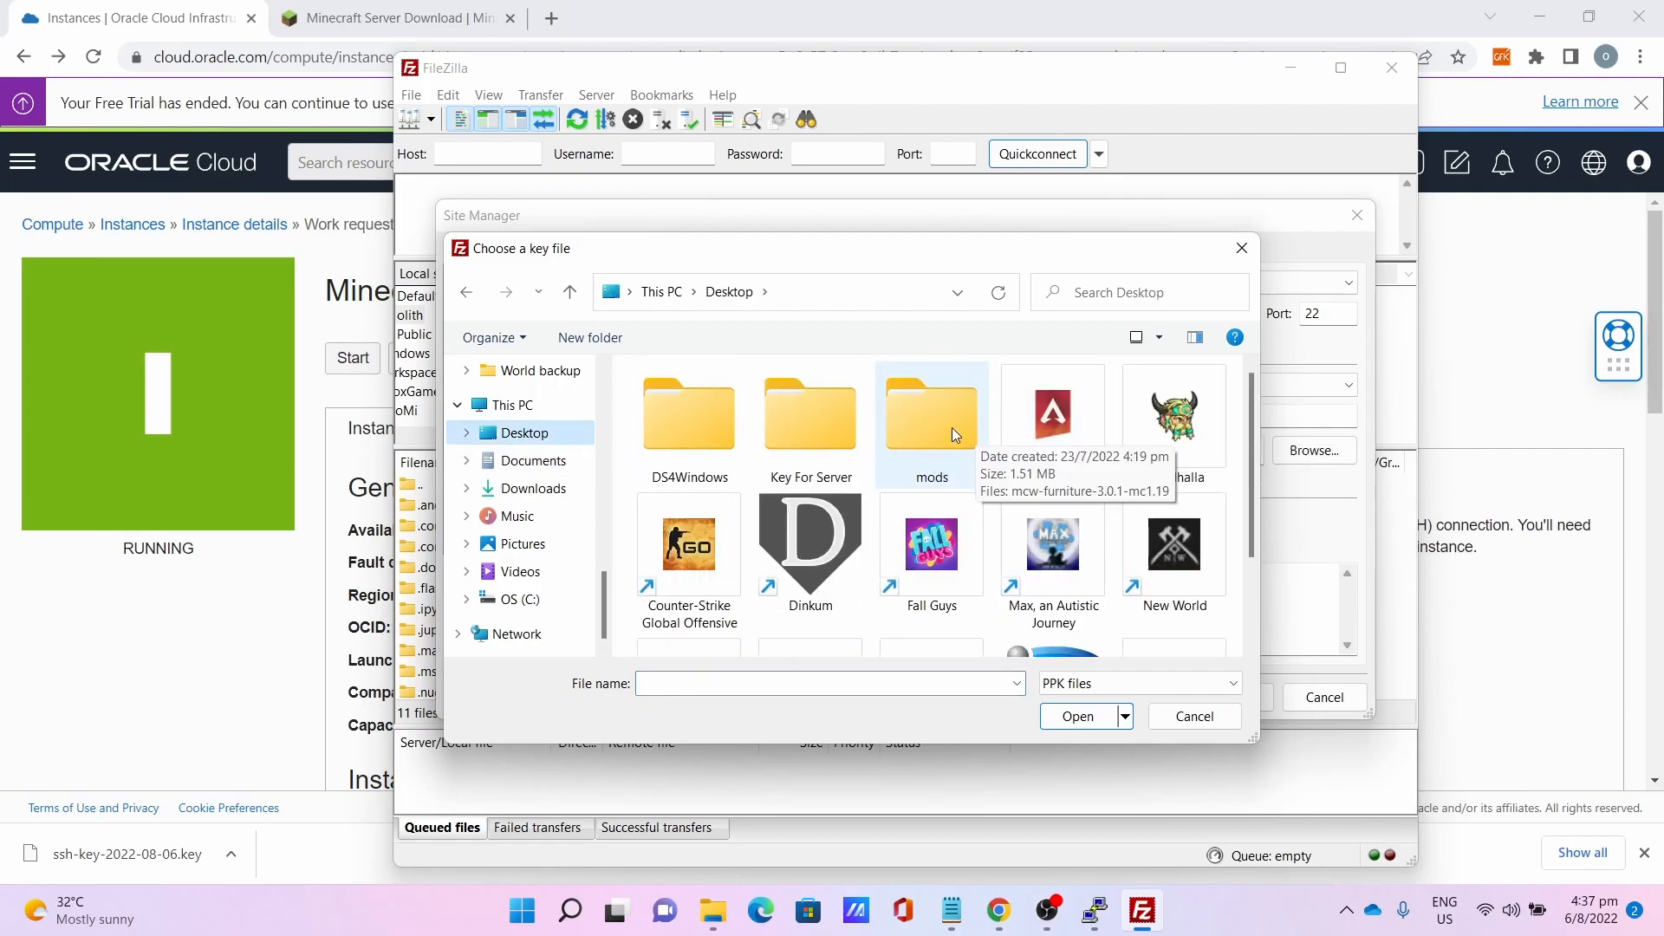
{"action": "double_click", "coordinate": [810, 414]}
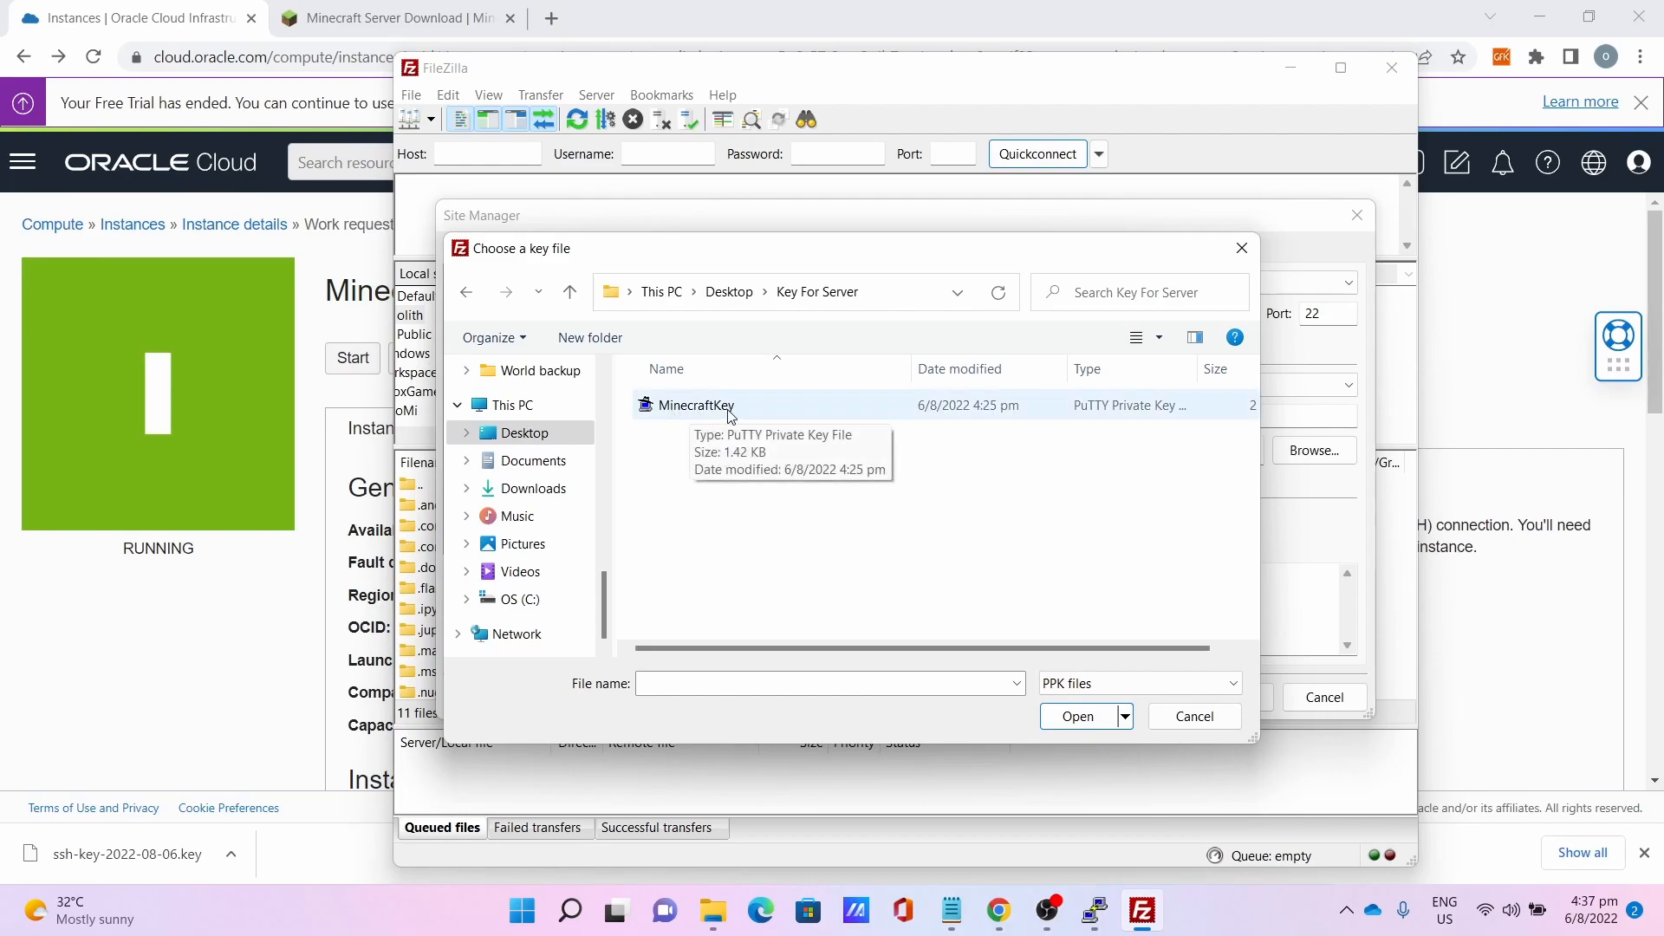
{"action": "left_click", "coordinate": [1076, 716]}
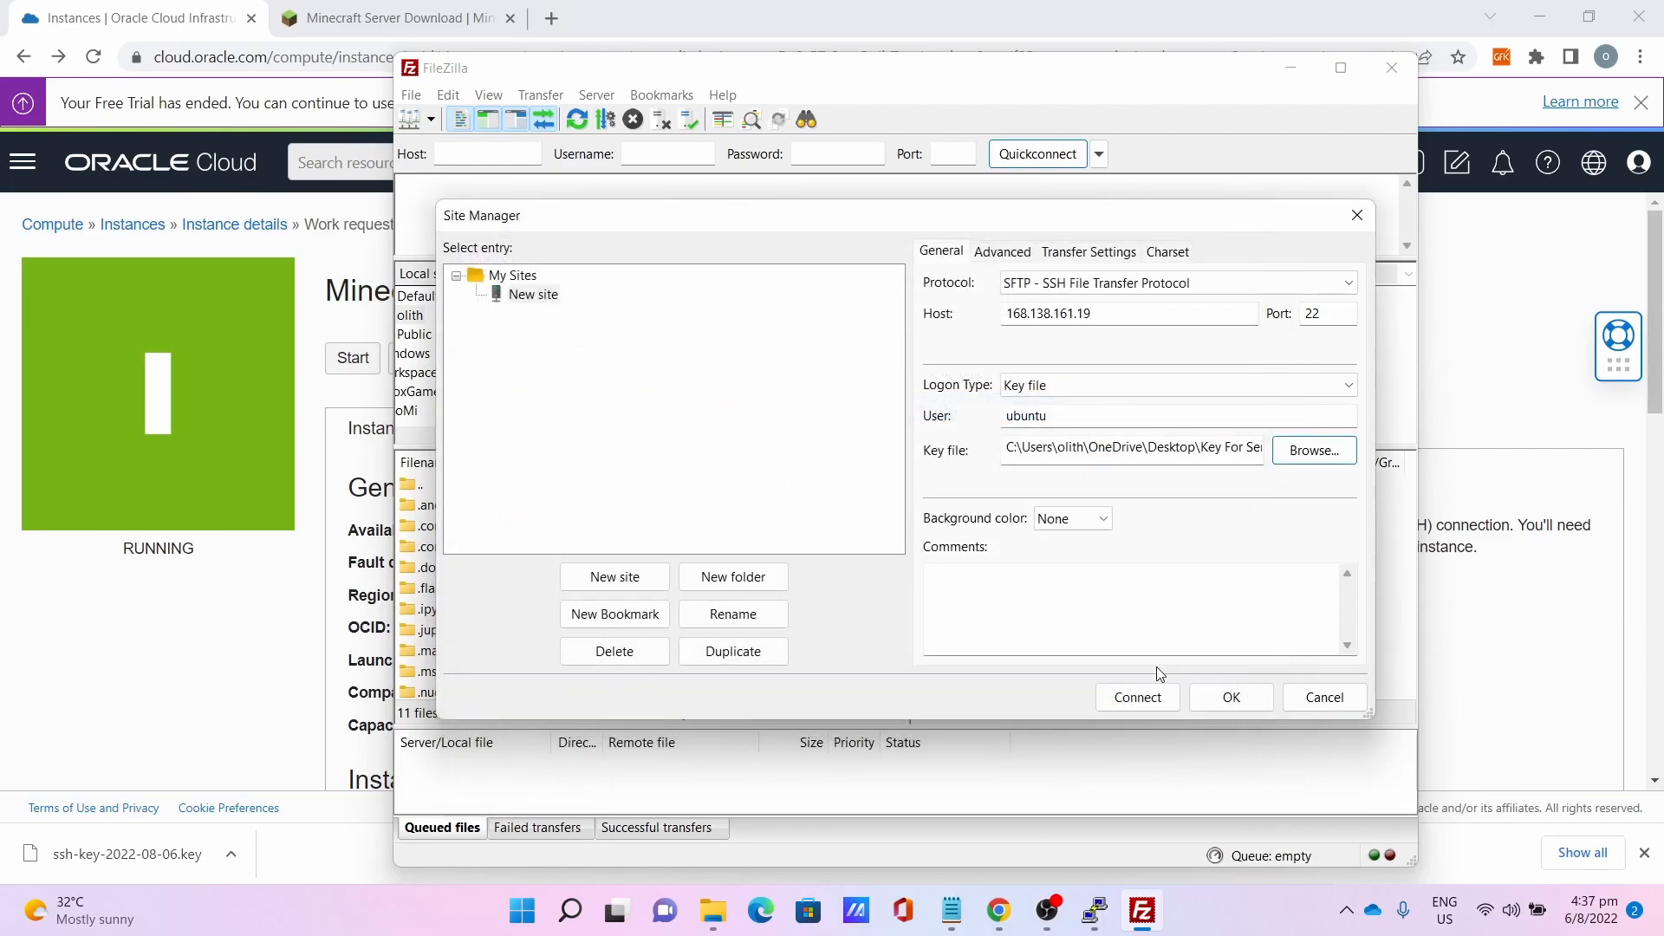
{"action": "left_click", "coordinate": [1137, 697]}
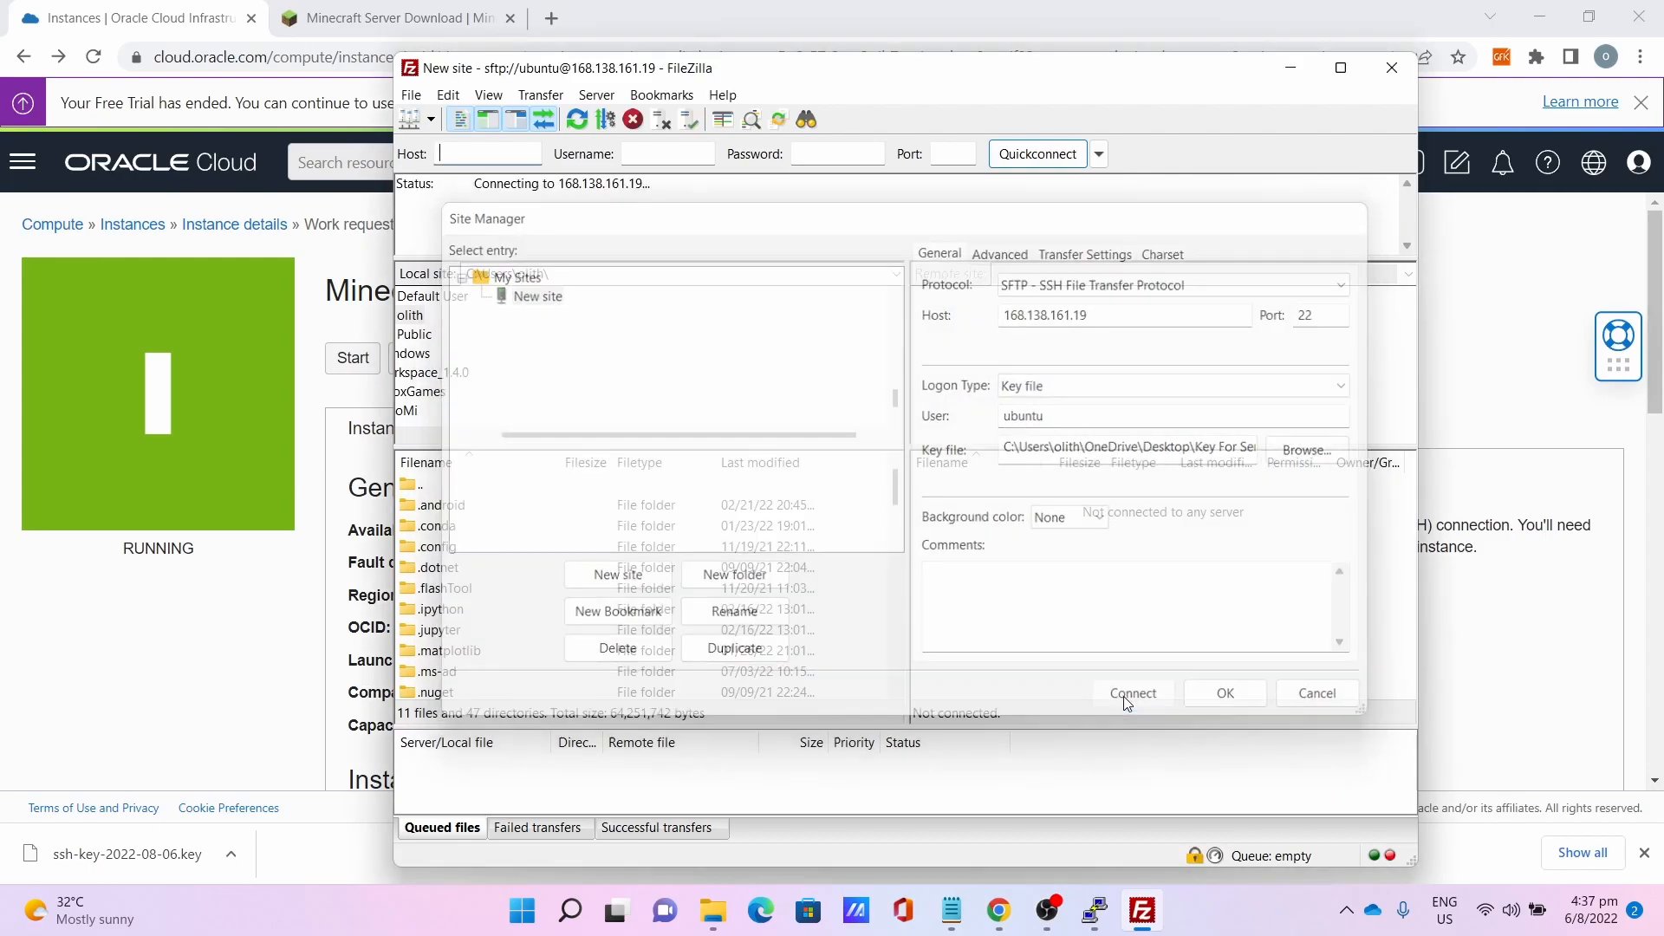
Download the server's world folder from /home/ubuntu/Minecraft to local Documents.
{"action": "left_click", "coordinate": [1130, 693]}
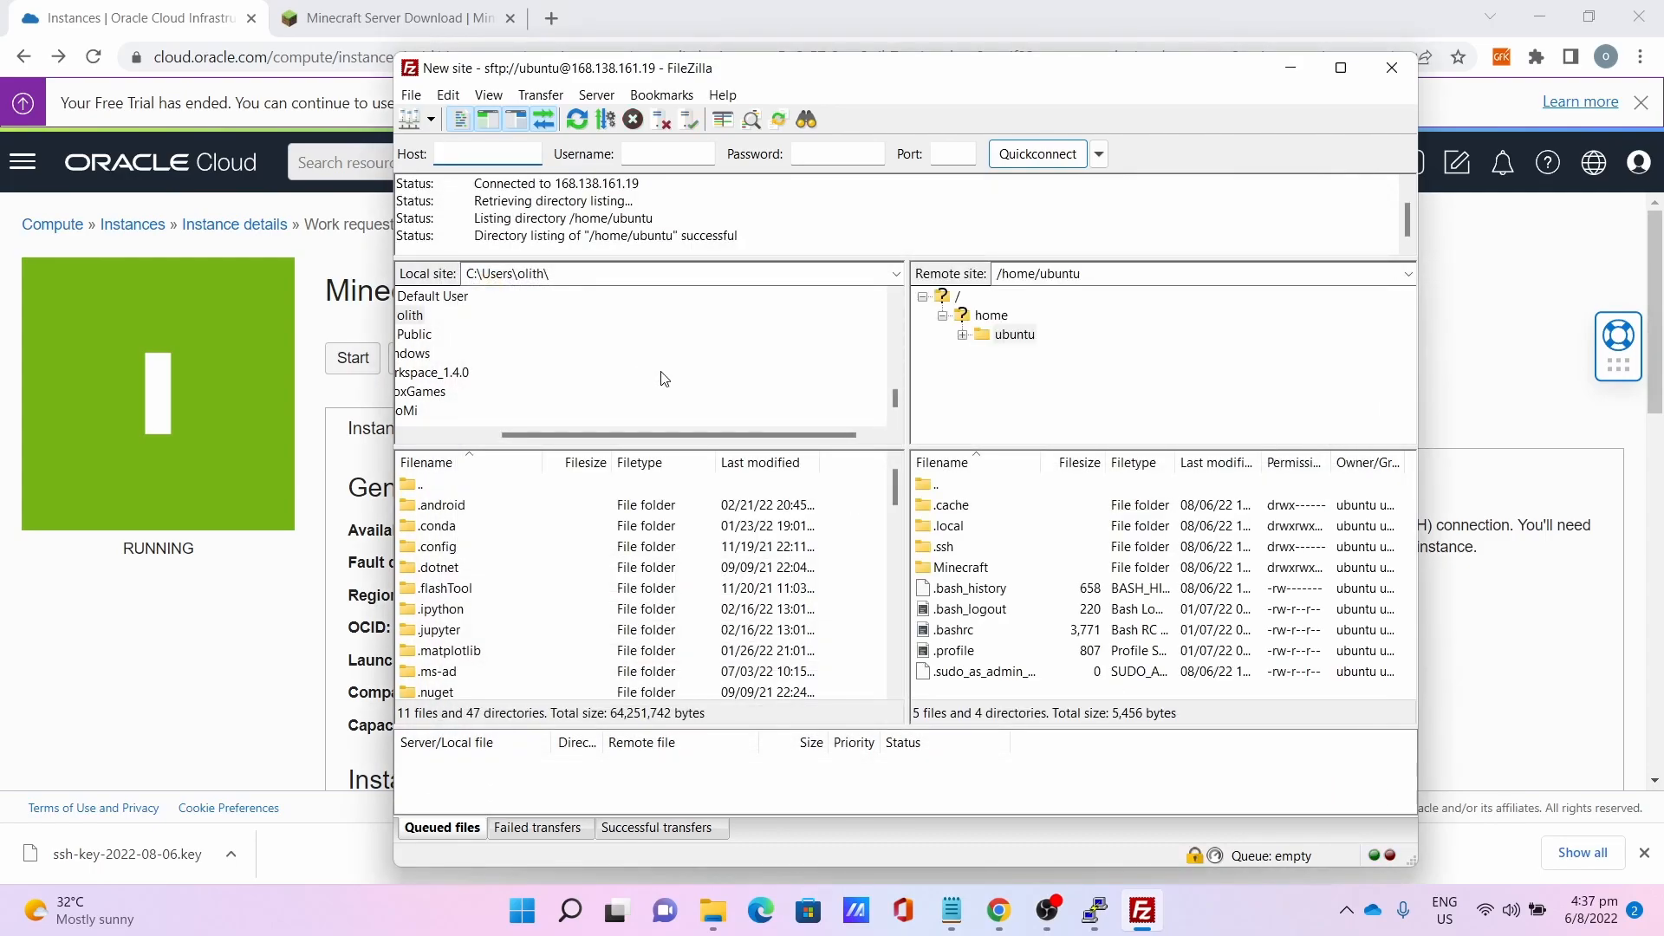
{"action": "mouse_move", "coordinate": [976, 471]}
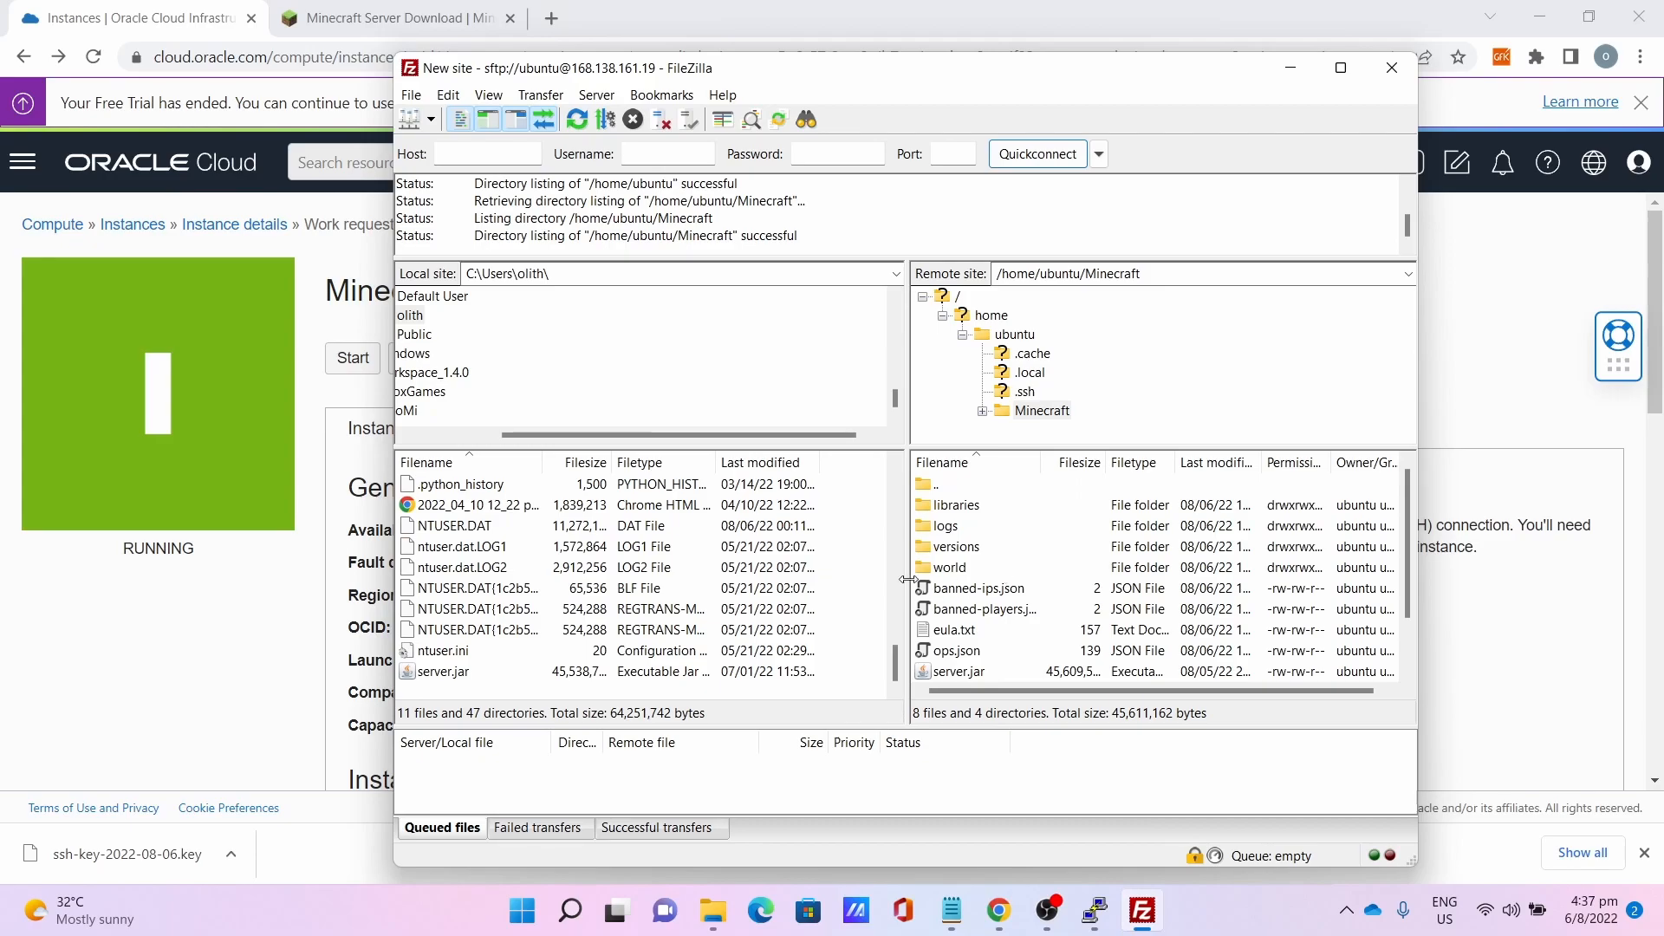
{"action": "mouse_move", "coordinate": [998, 550]}
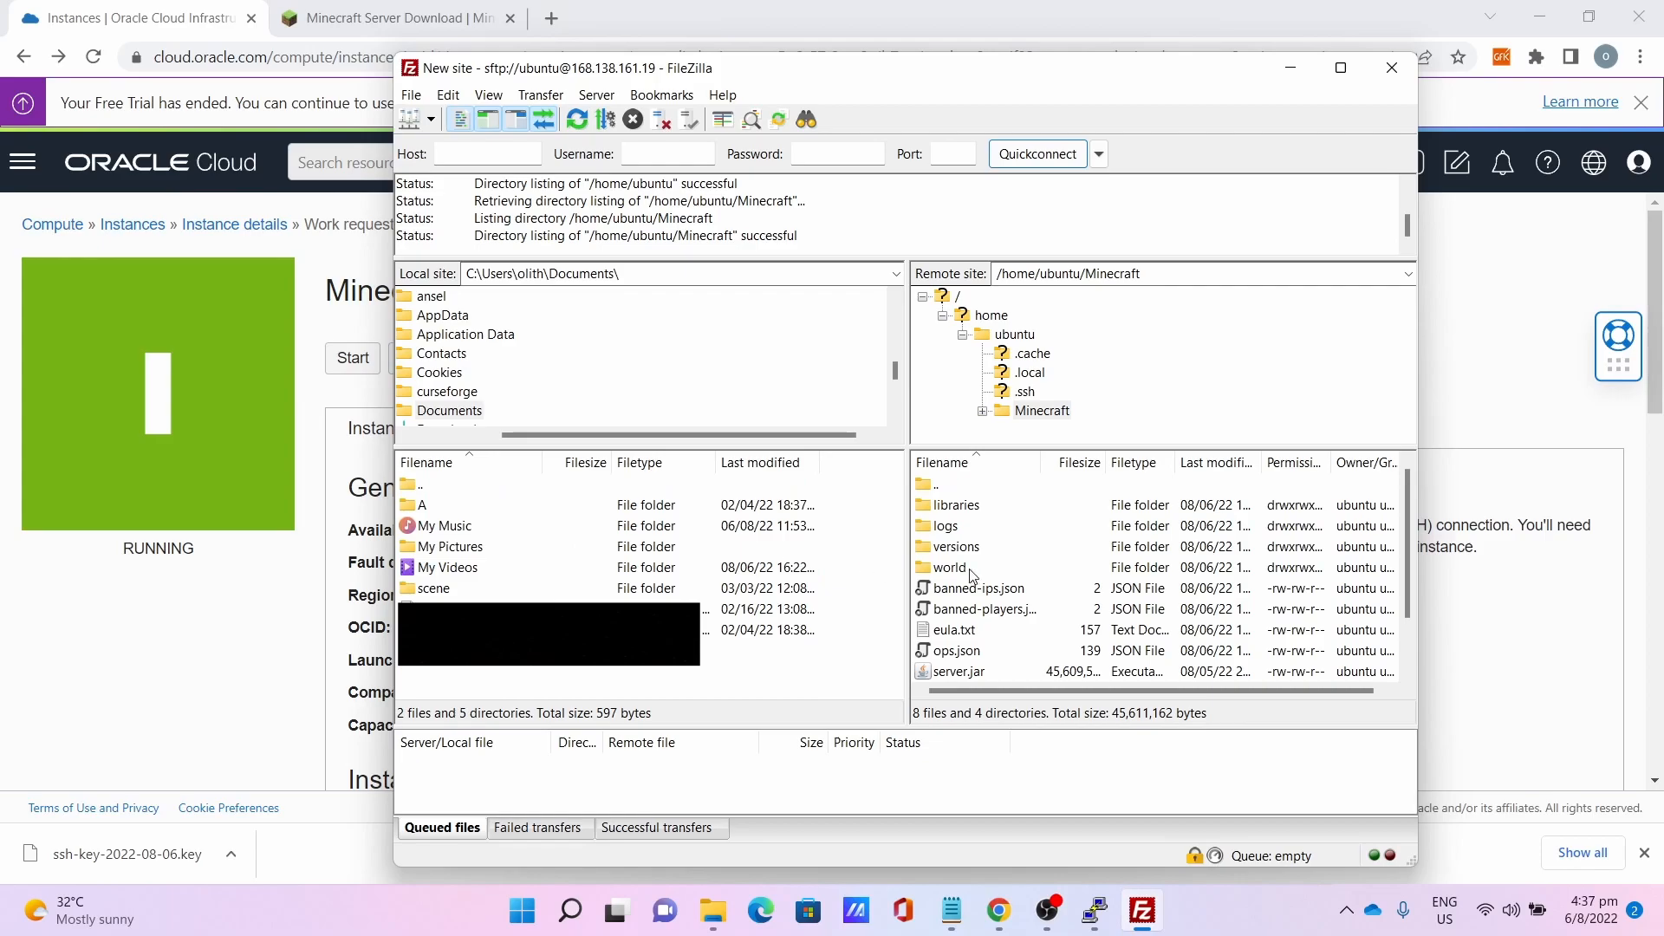
{"action": "left_click", "coordinate": [948, 566]}
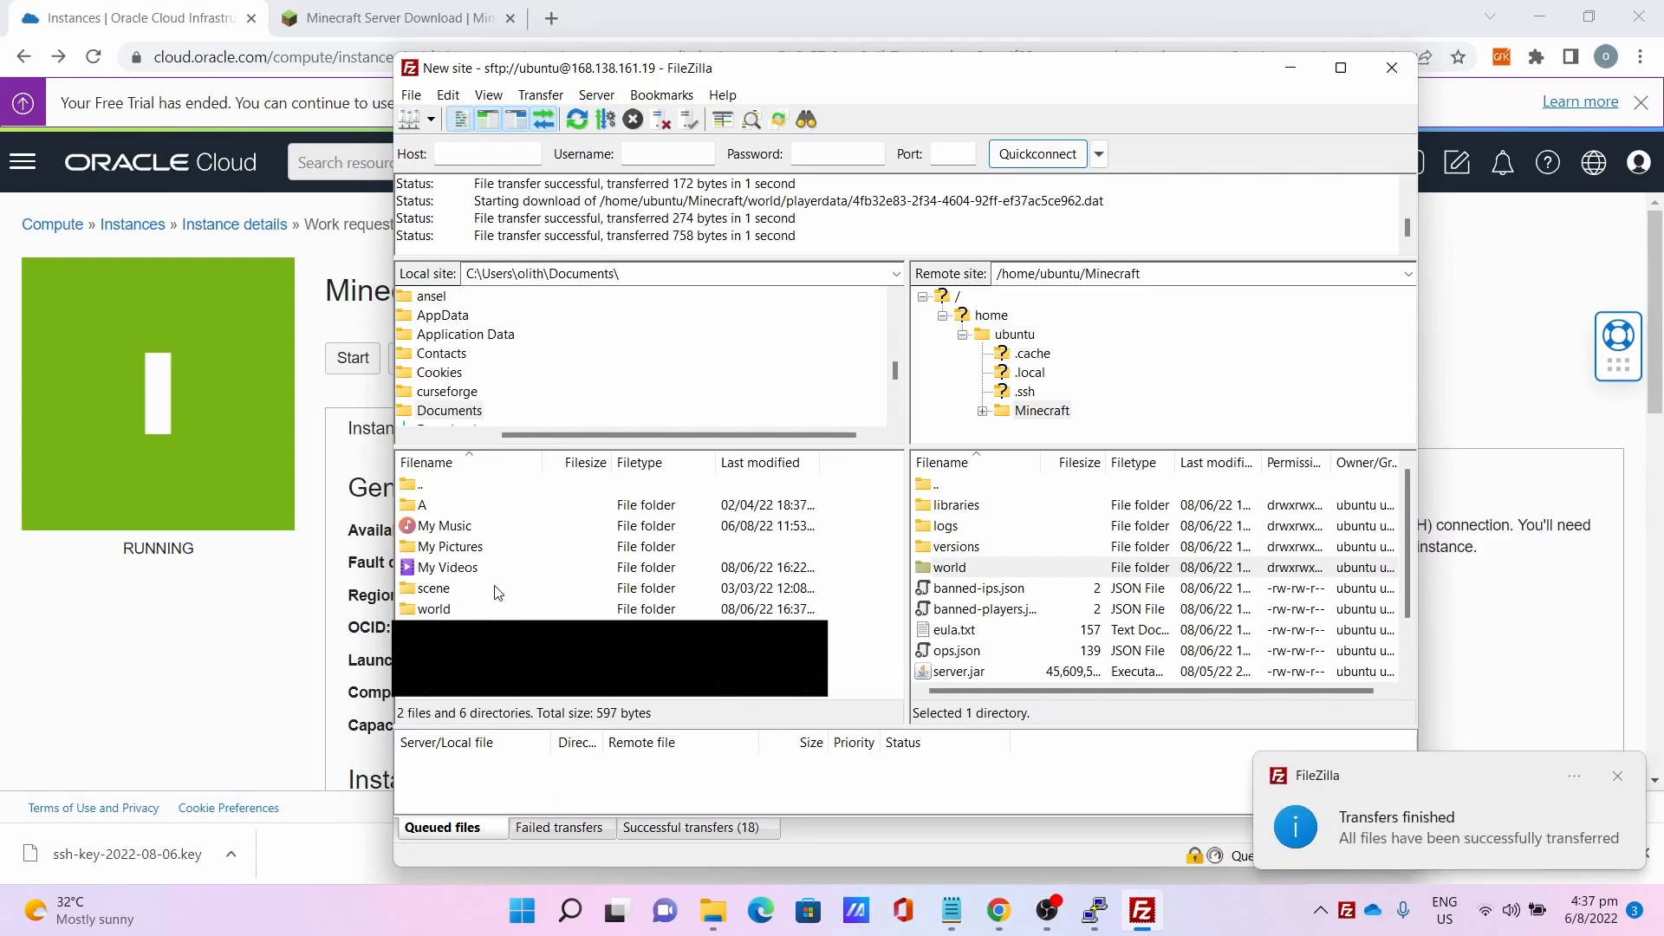
{"action": "mouse_move", "coordinate": [763, 604]}
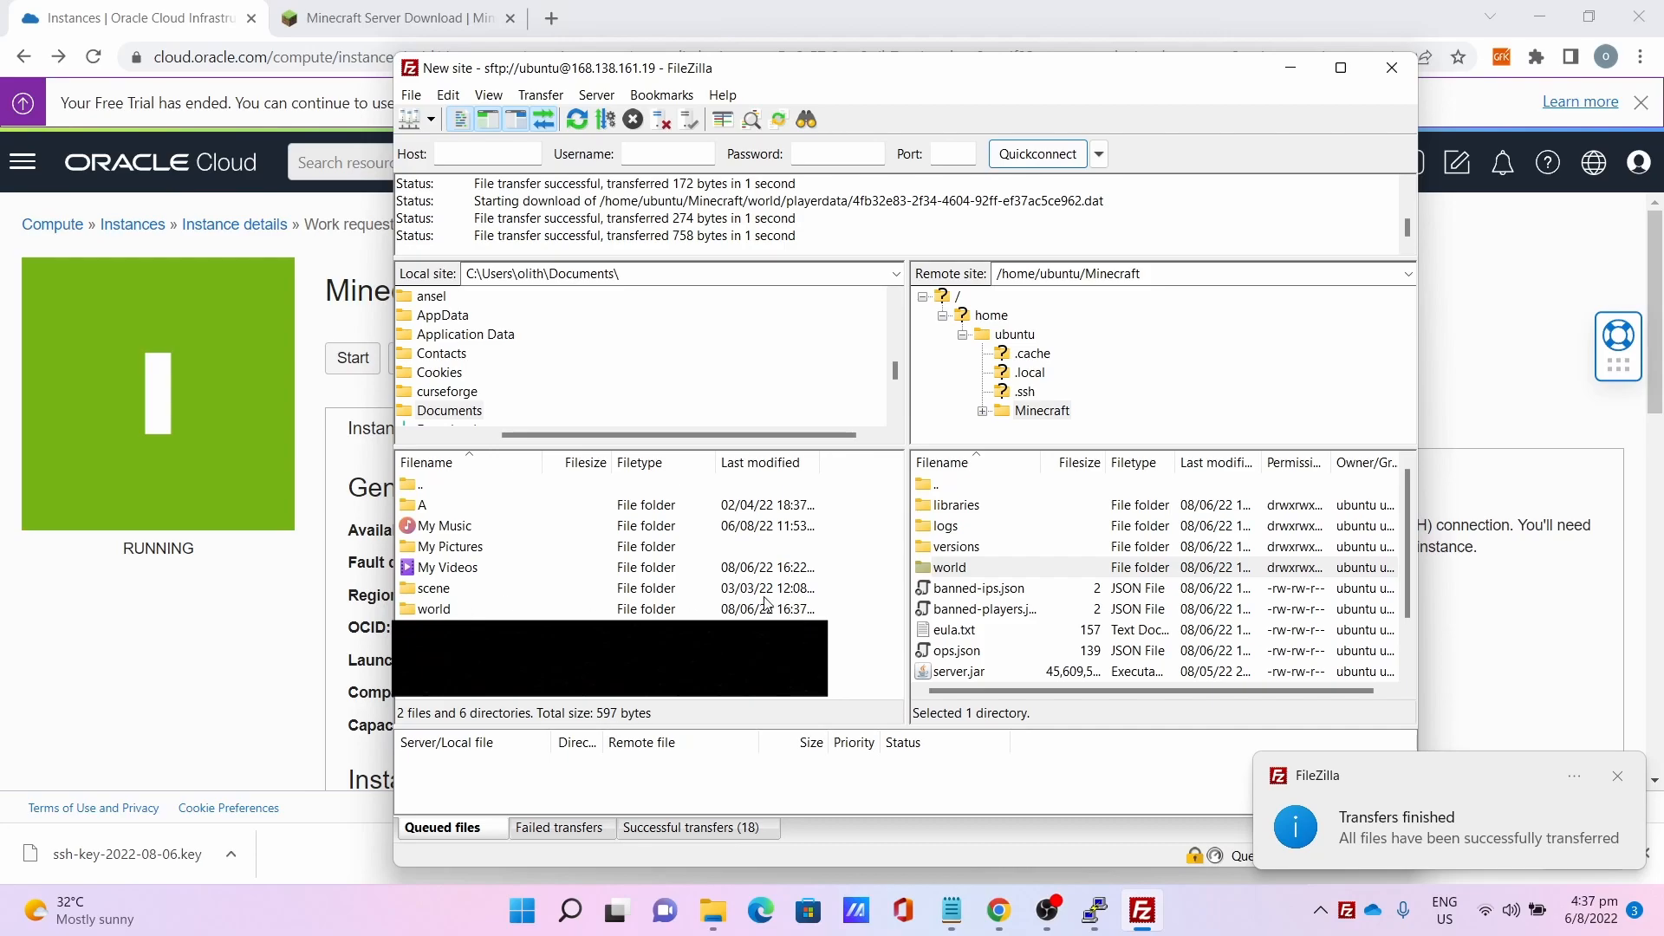
Delete the remote world folder and upload the local world folder in its place.
{"action": "left_click", "coordinate": [948, 566]}
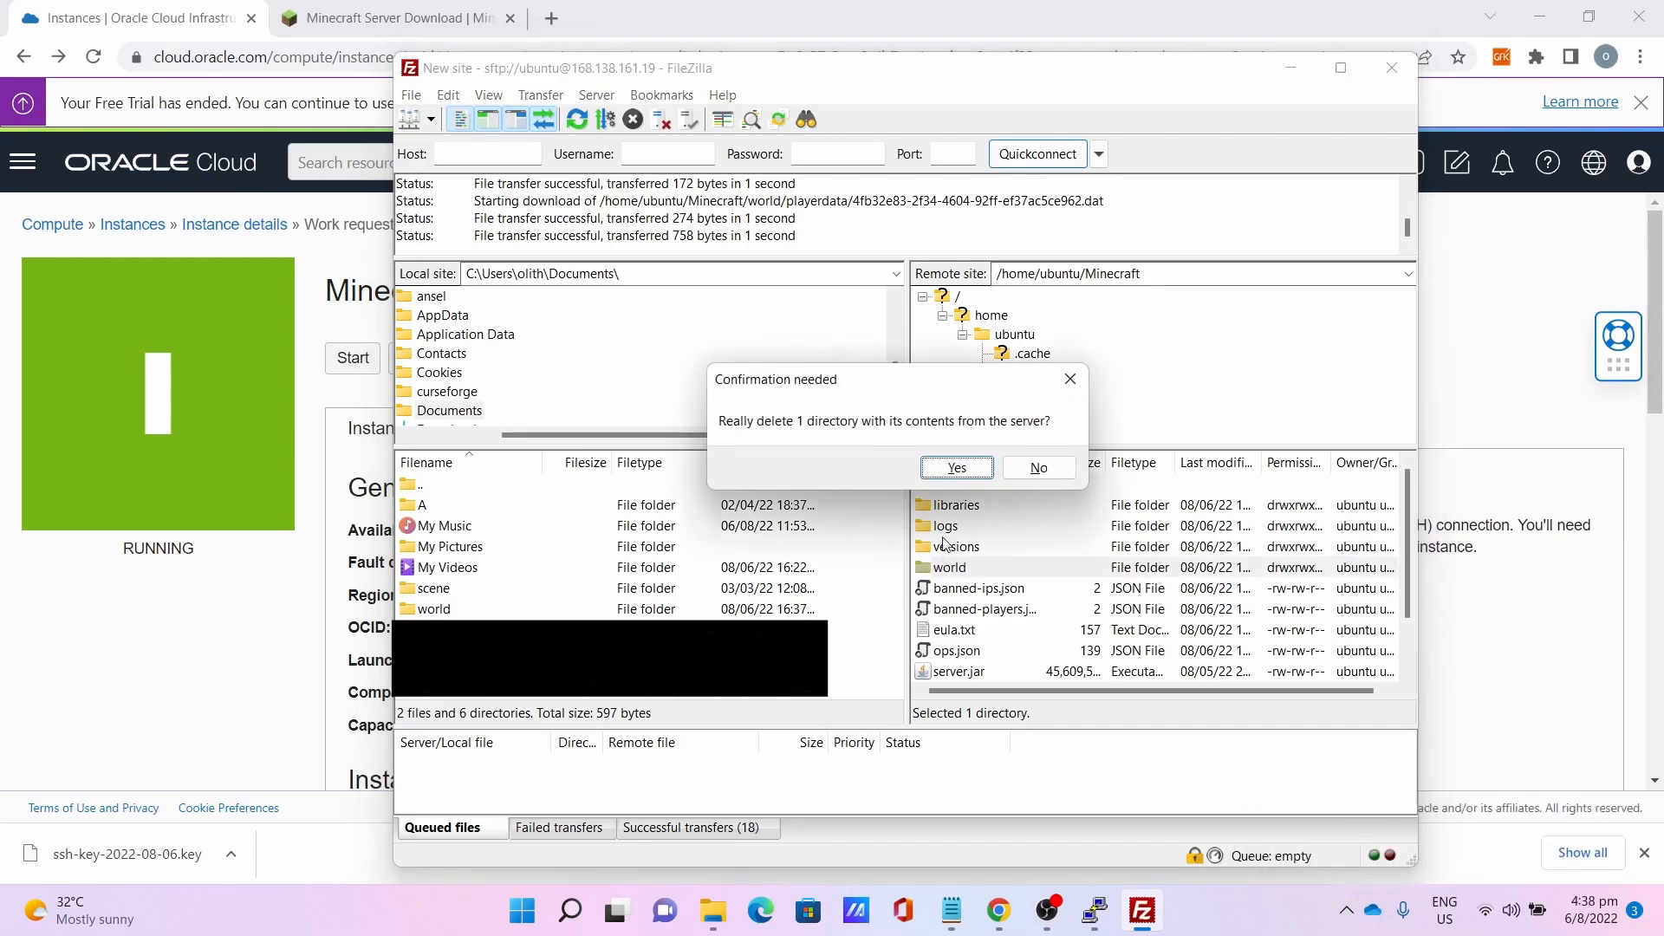
{"action": "left_click", "coordinate": [953, 468]}
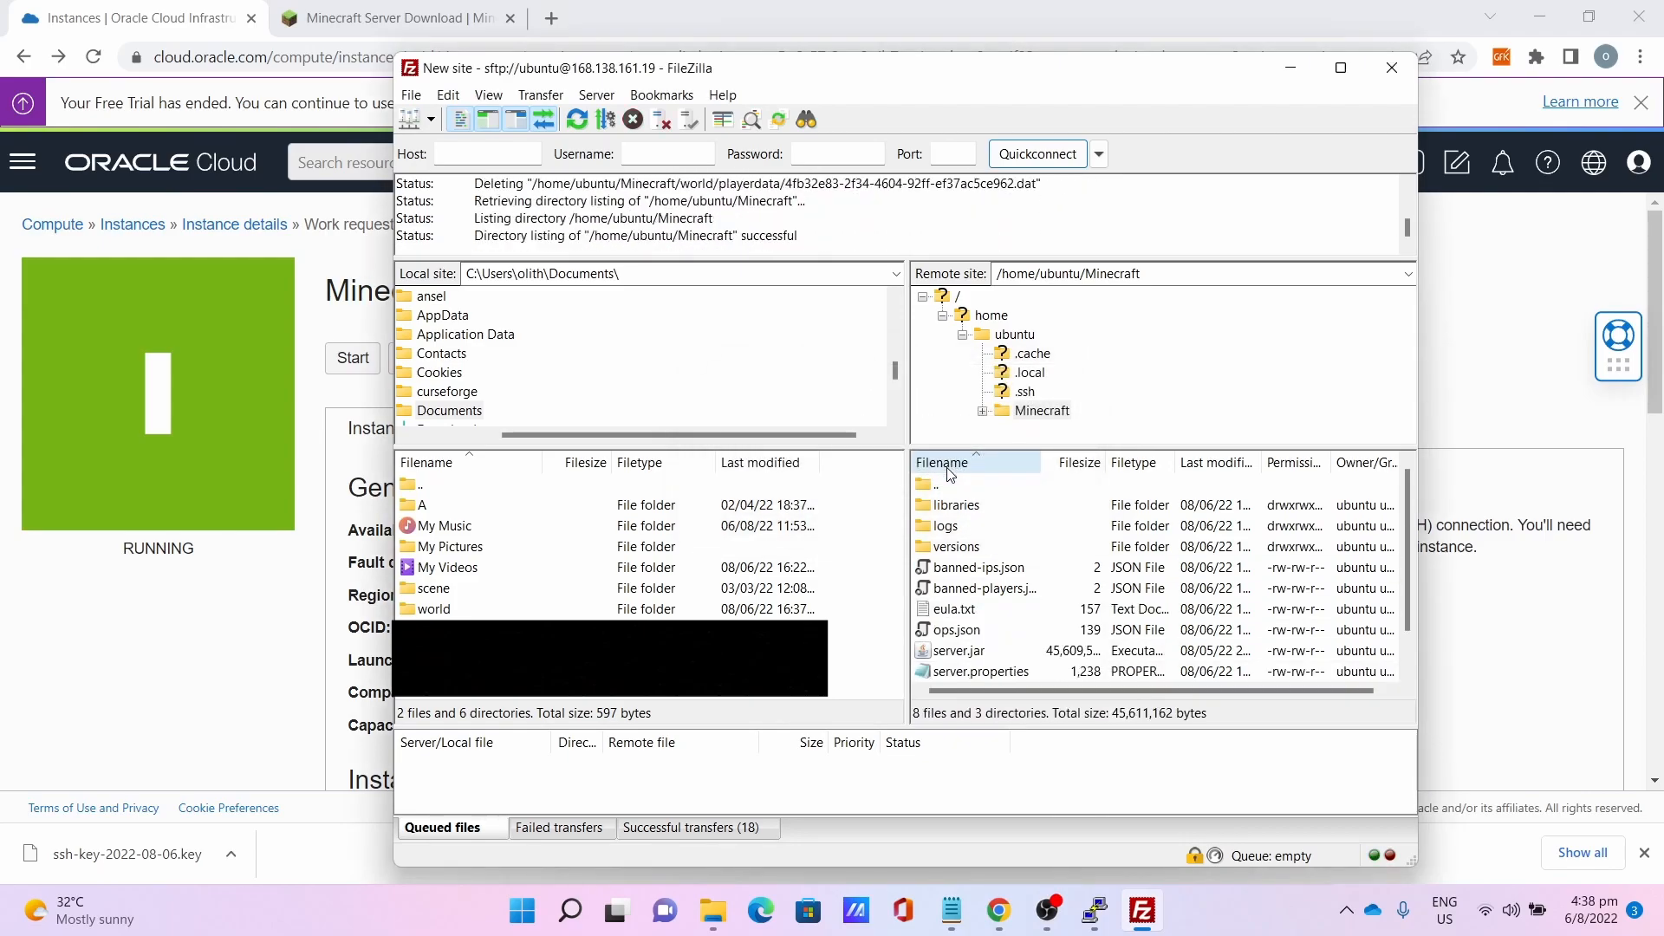
{"action": "left_click", "coordinate": [434, 608]}
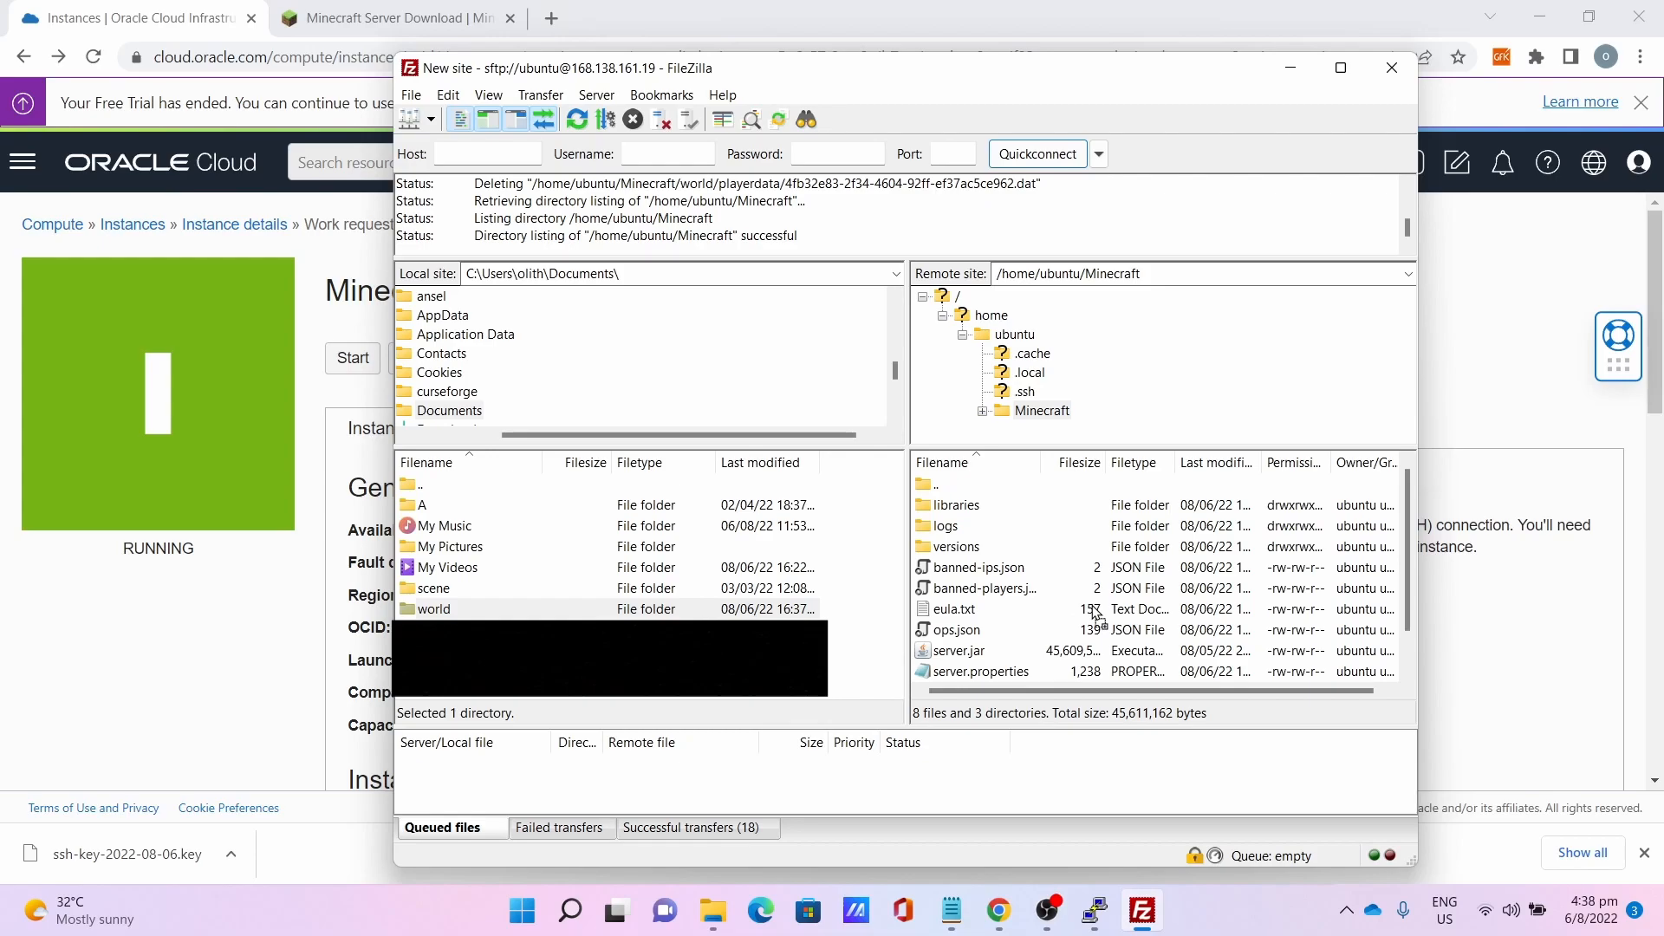
{"action": "mouse_move", "coordinate": [1099, 617]}
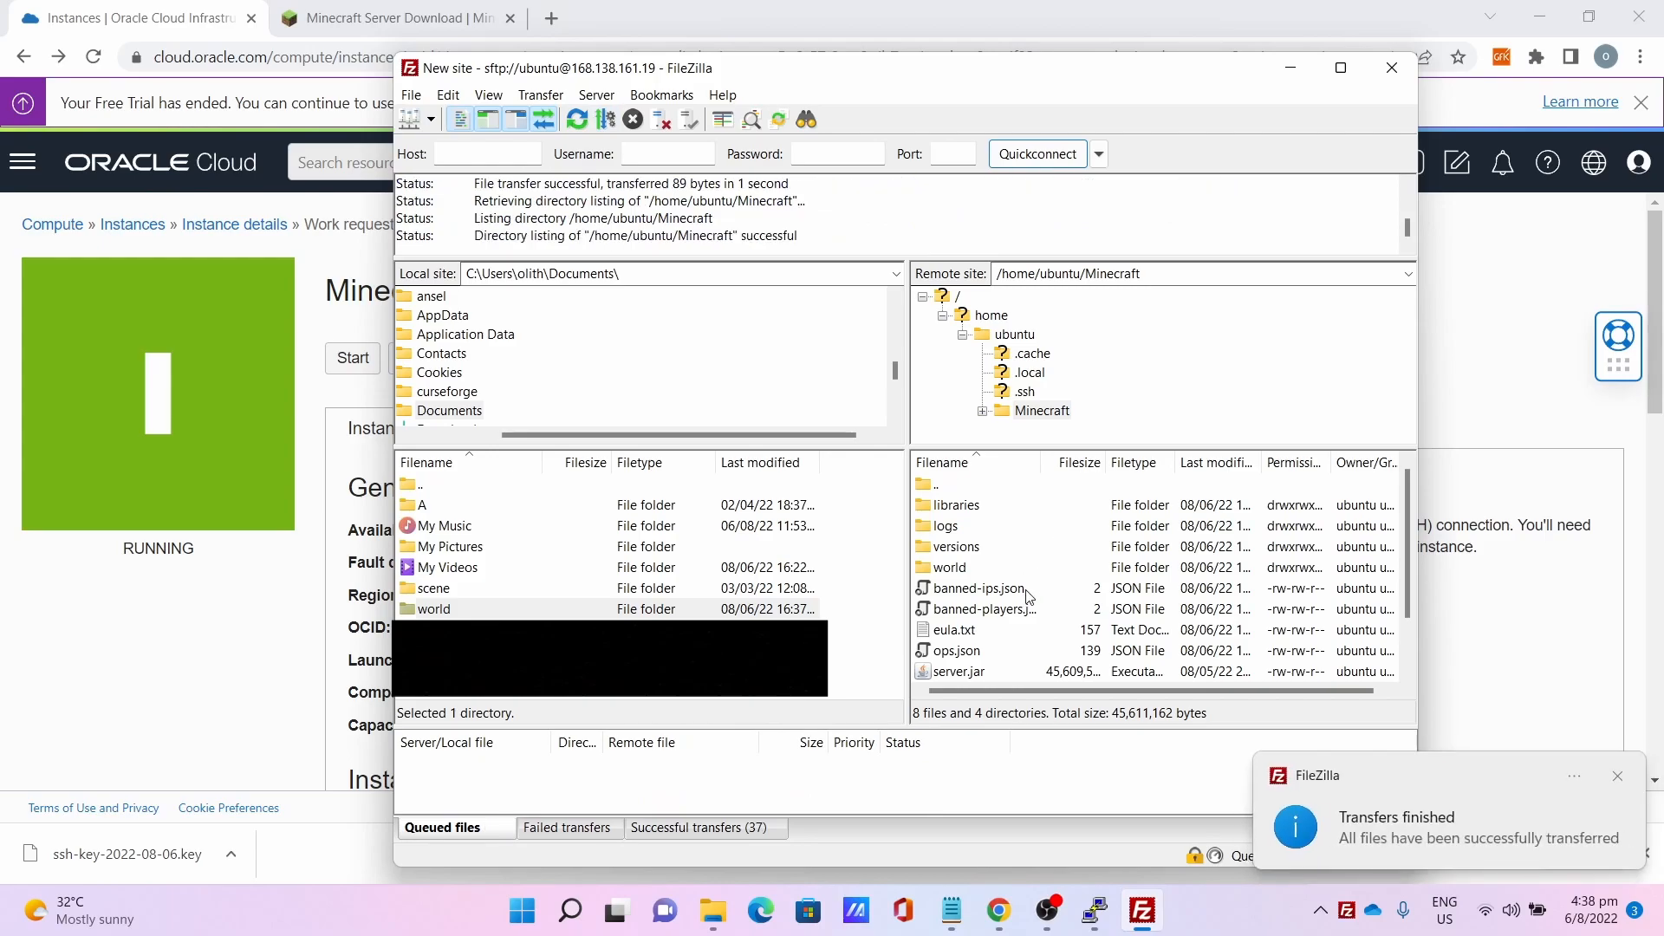
{"action": "mouse_move", "coordinate": [934, 490]}
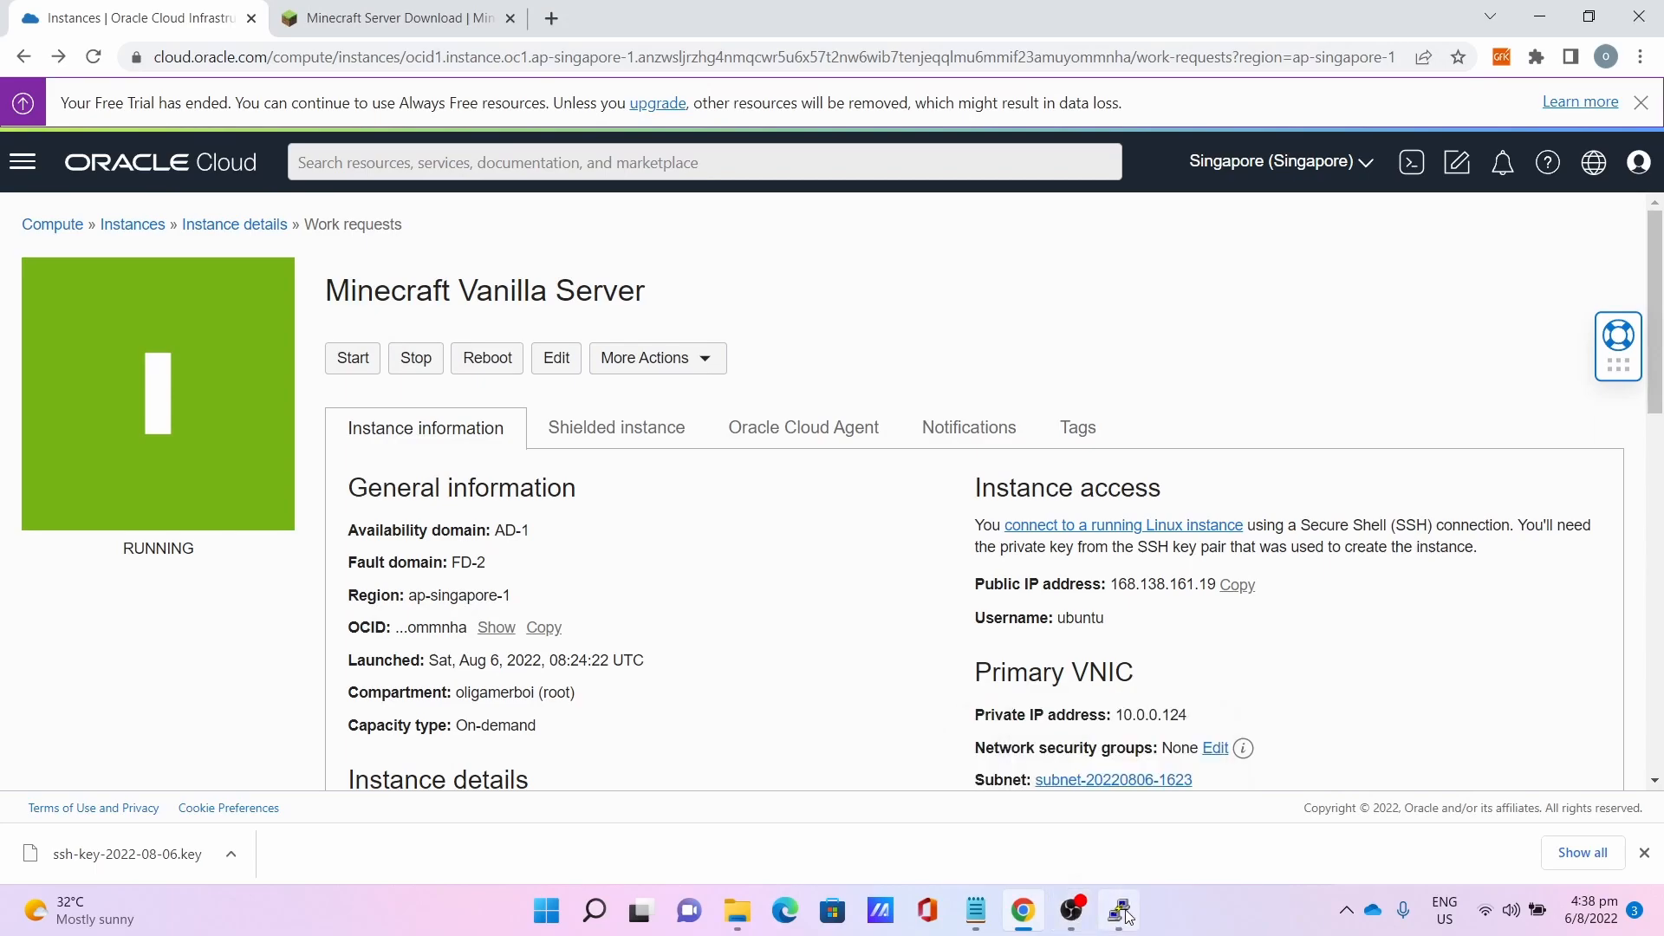
From the Minecraft folder run 'screen java -Xms4G -Xmx4G -jar server.jar' to start the server.
{"action": "left_click", "coordinate": [1116, 910]}
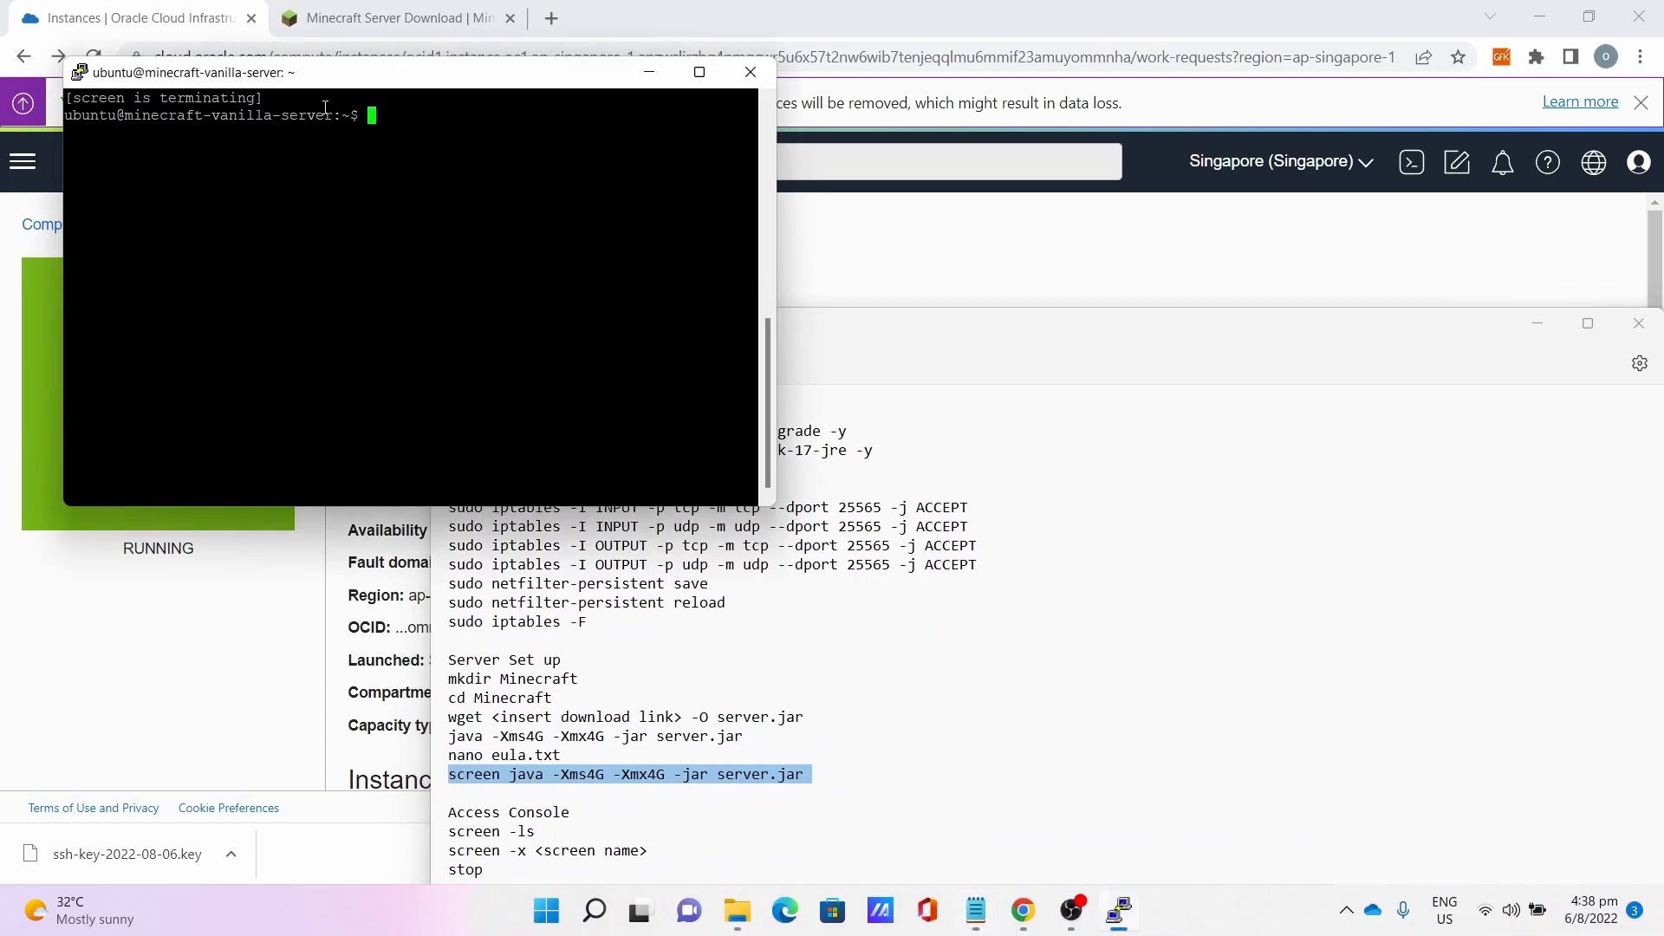
{"action": "type", "text": "cd Minecraft"}
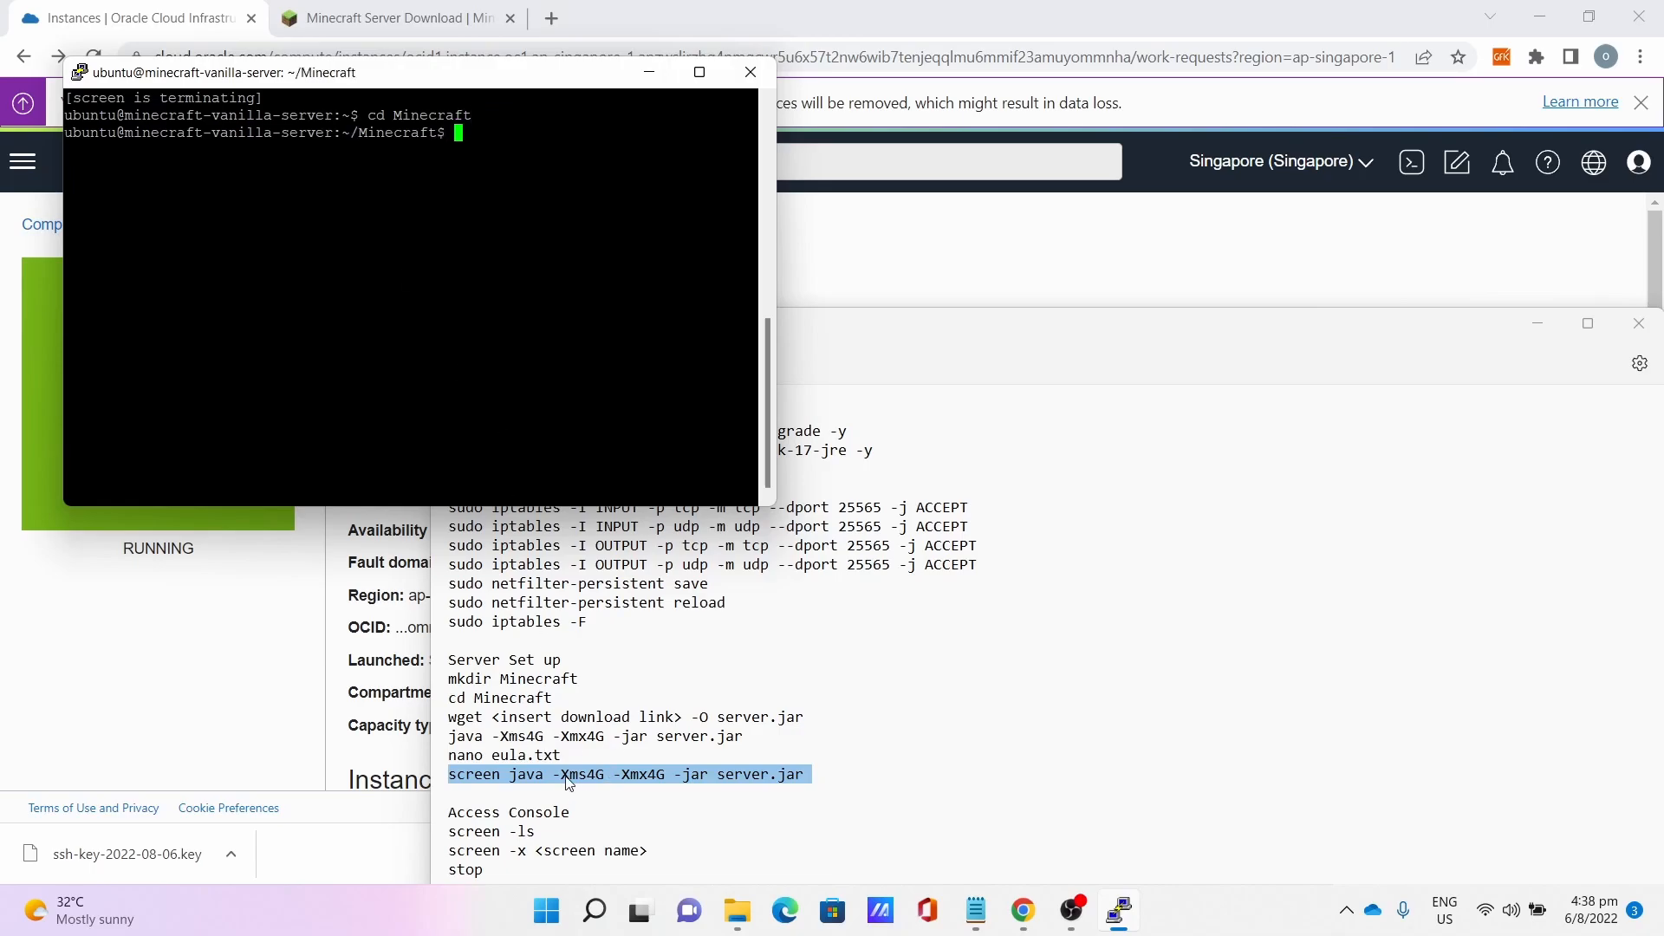
{"action": "type", "text": "screen java -Xms4G -Xmx4G -jar server.jar"}
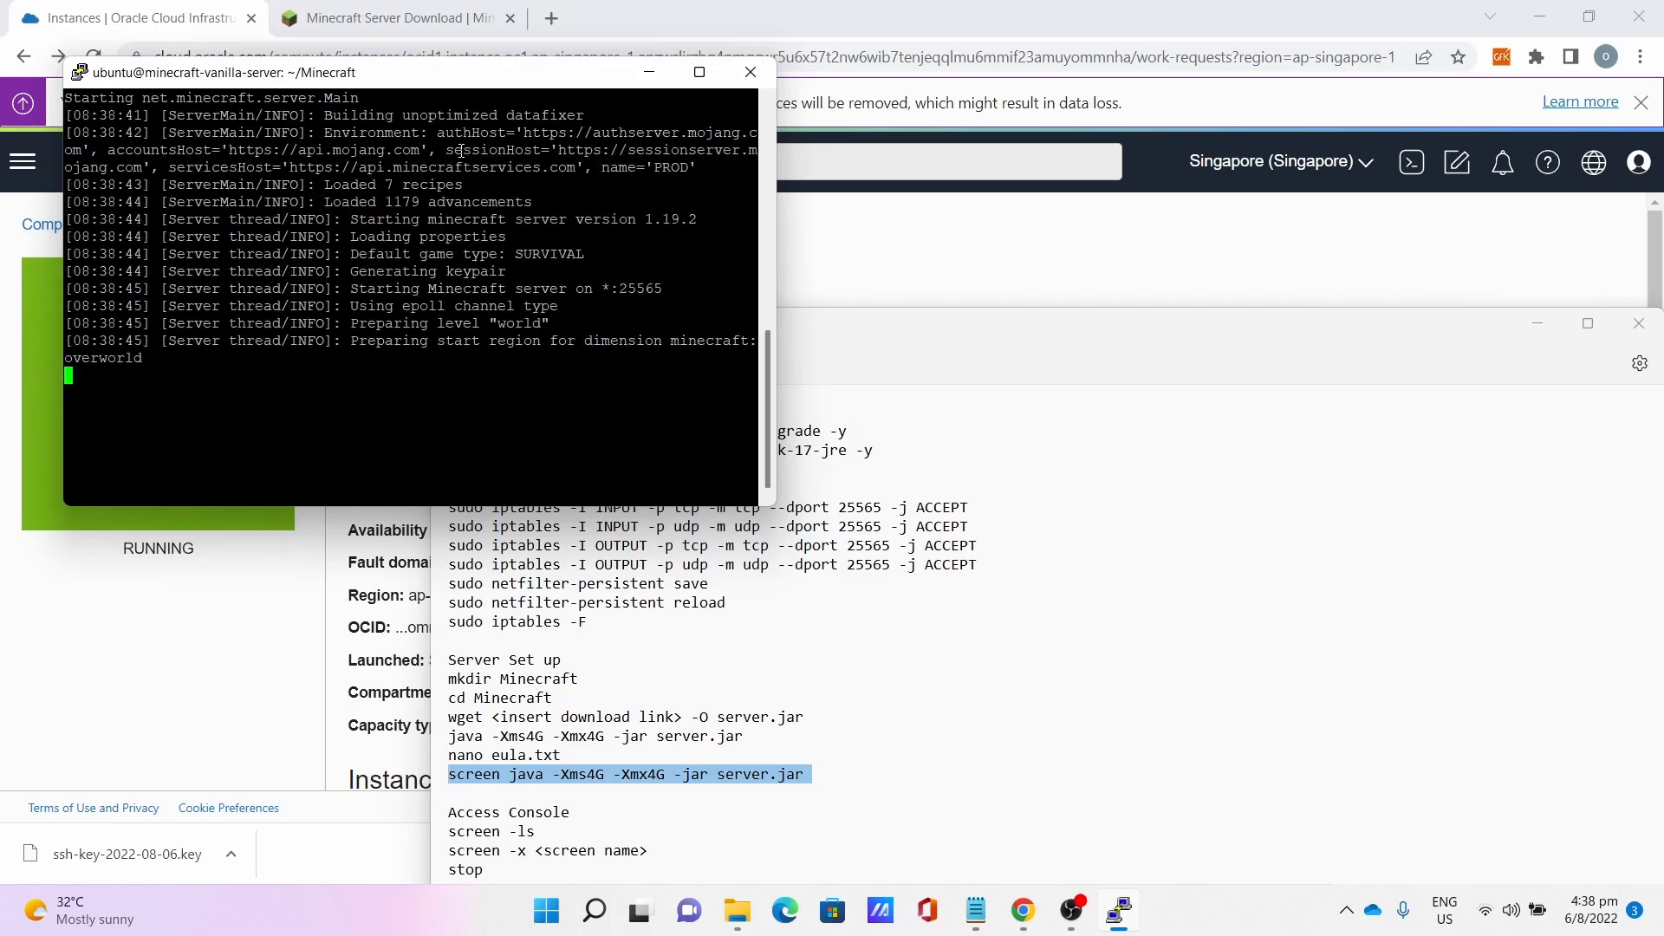
{"action": "left_click", "coordinate": [593, 910]}
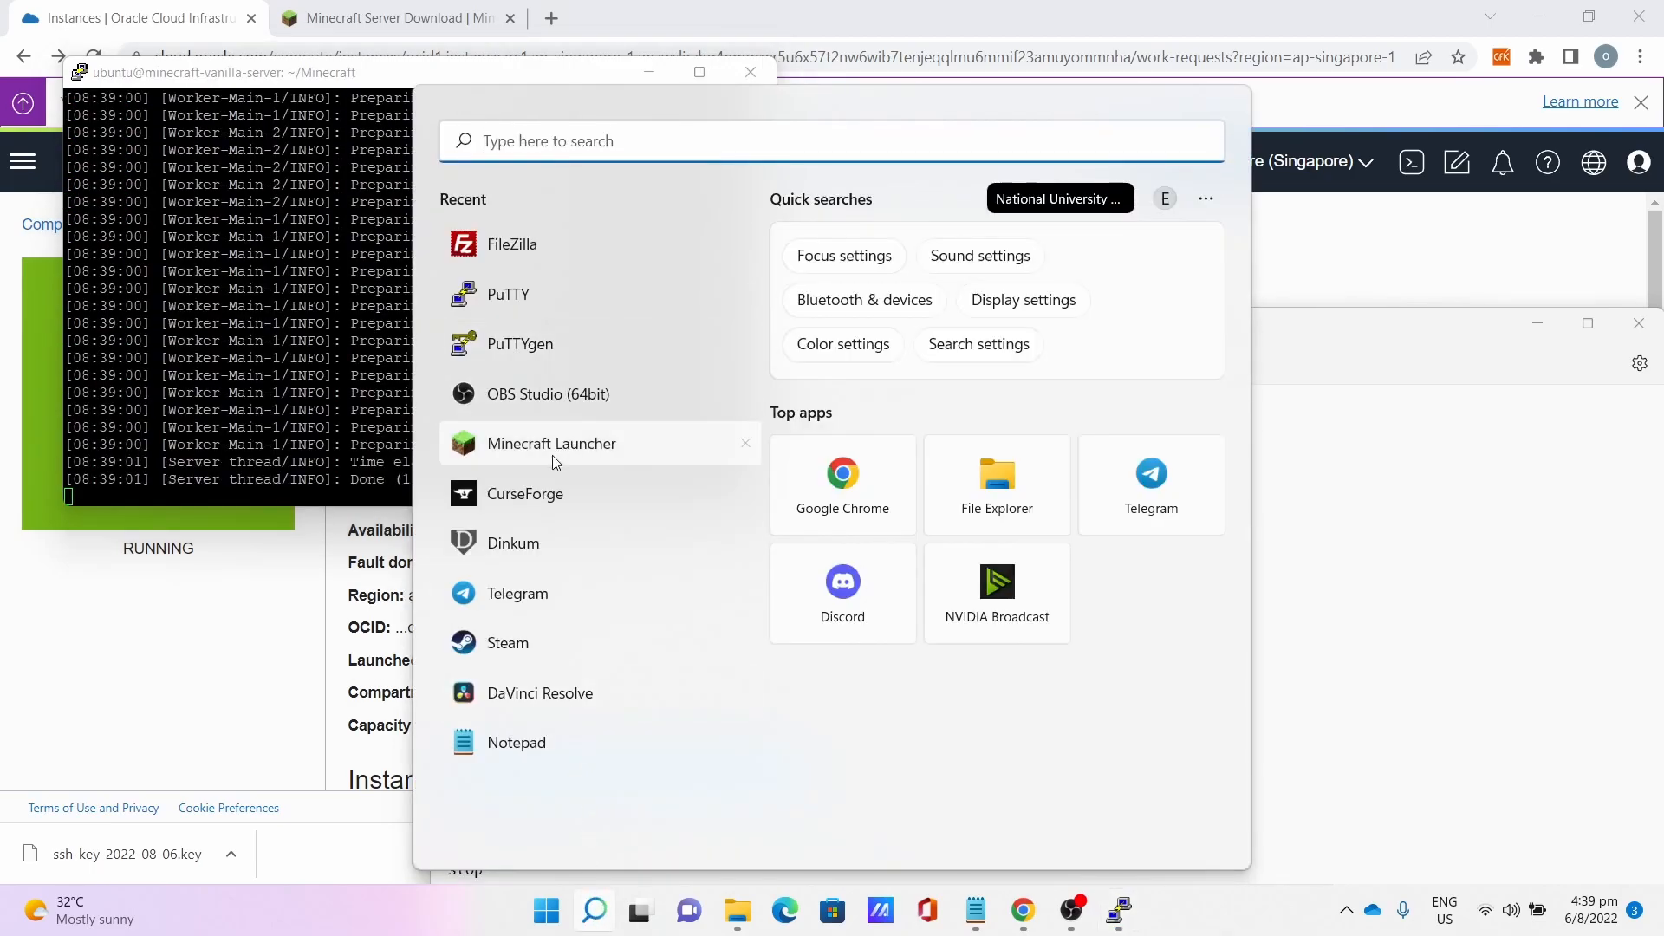
Launch Minecraft and join 168.138.161.19 via Multiplayer Direct Connection.
{"action": "left_click", "coordinate": [551, 442]}
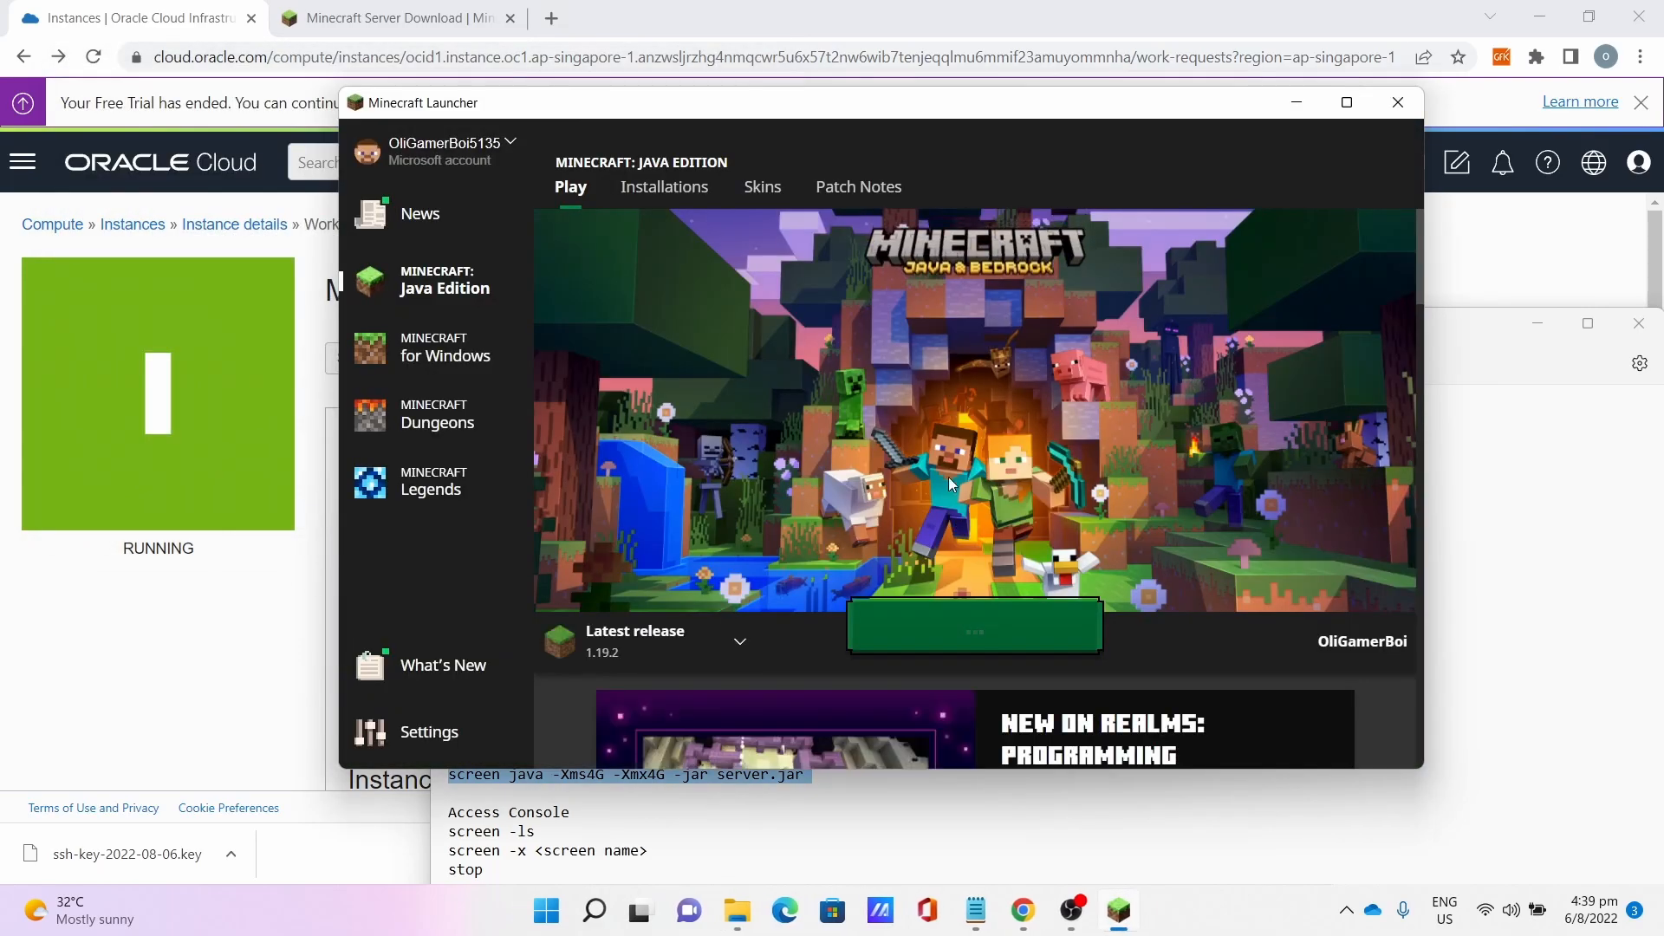
{"action": "mouse_move", "coordinate": [982, 526]}
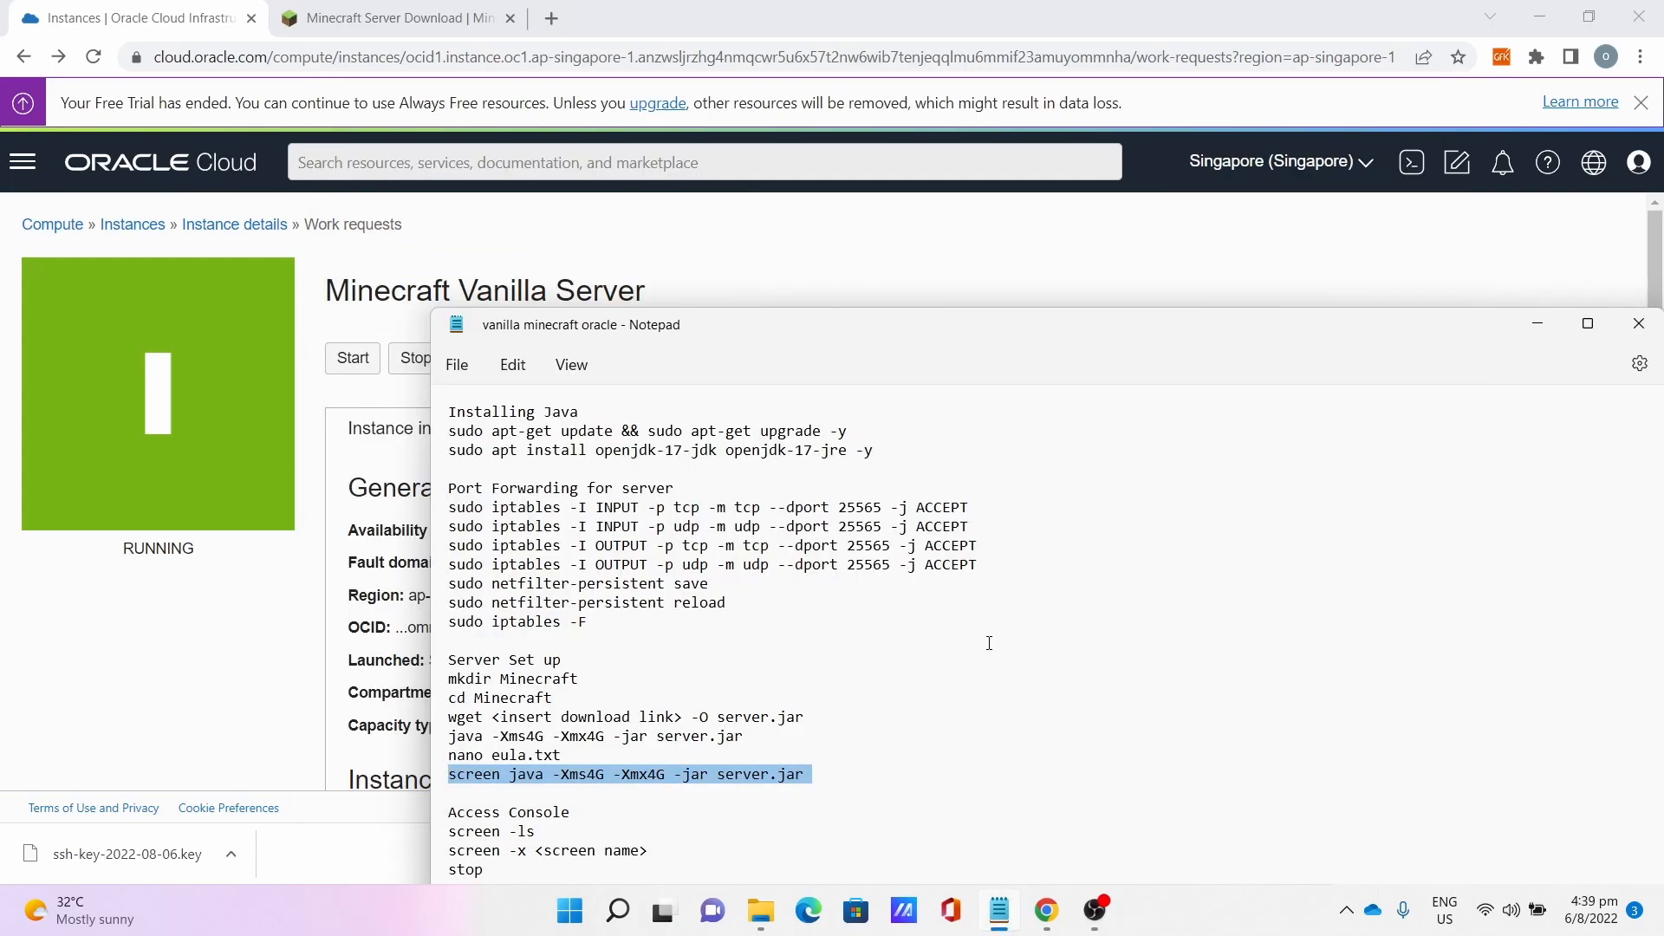
{"action": "left_click", "coordinate": [1118, 910]}
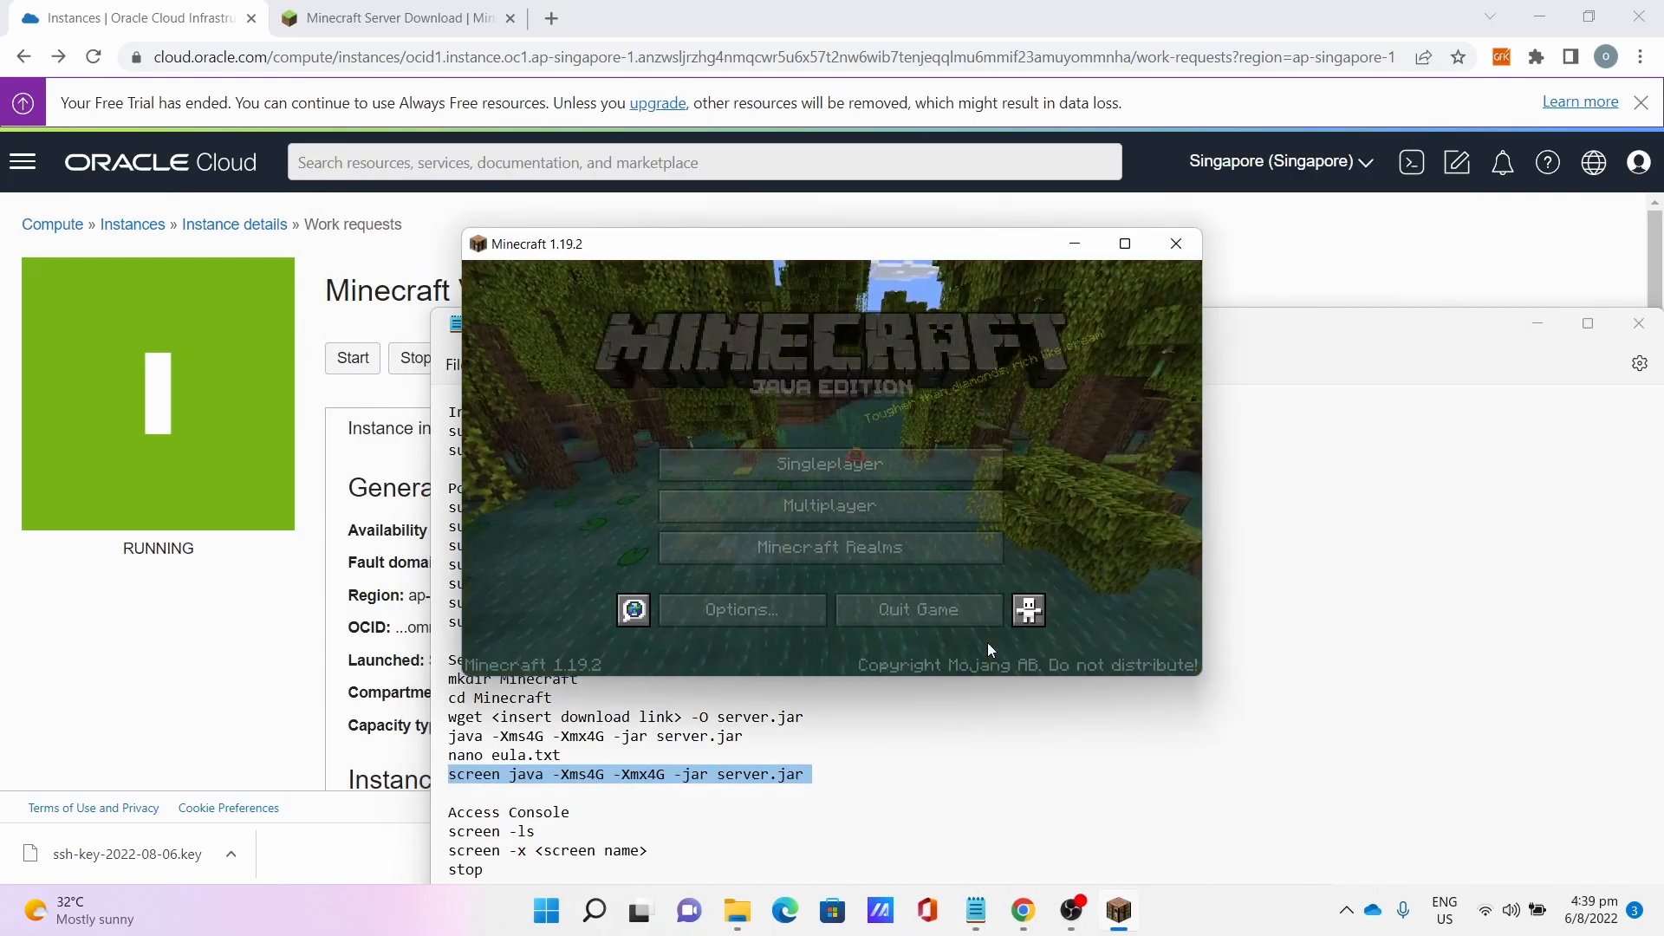
{"action": "left_click", "coordinate": [829, 505]}
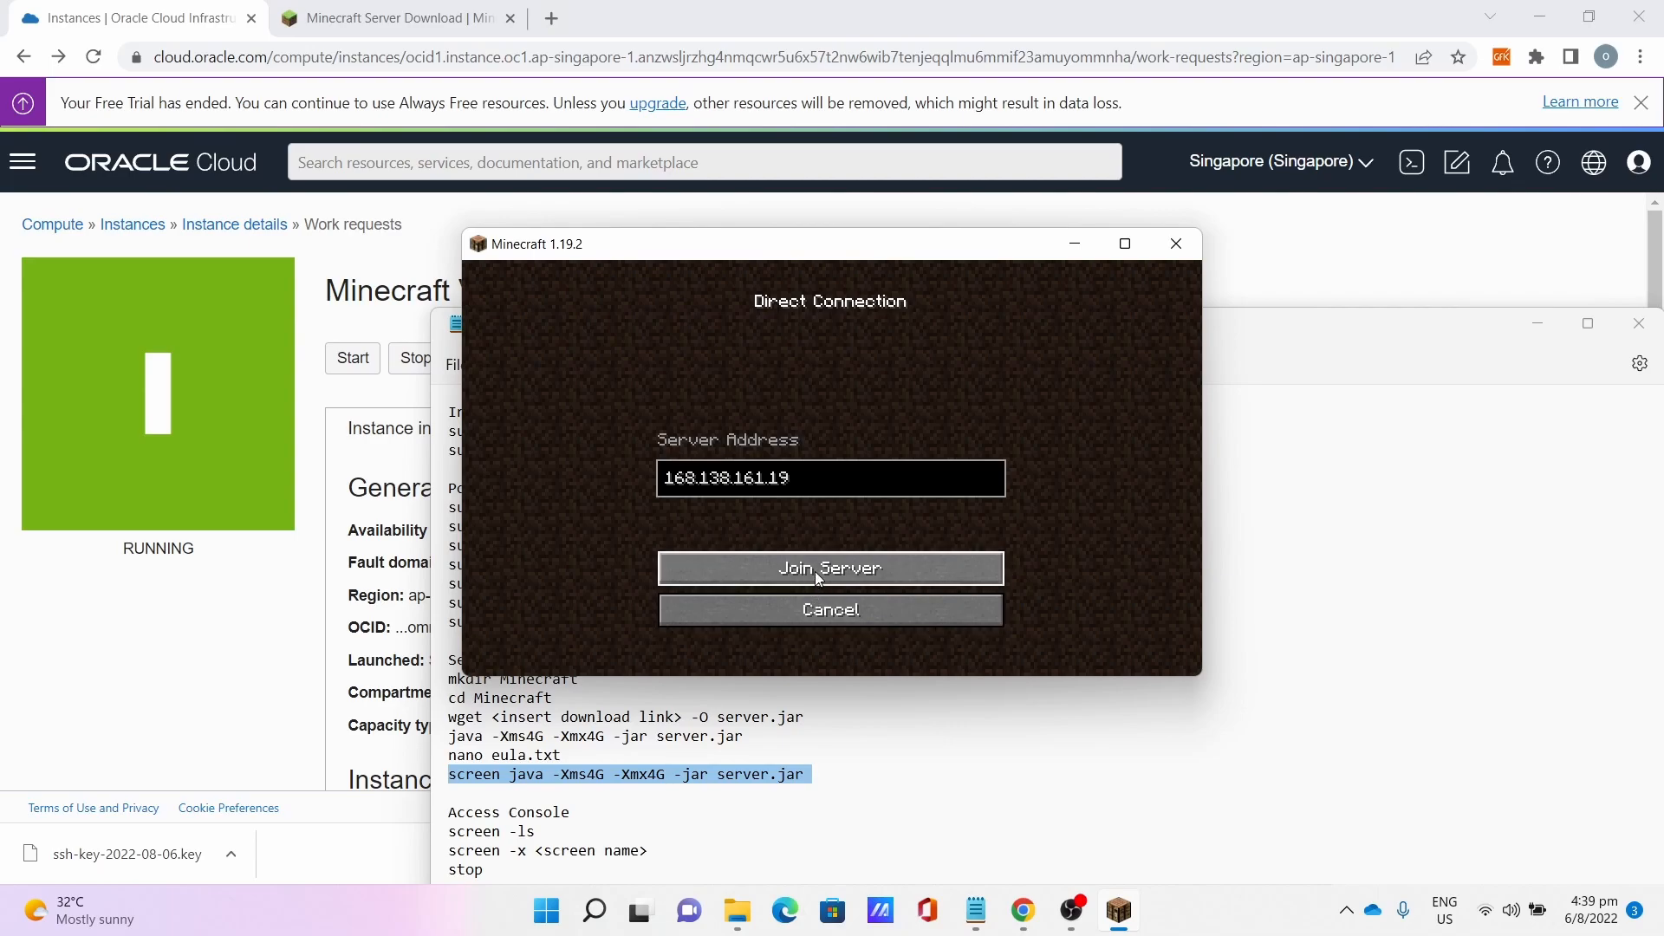
{"action": "left_click", "coordinate": [829, 568]}
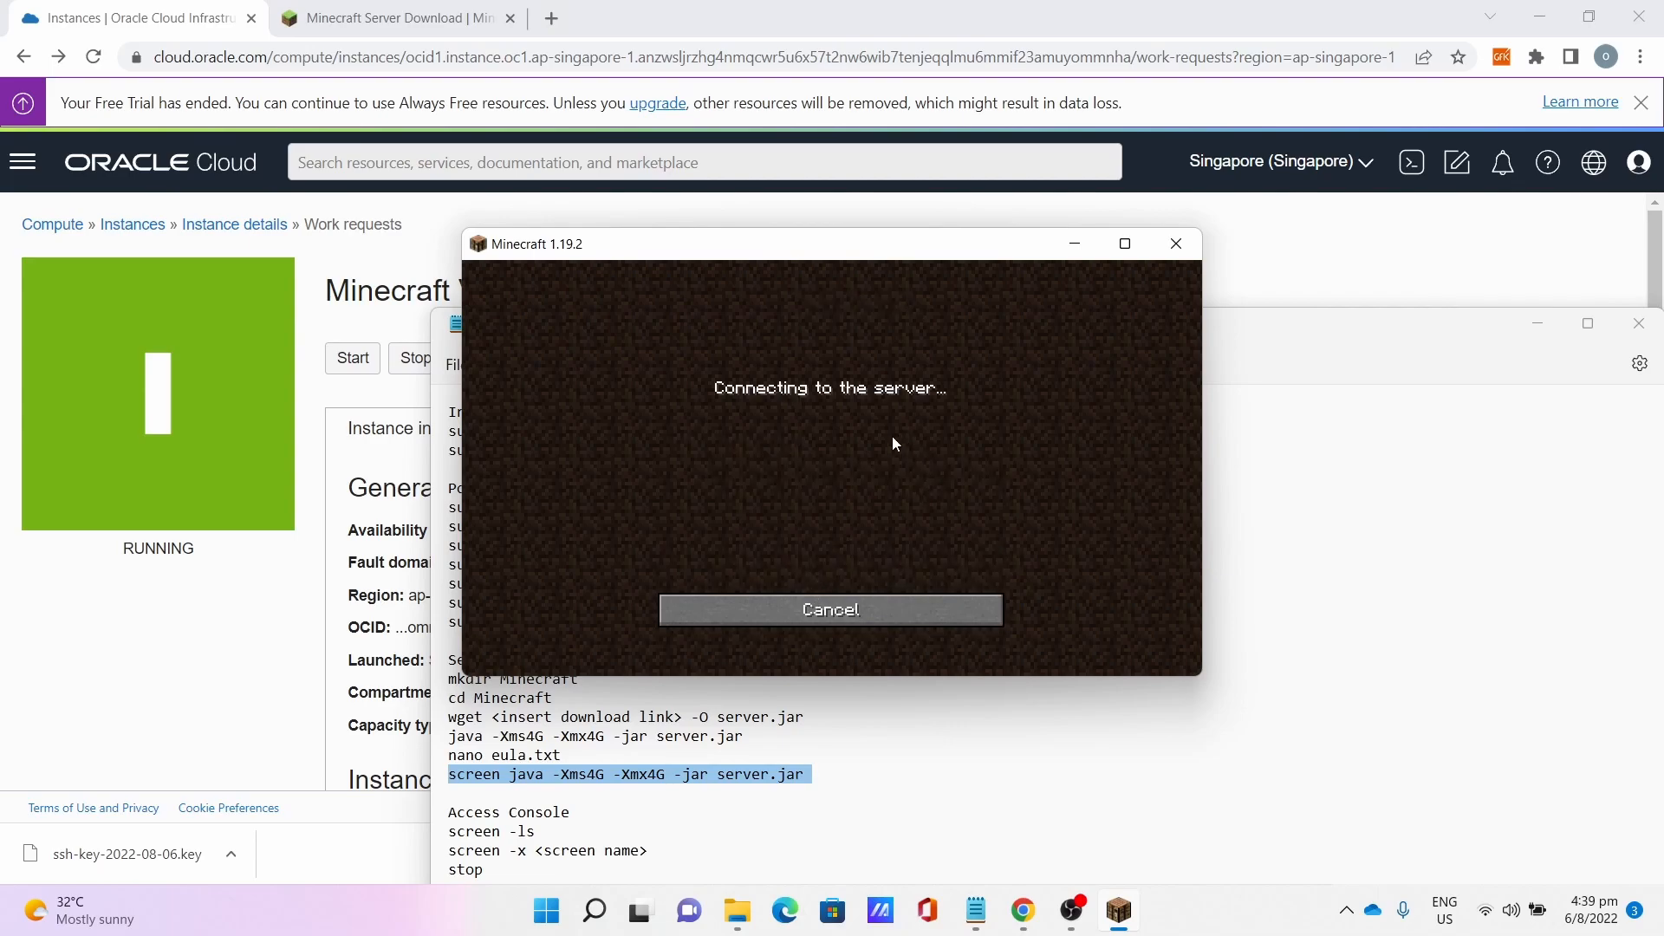